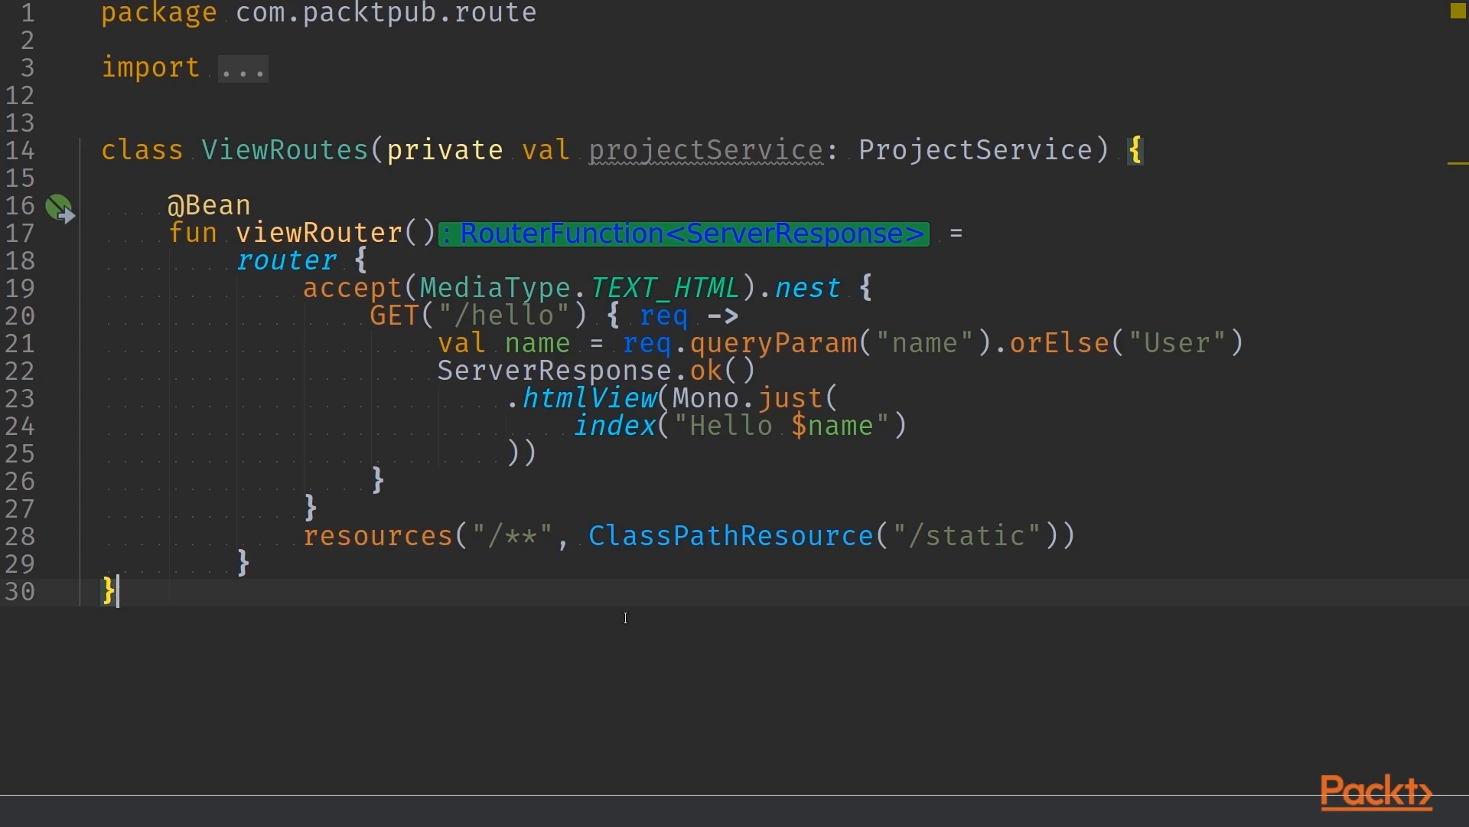
Open ApiRoutes from the Project tree and review its POST("/") handler returning "hello"
{"action": "left_click", "coordinate": [51, 14]}
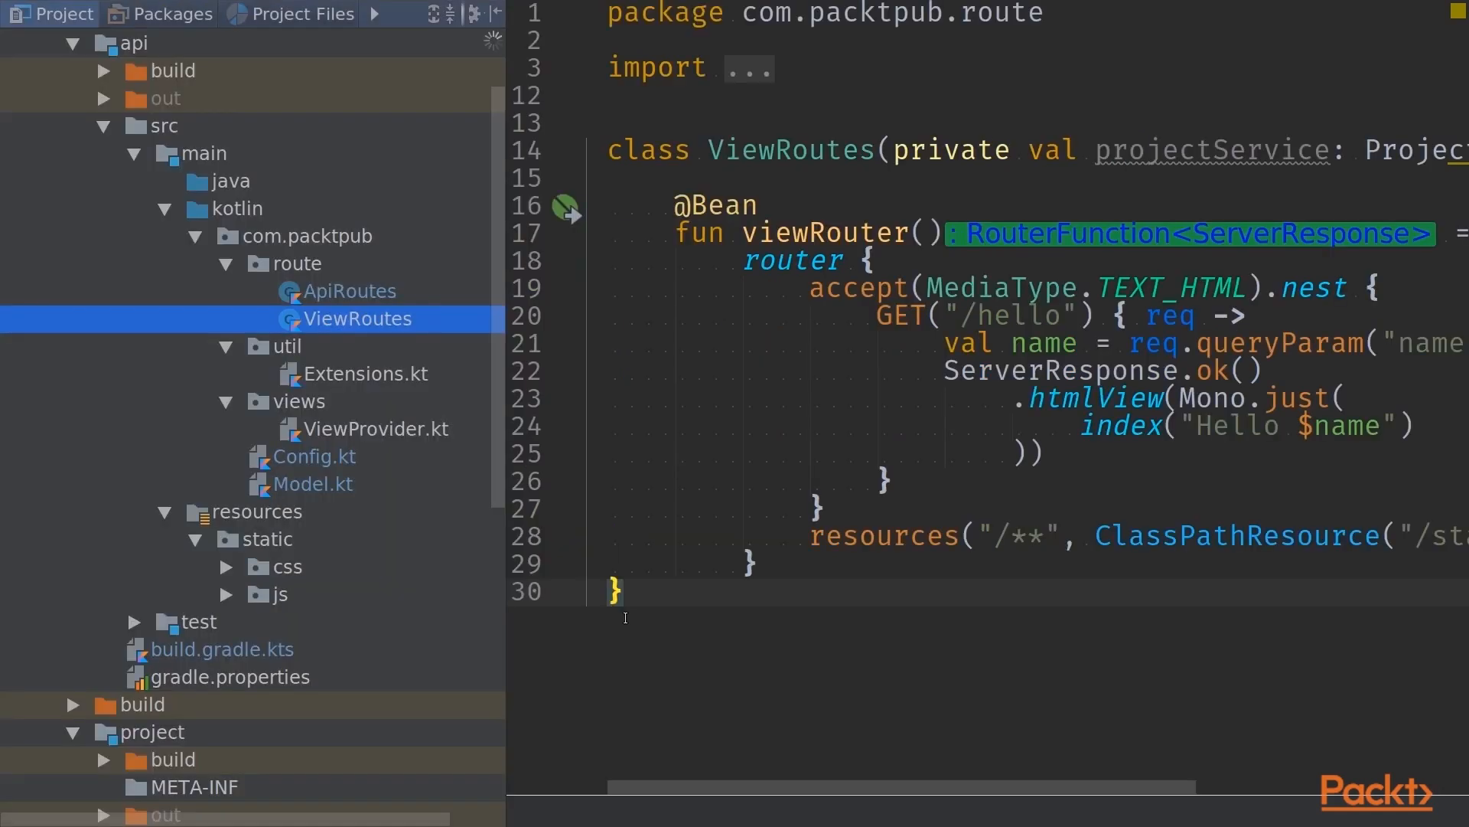
{"action": "mouse_move", "coordinate": [312, 298]}
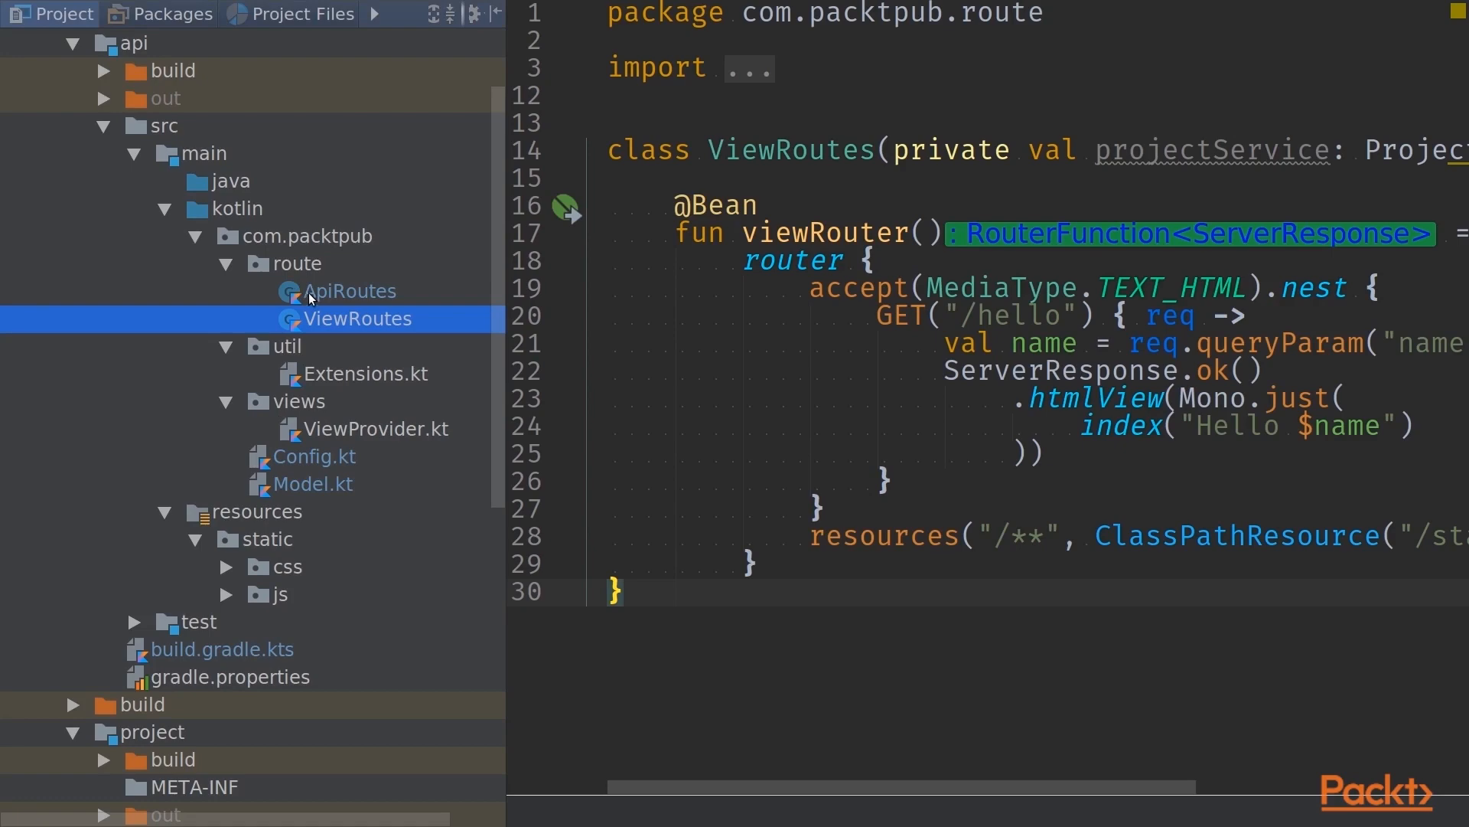
{"action": "left_click", "coordinate": [350, 291]}
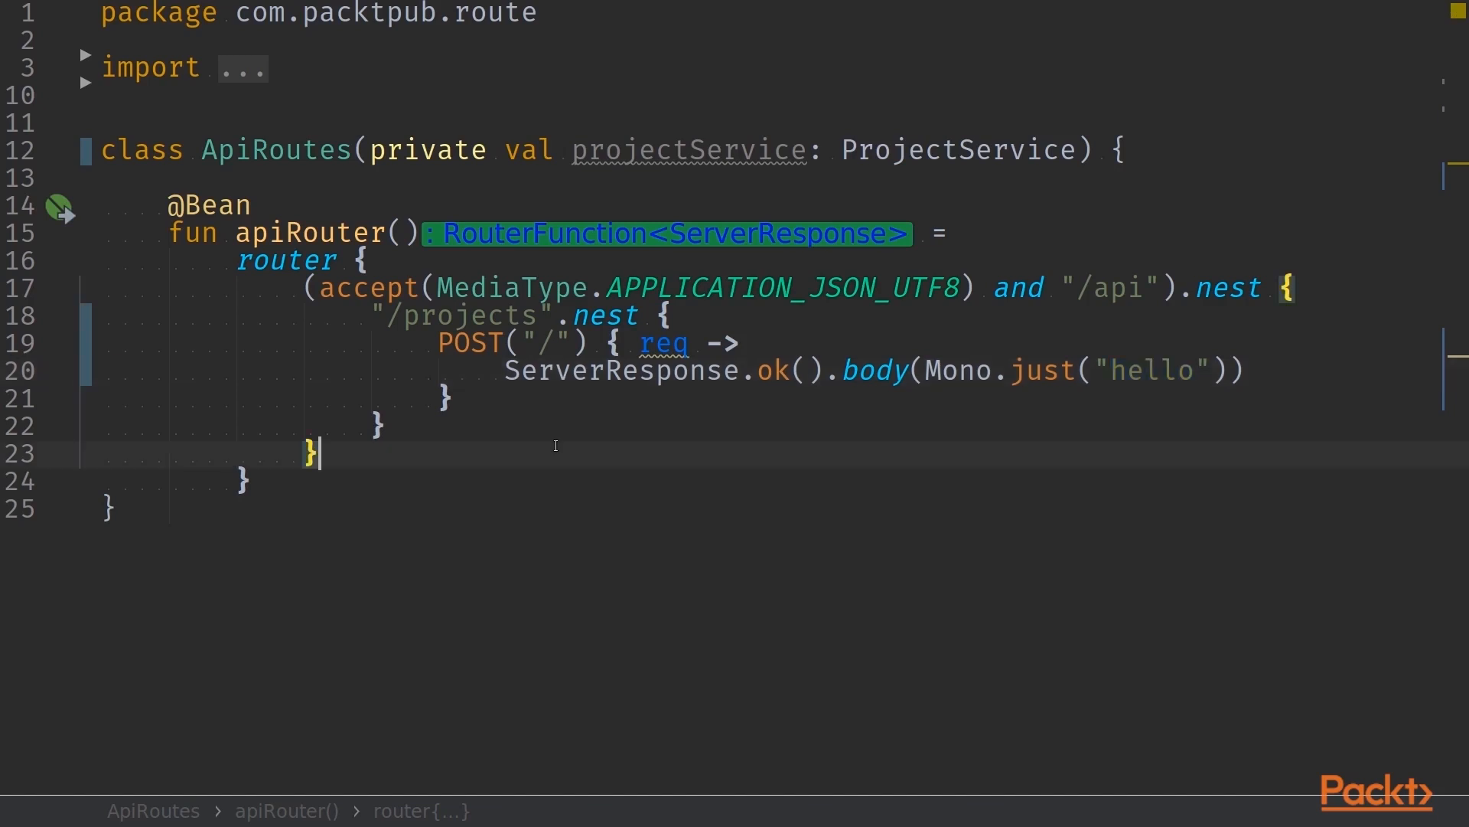
{"action": "left_click", "coordinate": [471, 342]}
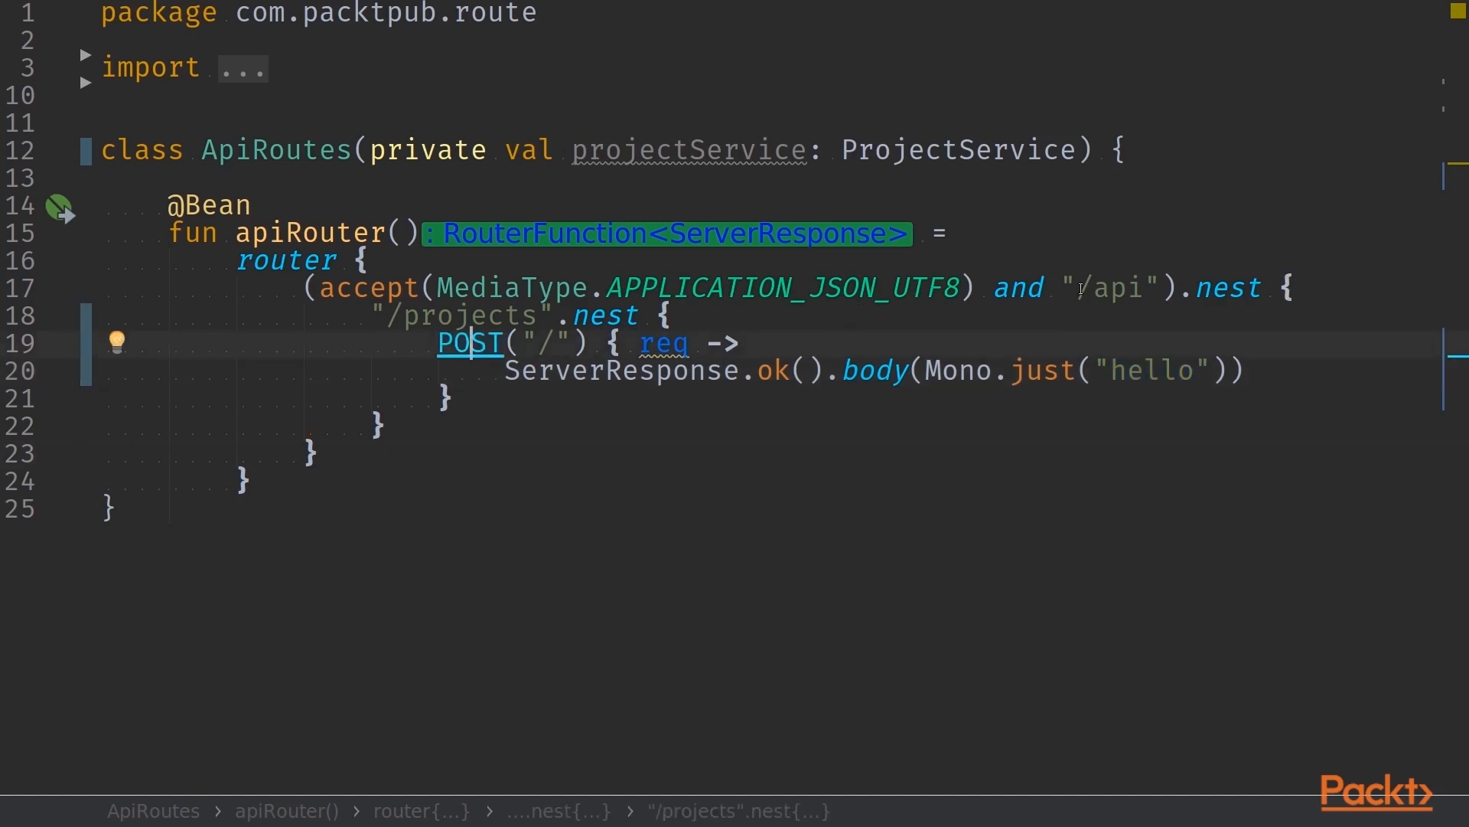
{"action": "left_click", "coordinate": [1110, 287]}
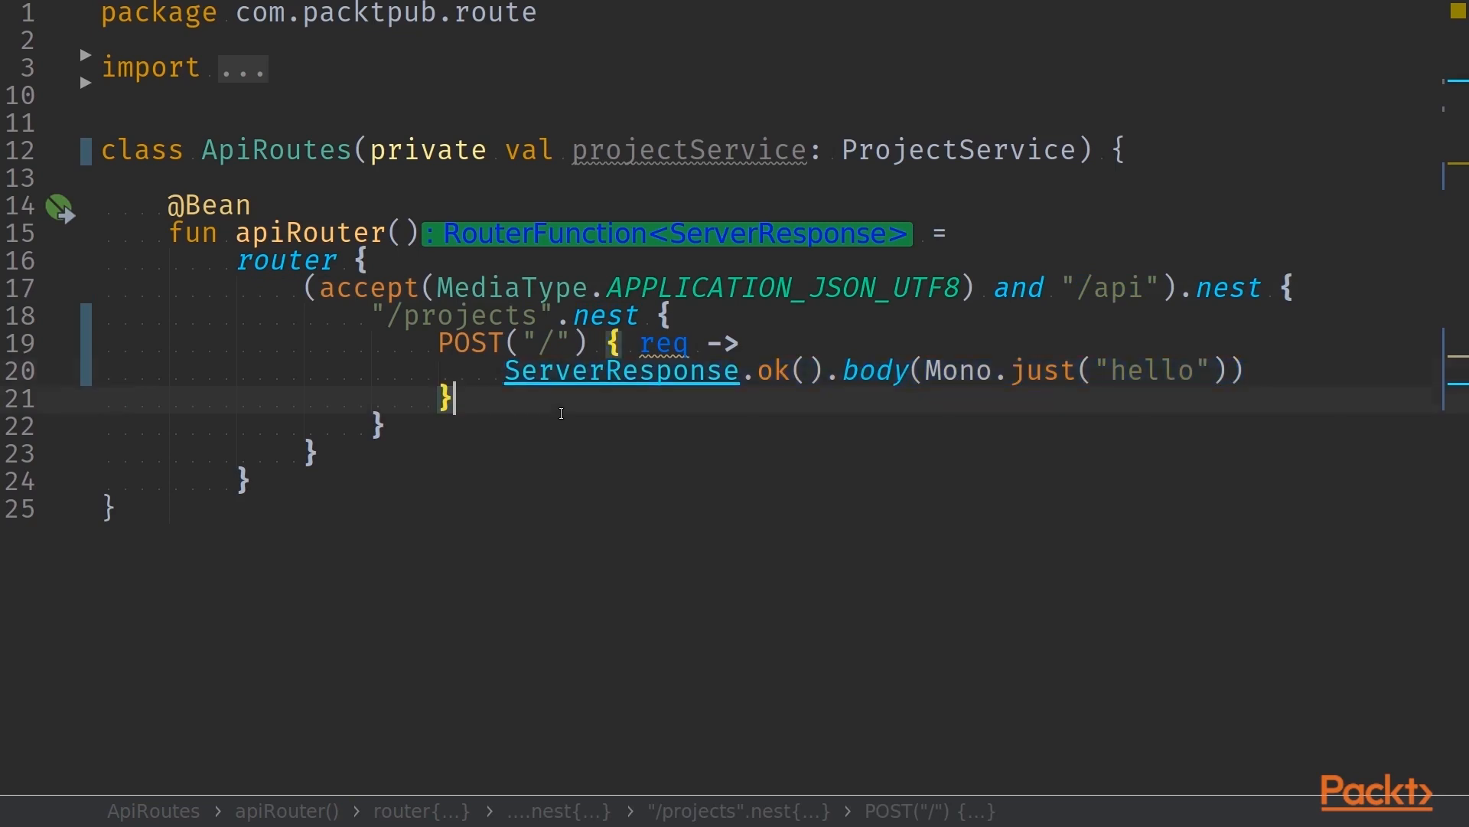
{"action": "mouse_move", "coordinate": [448, 442]}
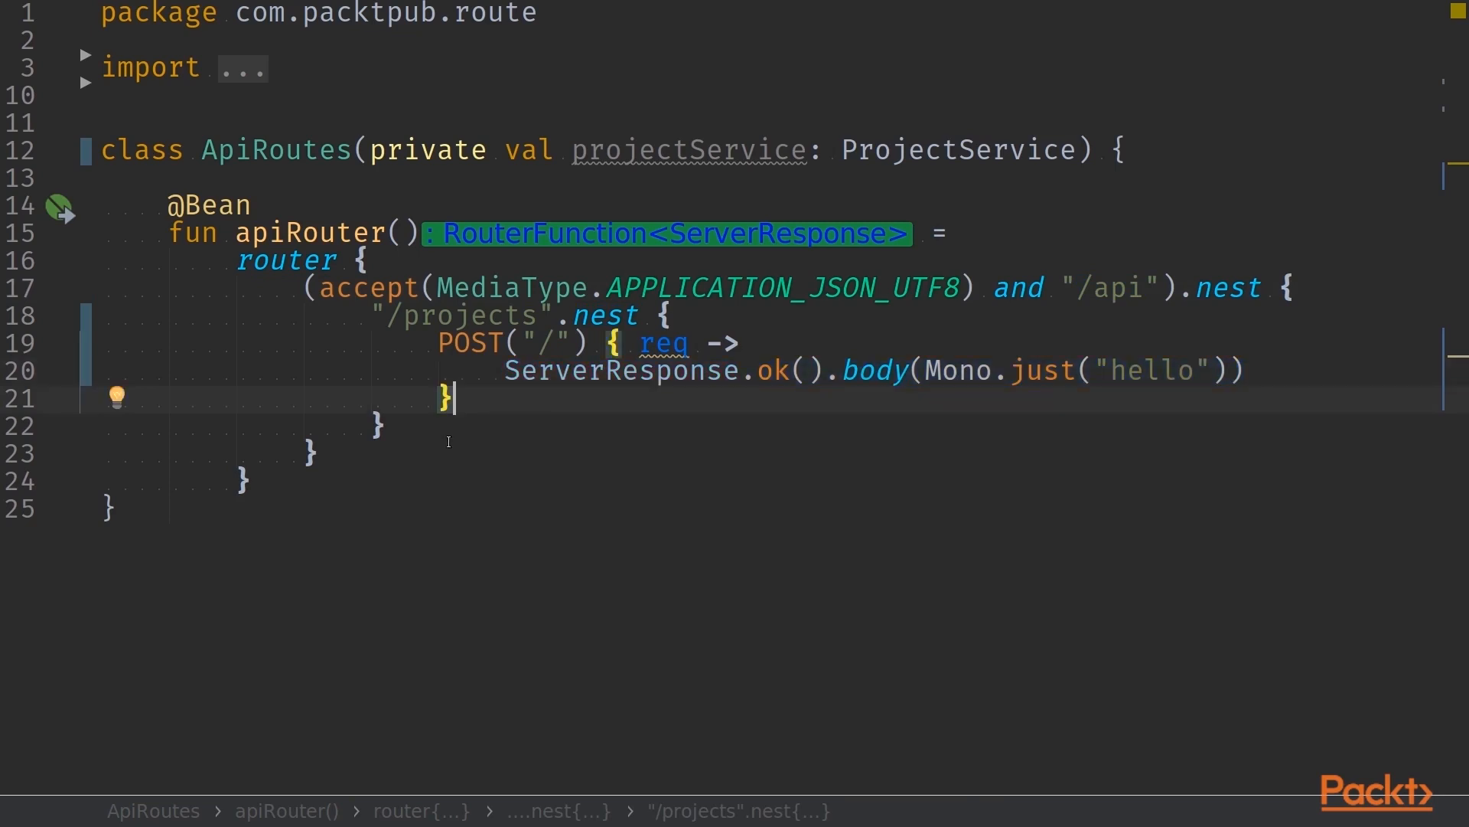
{"action": "left_click", "coordinate": [50, 13]}
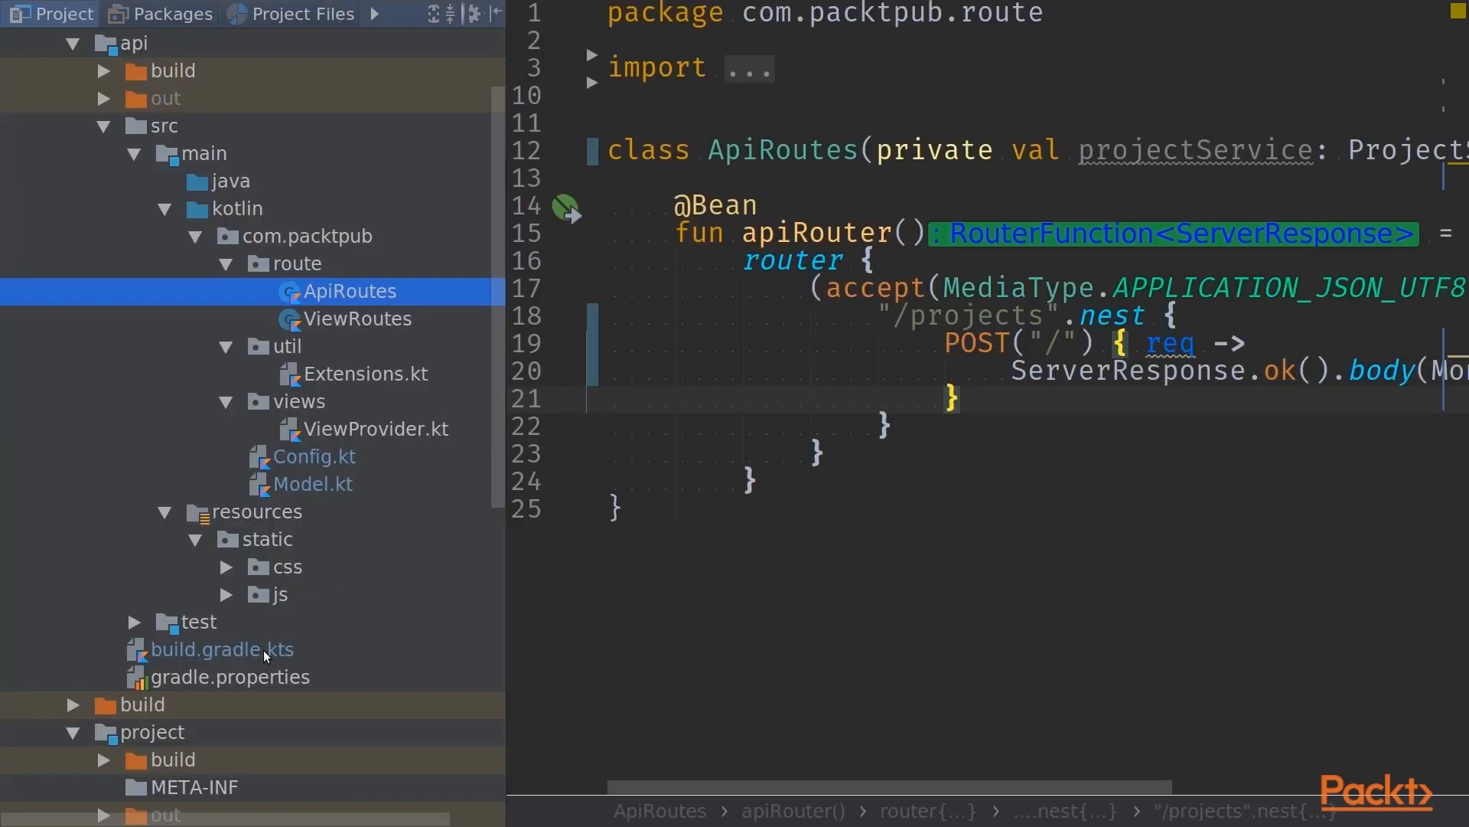
Add the hibernate-validator compile dependency and hibernateValidatorVersion parent property to api/build.gradle.kts
{"action": "left_click", "coordinate": [225, 648]}
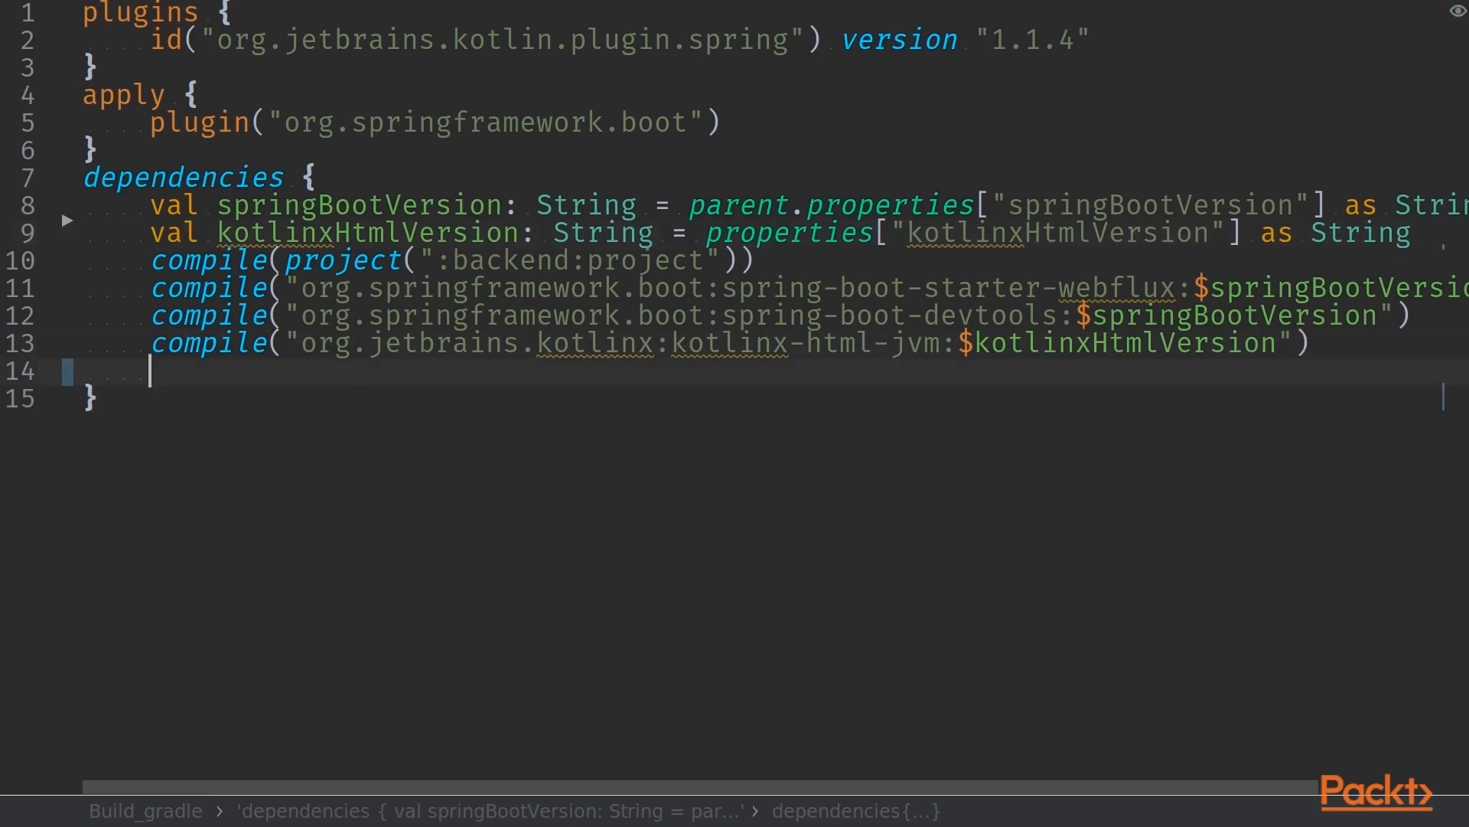
{"action": "type", "text": "compile (\"org.hibernate:hibernate-validator:$hibernateValidatorVersion\")"}
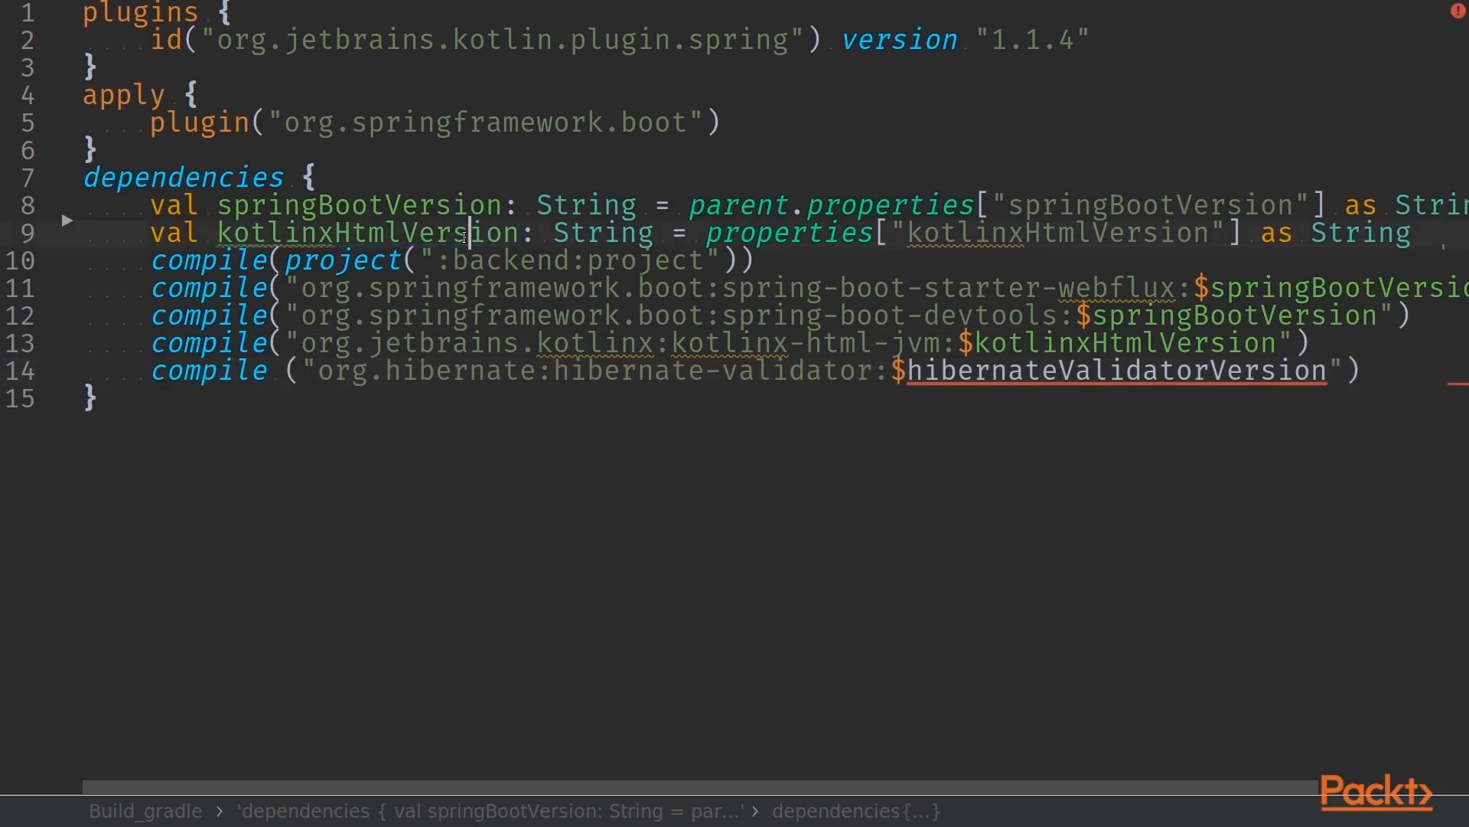
{"action": "key", "text": "Enter"}
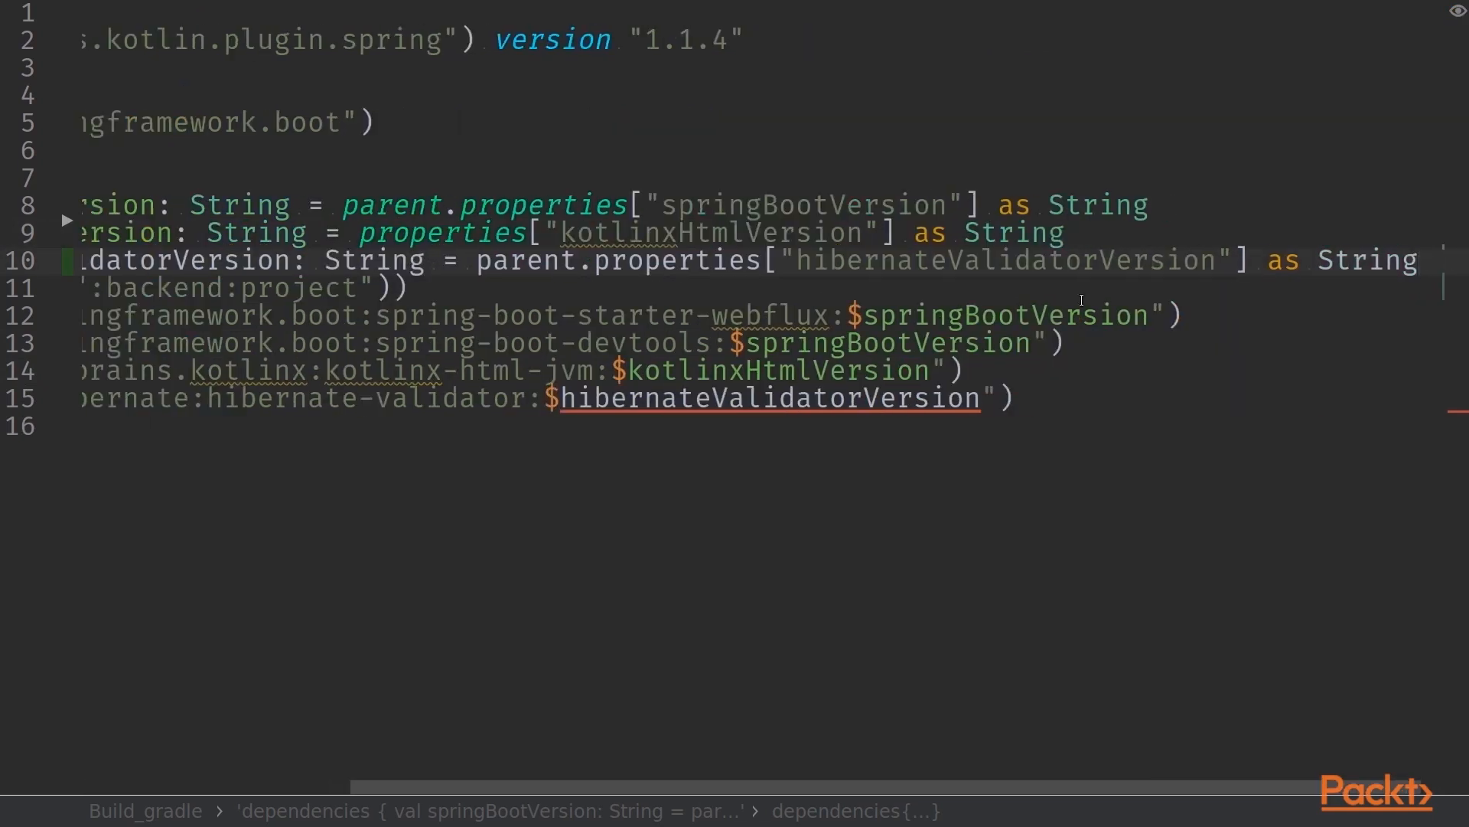
{"action": "double_click", "coordinate": [1002, 260]}
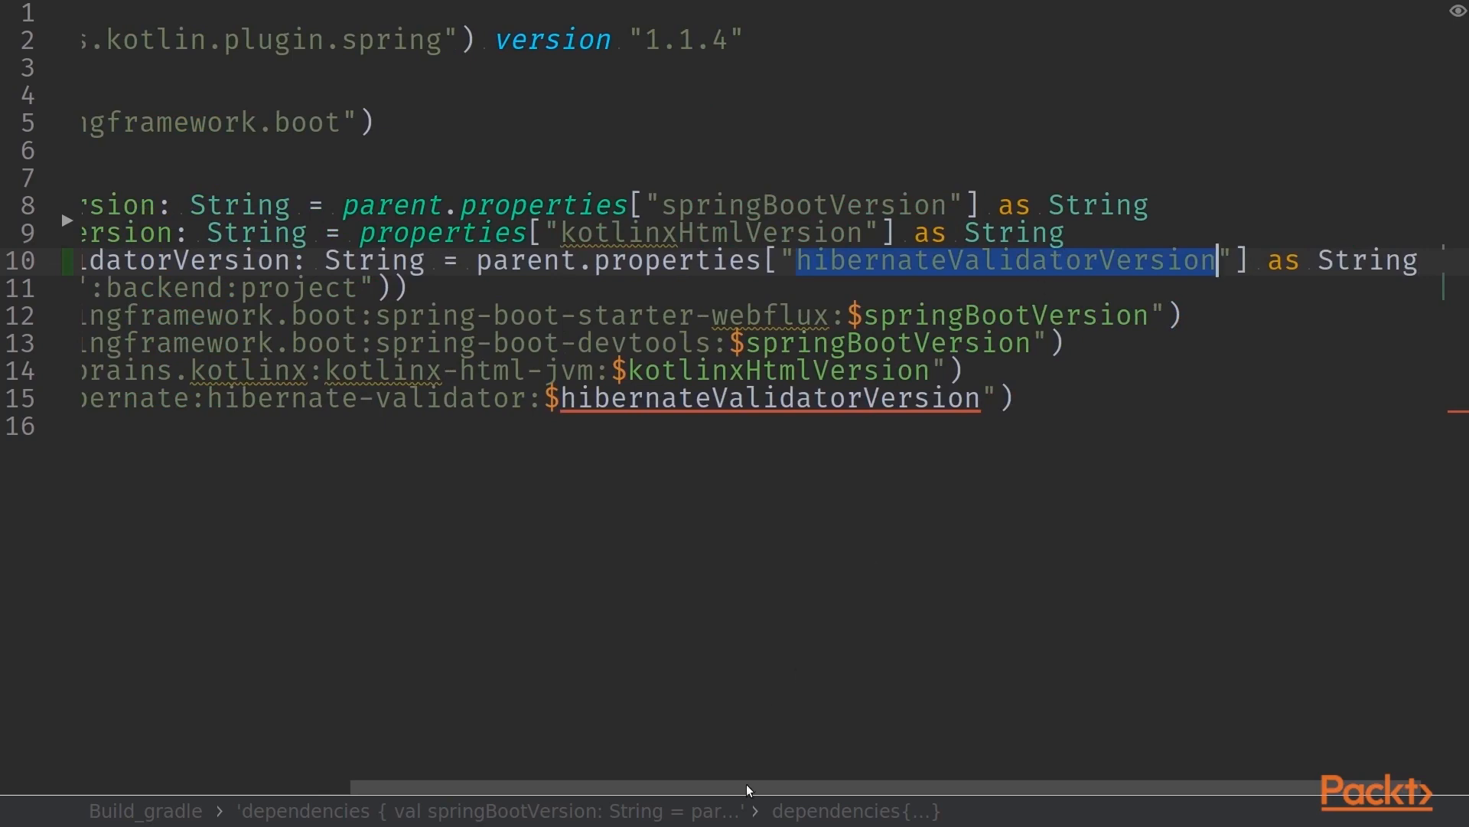
{"action": "scroll", "scroll_direction": "left", "scroll_amount": 3}
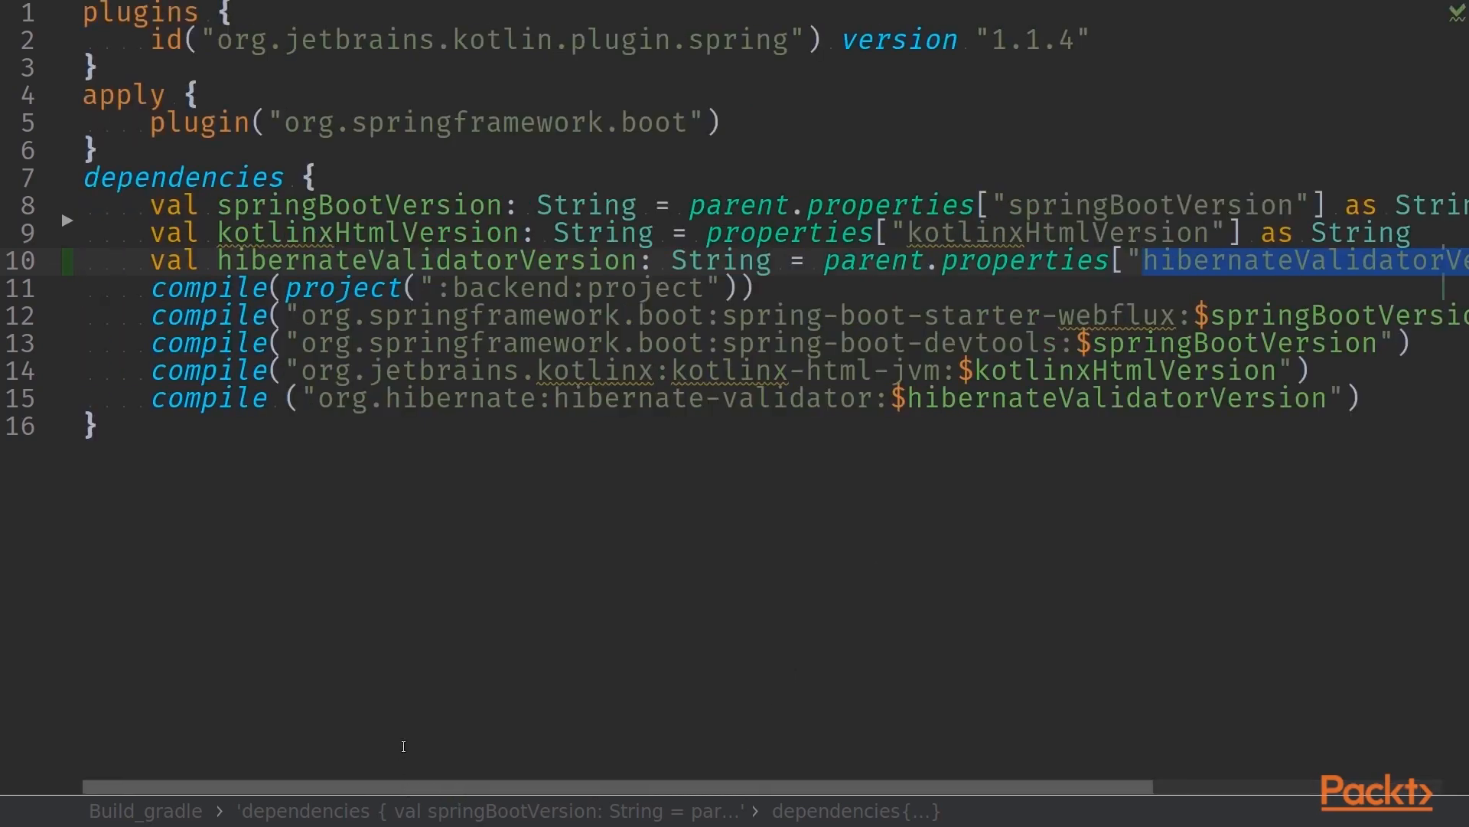
{"action": "left_click", "coordinate": [52, 13]}
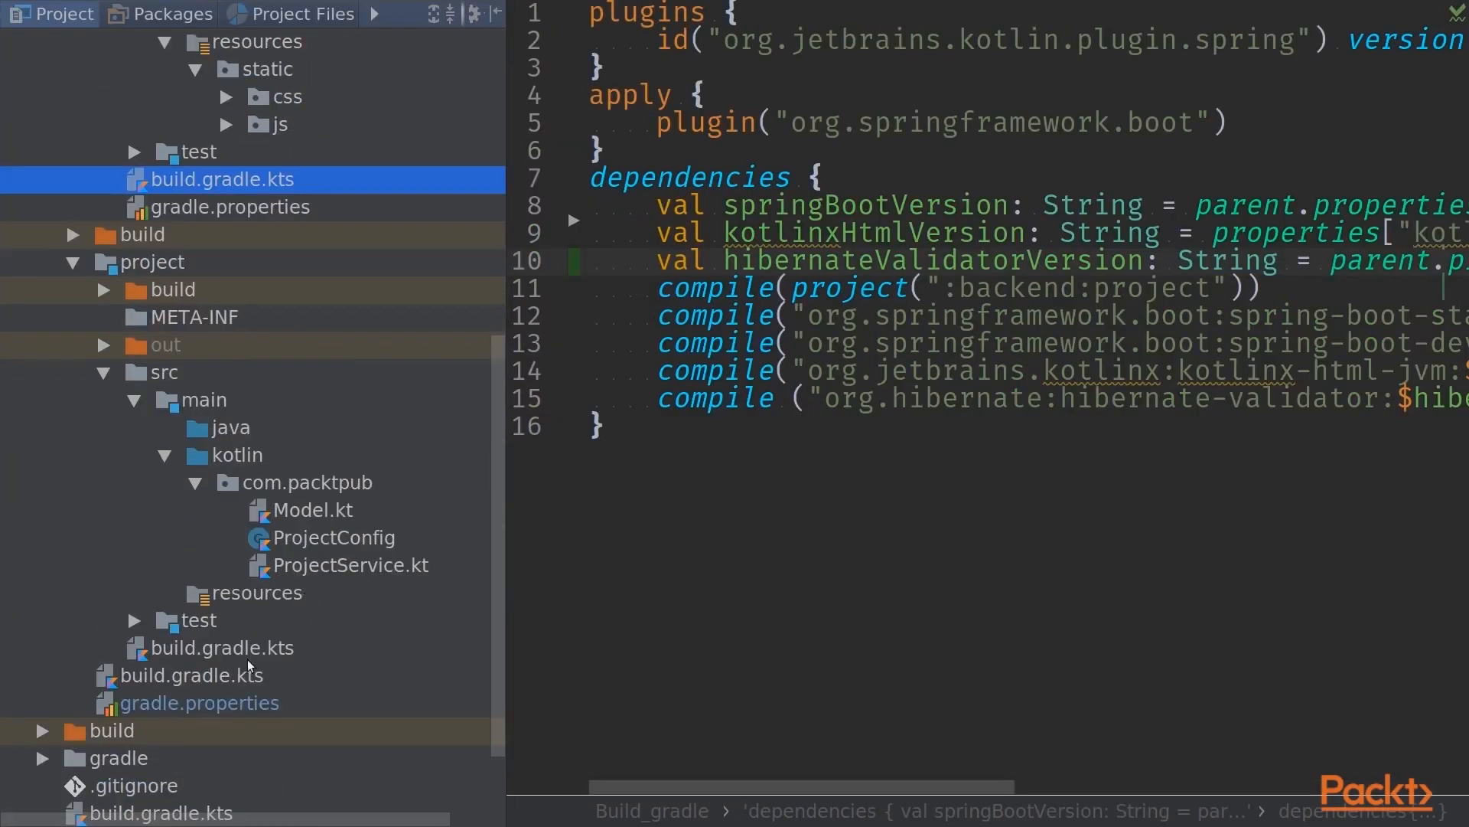
Add hibernateValidatorVersion=6.0.2.Final to the root gradle.properties
{"action": "left_click", "coordinate": [200, 703]}
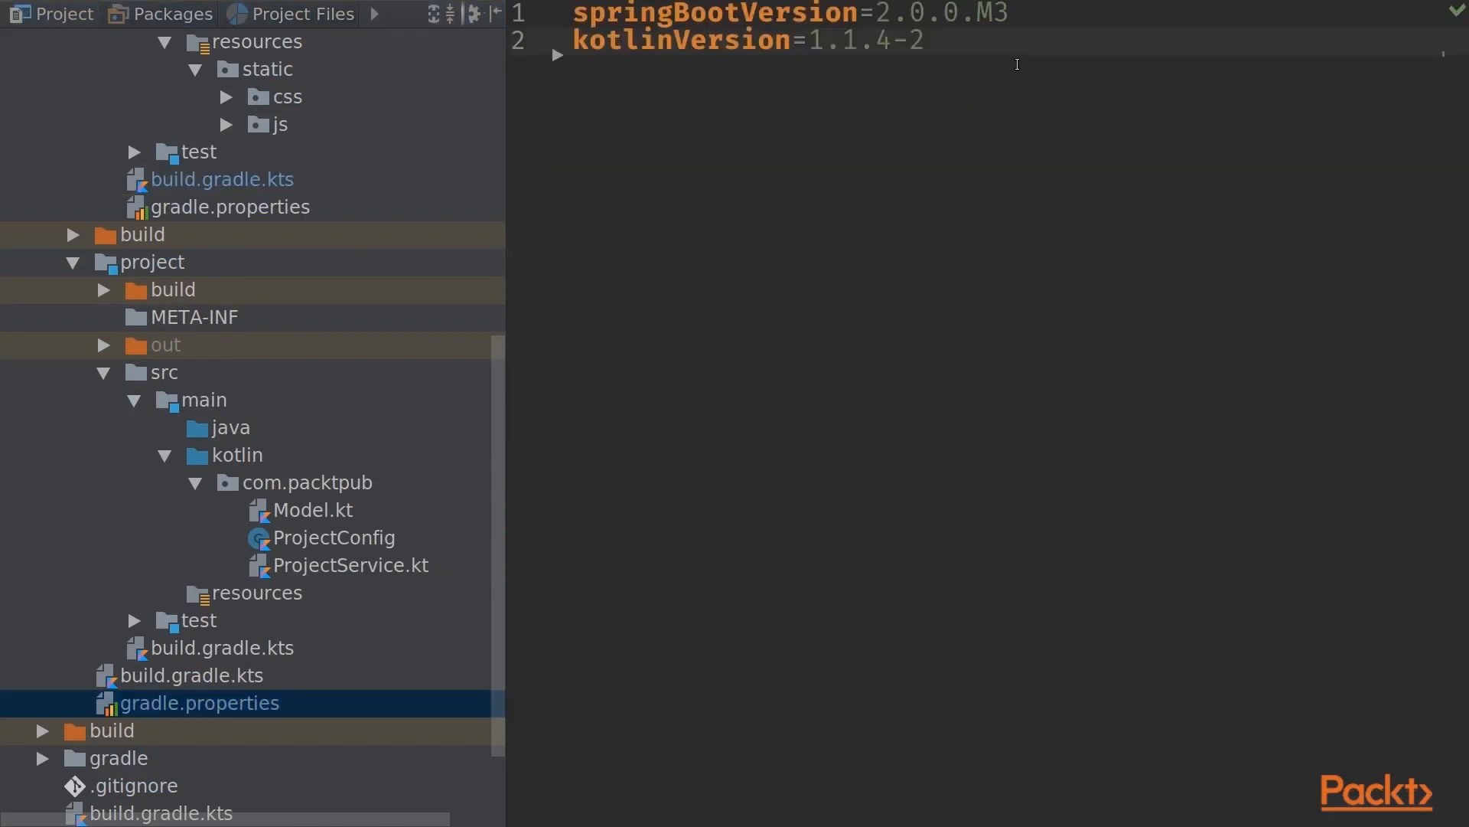
{"action": "type", "text": "hibernateValidatorVersion="}
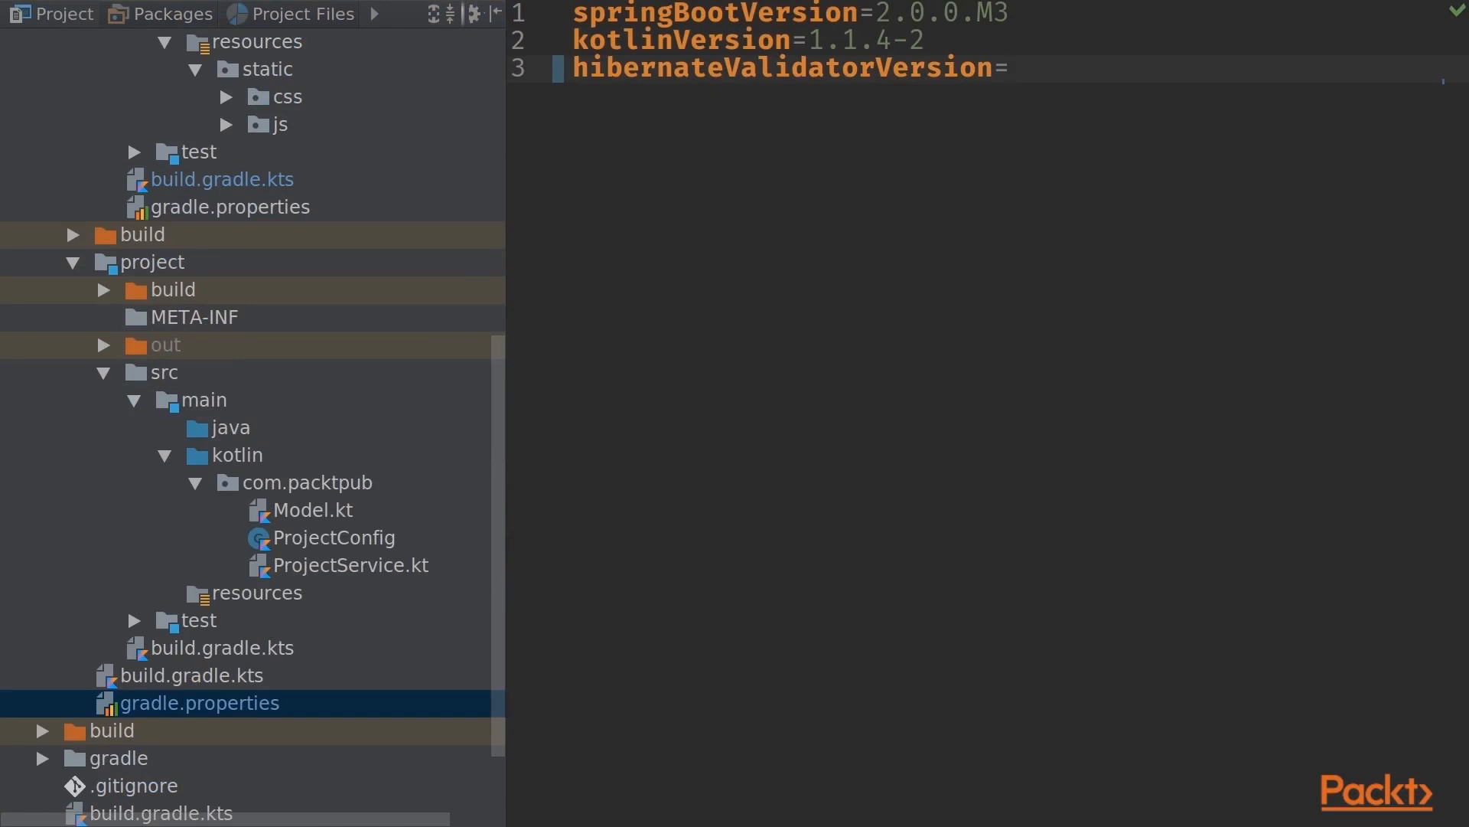
{"action": "type", "text": "6.0"}
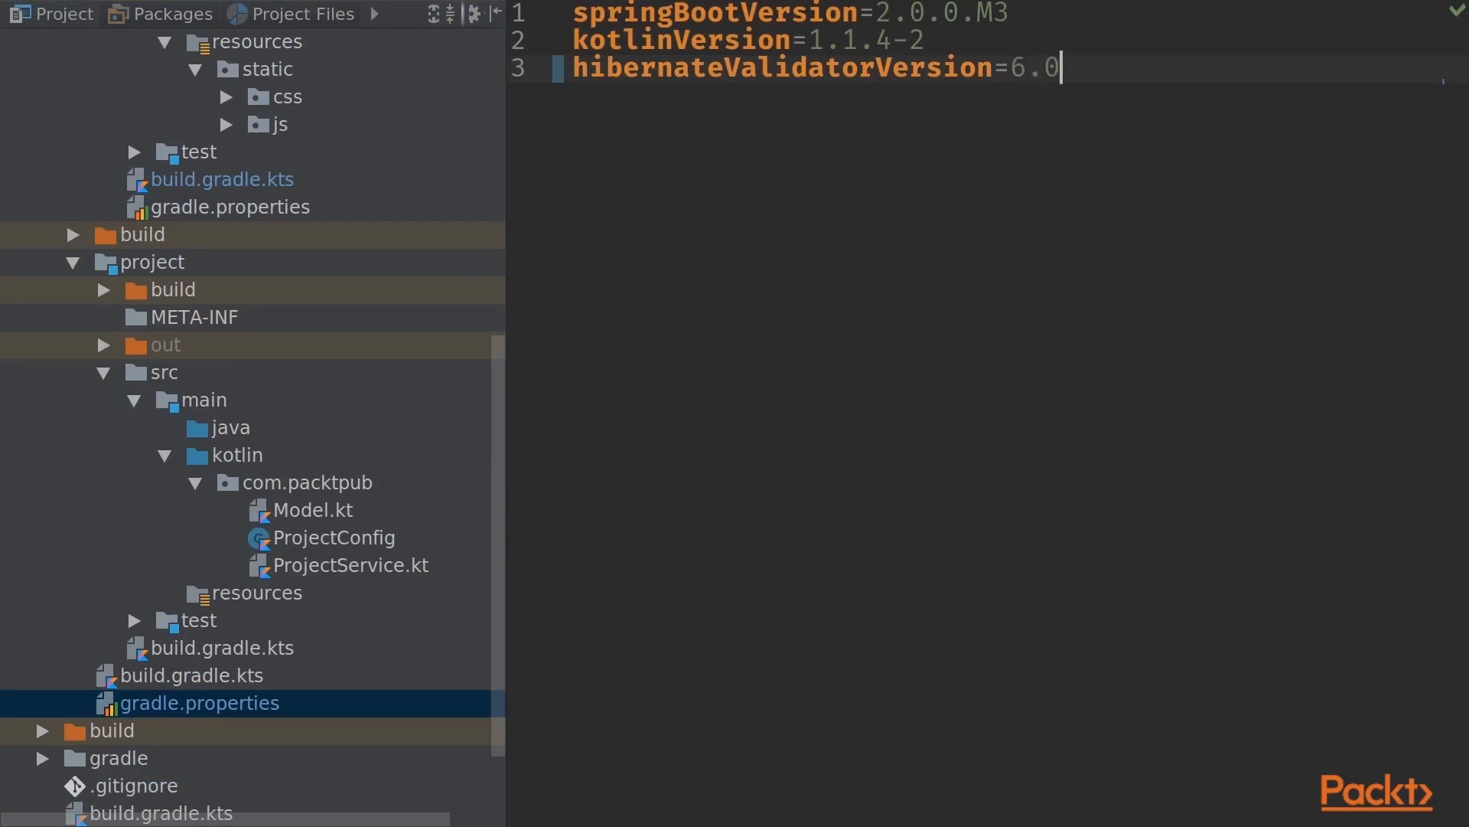
{"action": "type", "text": ".2.Final"}
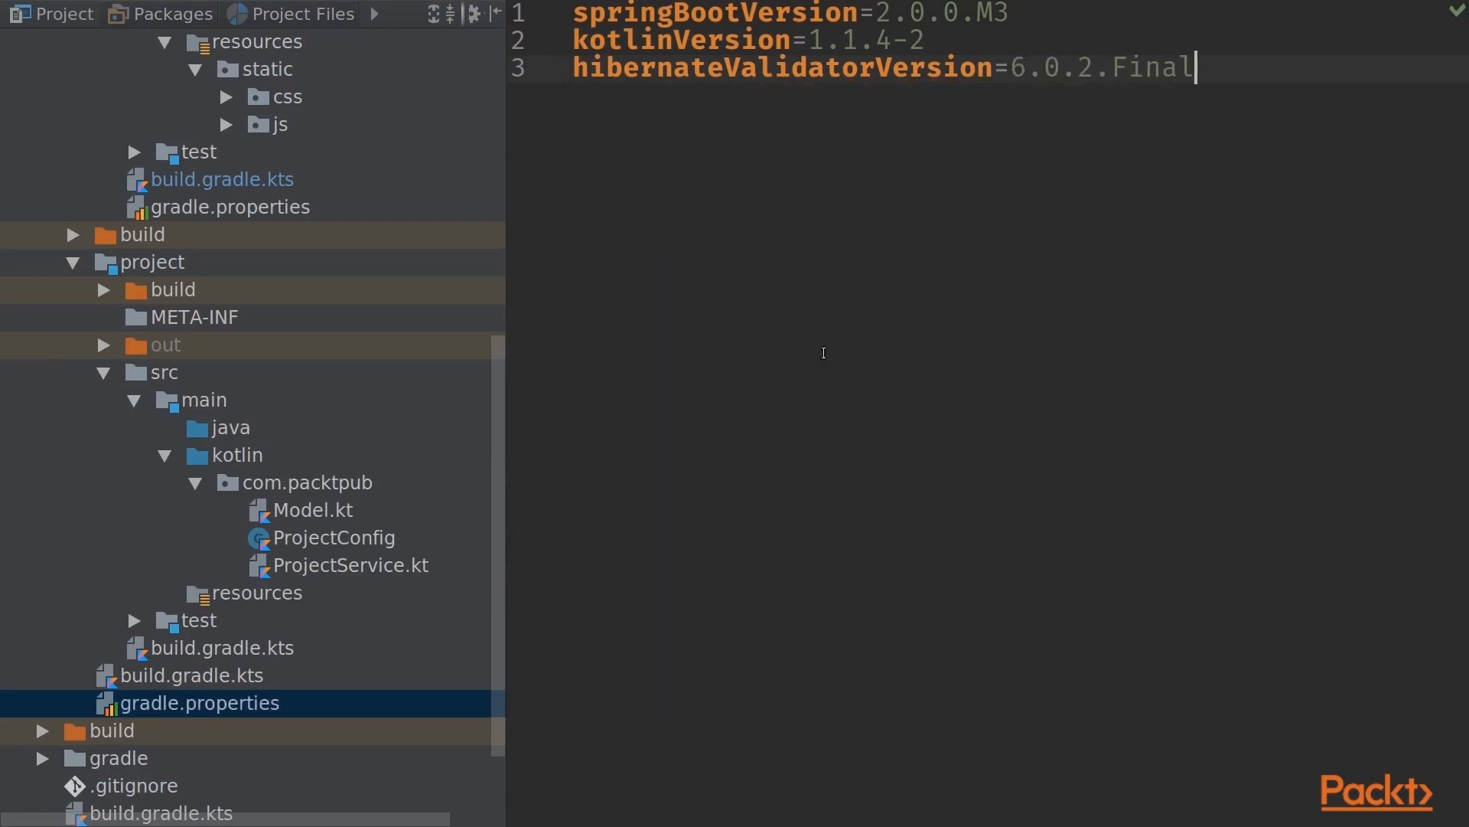
{"action": "scroll", "scroll_direction": "up", "scroll_amount": 3}
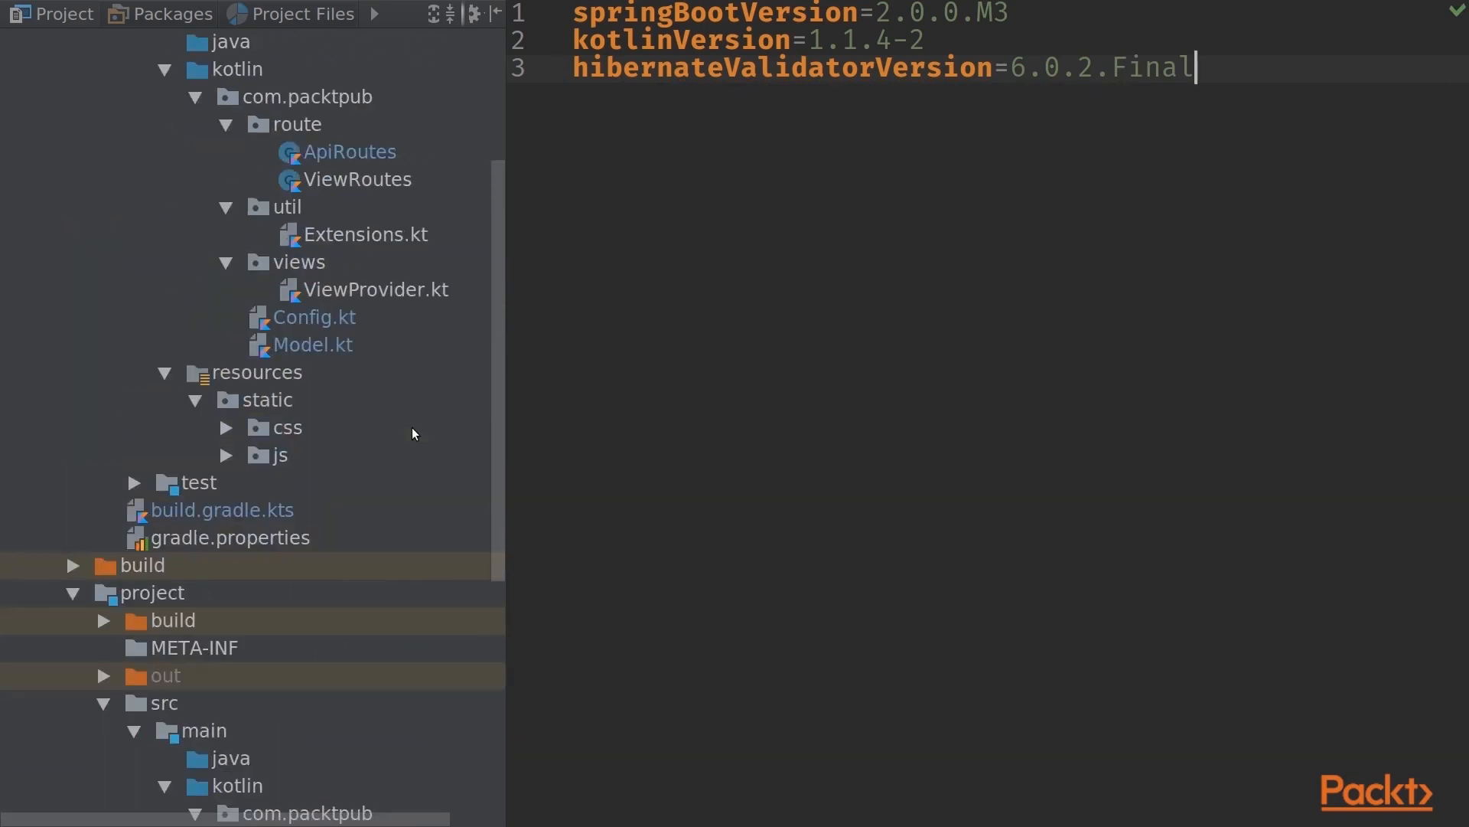
{"action": "mouse_move", "coordinate": [330, 355]}
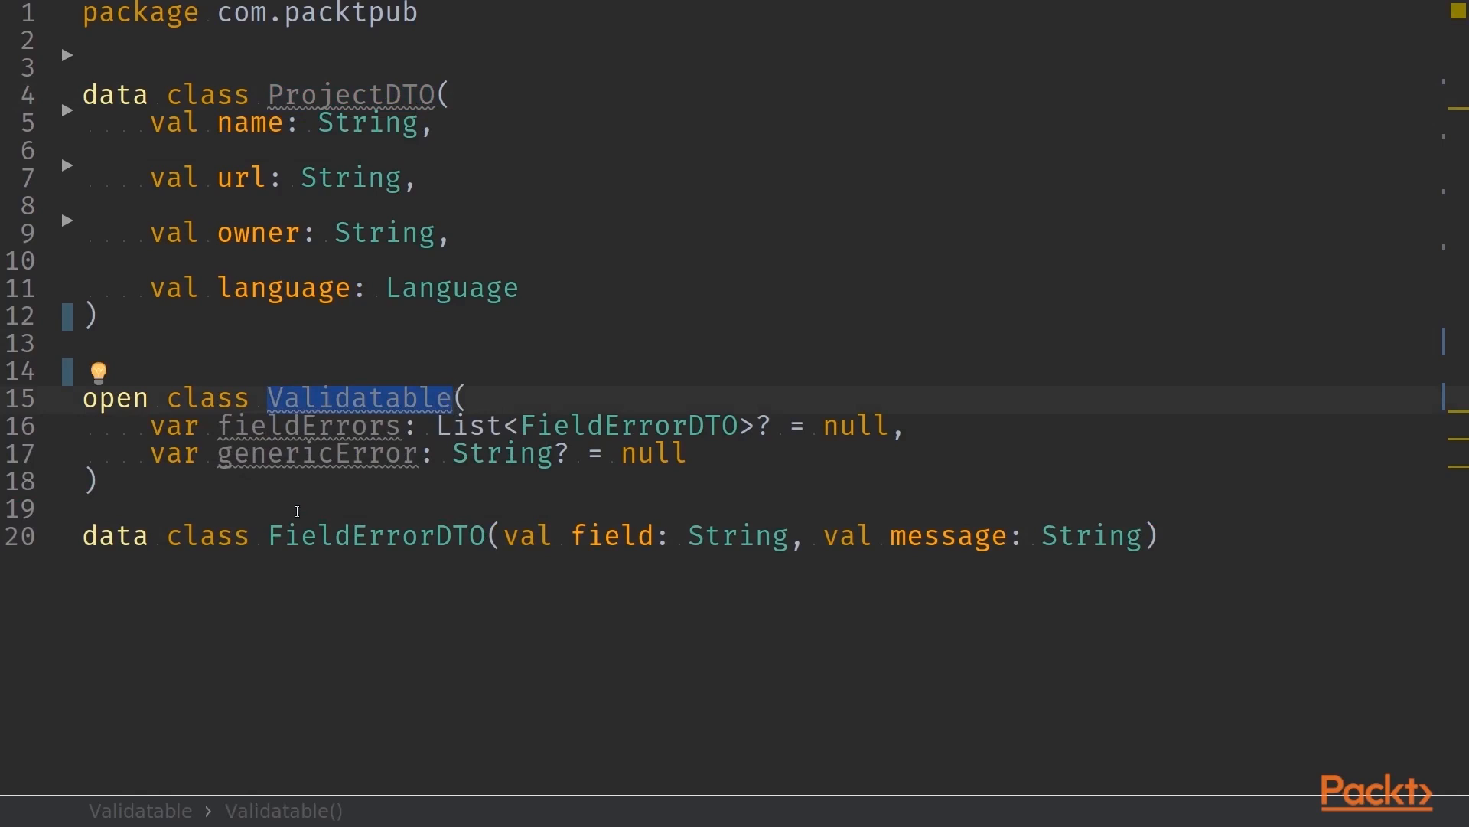
{"action": "left_click", "coordinate": [452, 398]}
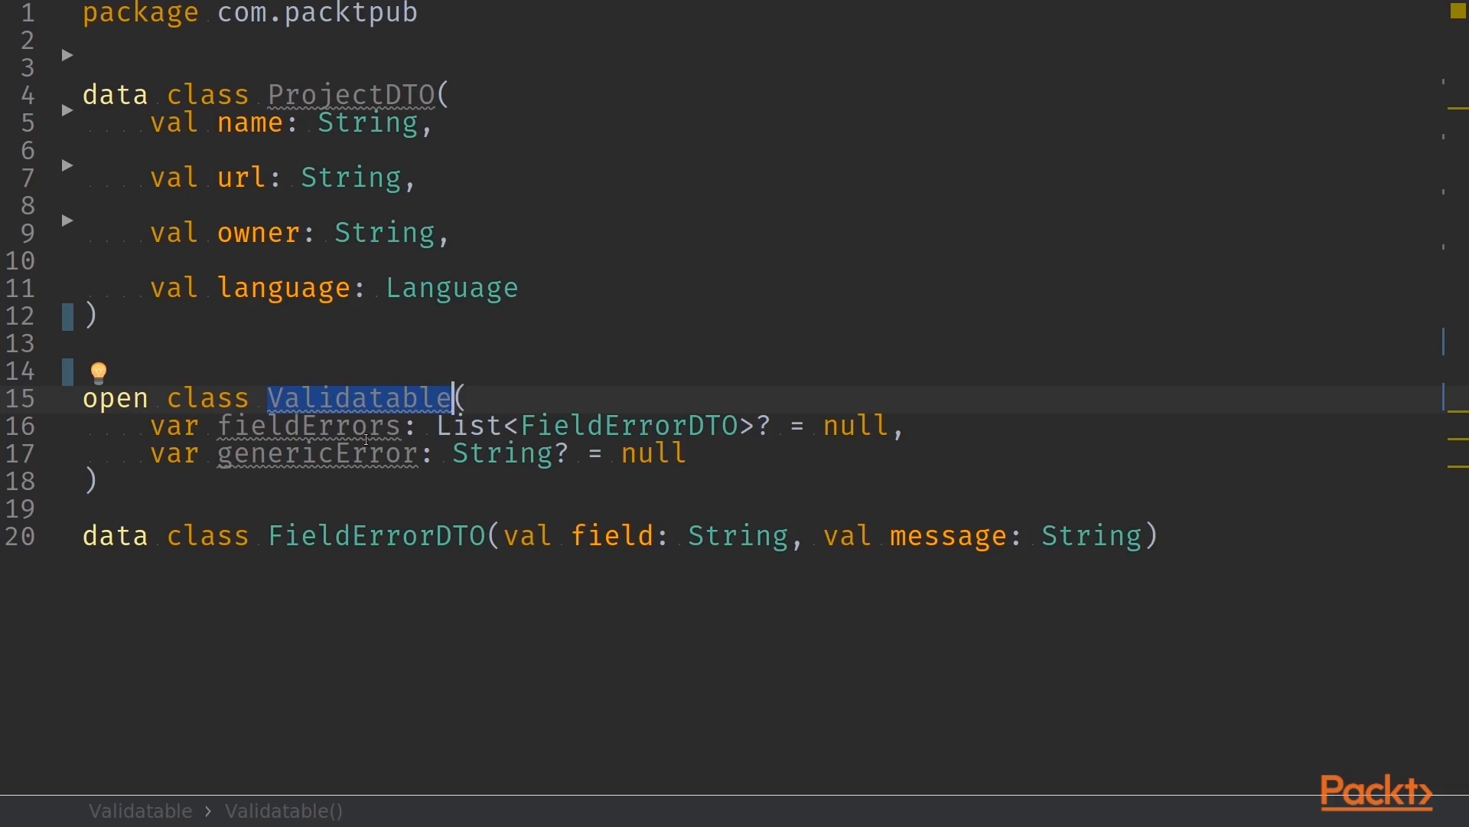
{"action": "mouse_move", "coordinate": [375, 403]}
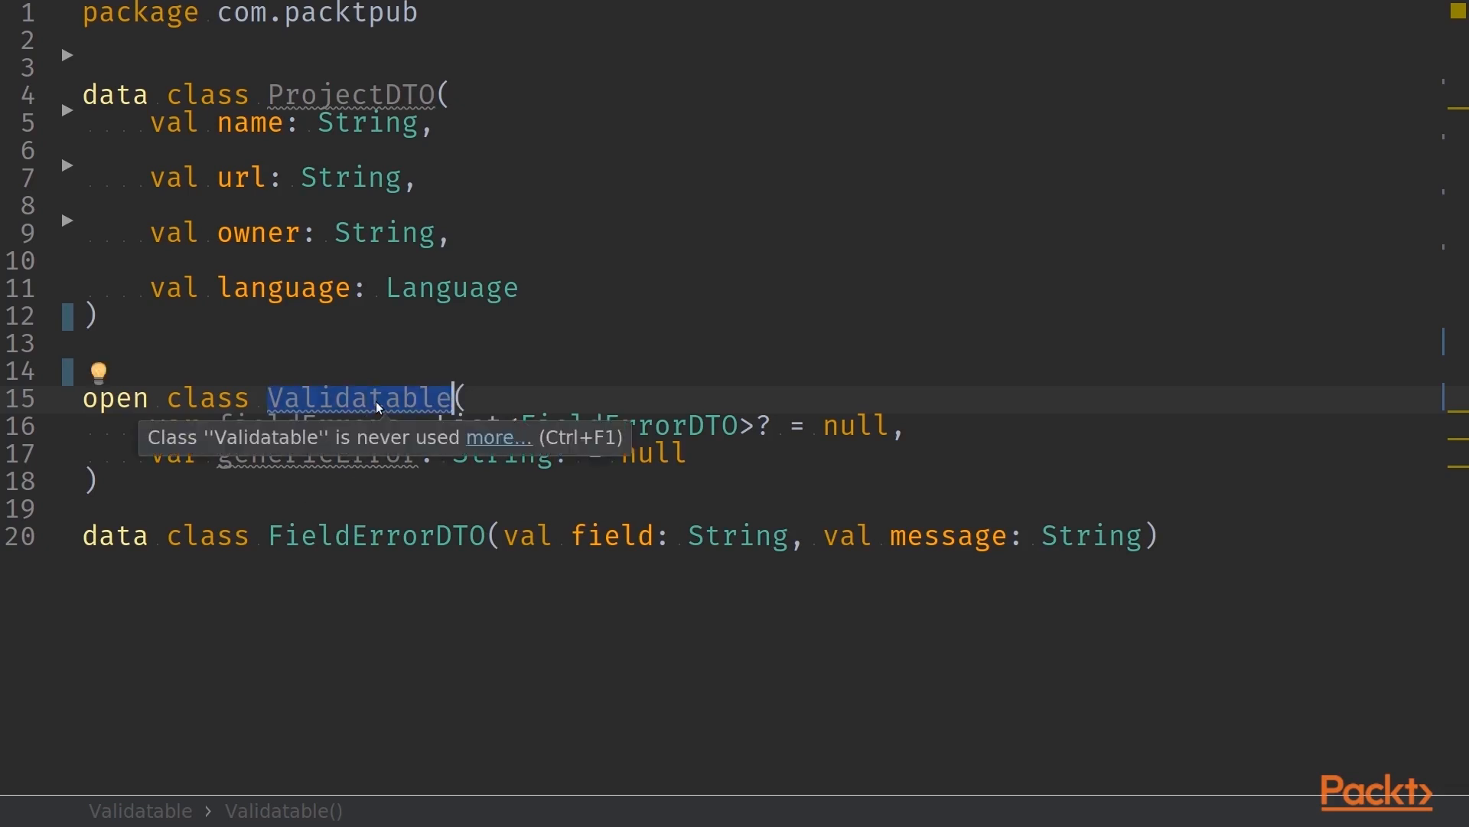
{"action": "mouse_move", "coordinate": [387, 364]}
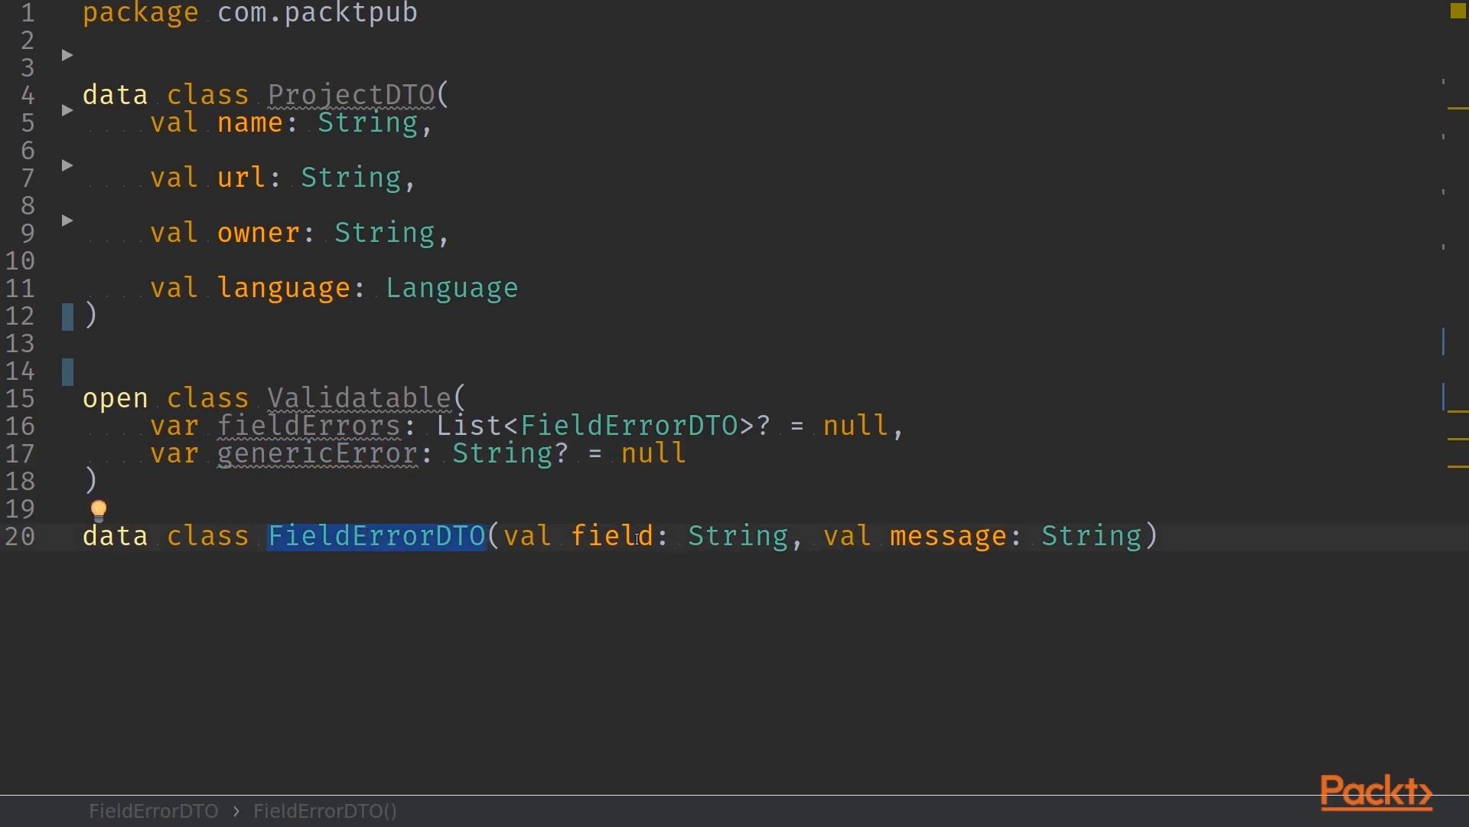
{"action": "left_click", "coordinate": [947, 535]}
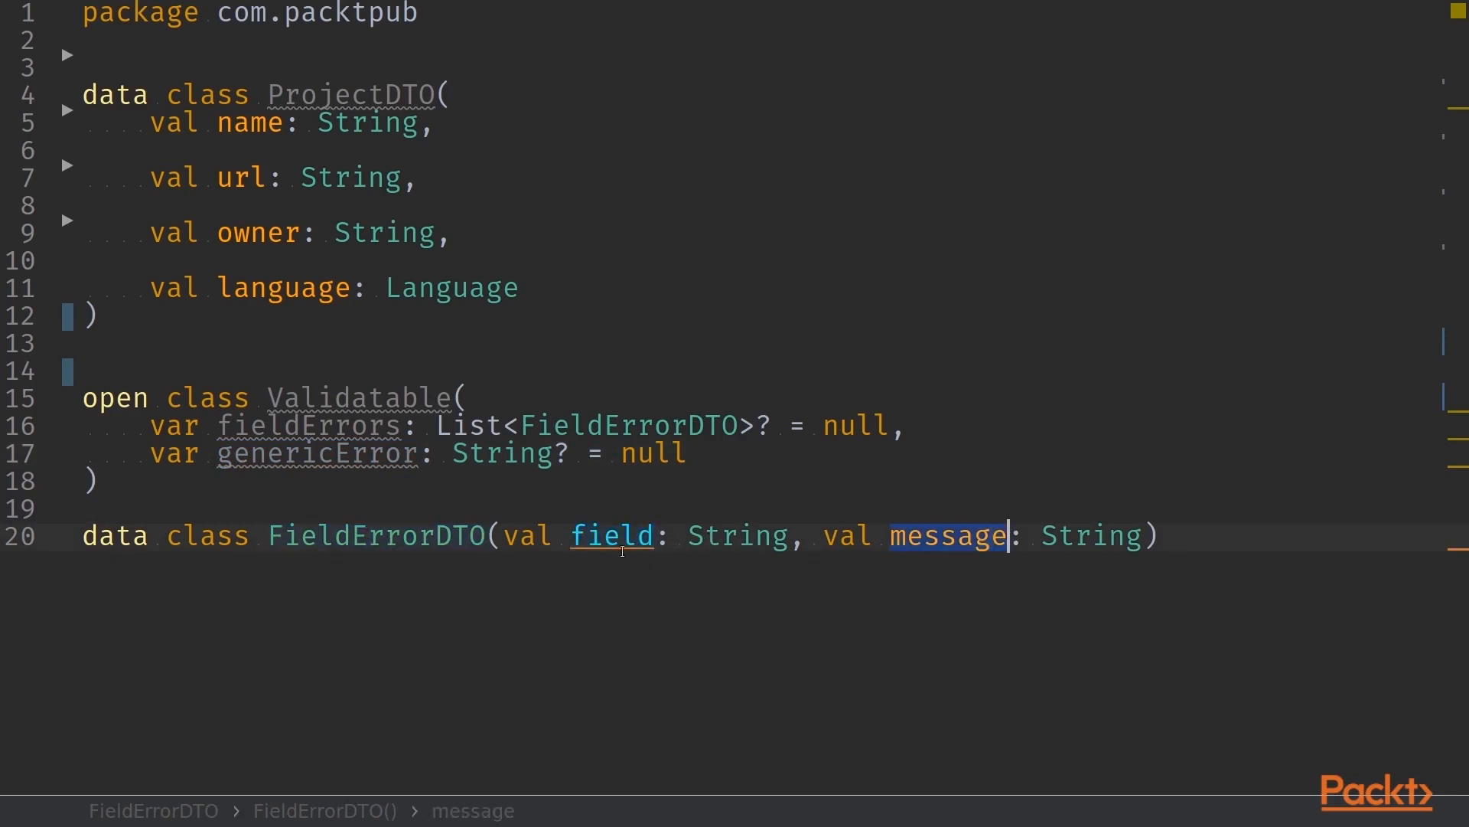
{"action": "left_click", "coordinate": [610, 535]}
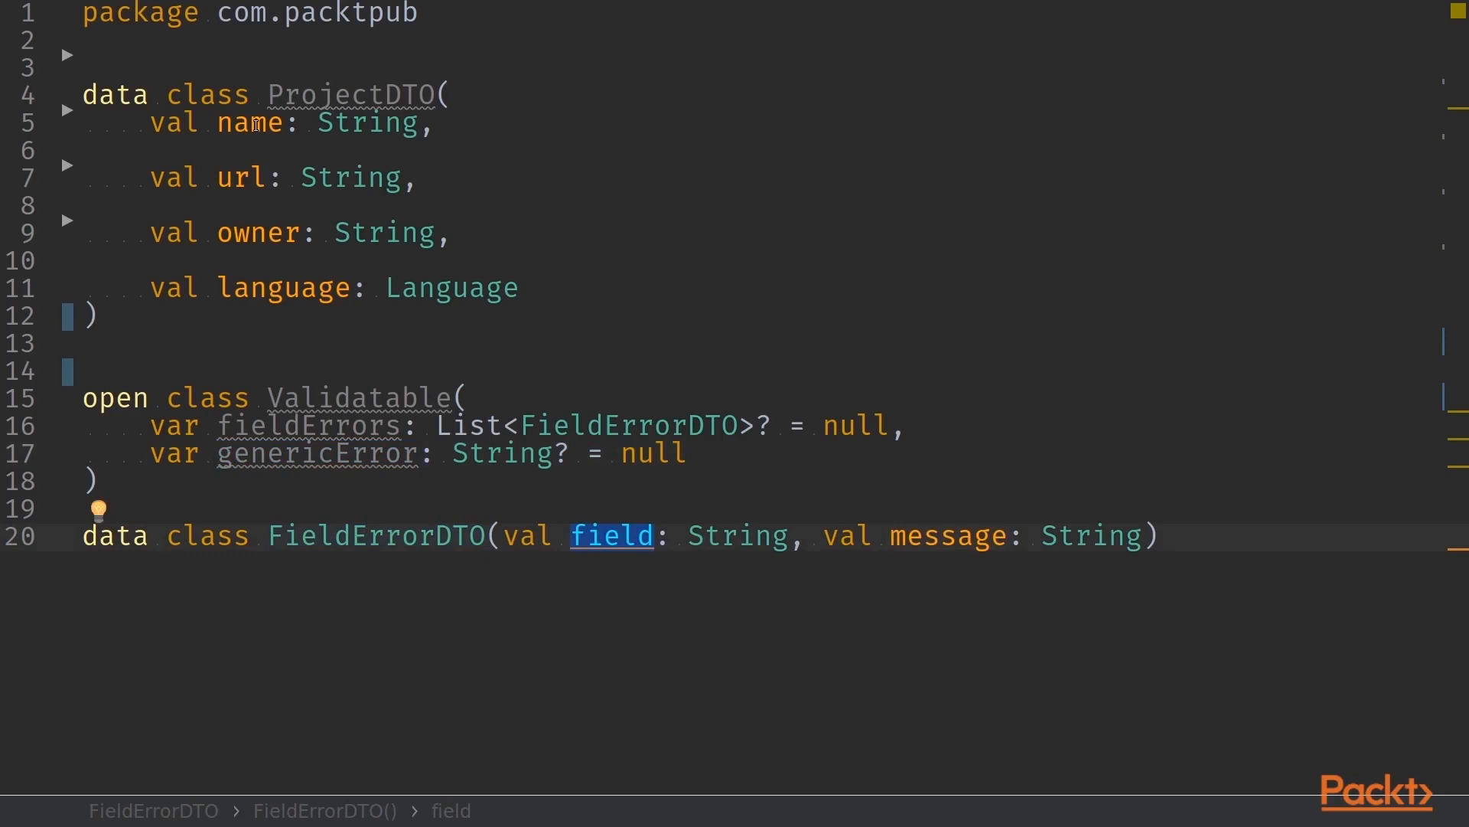
{"action": "left_click", "coordinate": [247, 122]}
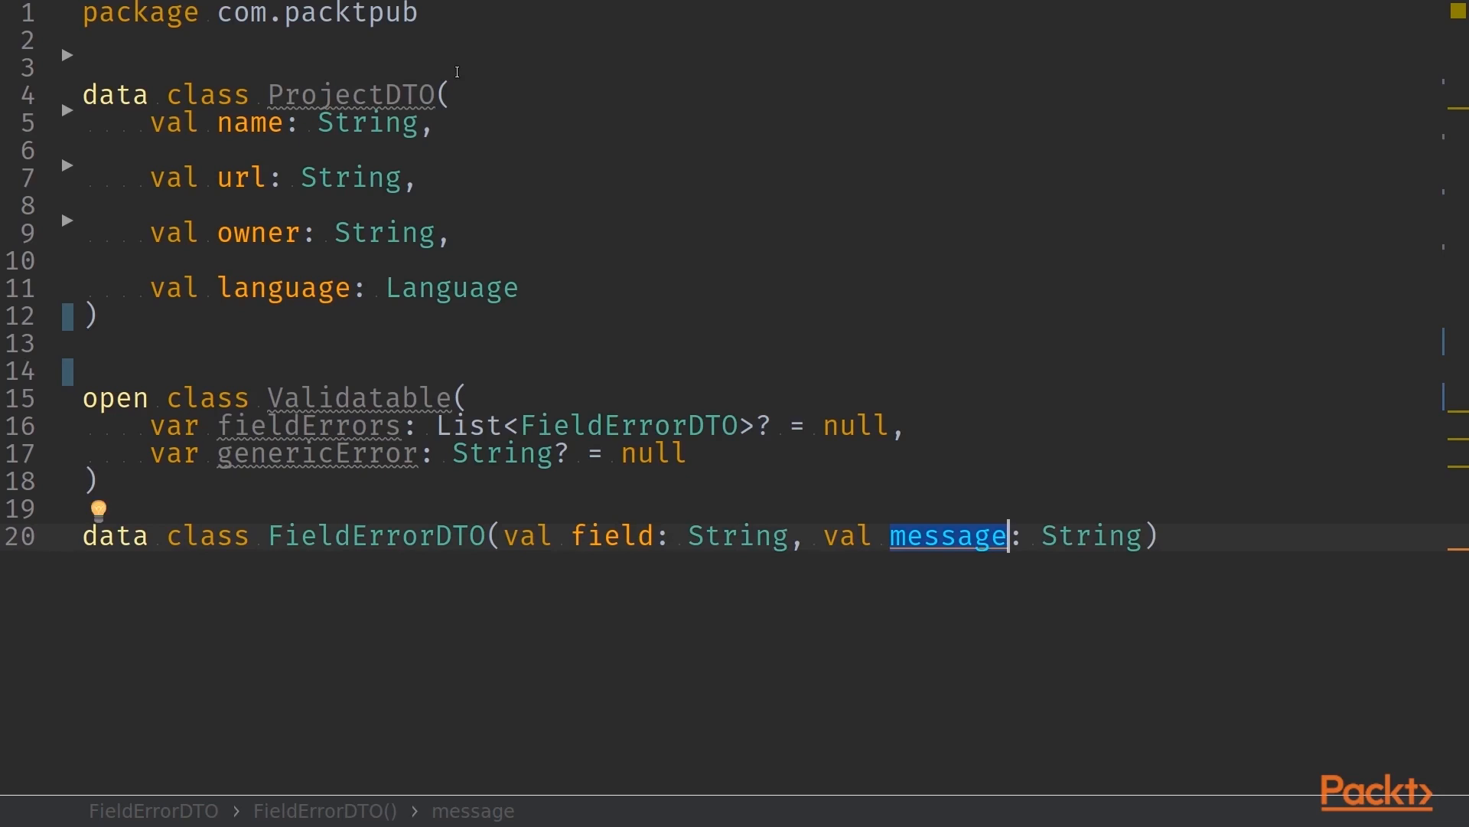
{"action": "left_click", "coordinate": [451, 94]}
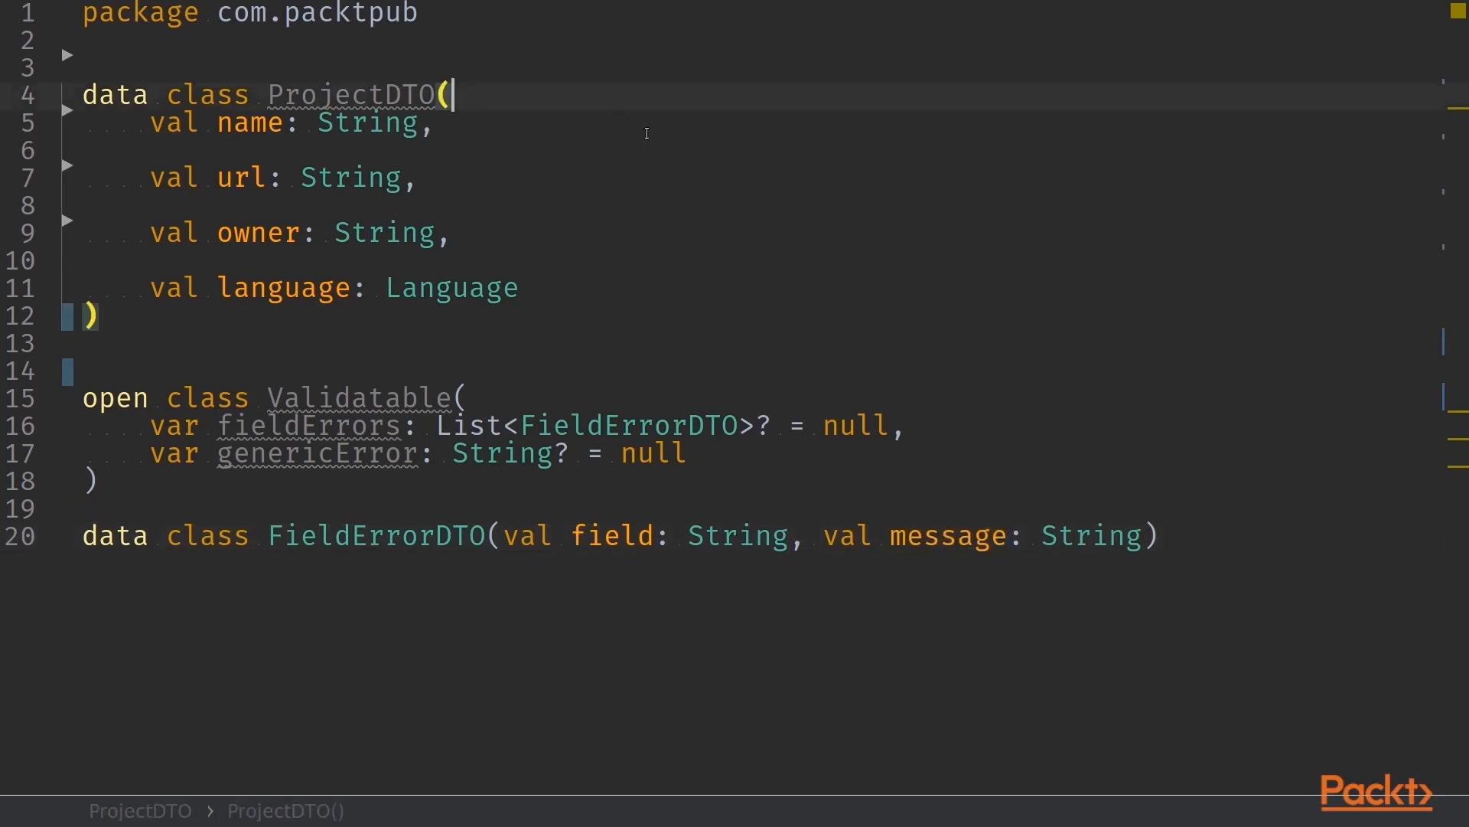
{"action": "key", "text": "Return"}
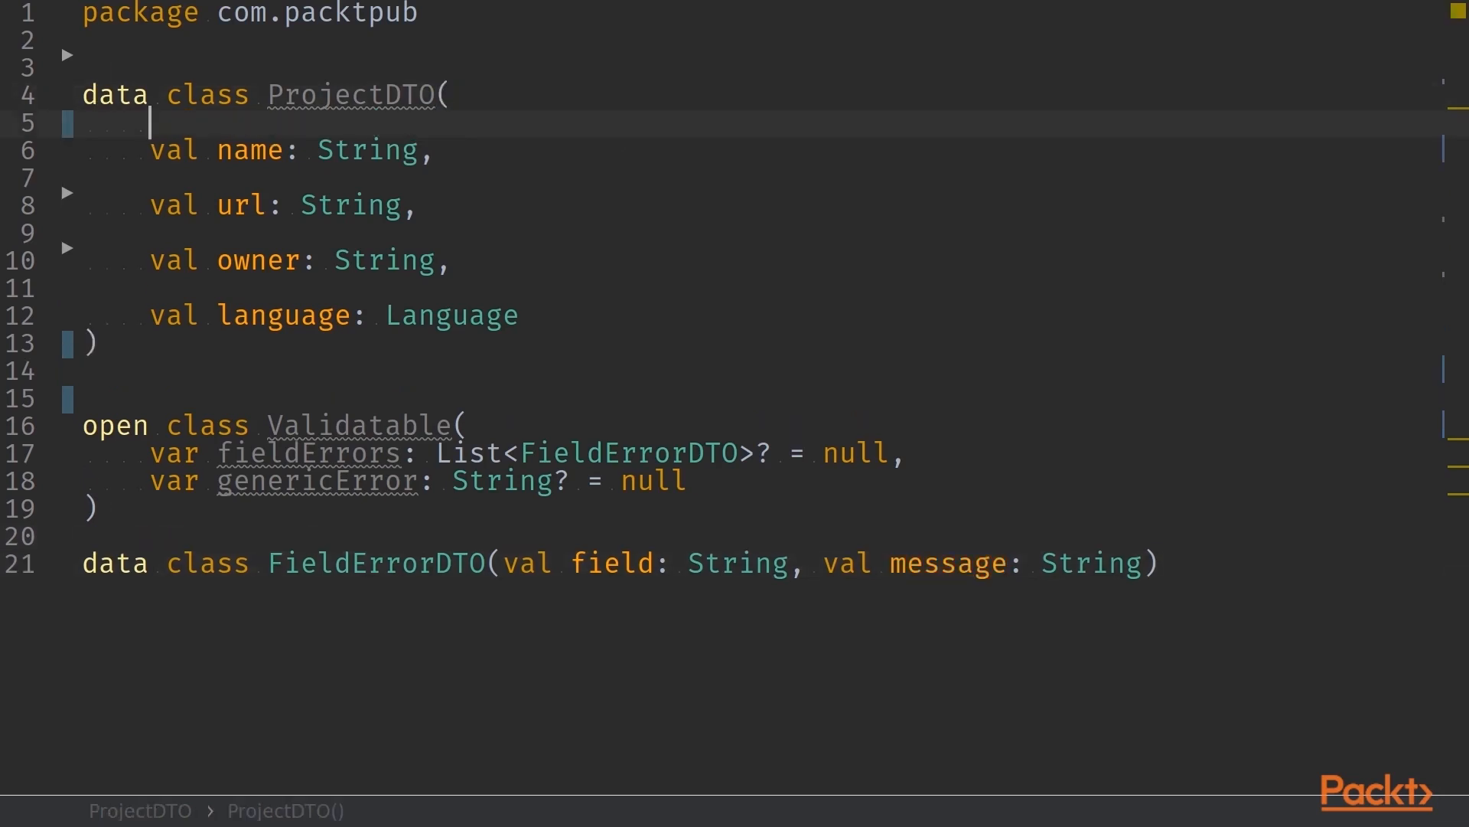
{"action": "type", "text": "@get:"}
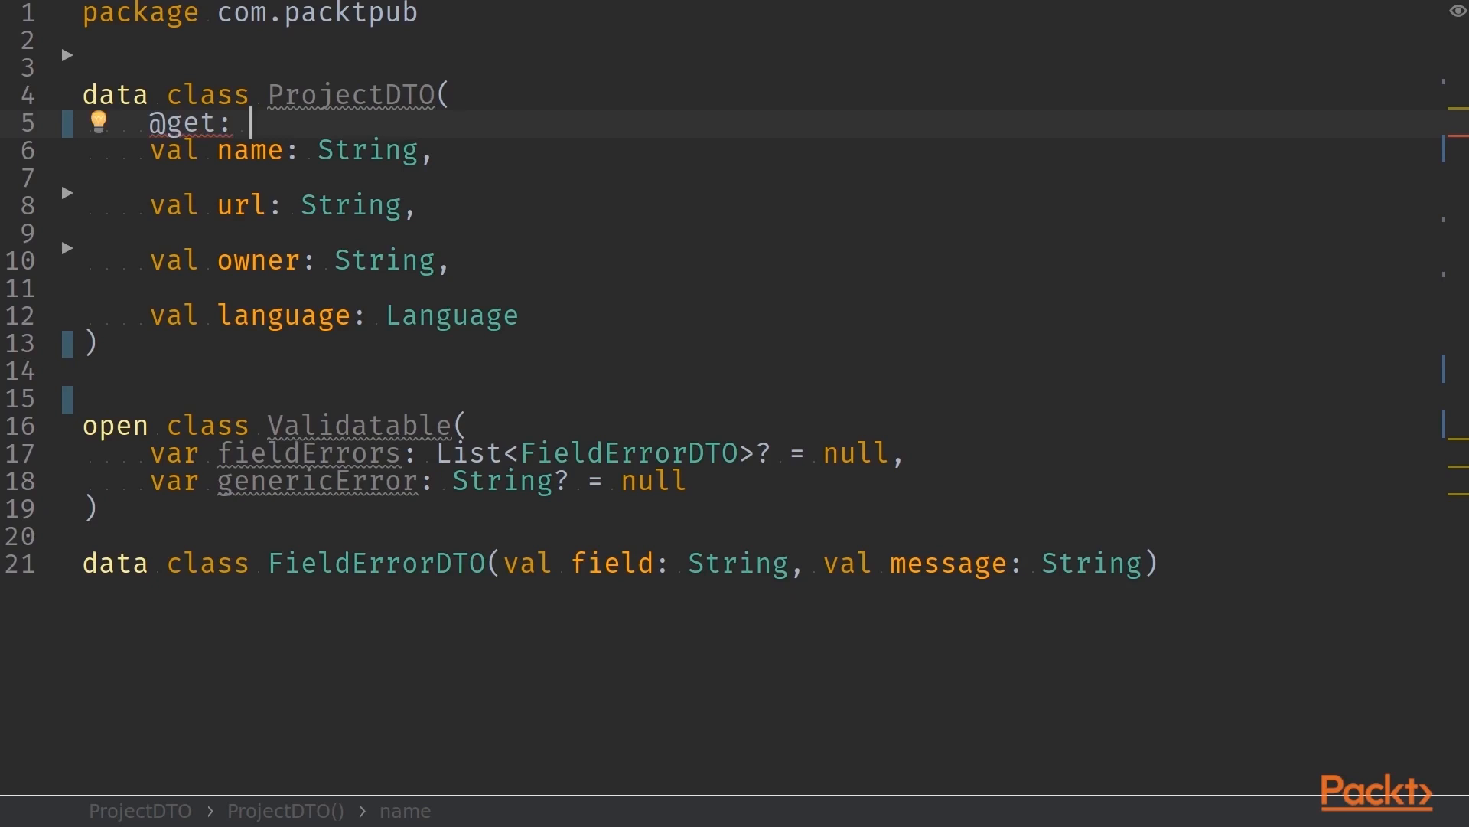
{"action": "type", "text": "Size"}
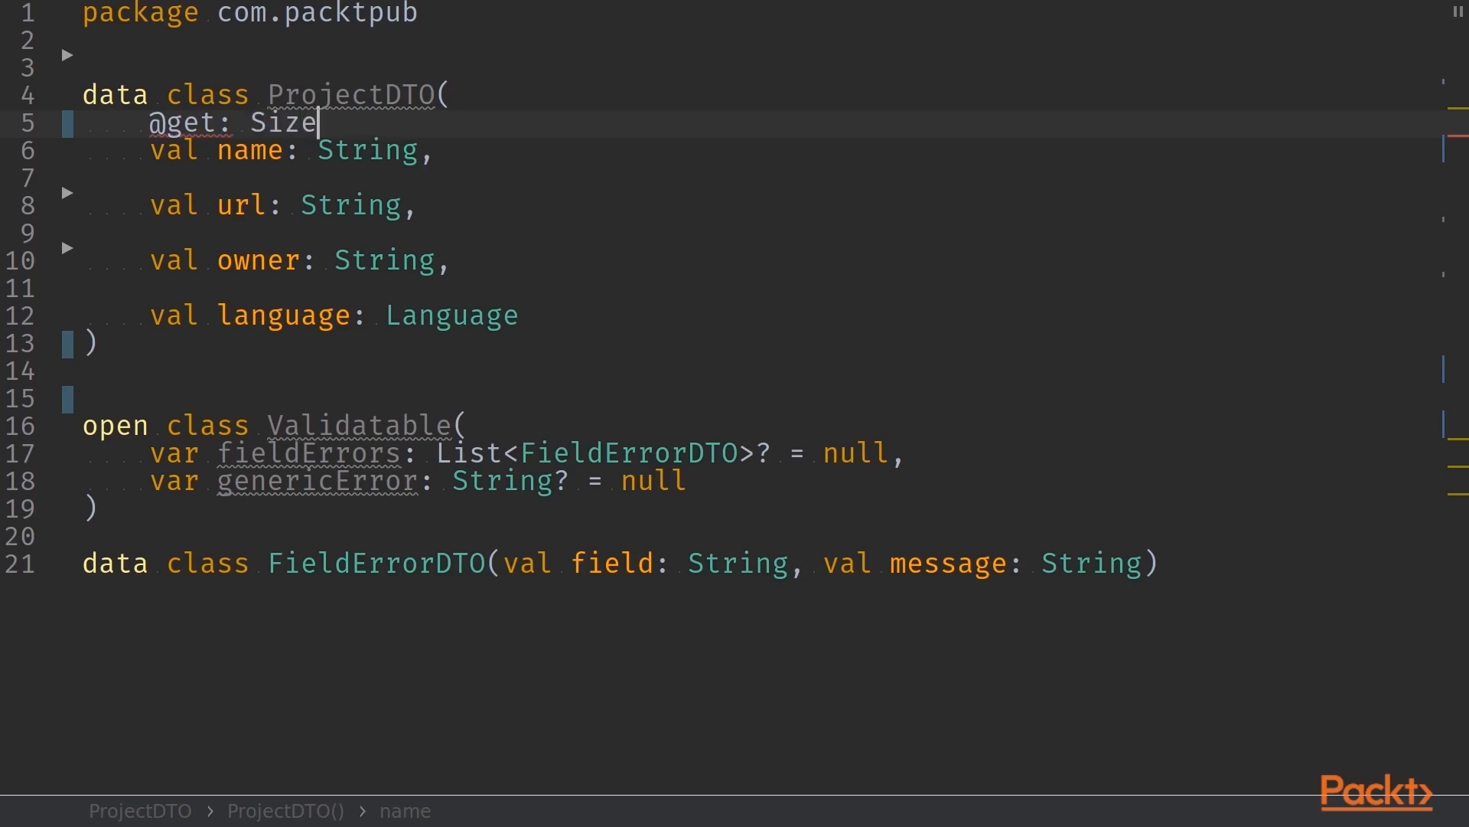
{"action": "type", "text": "()"}
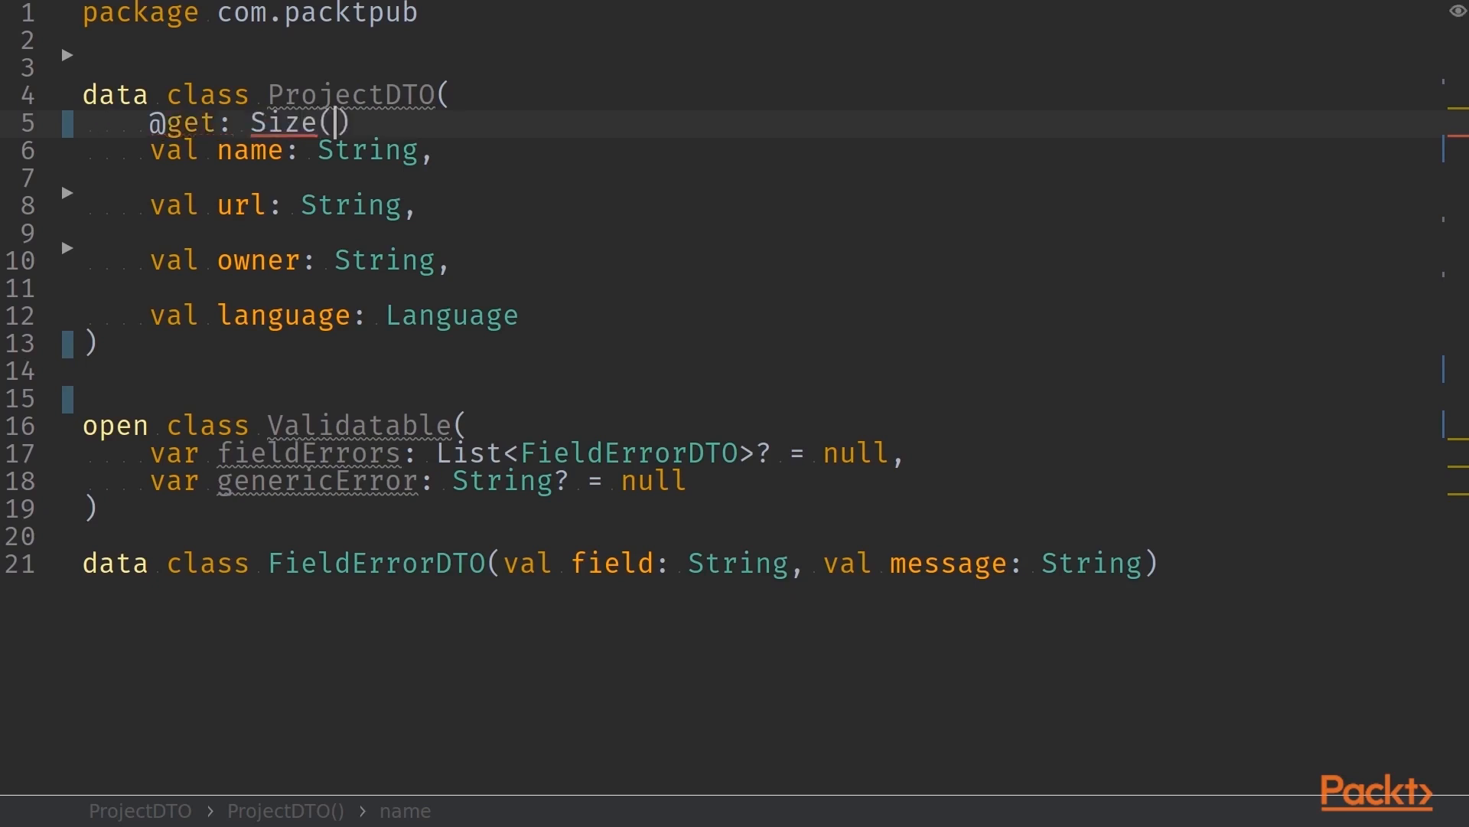
{"action": "type", "text": "mi"}
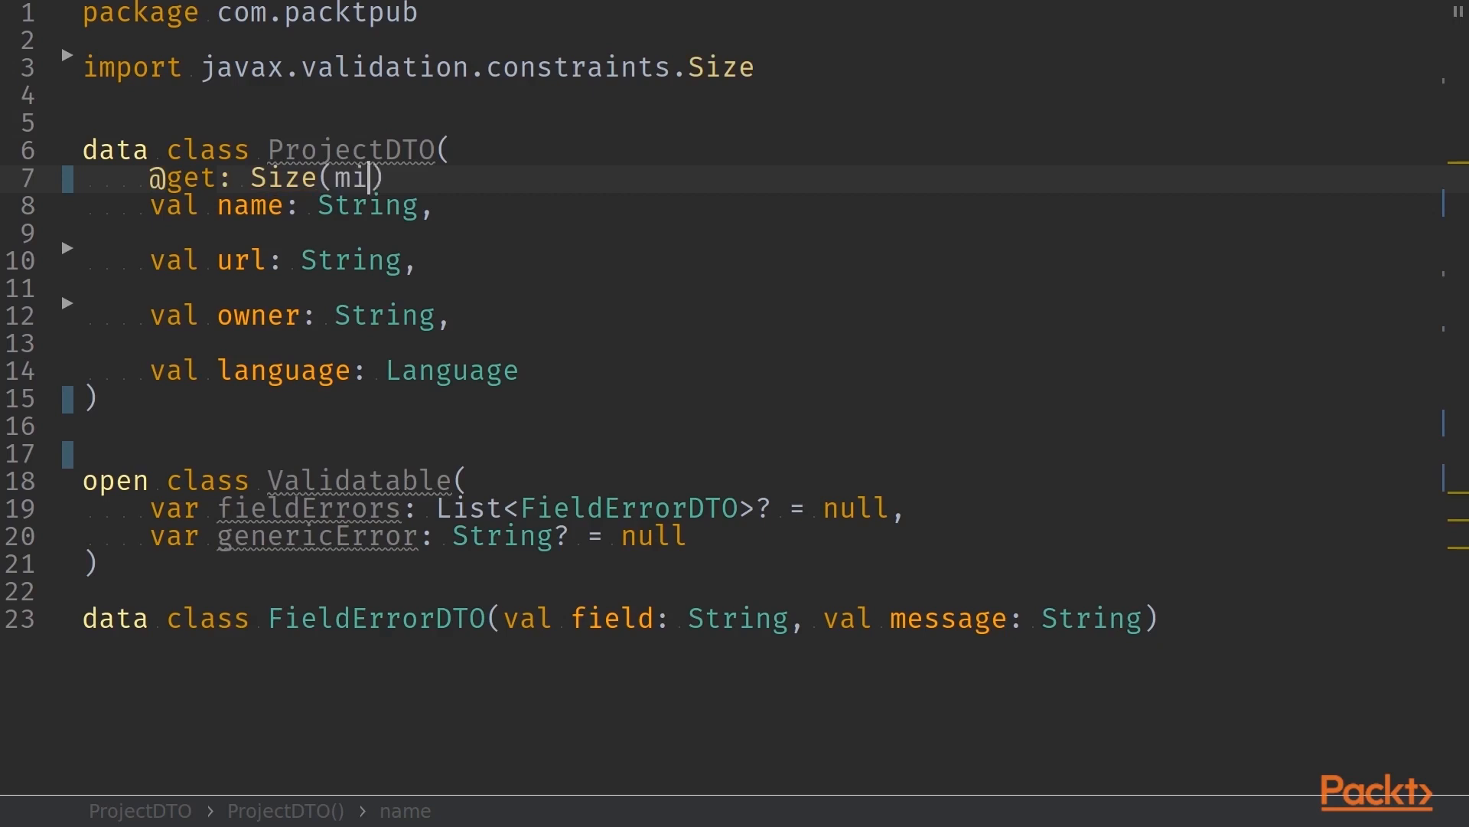
{"action": "type", "text": "n ="}
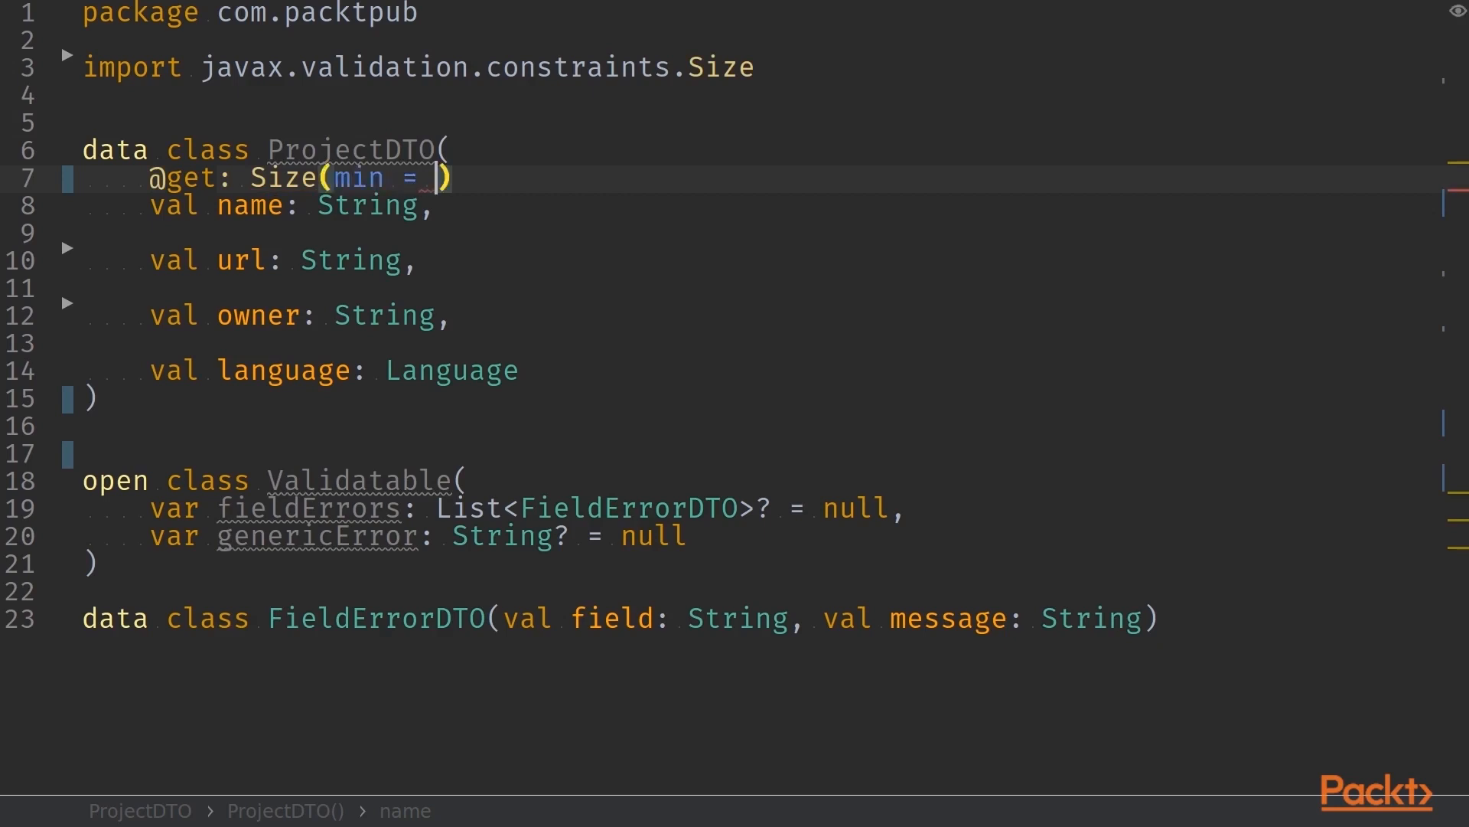
{"action": "type", "text": "2"}
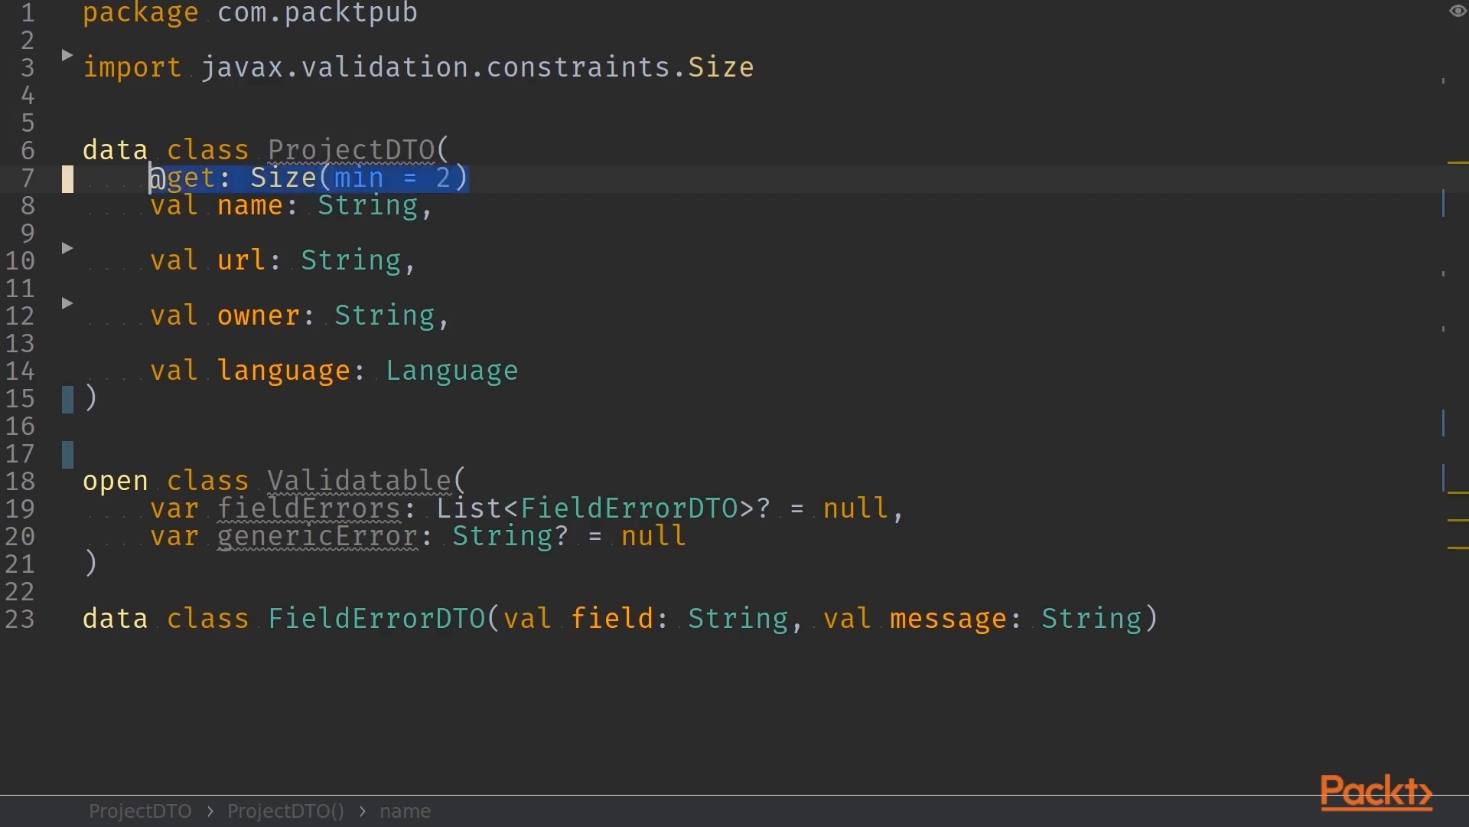
{"action": "key", "text": "enter"}
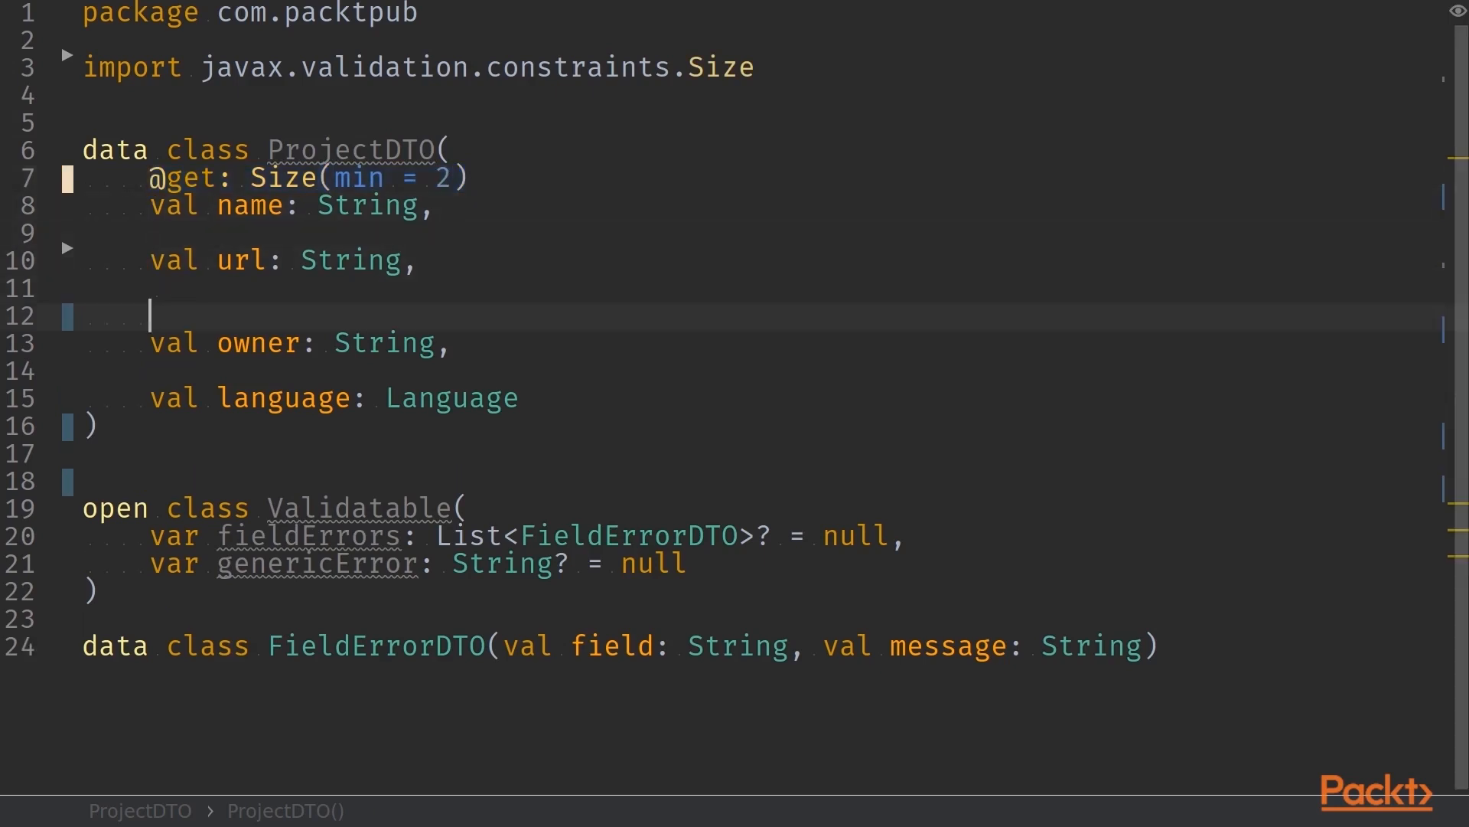
{"action": "type", "text": "@get: Size(min = 2)"}
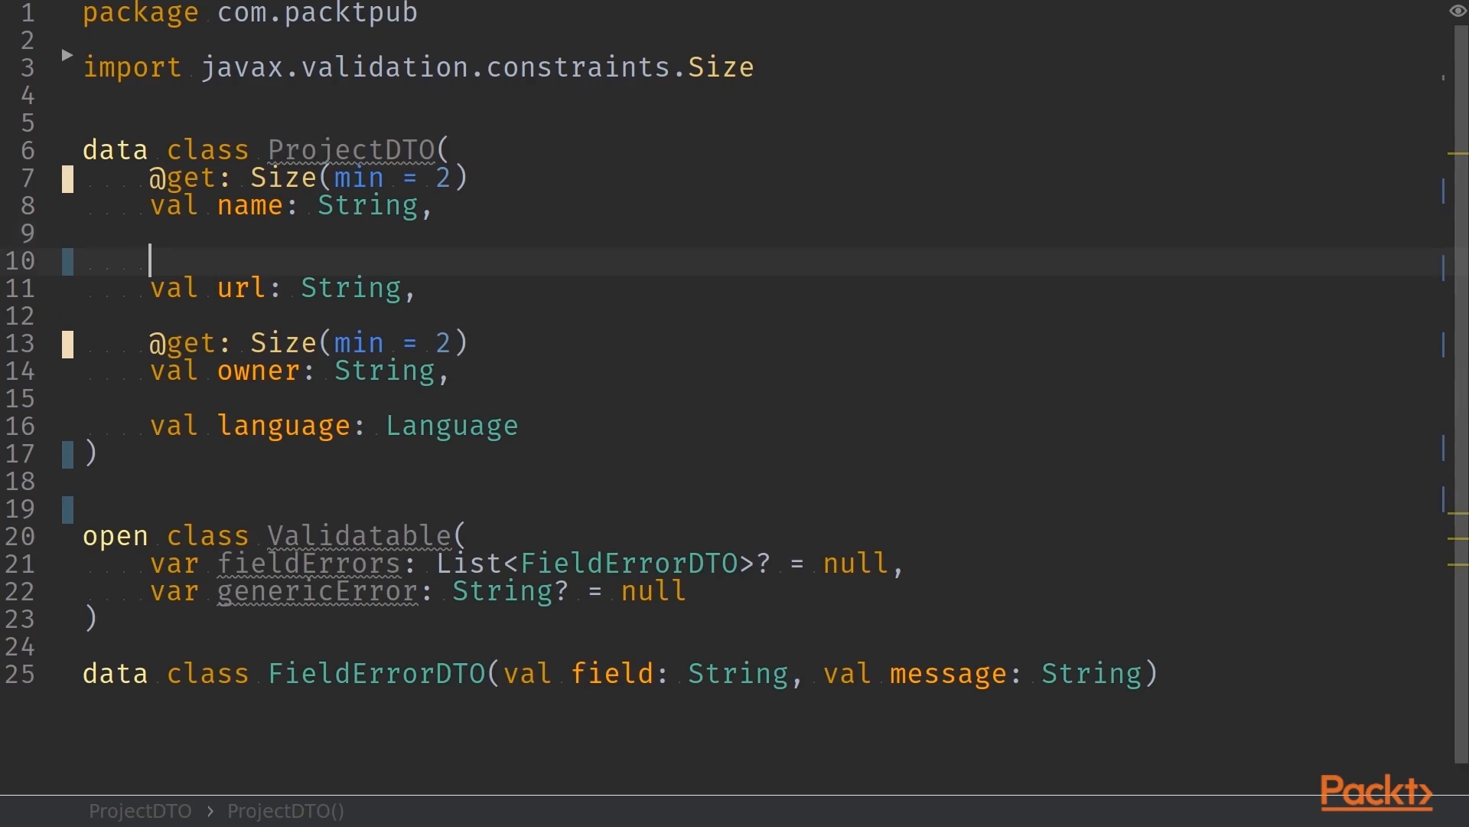
{"action": "type", "text": "@get:"}
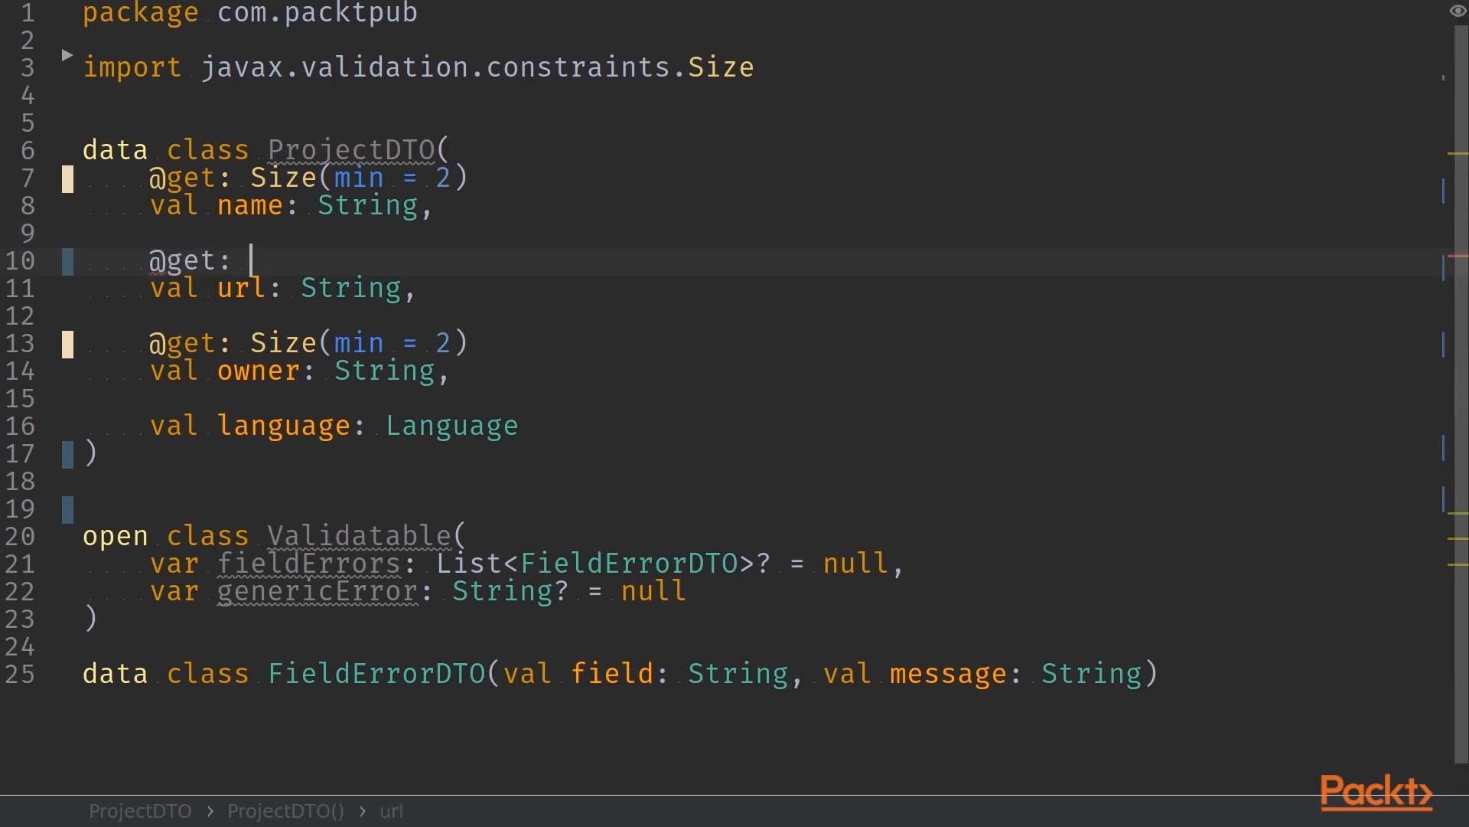
{"action": "type", "text": "U"}
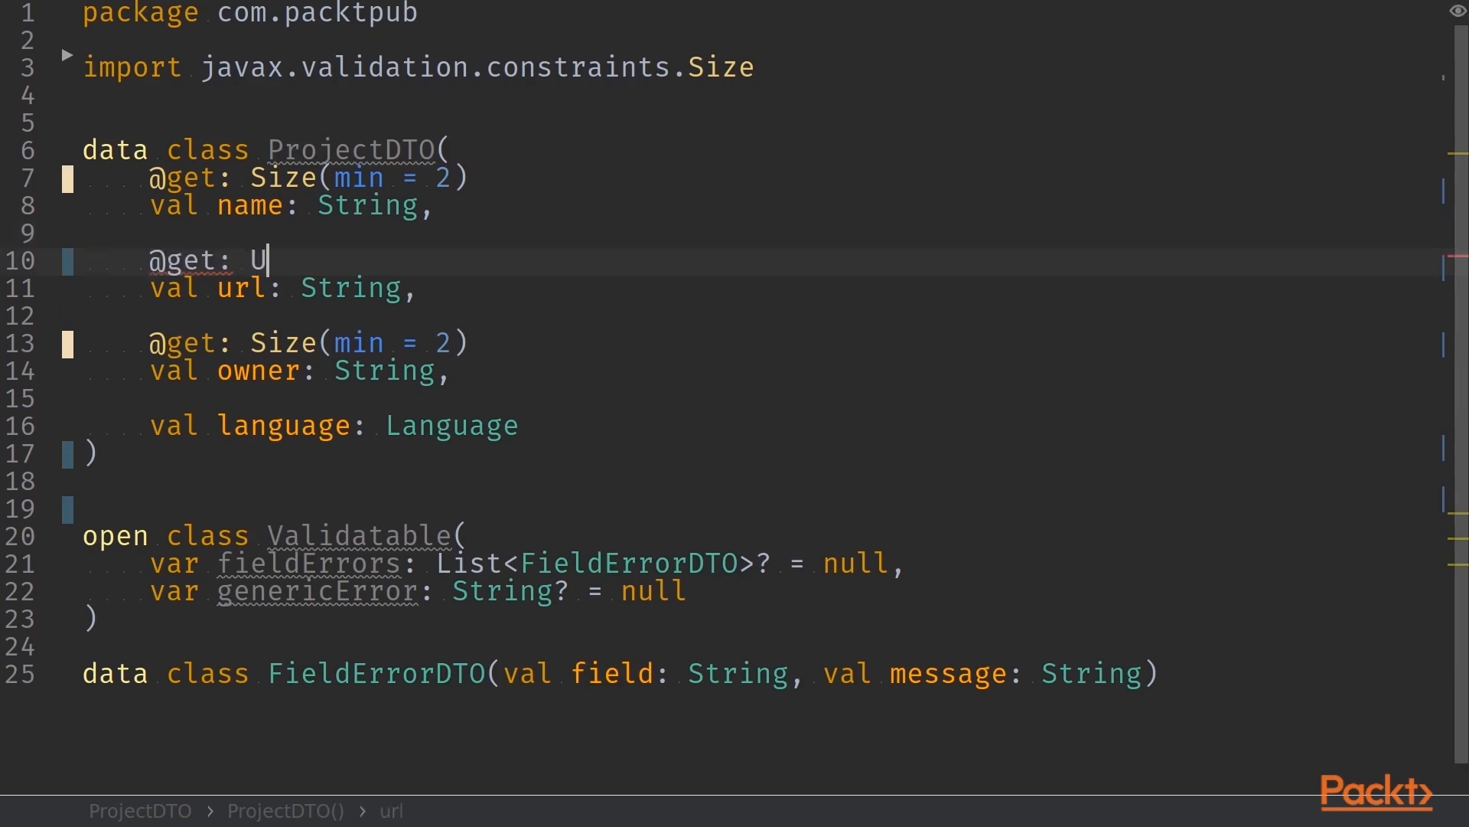
{"action": "type", "text": "RL"}
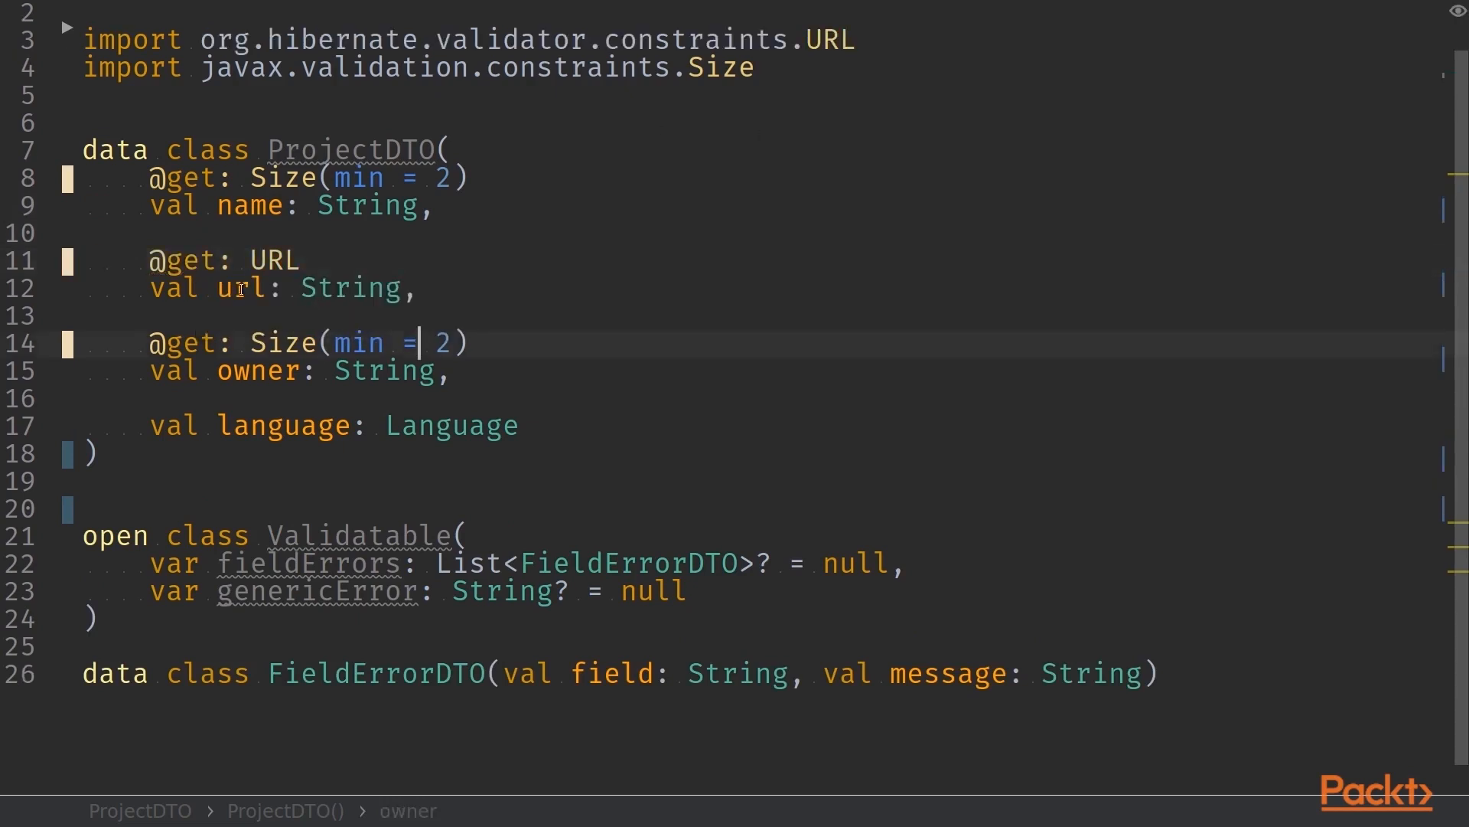
{"action": "left_click", "coordinate": [238, 288]}
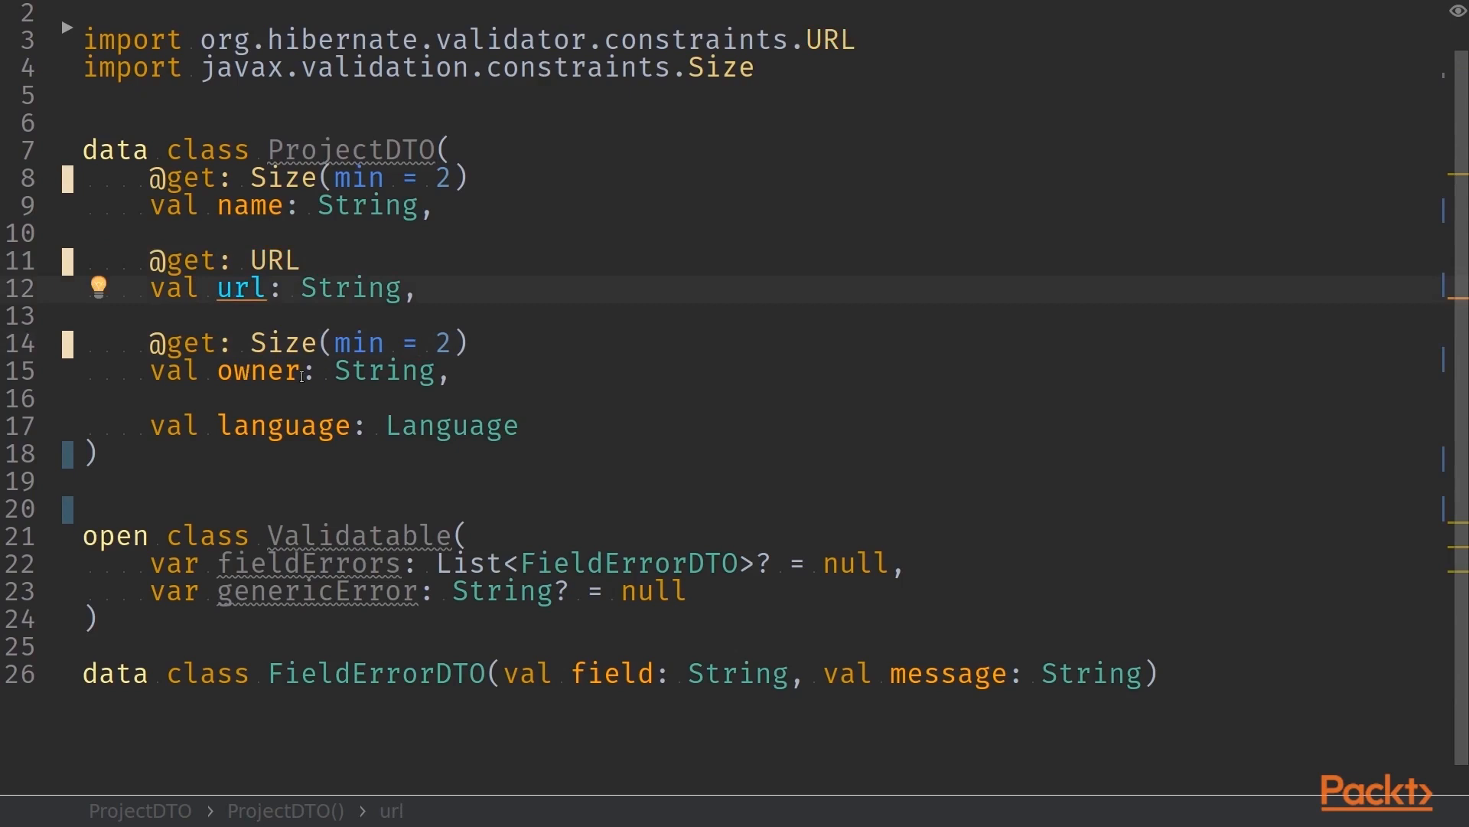
{"action": "left_click", "coordinate": [250, 205]}
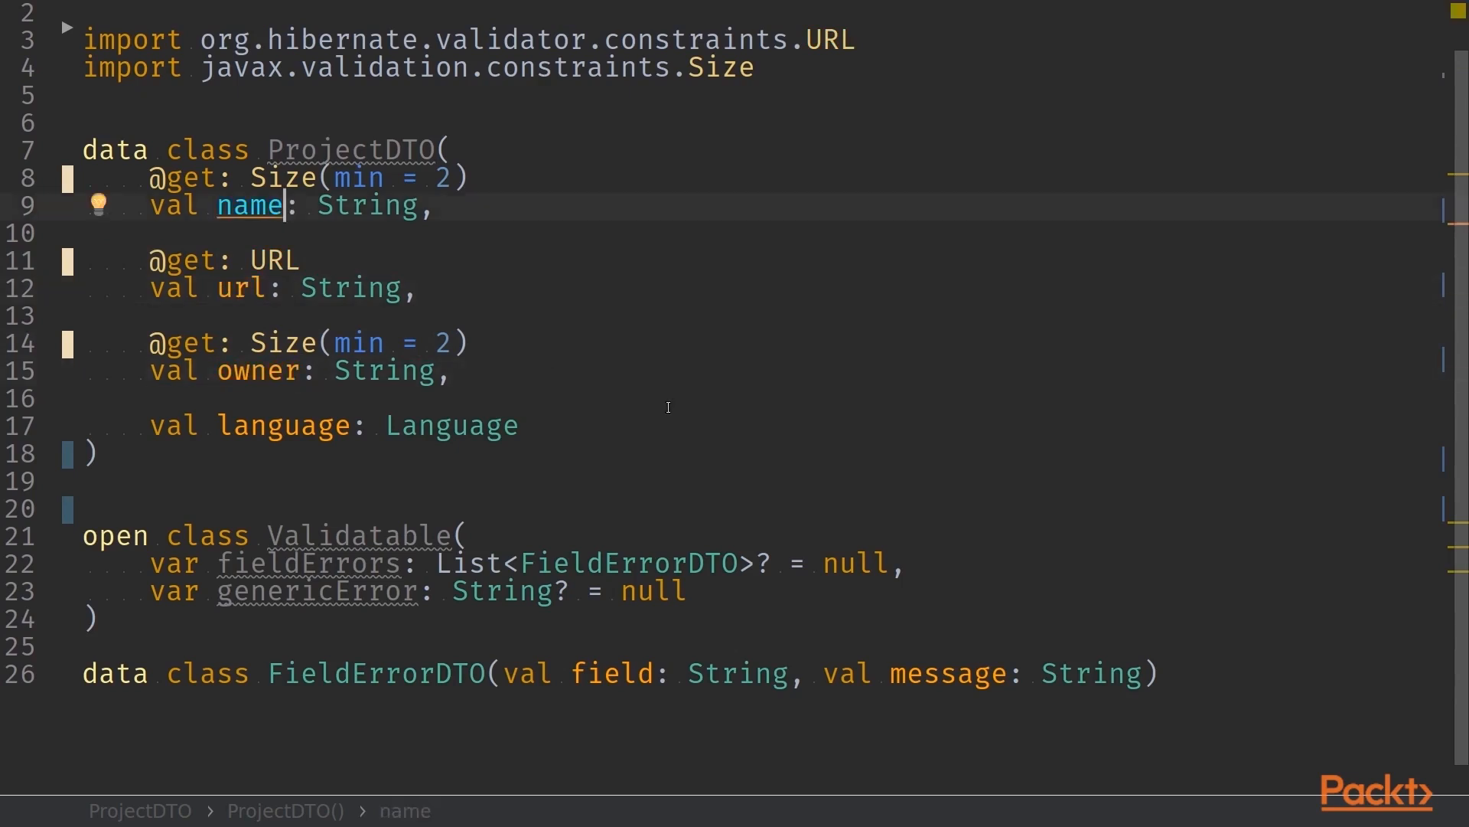
{"action": "left_click", "coordinate": [84, 397]}
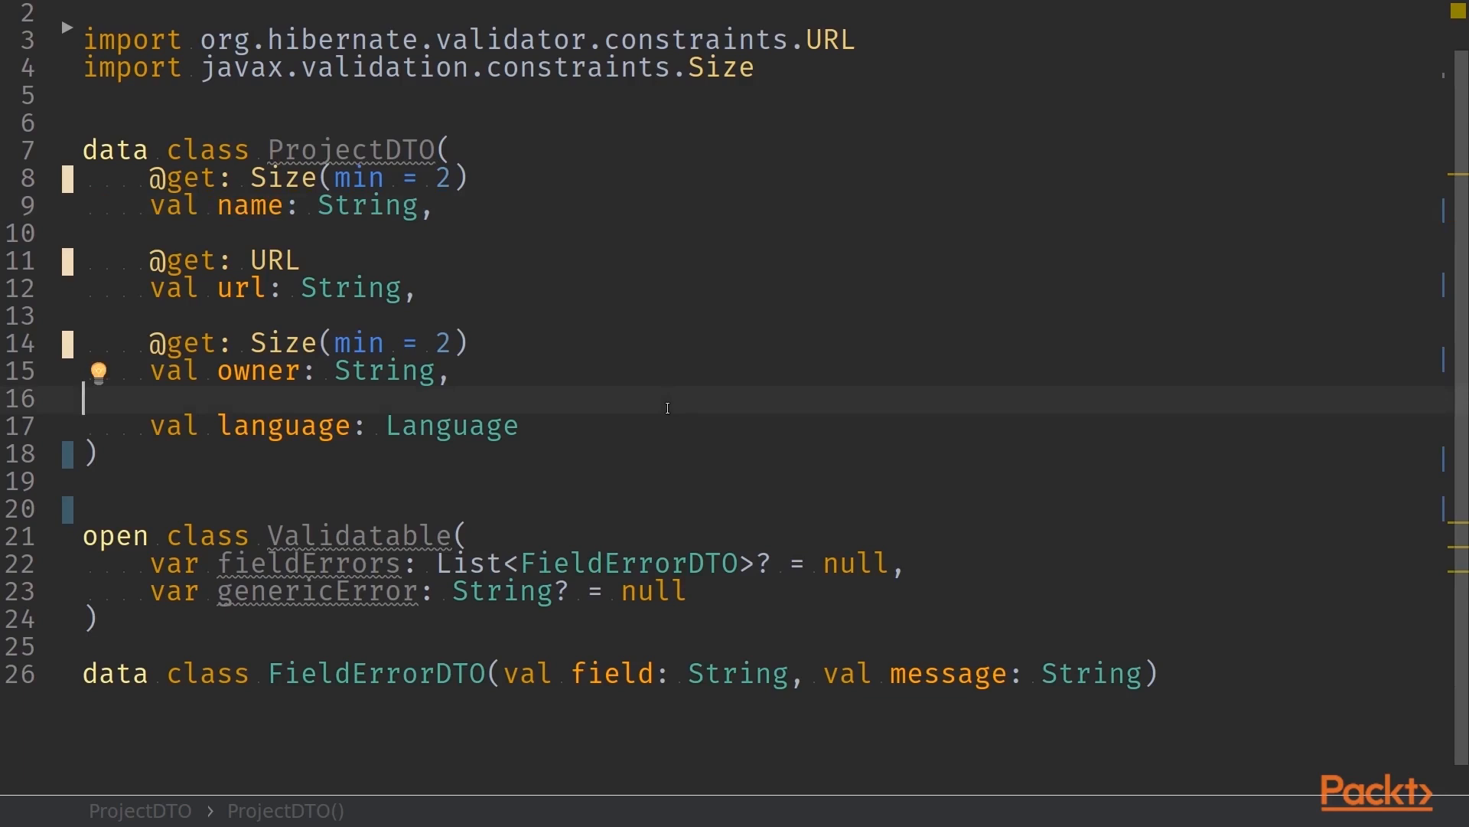
{"action": "mouse_move", "coordinate": [584, 411]}
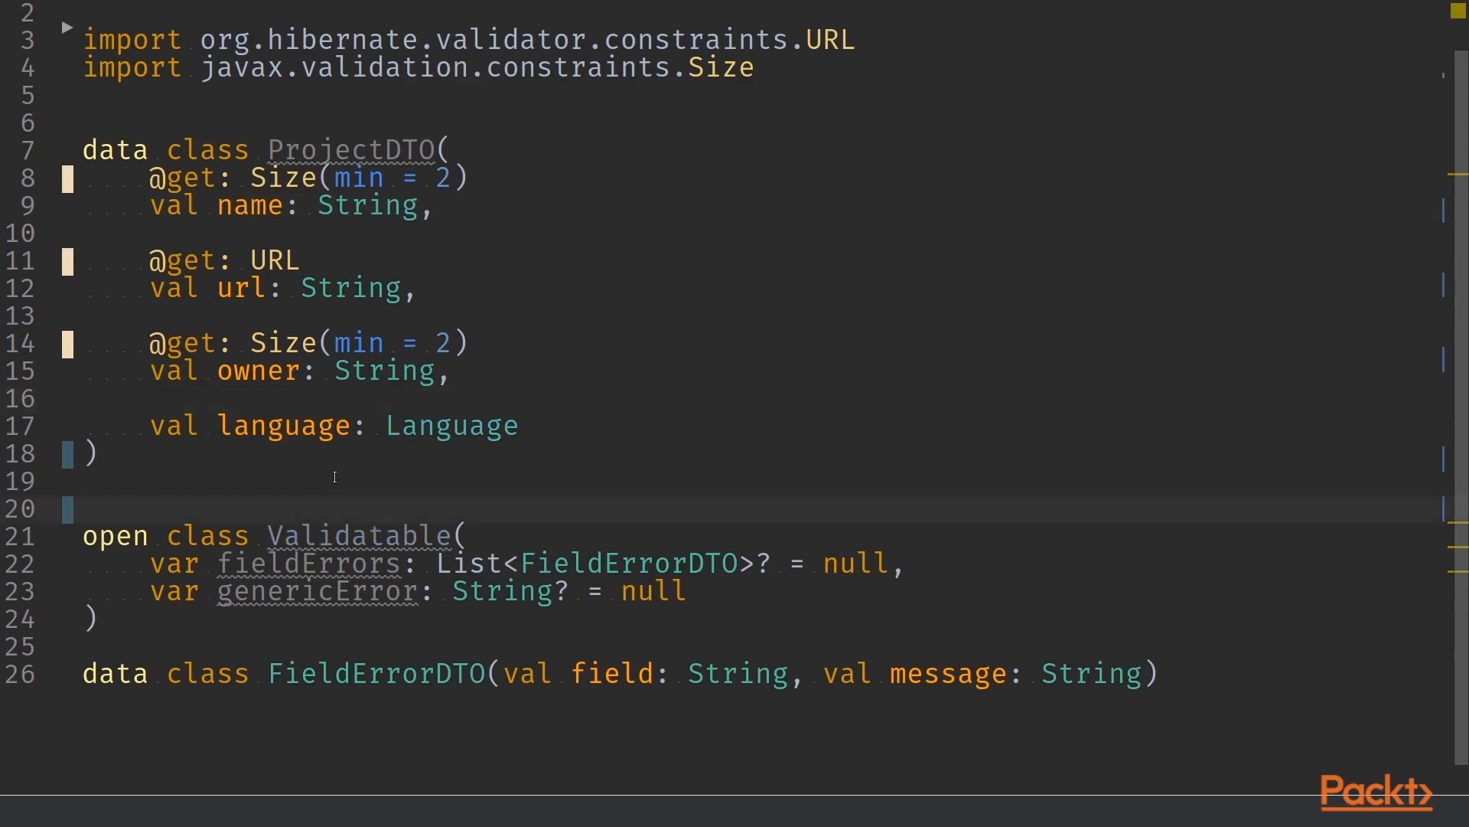
{"action": "mouse_move", "coordinate": [351, 149]}
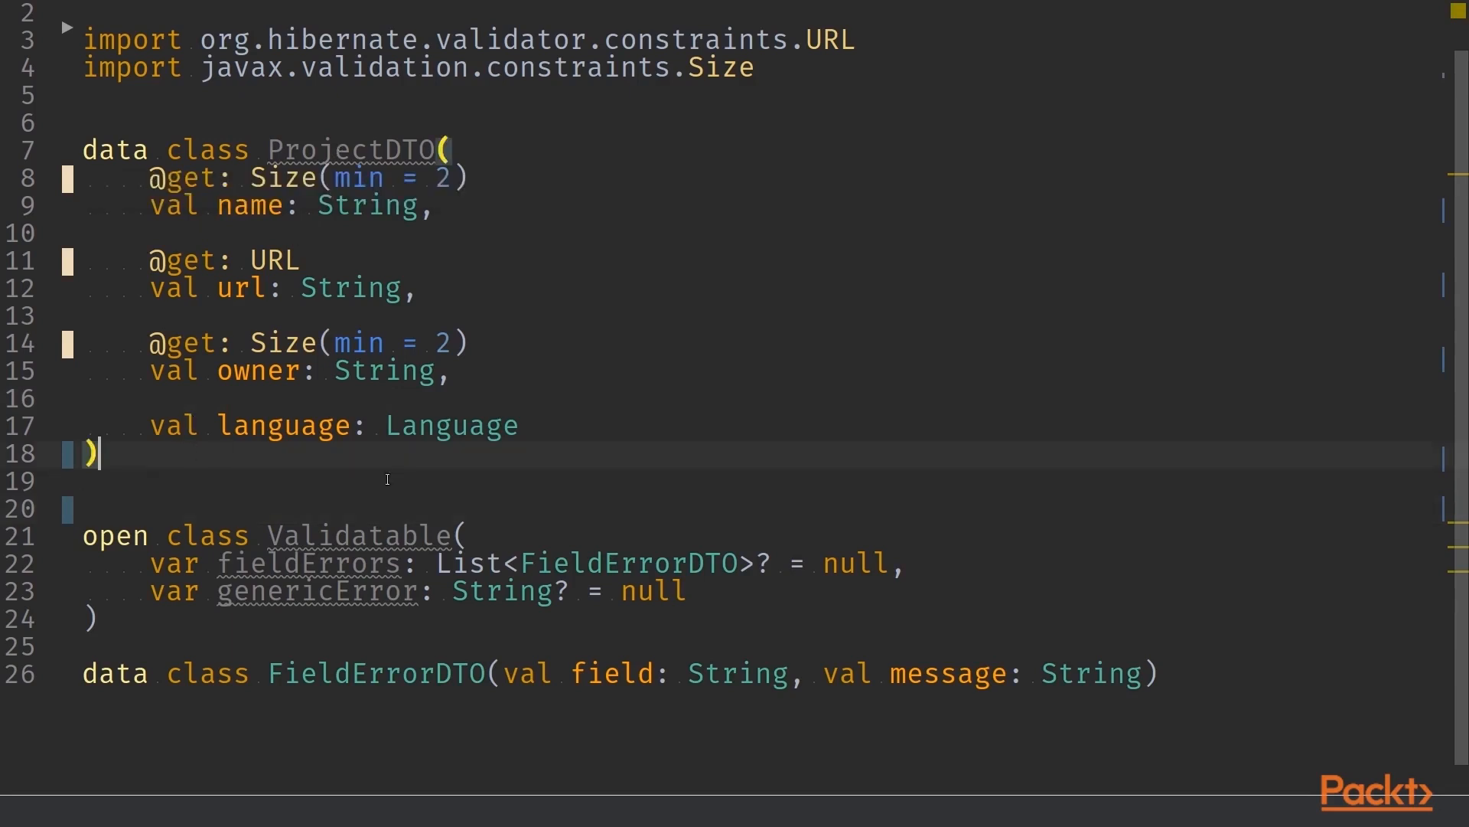
{"action": "type", "text": ":"}
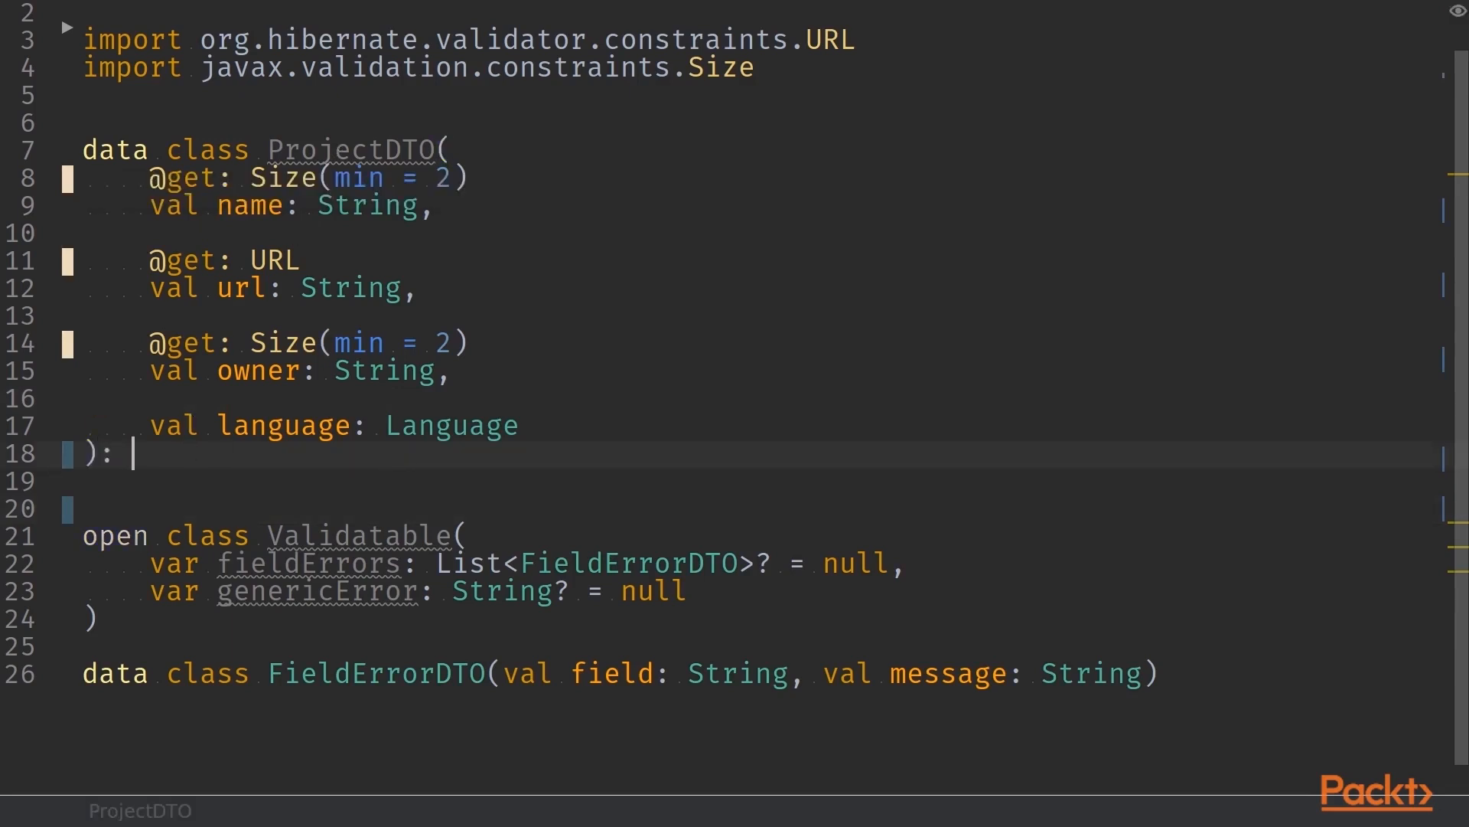
{"action": "type", "text": "Validatable("}
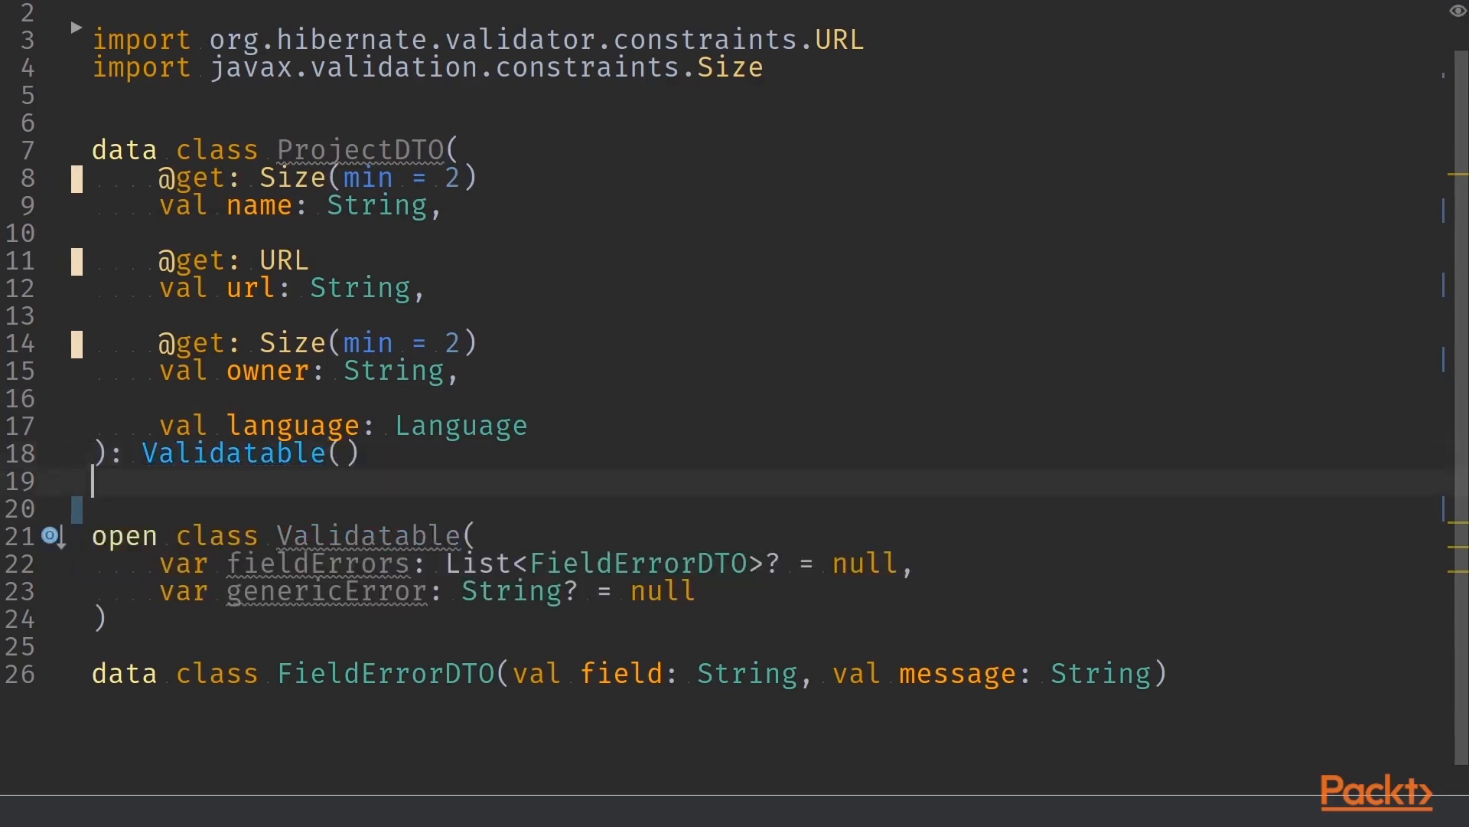
{"action": "type", "text": "@JsonInclude(JsonInclude.Include.NON_NULL)"}
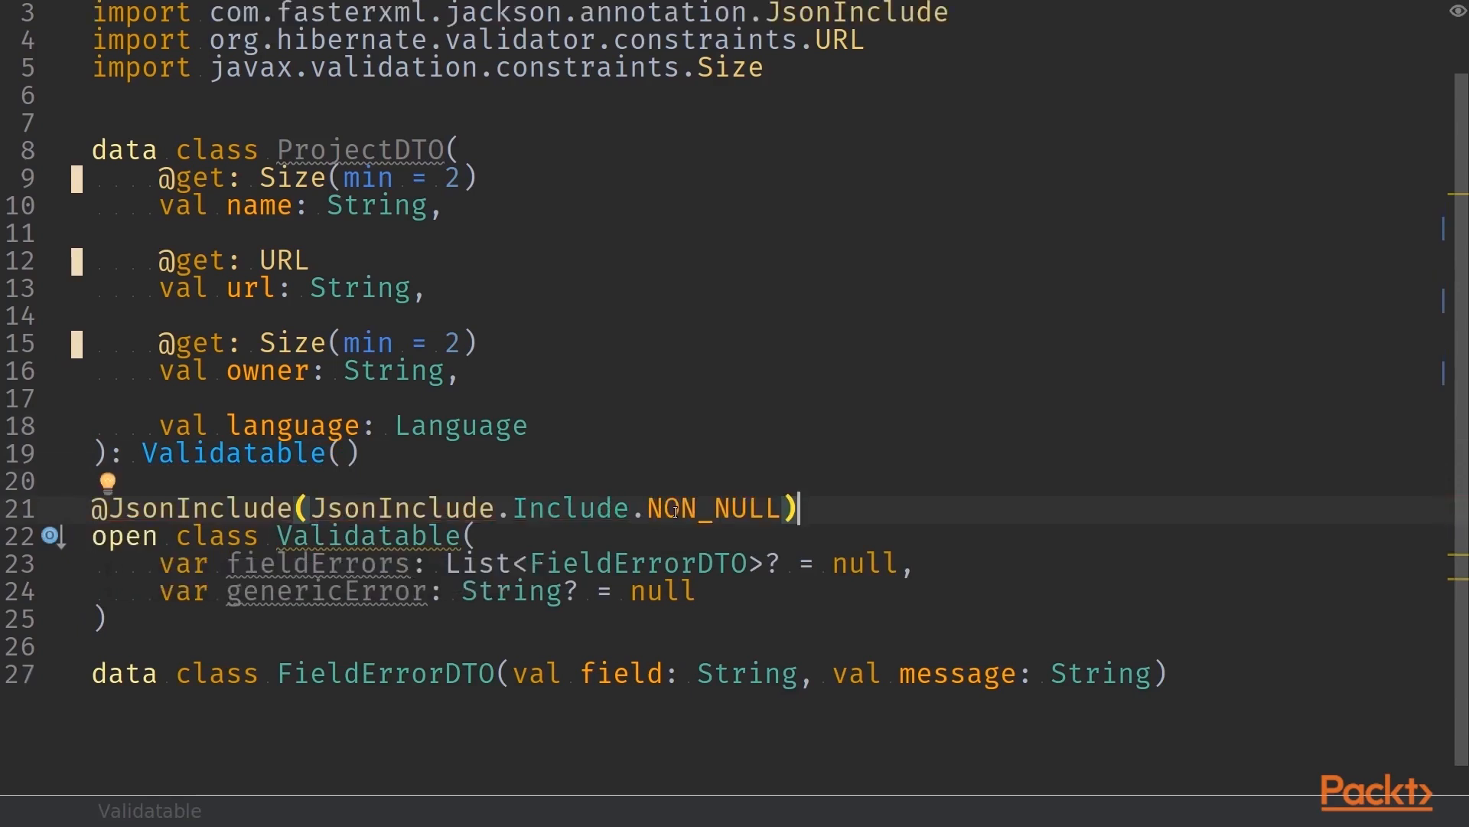
{"action": "mouse_move", "coordinate": [366, 535]}
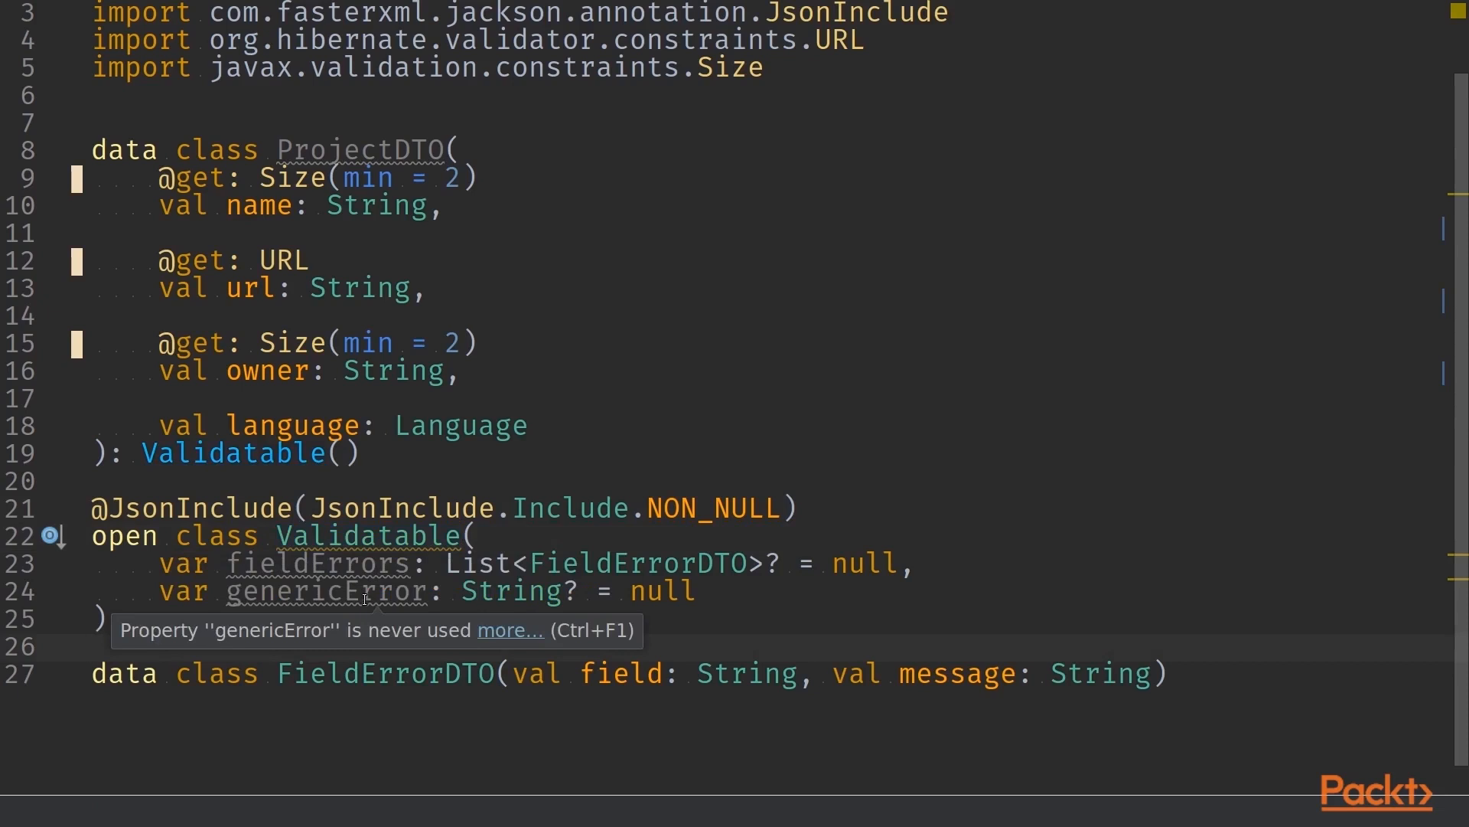
{"action": "mouse_move", "coordinate": [626, 479]}
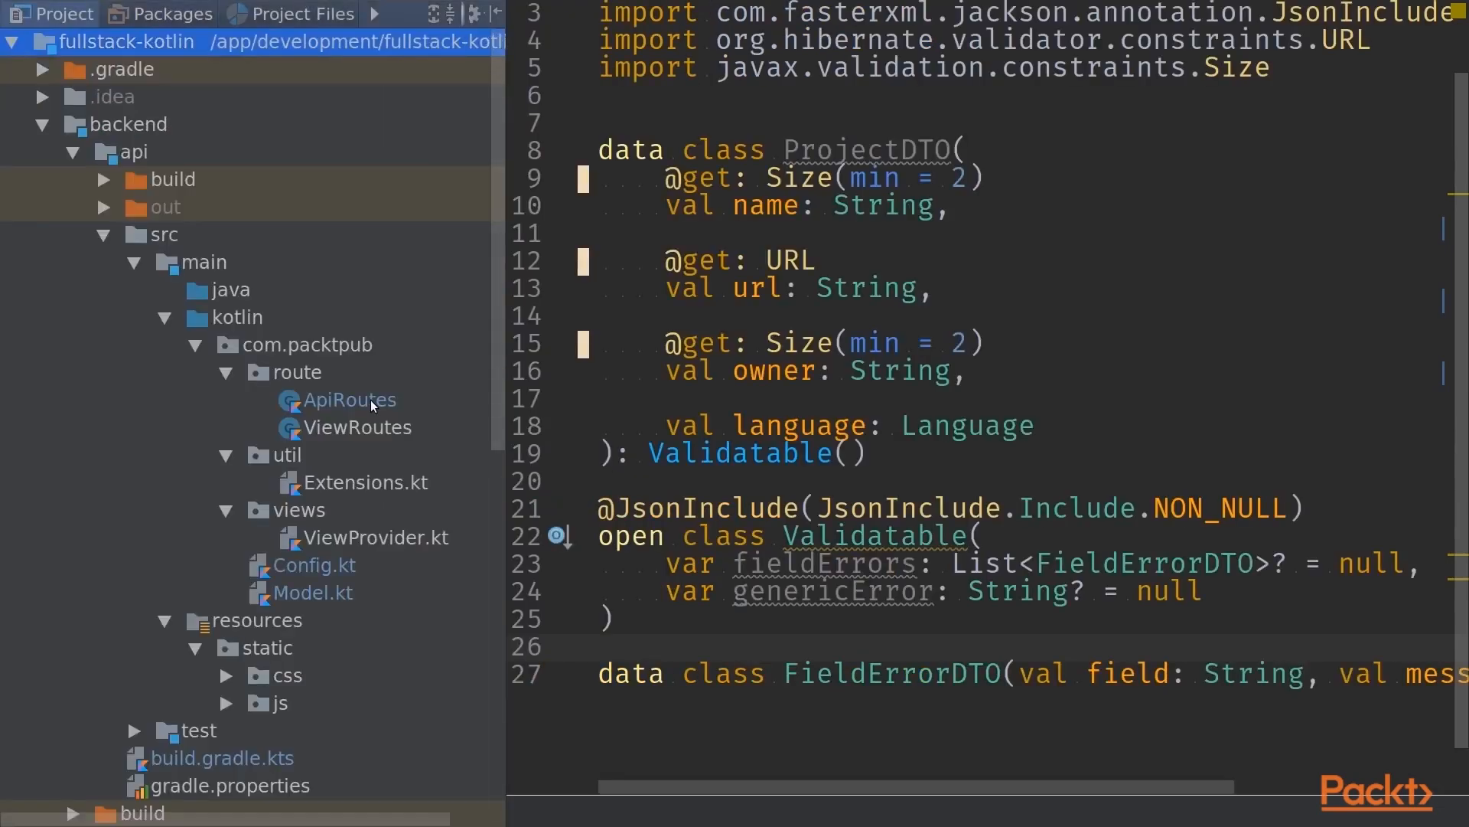
In Config.kt, pass a second it.ref() to the ApiRoutes bean and jump to ApiRoutes
{"action": "left_click", "coordinate": [315, 565]}
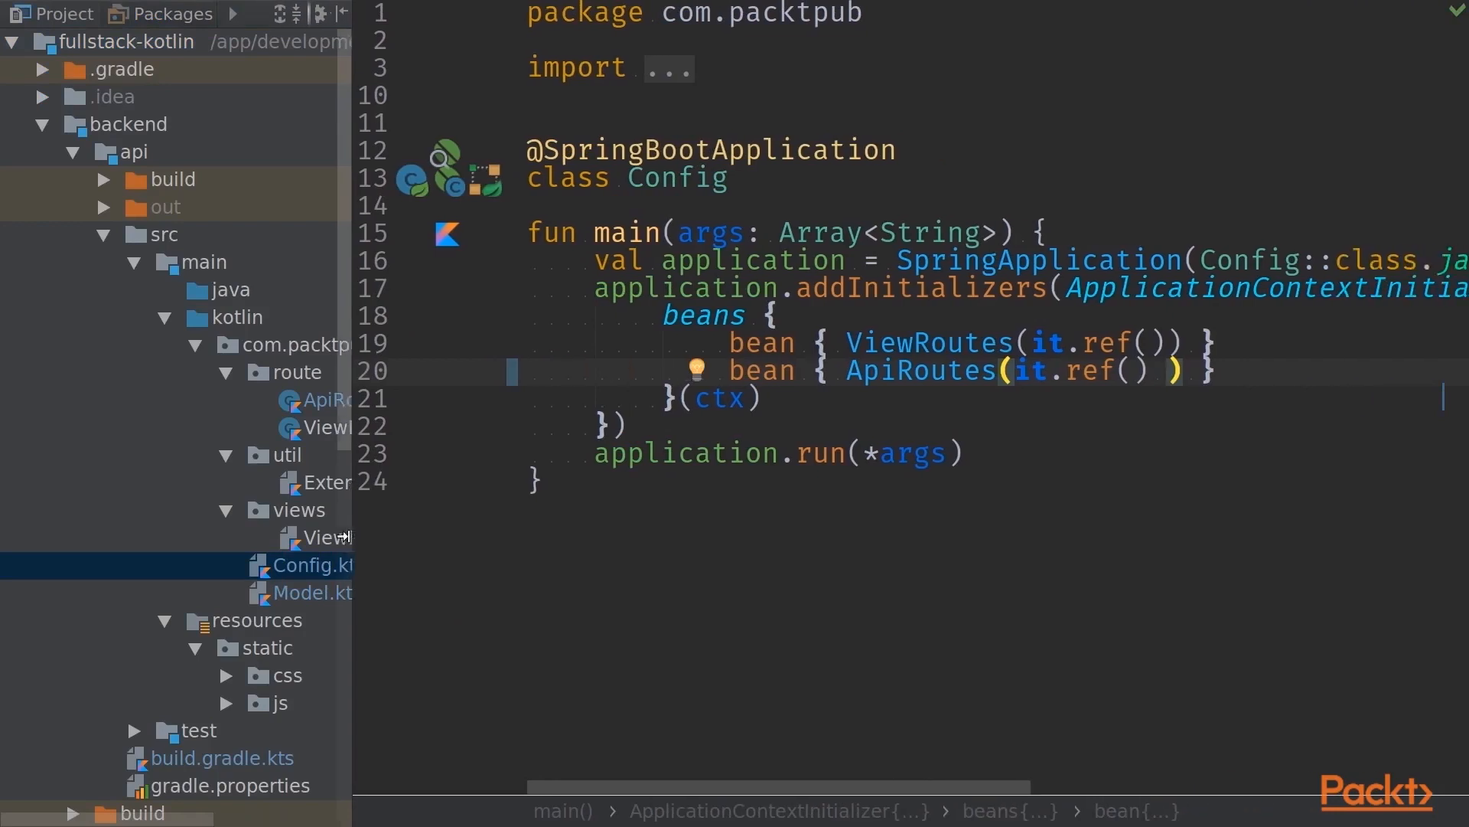
{"action": "double_click", "coordinate": [919, 370]}
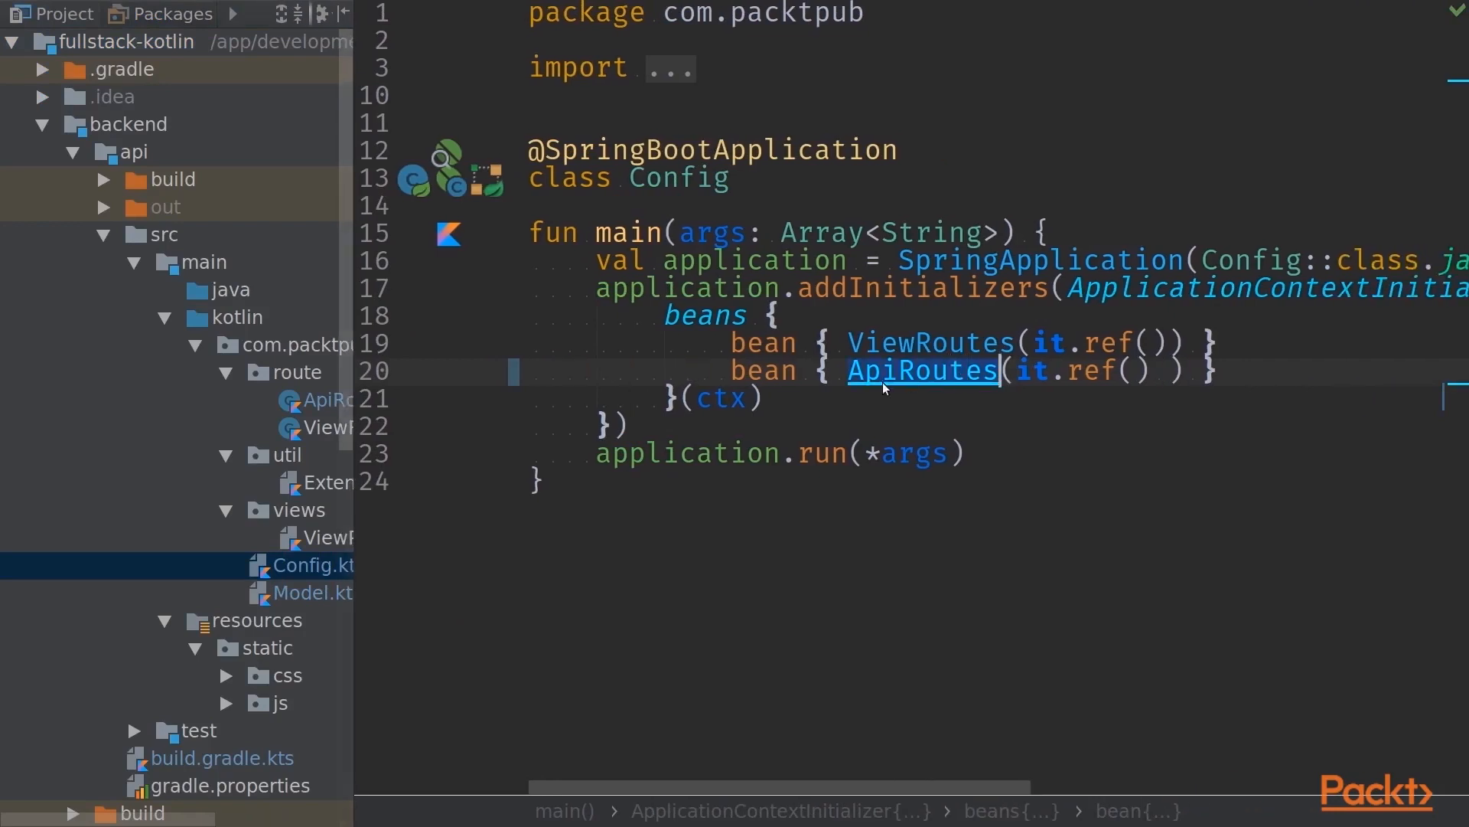
{"action": "mouse_move", "coordinate": [473, 464]}
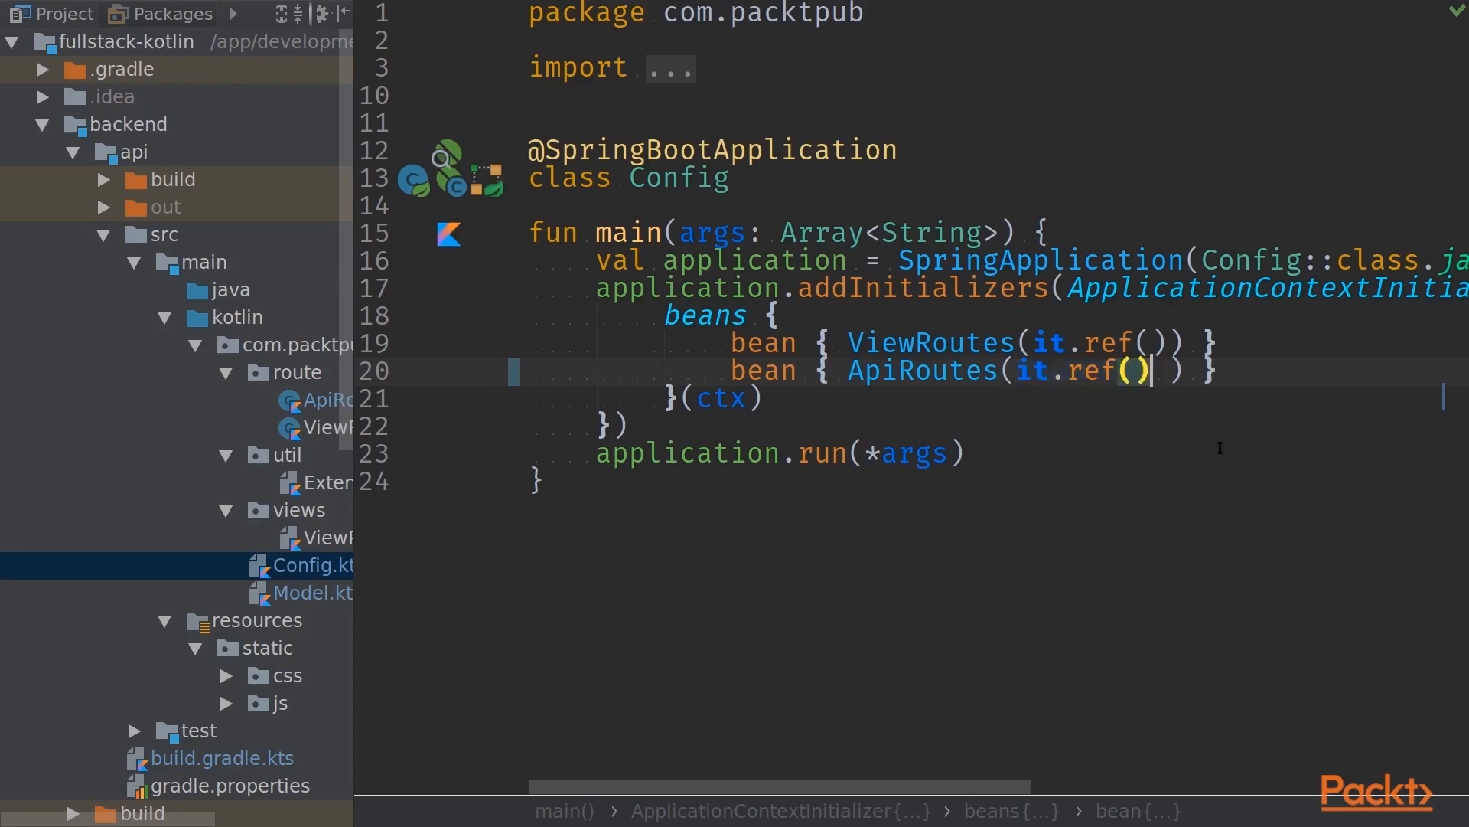
{"action": "type", "text": ", it.ref()"}
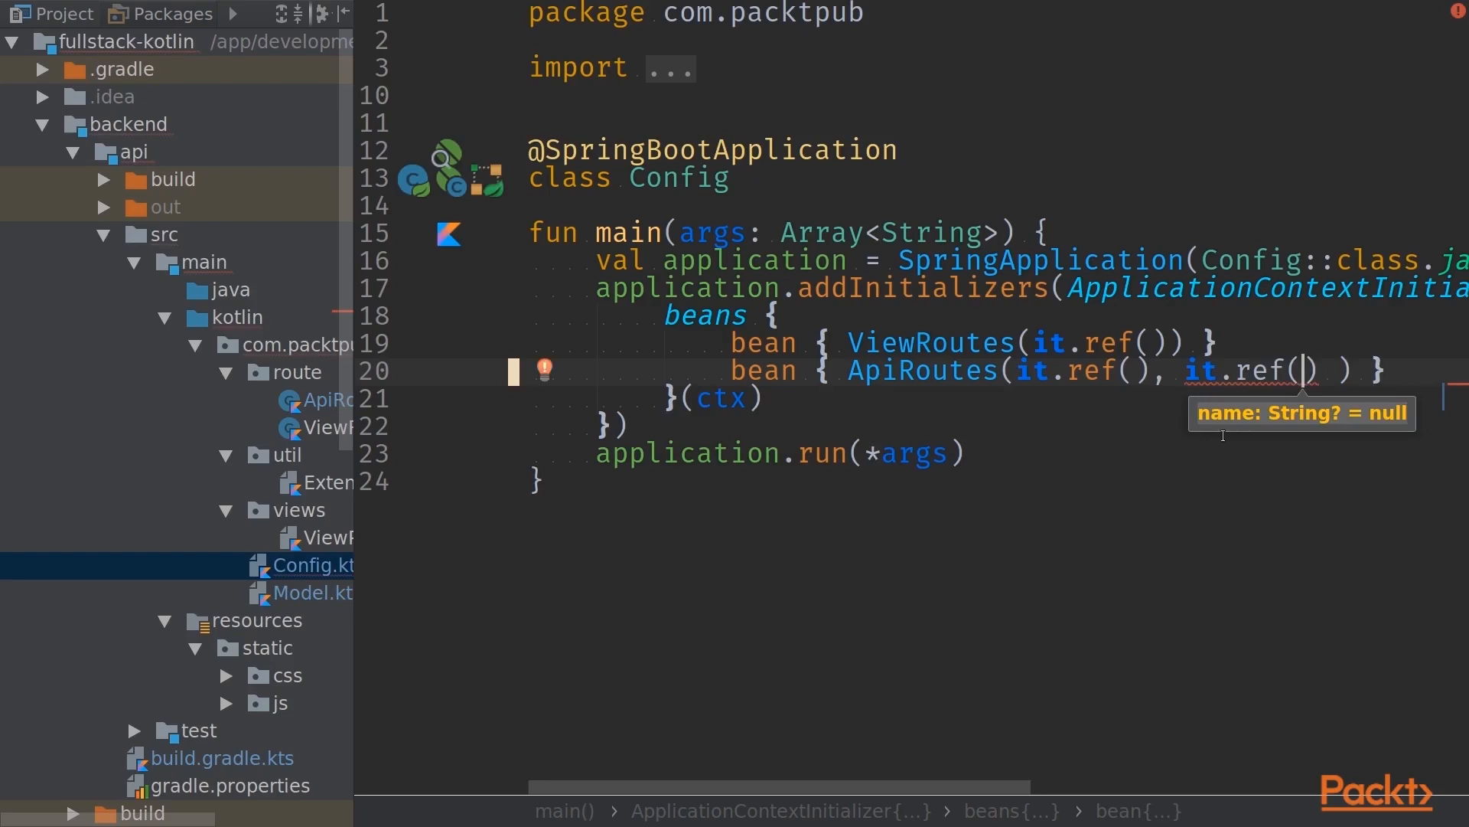
{"action": "mouse_move", "coordinate": [653, 476]}
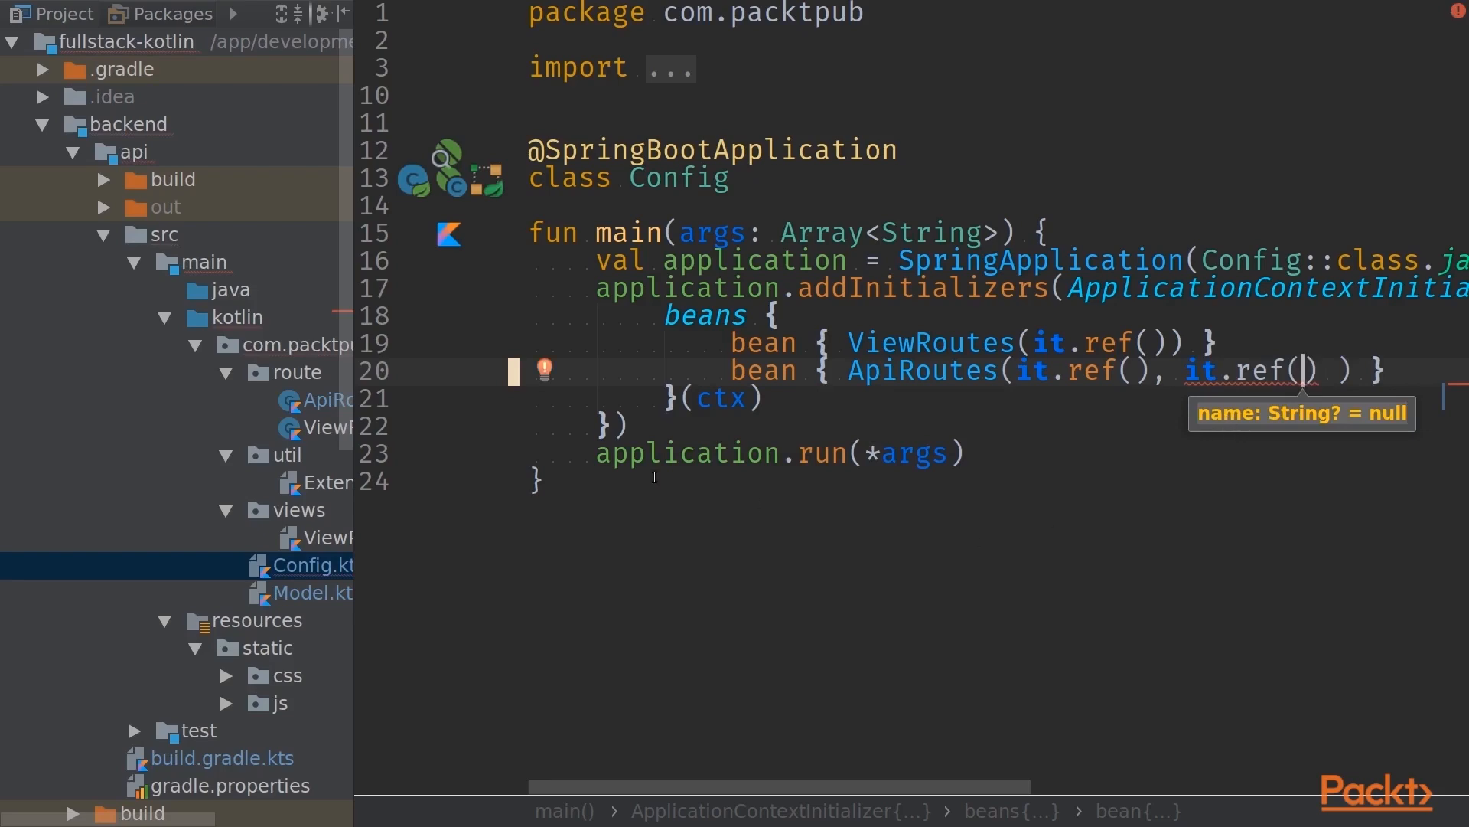
{"action": "left_click", "coordinate": [333, 400]}
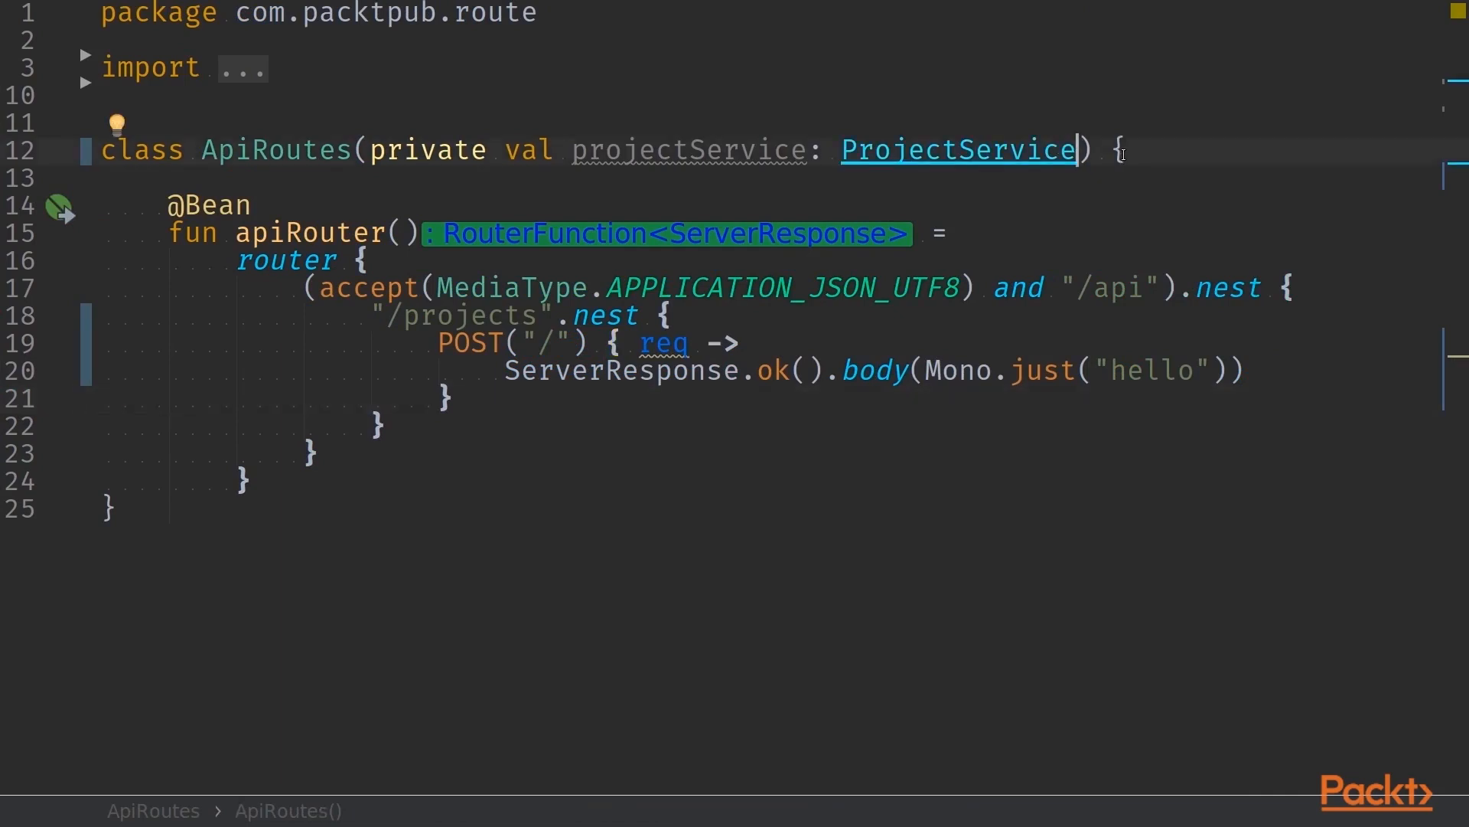
Add a 'validator: Validator' constructor parameter to ApiRoutes, importing javax.validation.Validator
{"action": "key", "text": "enter"}
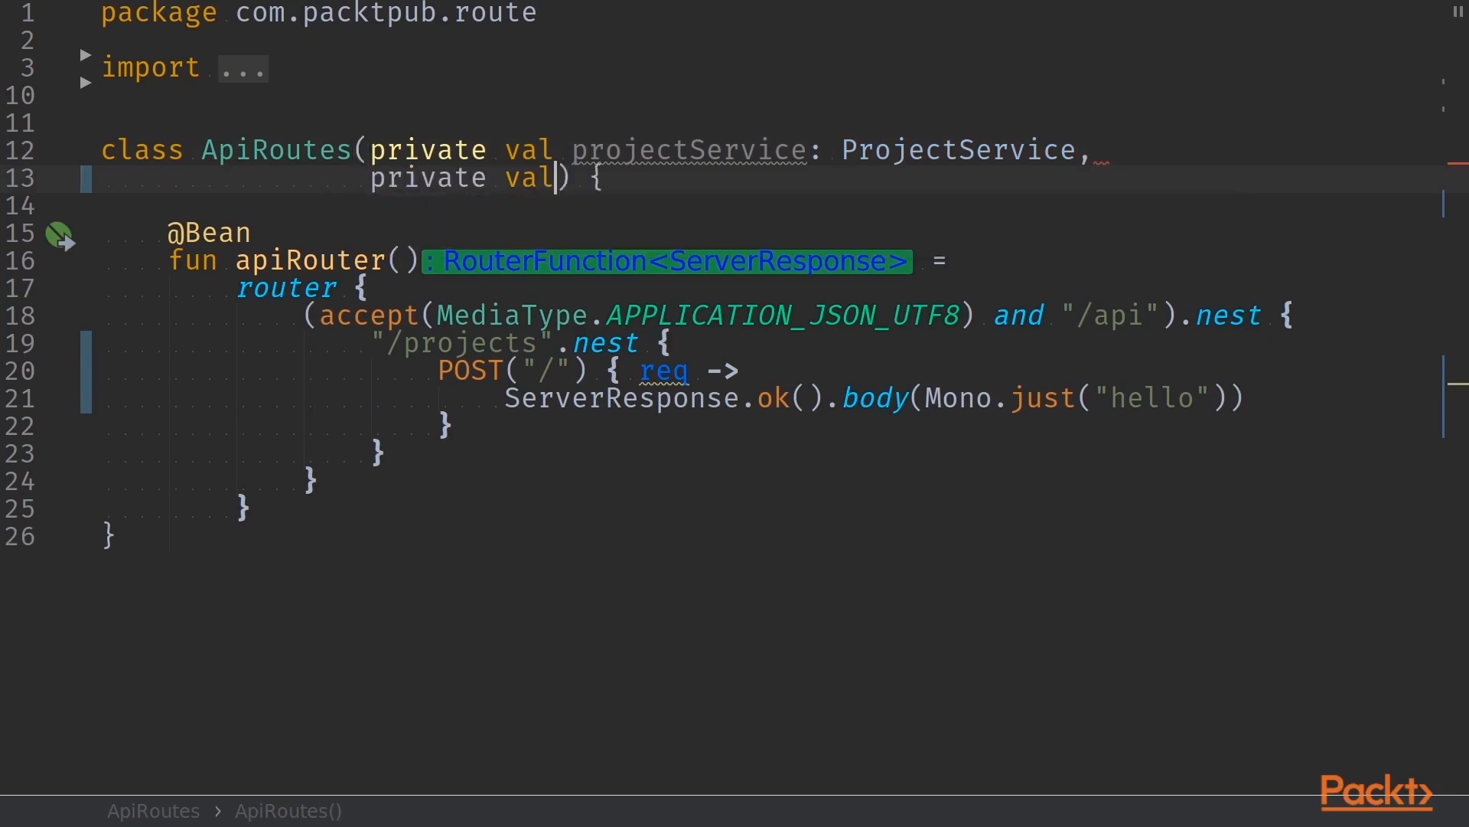
{"action": "type", "text": "validator:"}
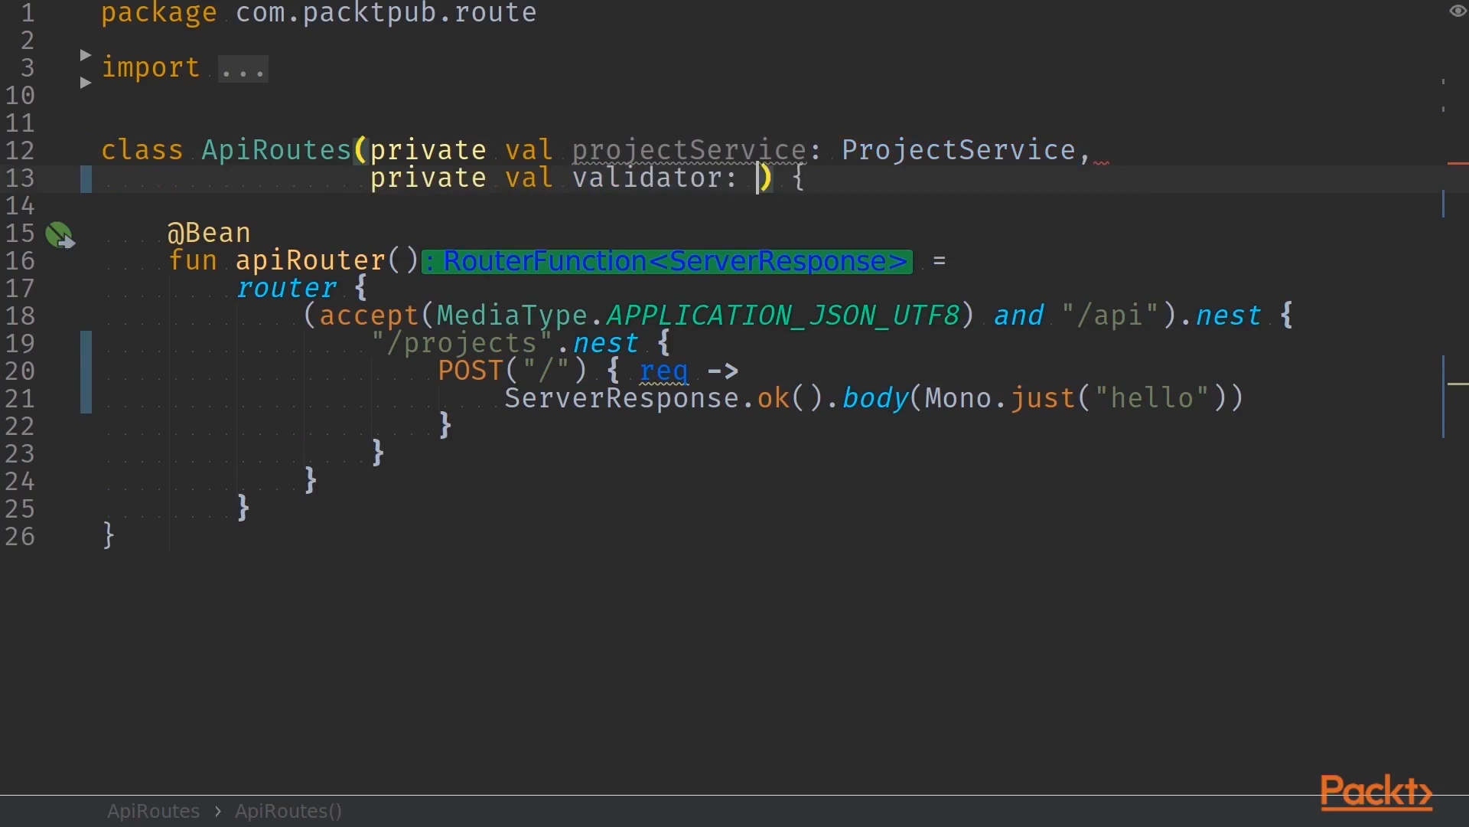
{"action": "type", "text": "Val"}
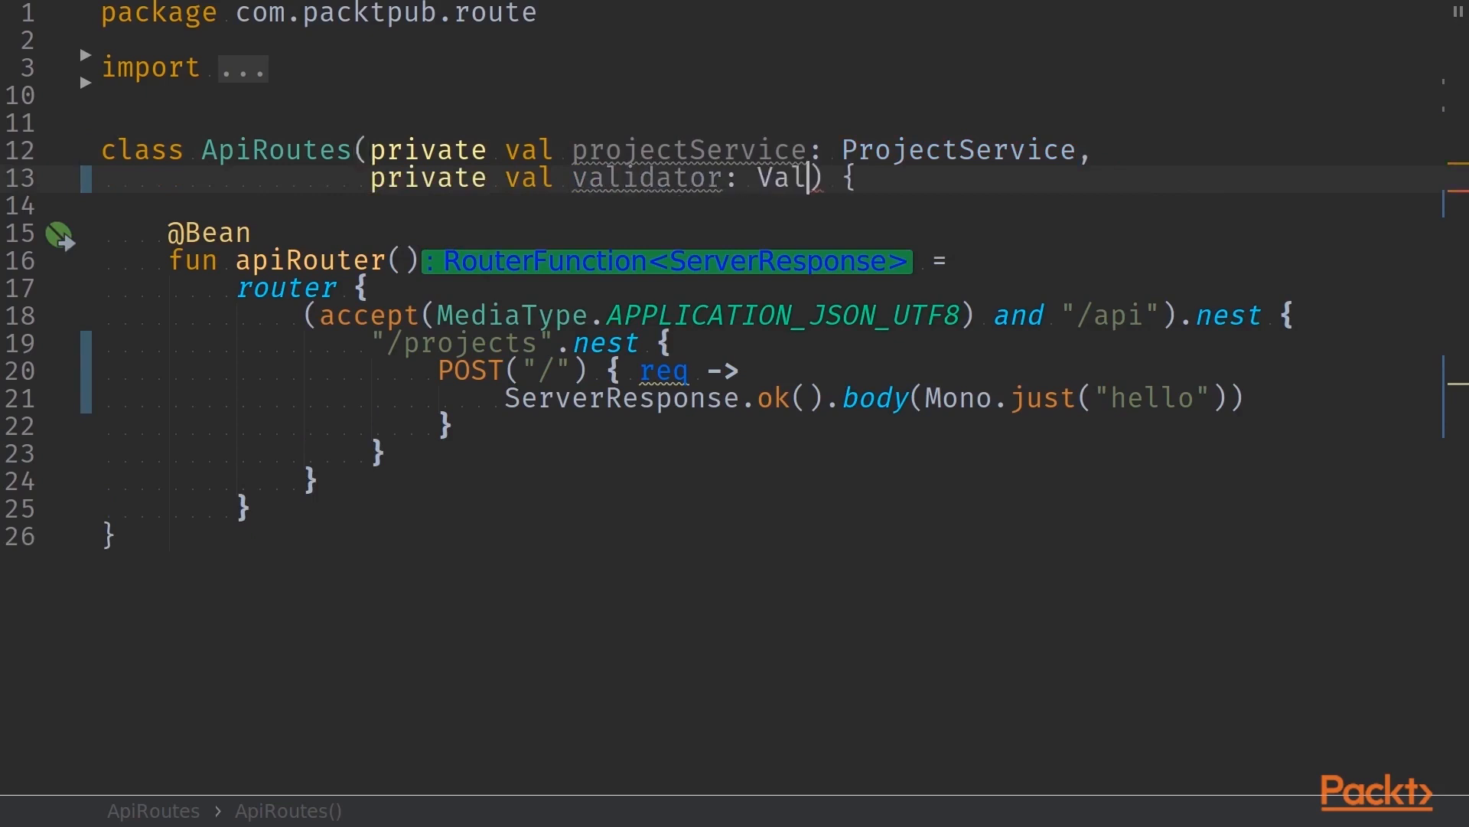
{"action": "type", "text": "ida"}
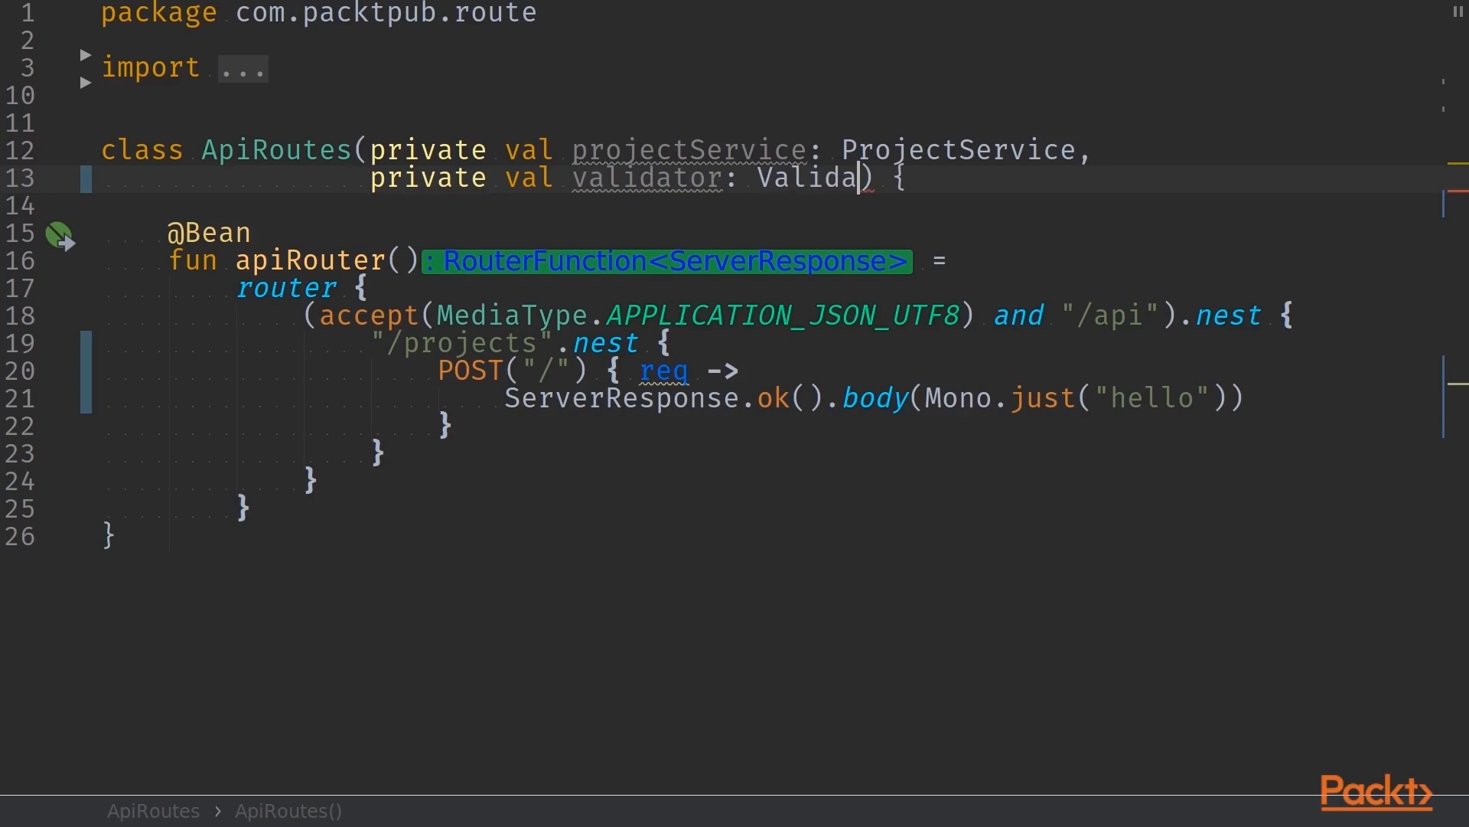
{"action": "type", "text": "tor"}
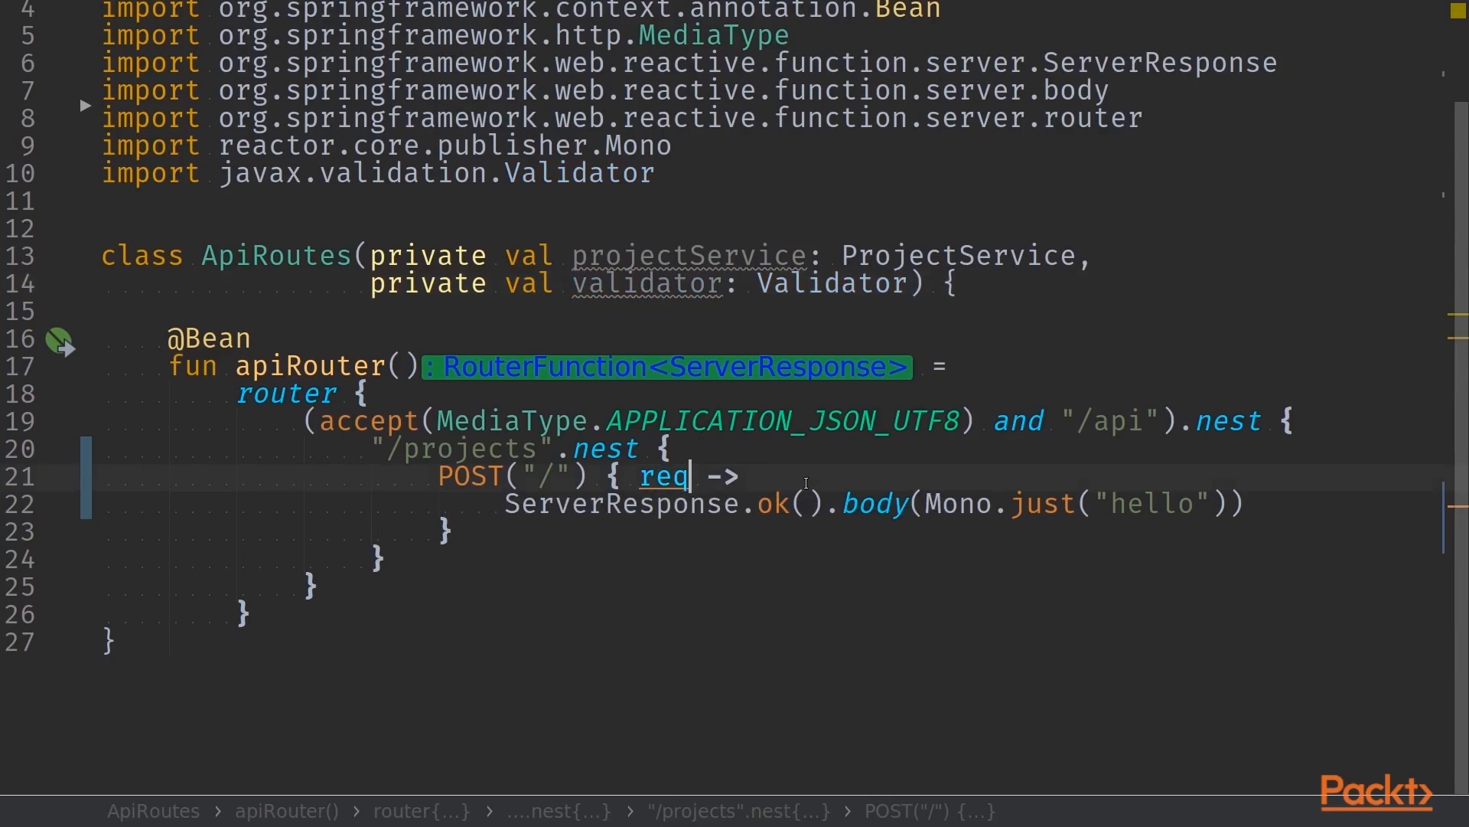
{"action": "double_click", "coordinate": [663, 476]}
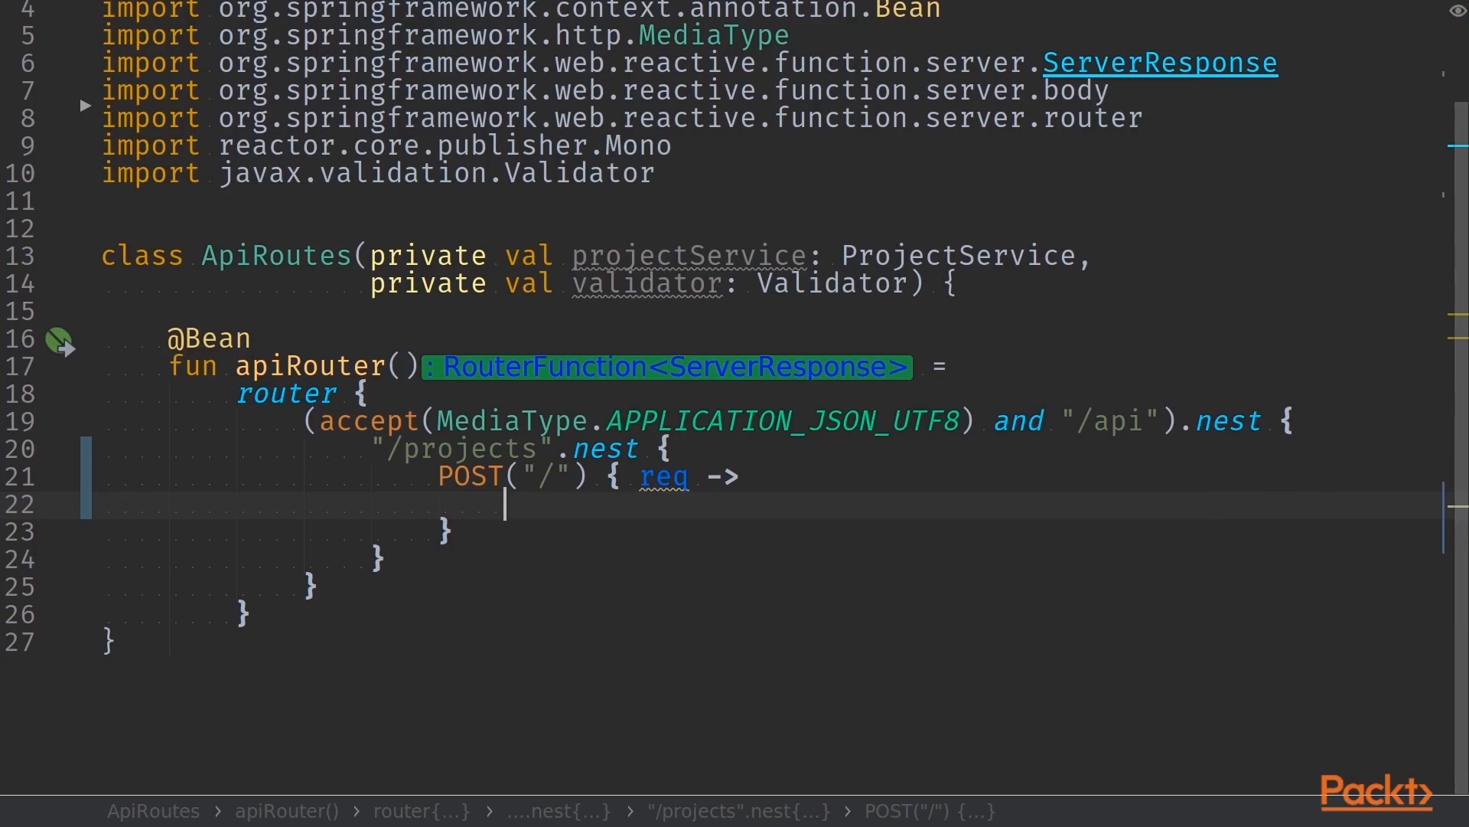
Read the request body with req.bodyToMono<ProjectDTO>() and start a chained .map
{"action": "type", "text": "req"}
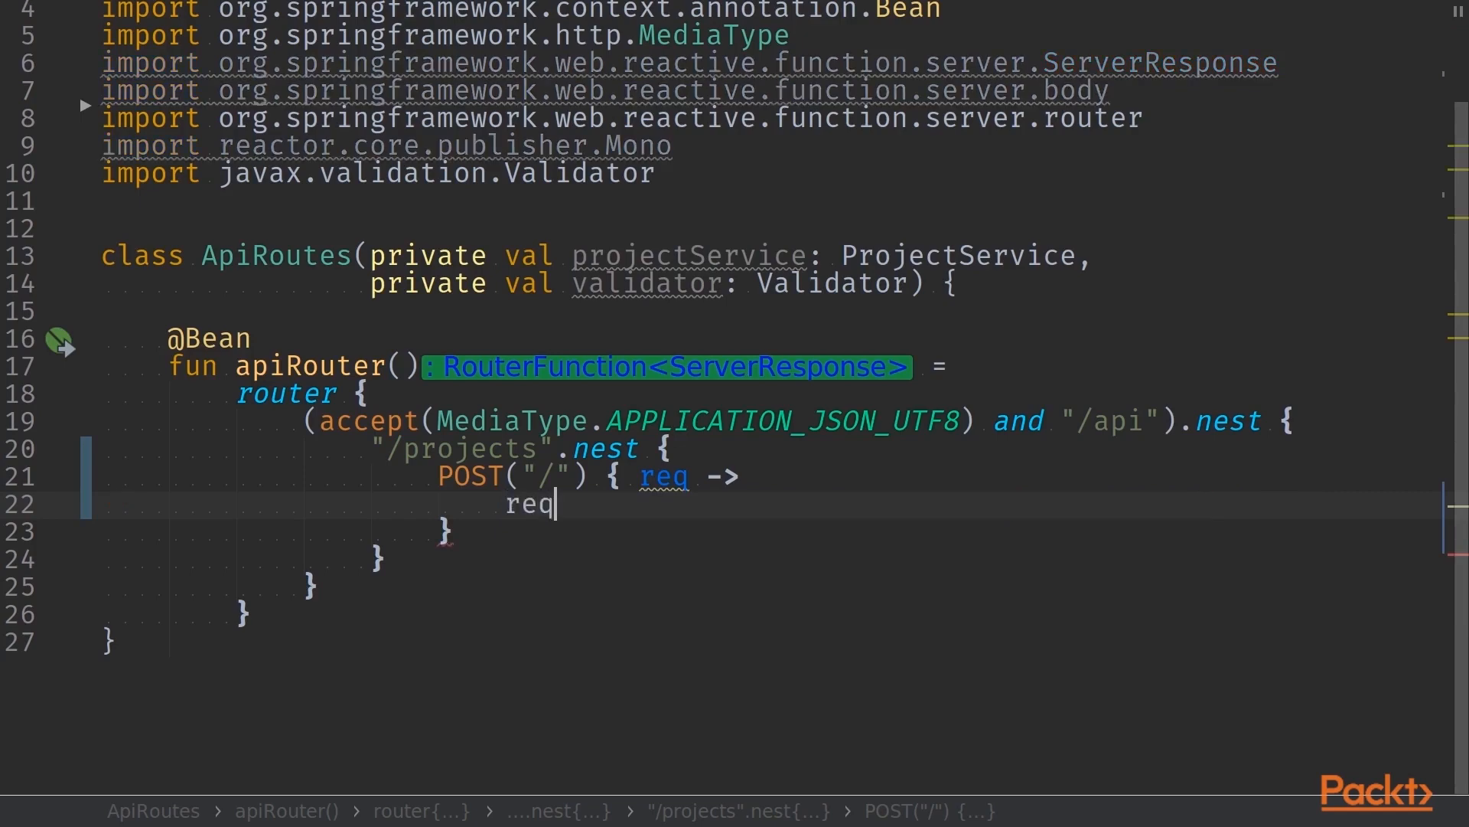
{"action": "type", "text": ".bodyToMono("}
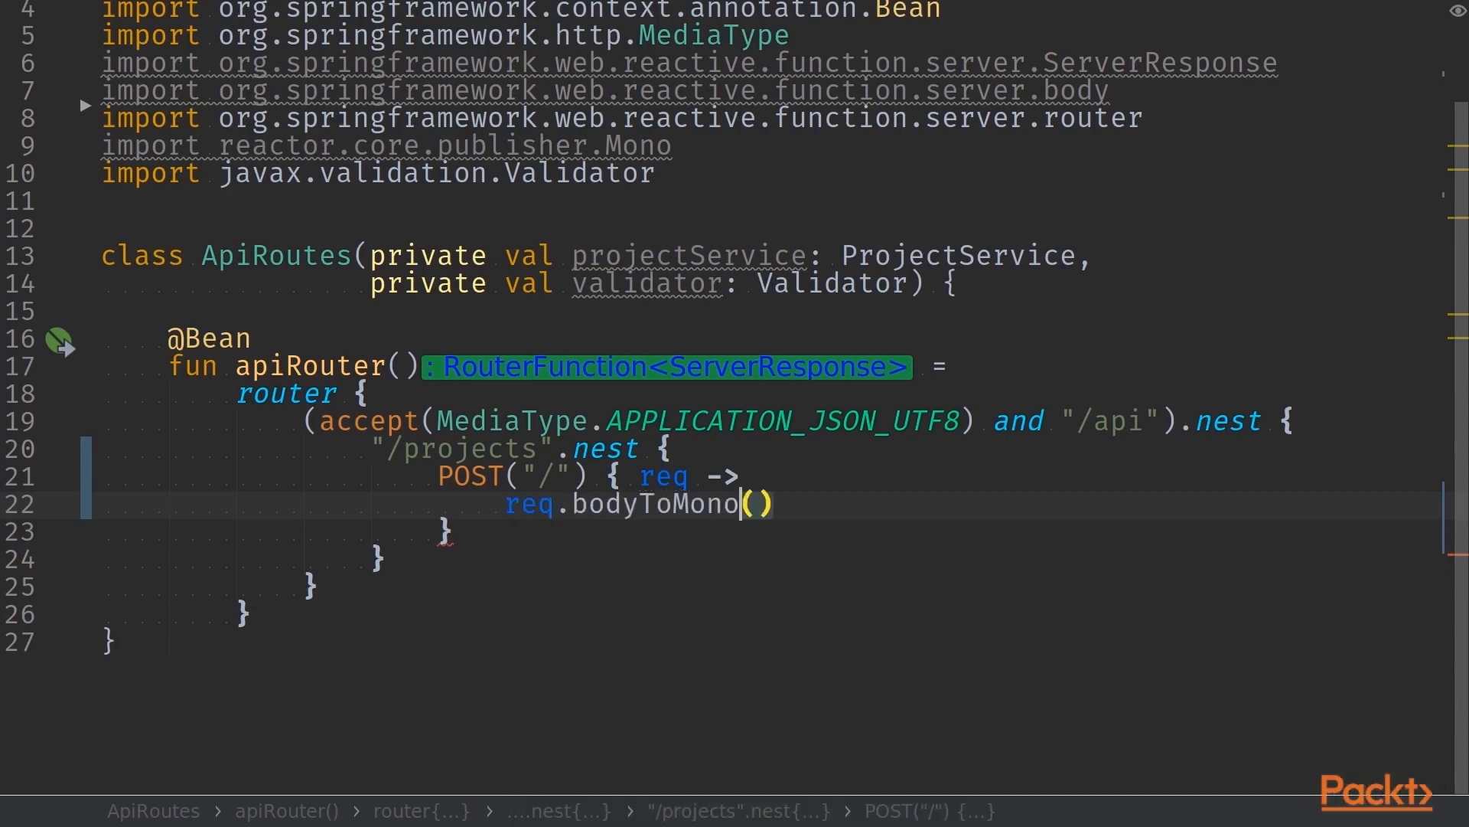
{"action": "type", "text": "<ProjectDTO>"}
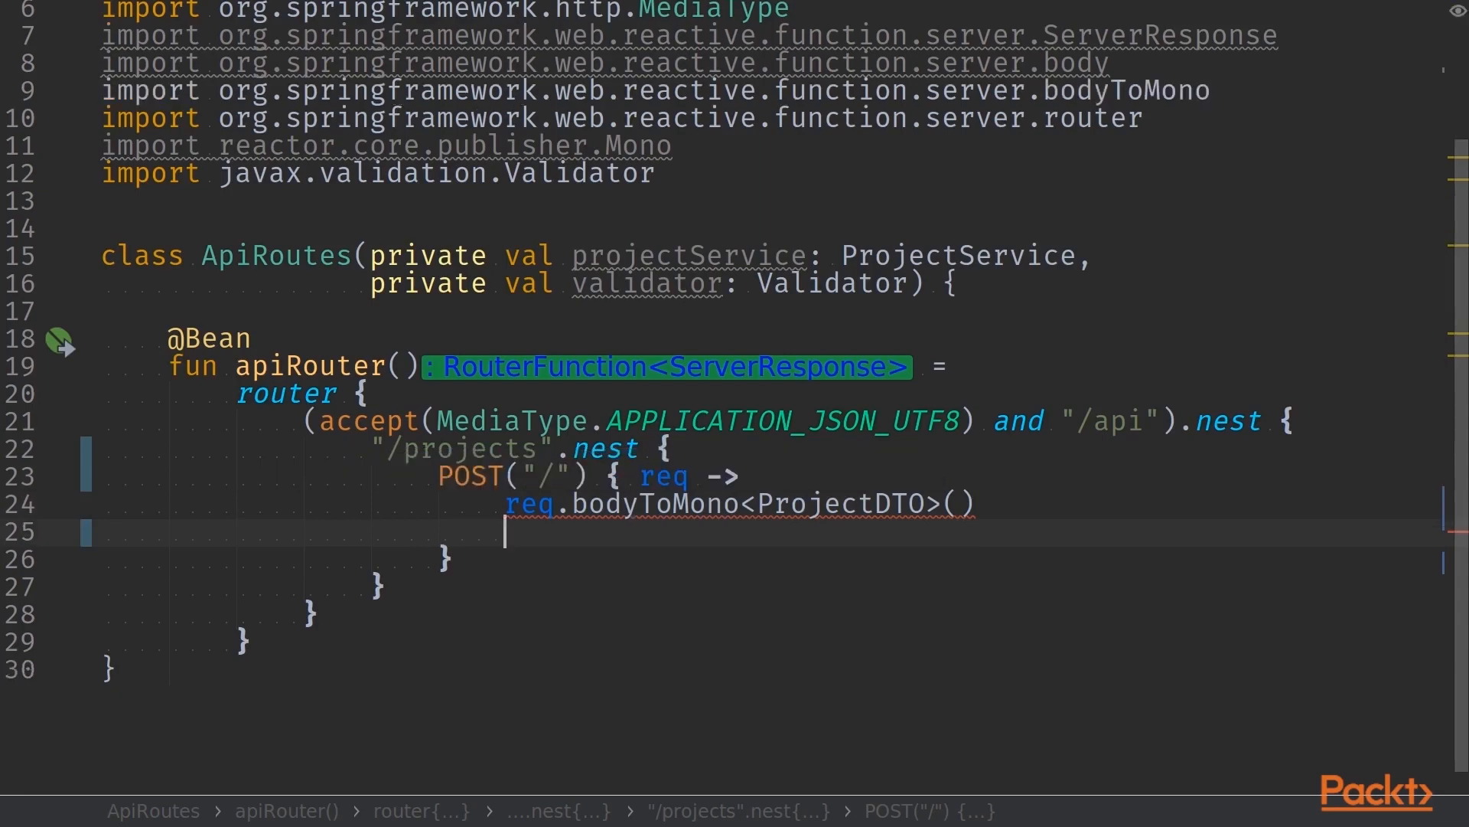
{"action": "type", "text": "."}
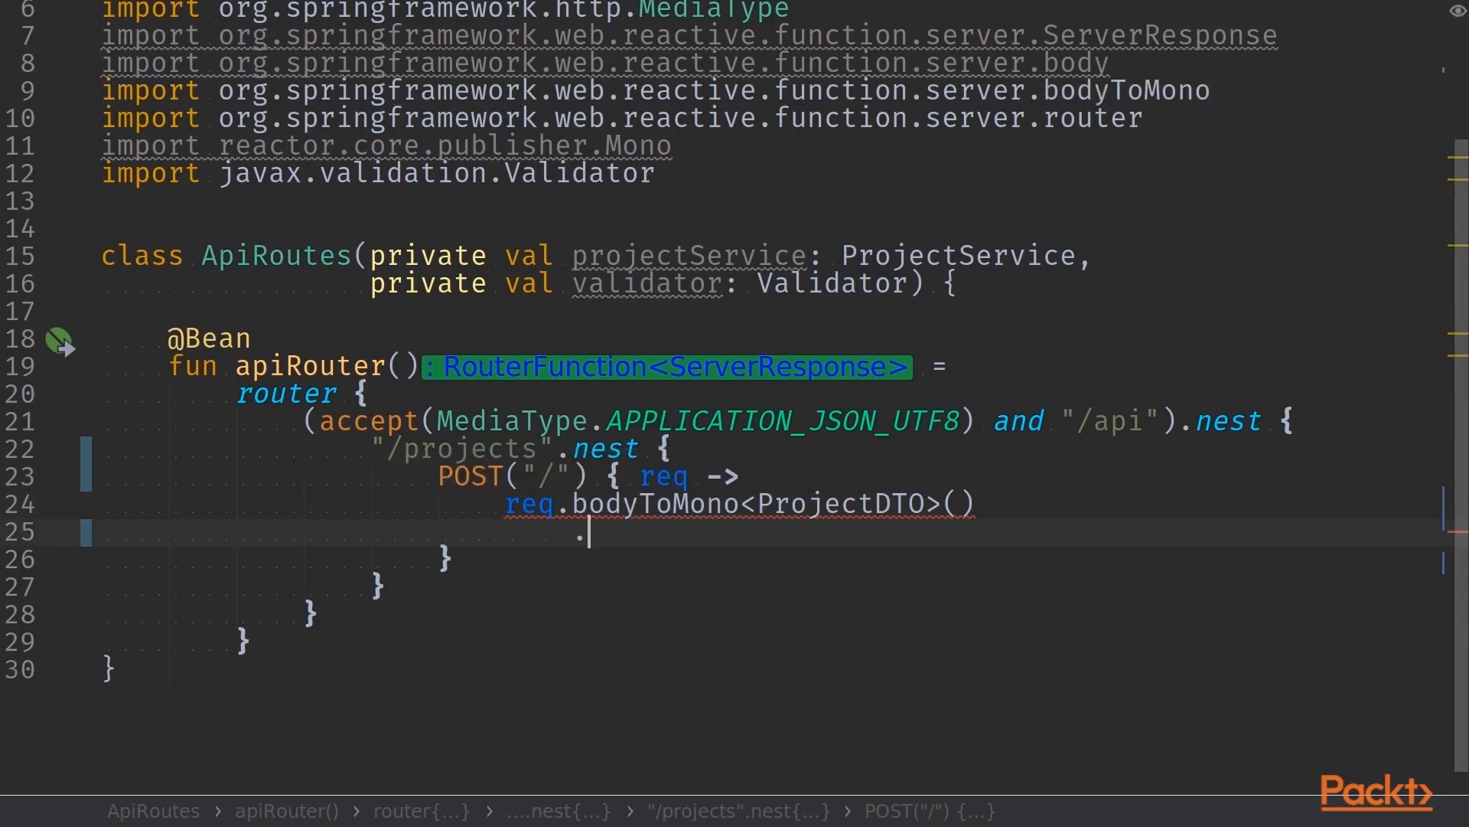
{"action": "type", "text": "map { project ->"}
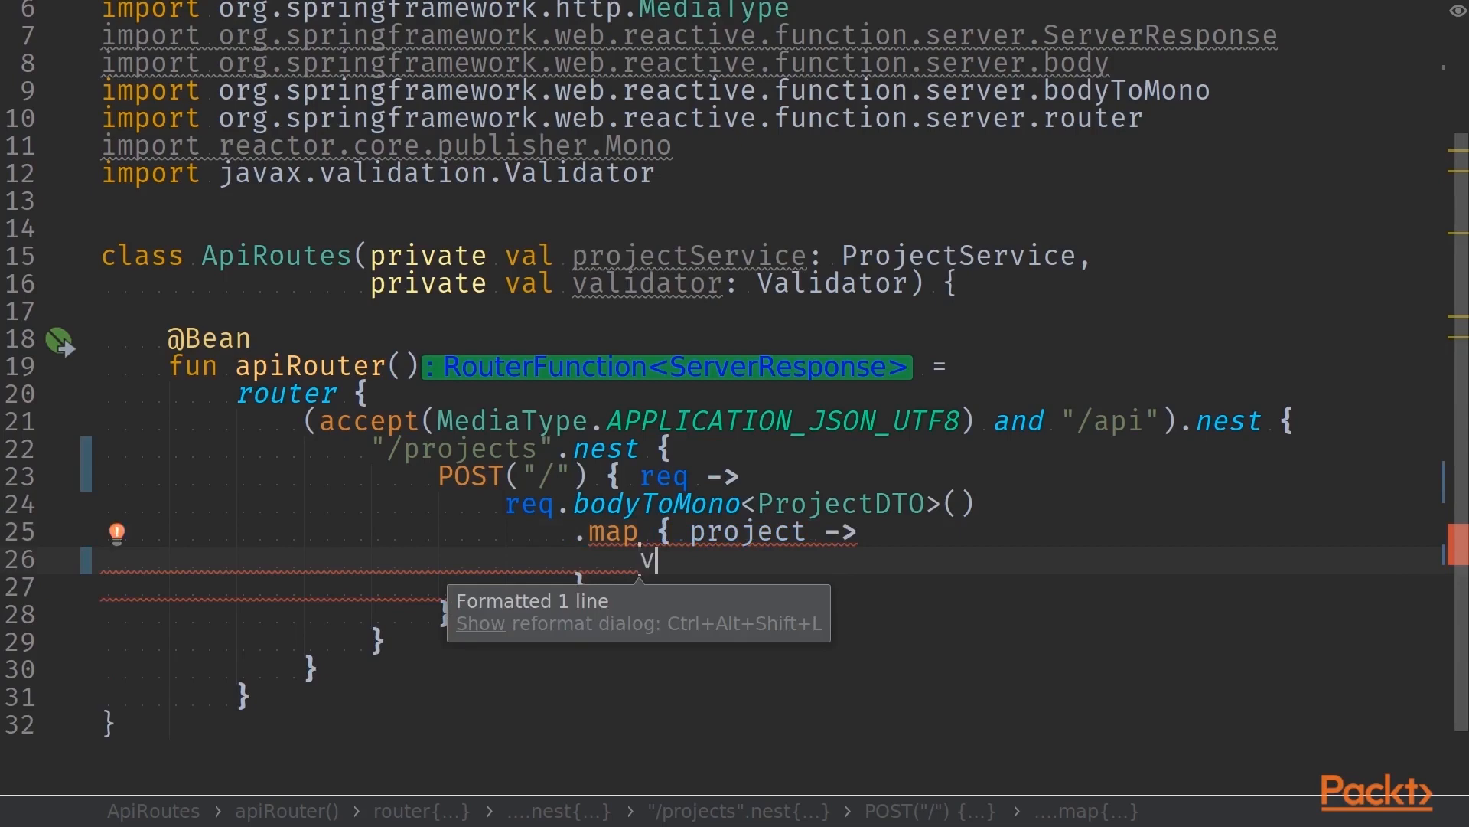
Inside the map, assign val violations = validator.validate(project)
{"action": "type", "text": "al viola"}
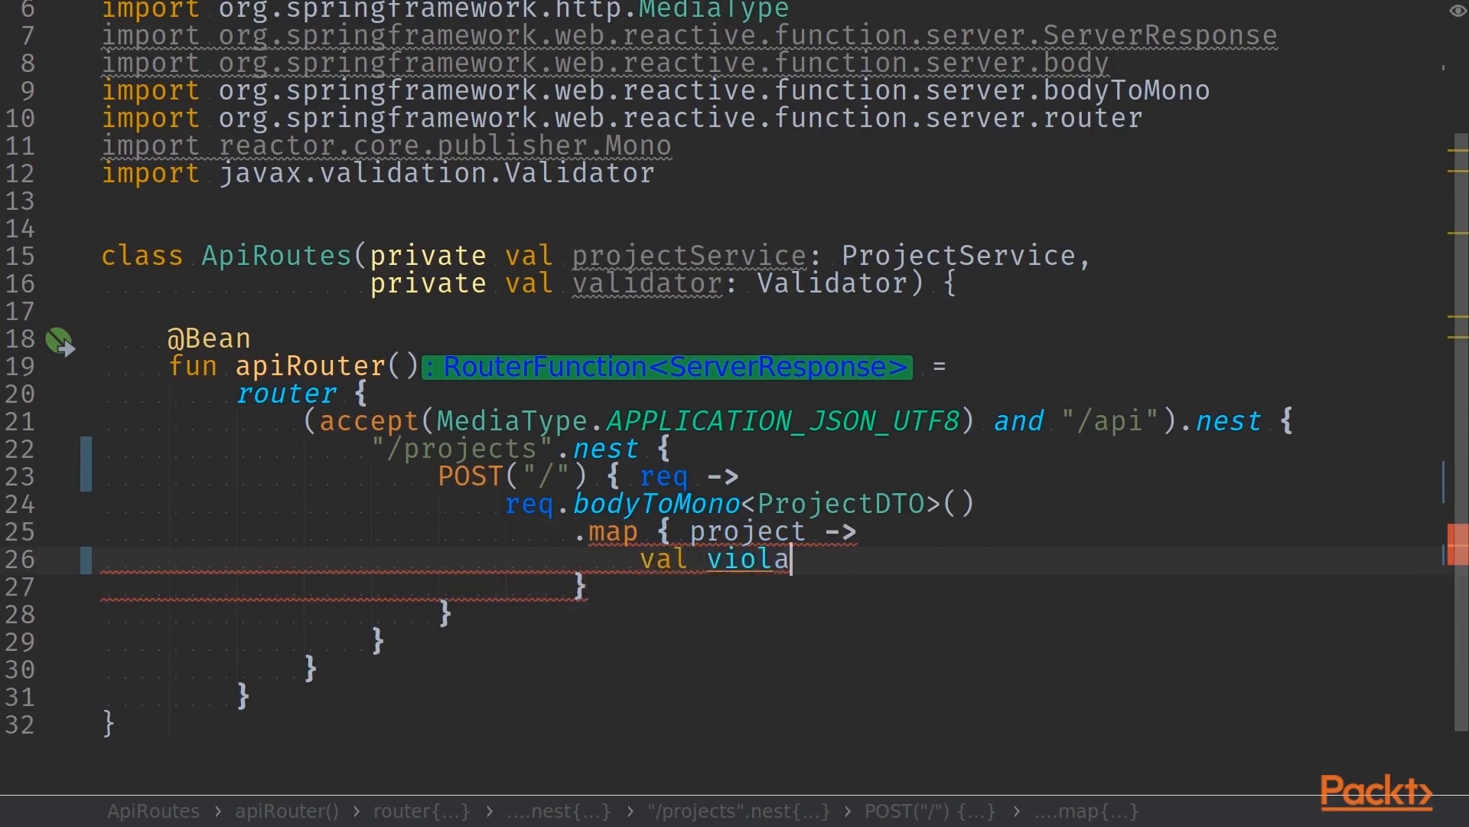
{"action": "type", "text": "tions ="}
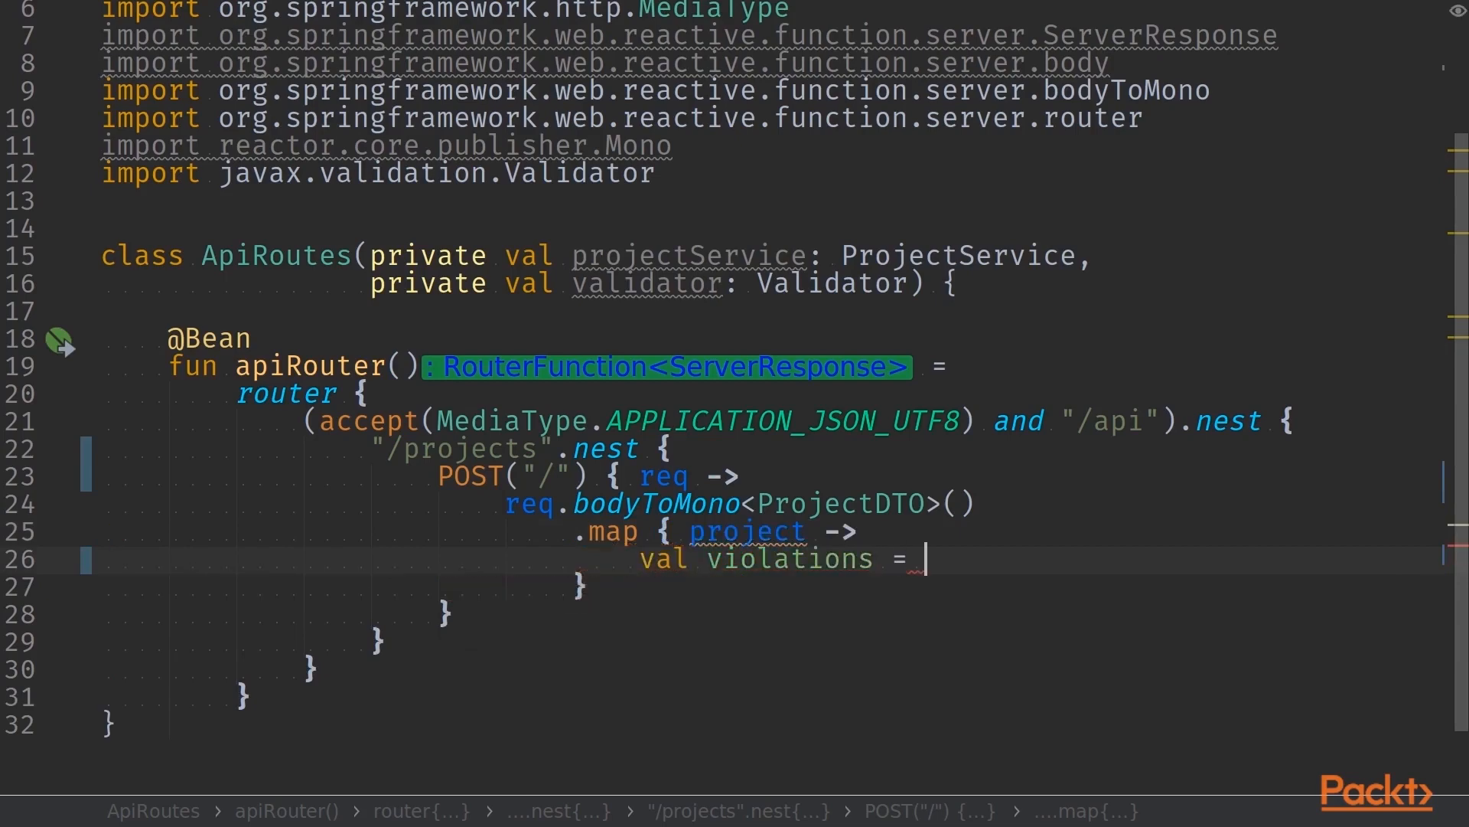
{"action": "type", "text": "validator.vali"}
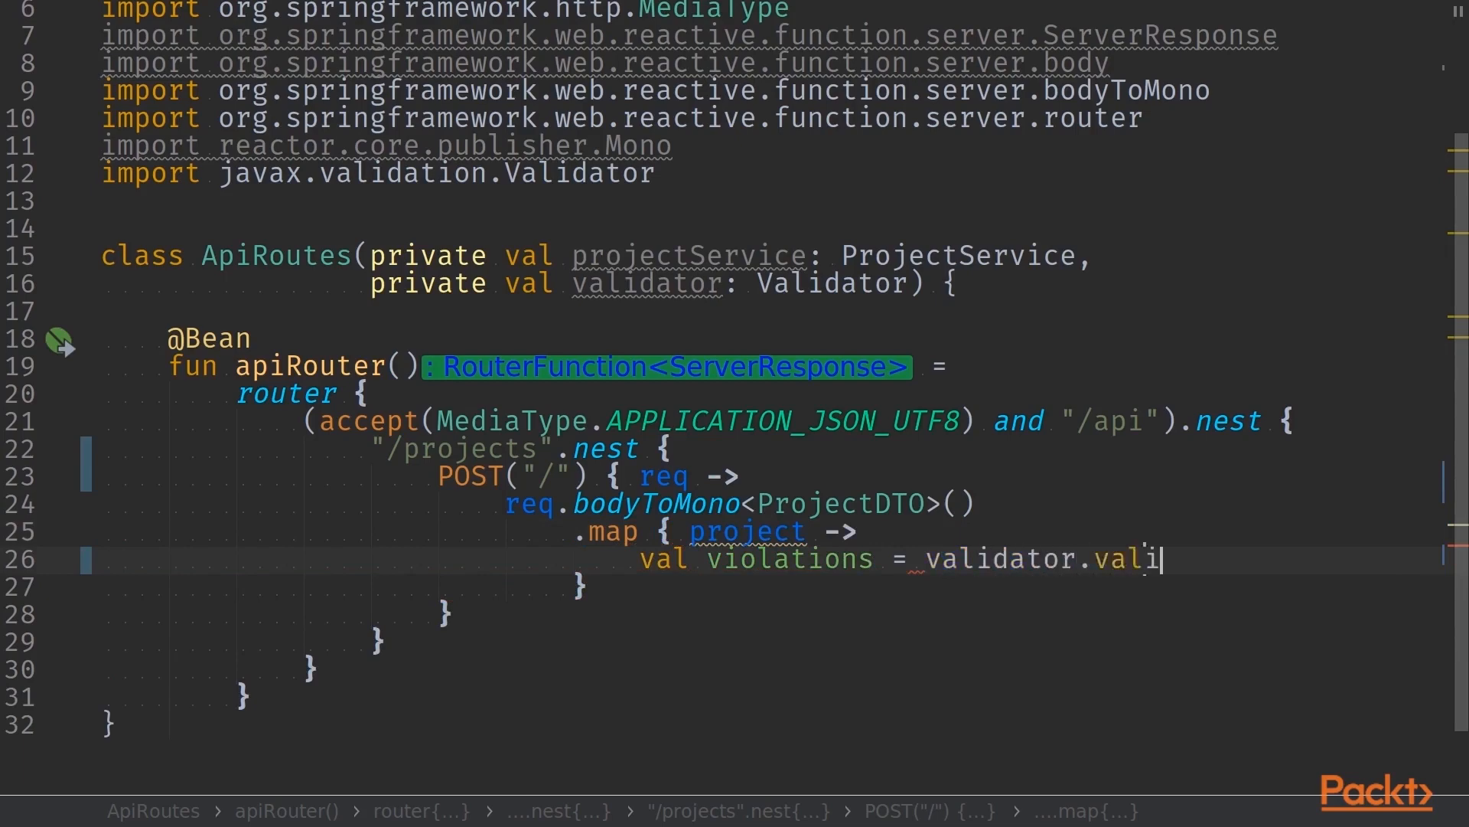
{"action": "type", "text": "date()"}
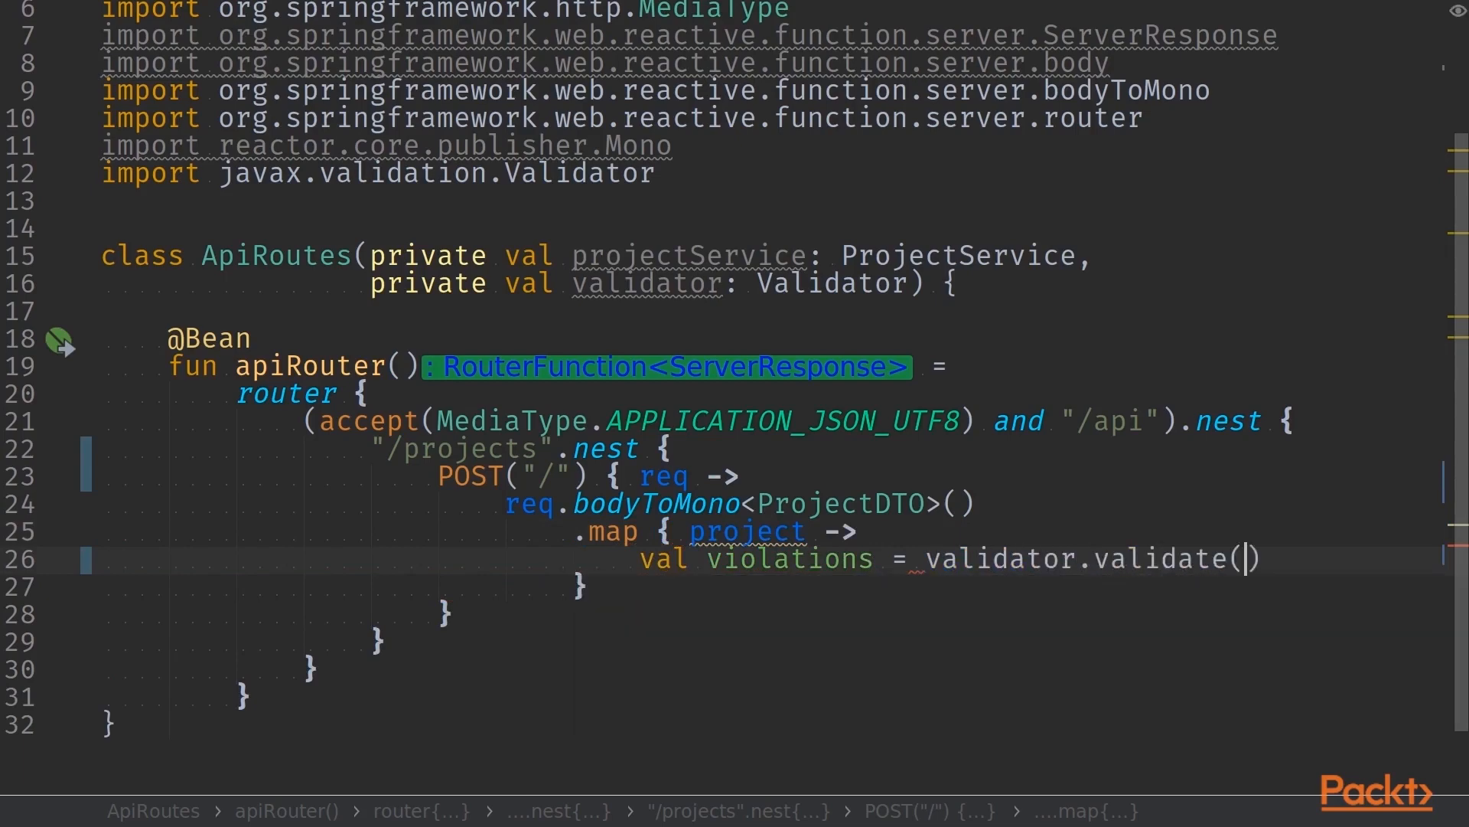
{"action": "type", "text": "proje"}
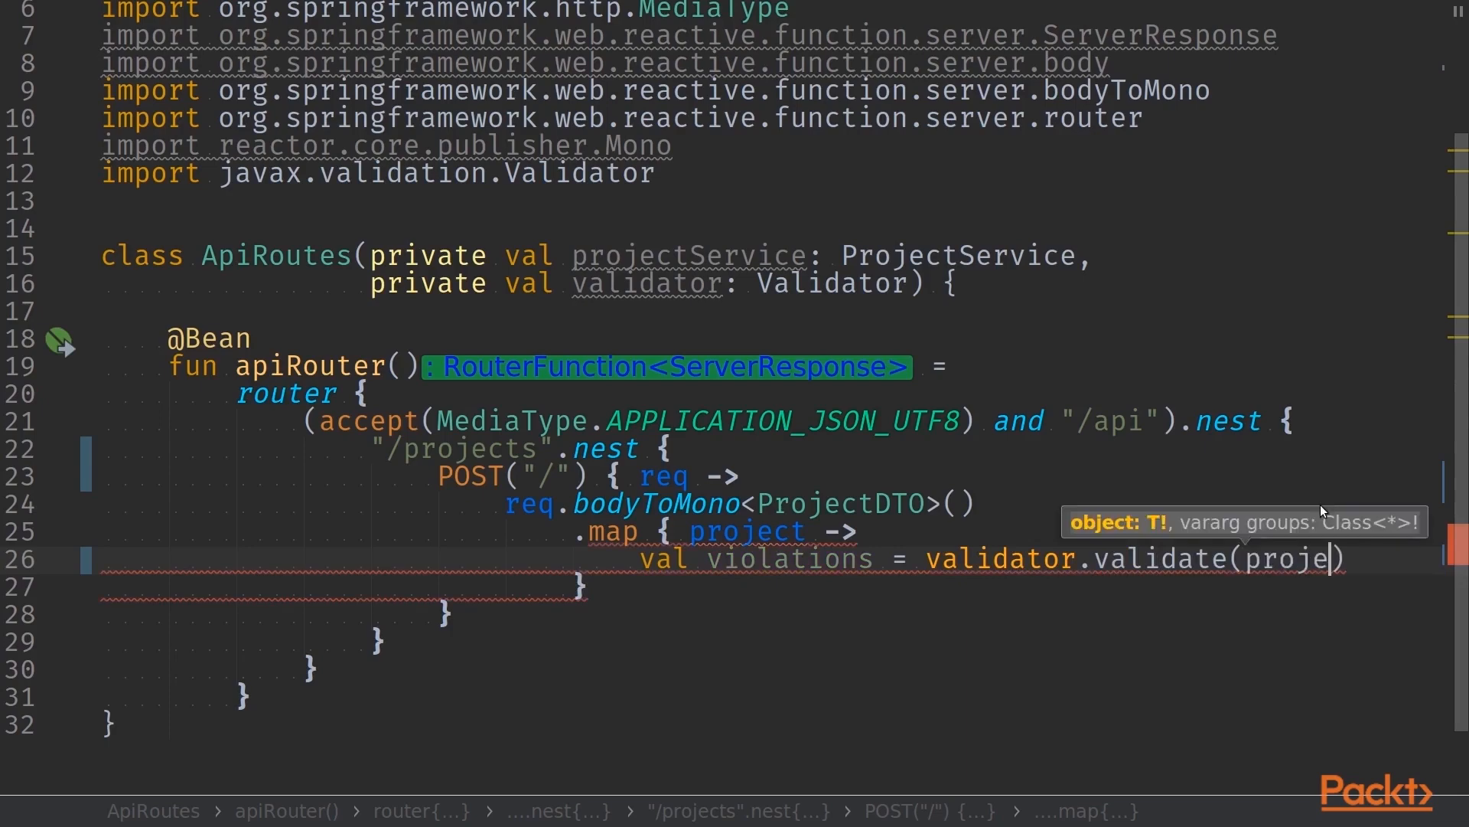
{"action": "type", "text": "ct)"}
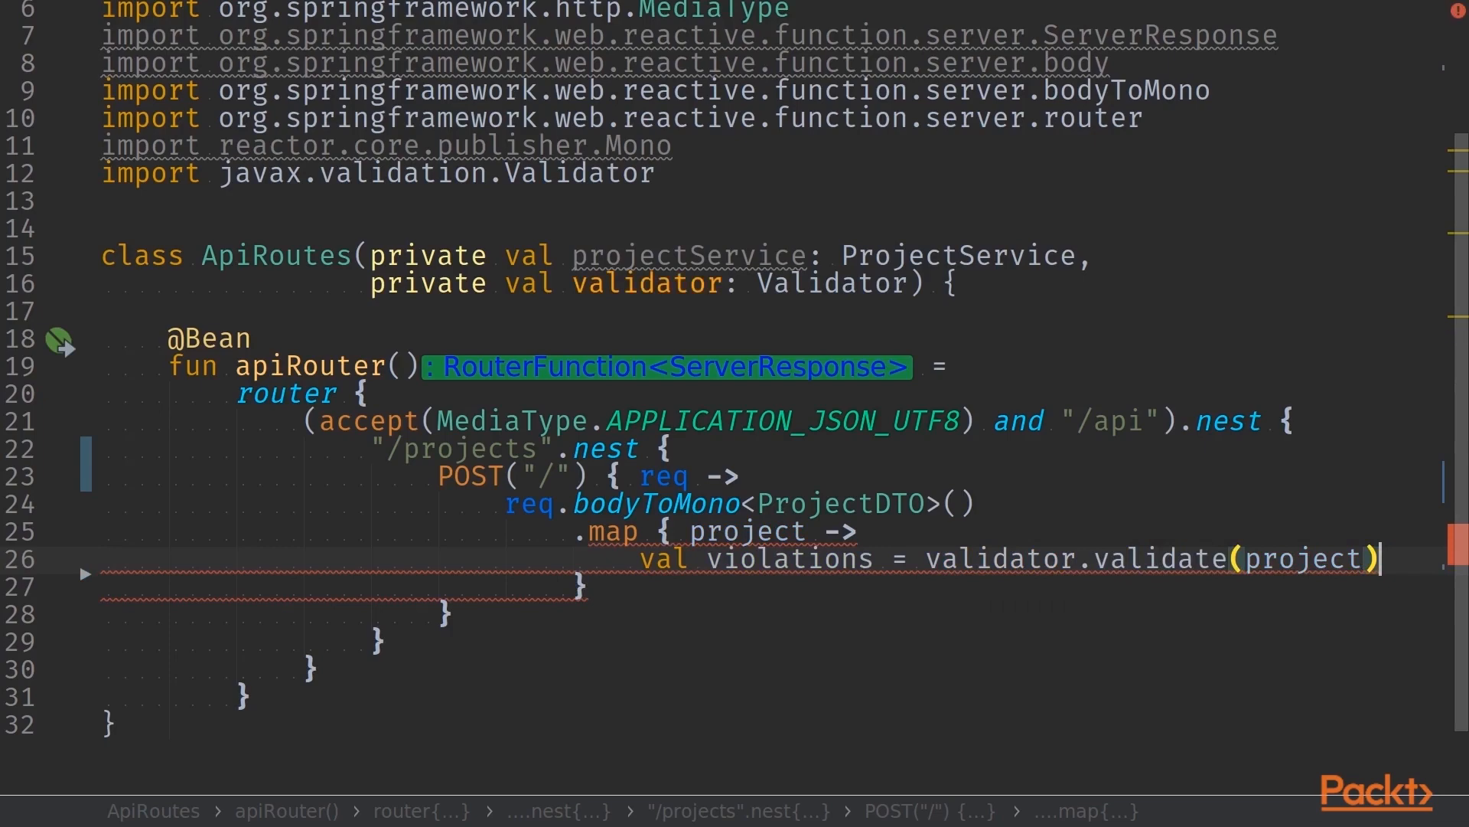
If violations aren't empty, set project.fieldErrors to FieldErrorDTO(it.propertyPath.toString(), it.message) per violation
{"action": "type", "text": "if()"}
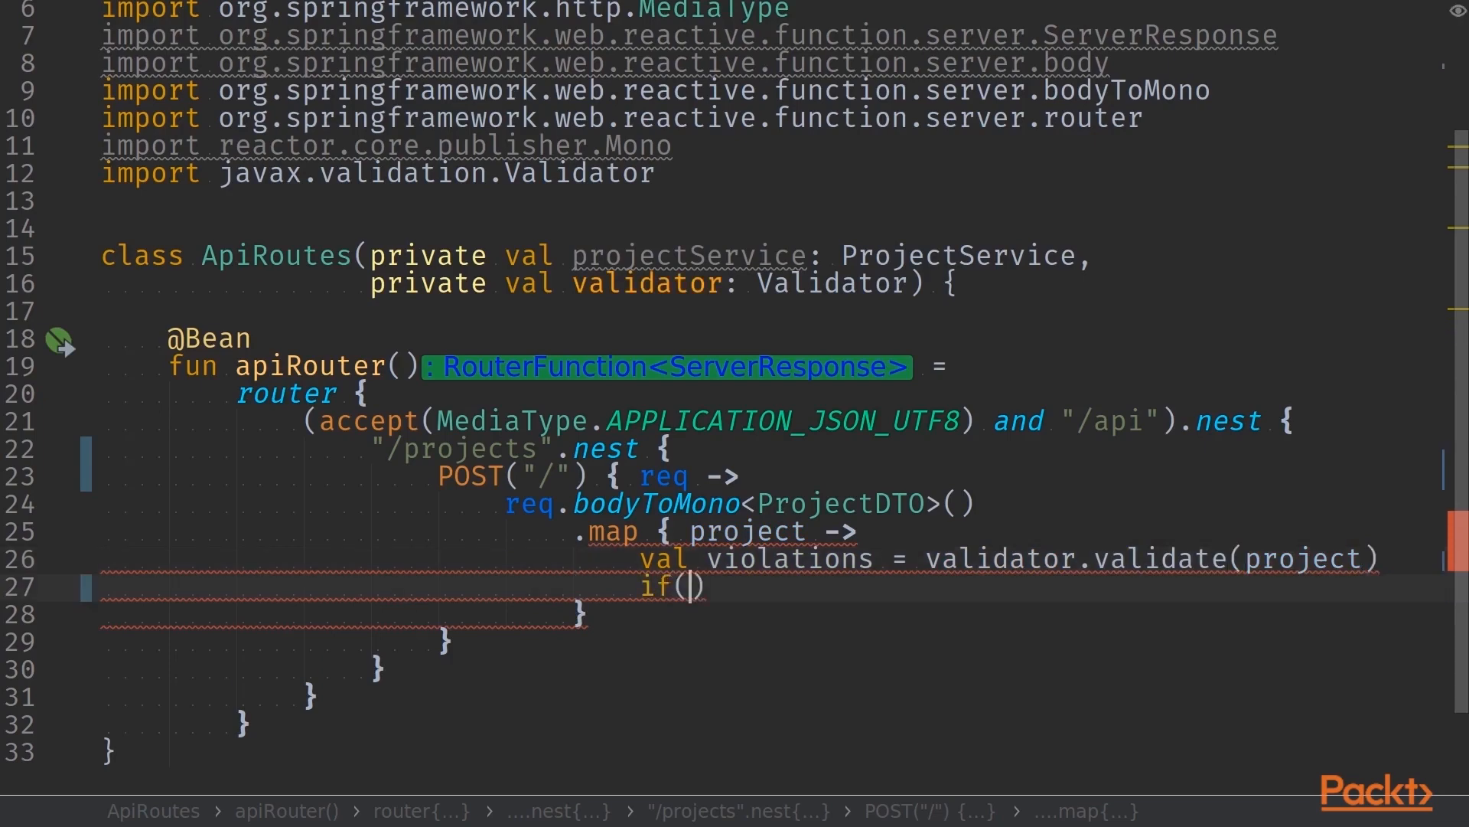
{"action": "type", "text": "violations.isNotEmpty("}
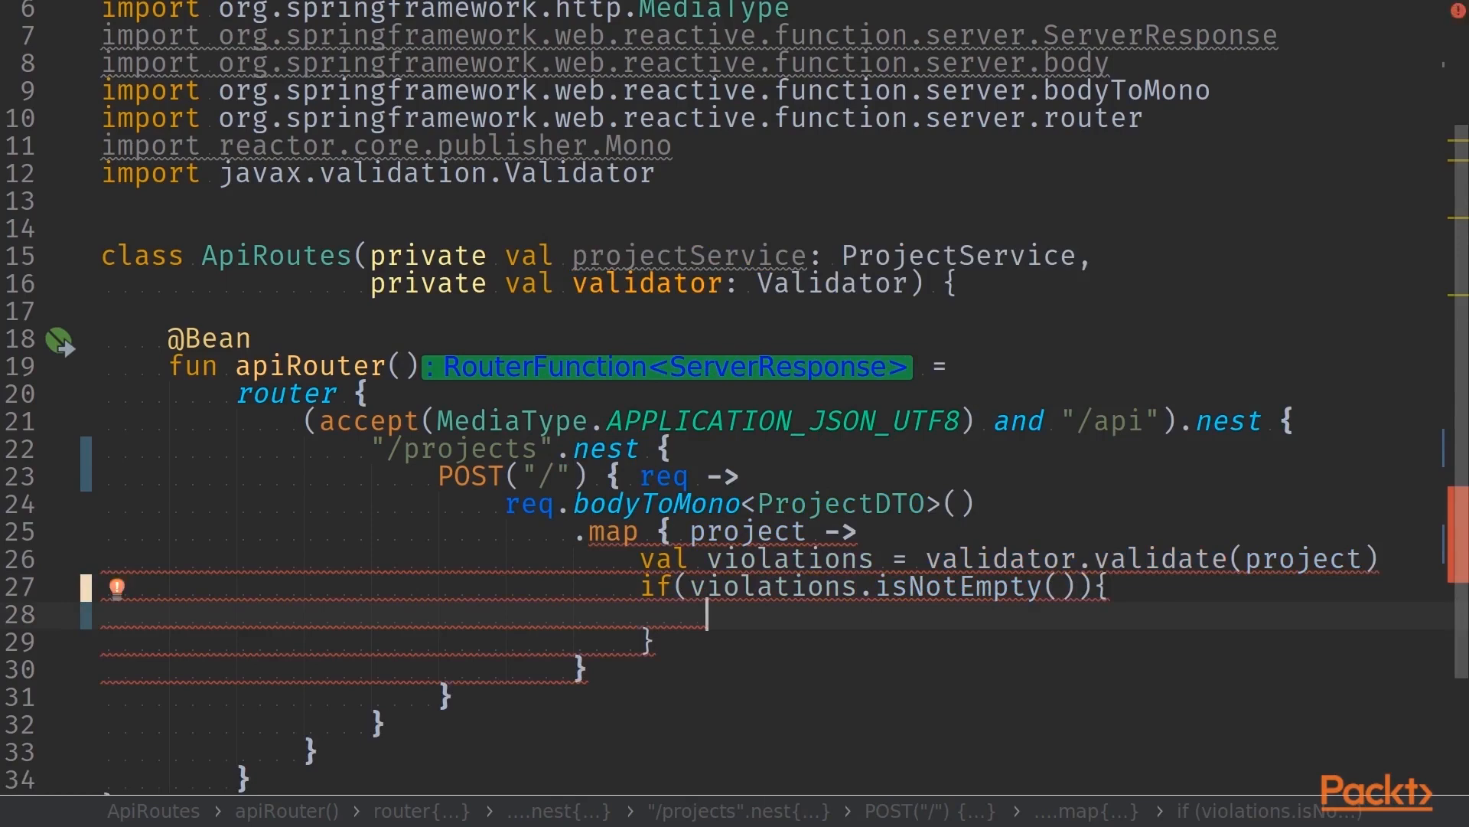
{"action": "type", "text": "project.fieldErrors ="}
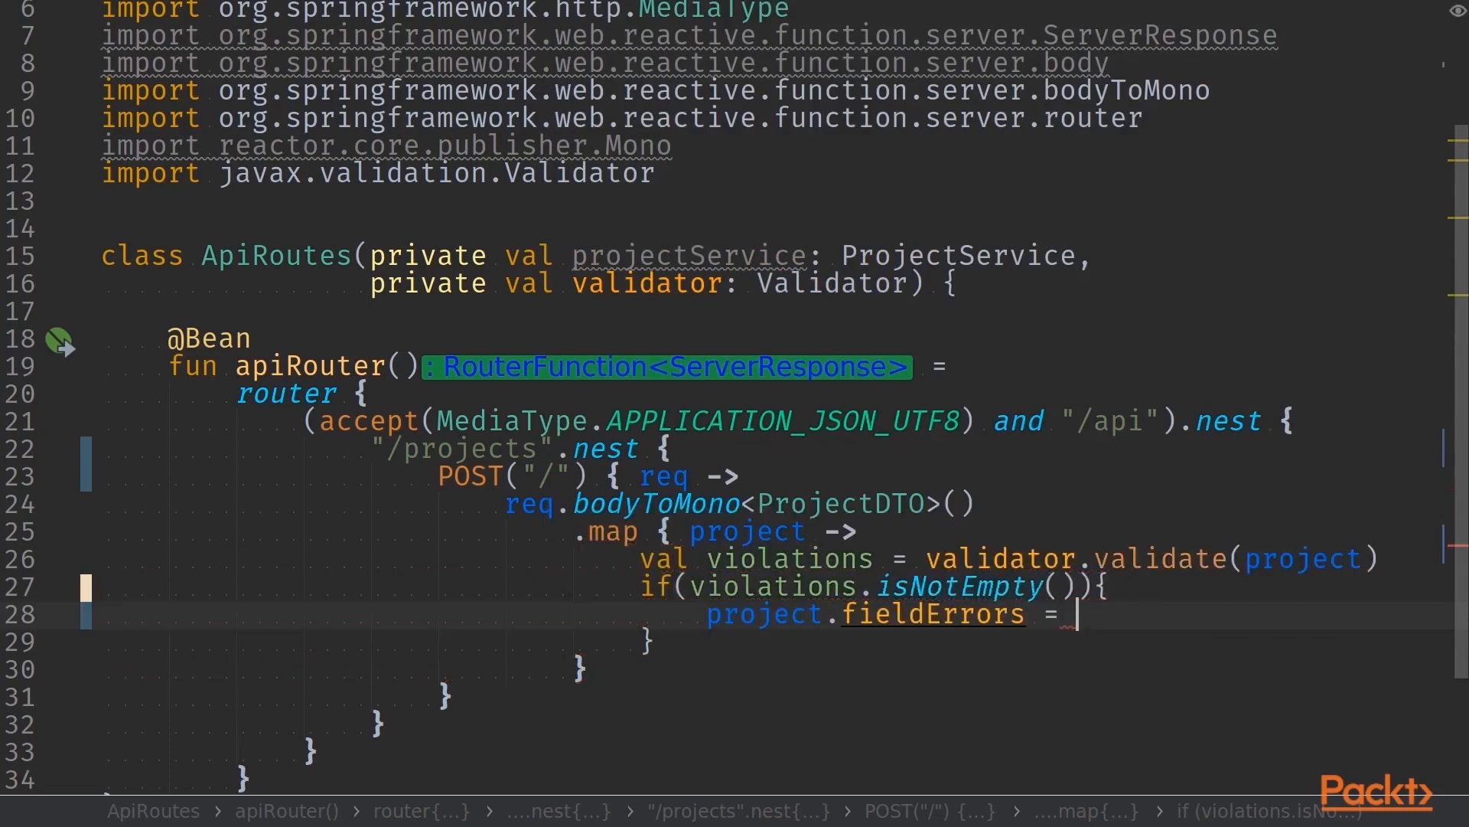
{"action": "type", "text": "viol"}
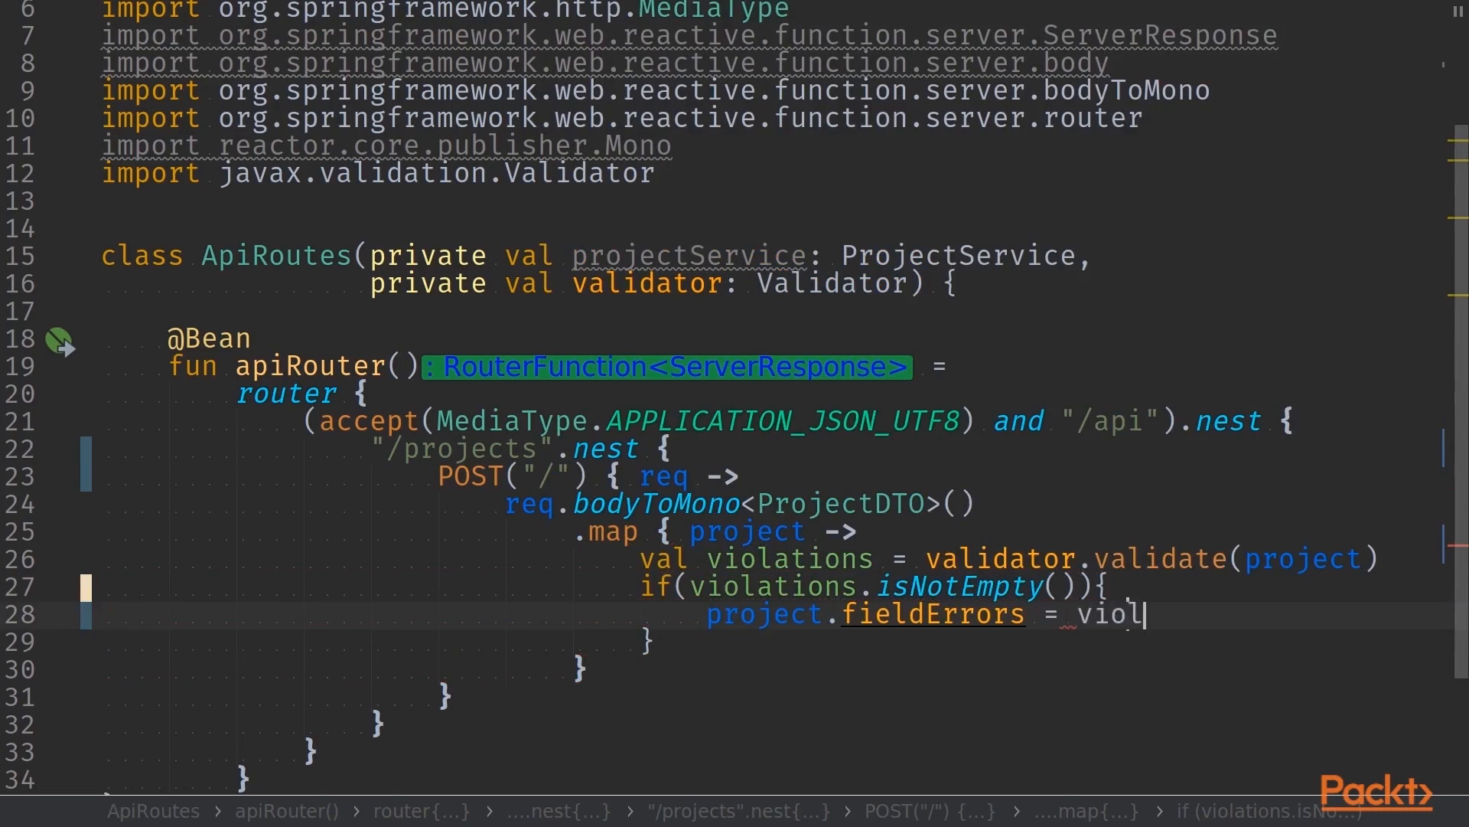
{"action": "type", "text": "ations"}
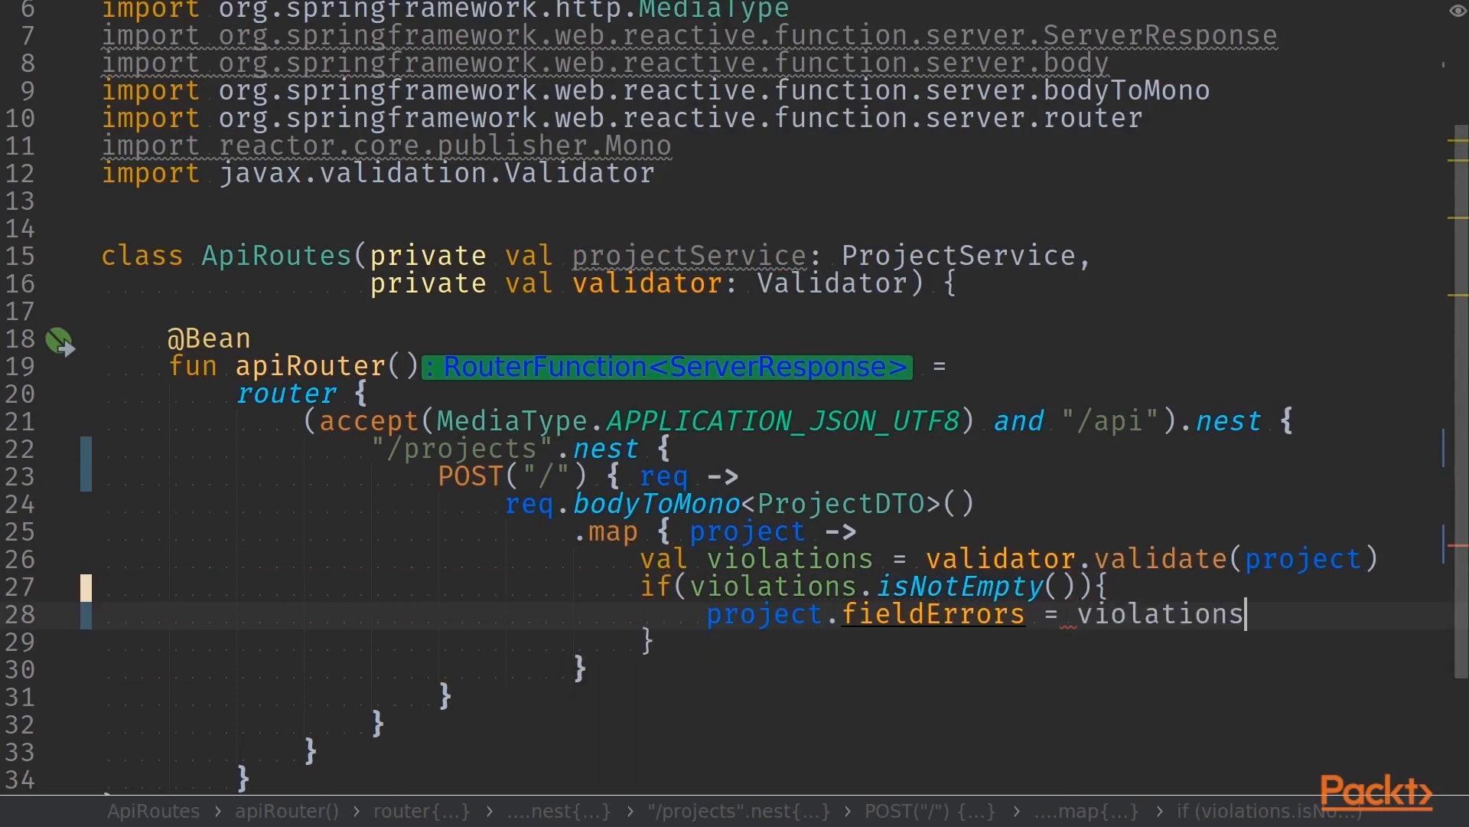
{"action": "type", "text": "."}
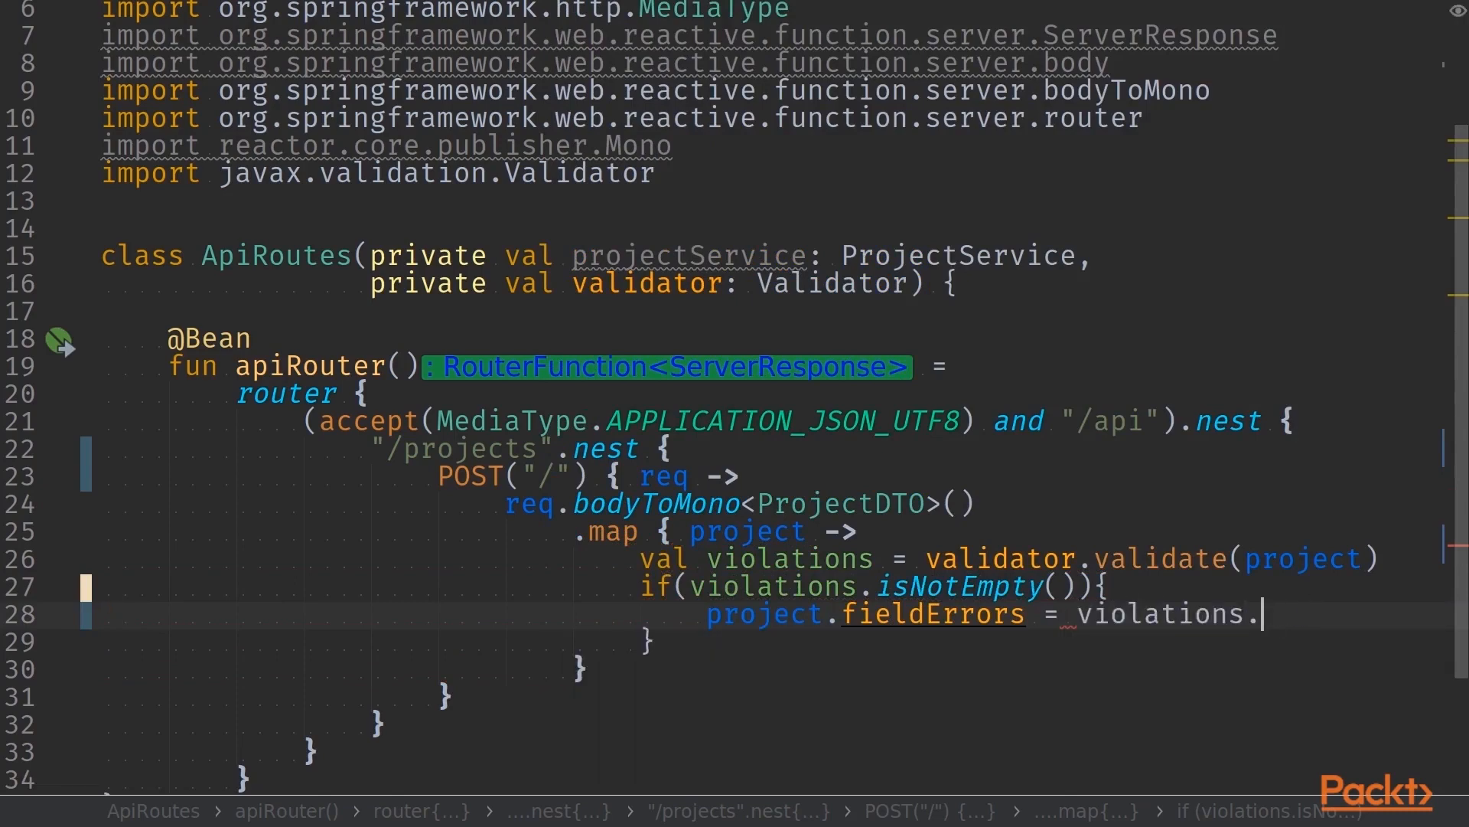
{"action": "type", "text": "map {}"}
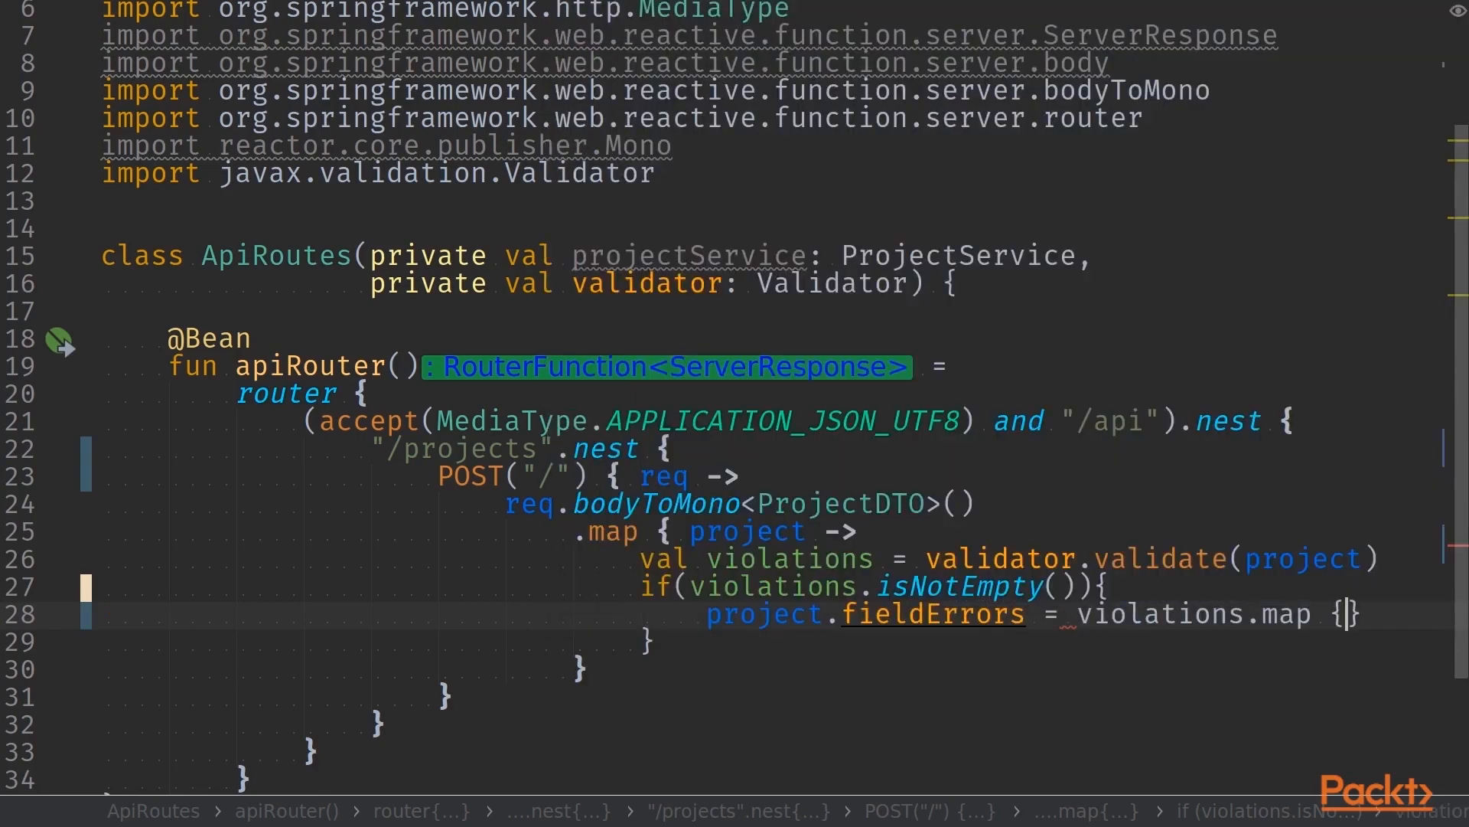
{"action": "type", "text": "FieldErrorDTO("}
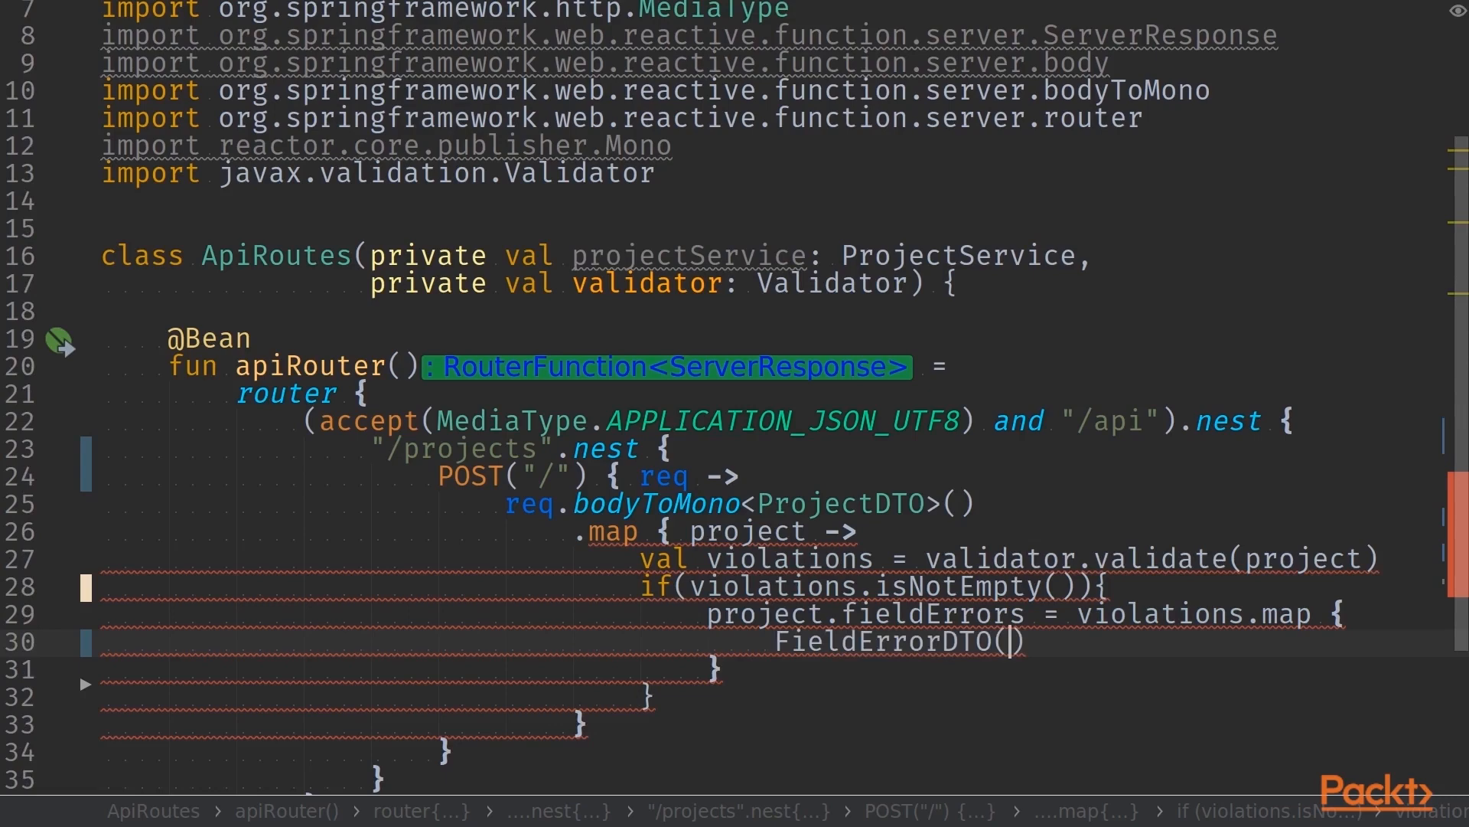
{"action": "type", "text": "it.propertyPath.toString("}
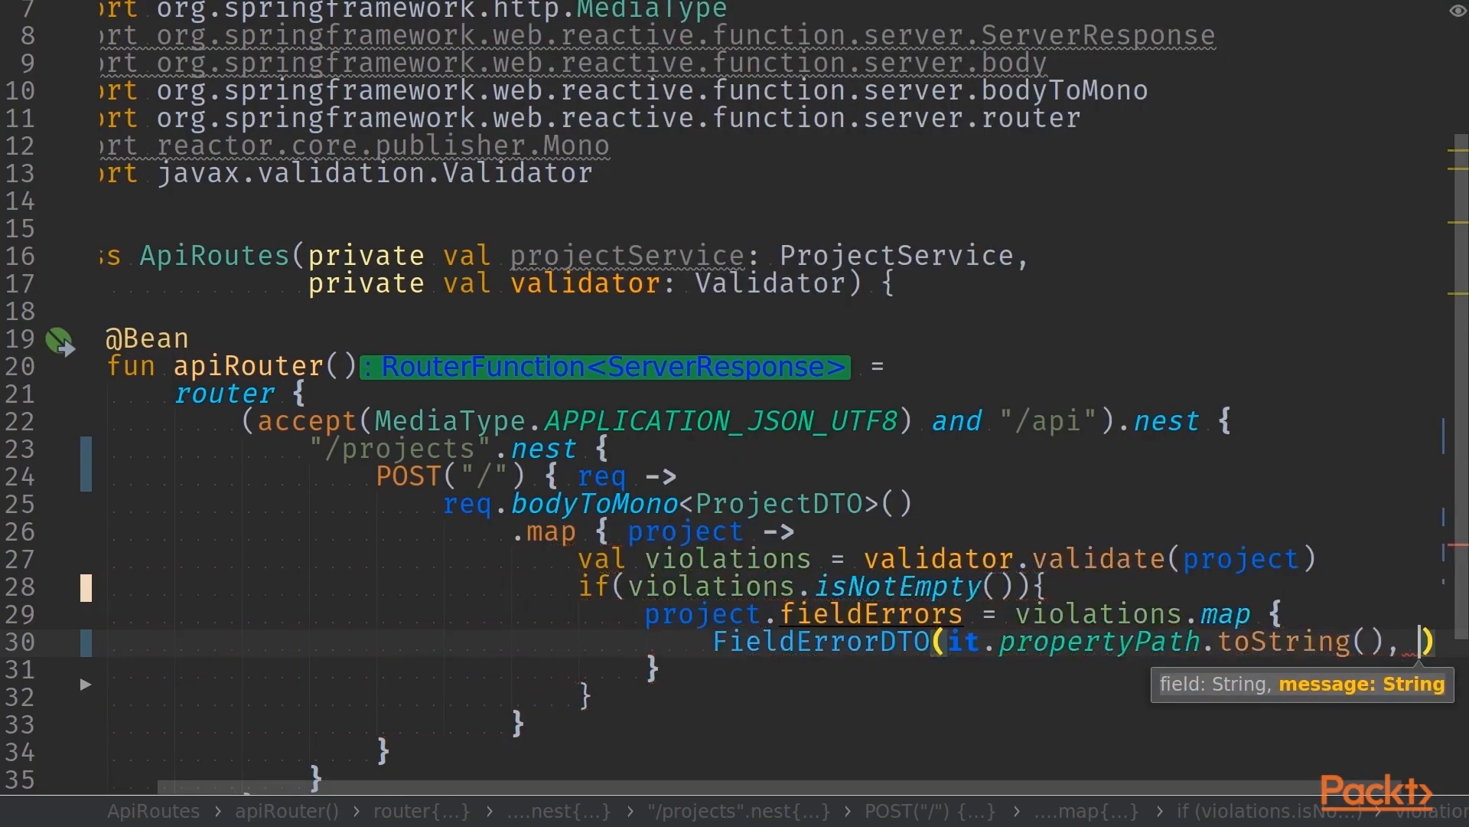
{"action": "type", "text": "it.message"}
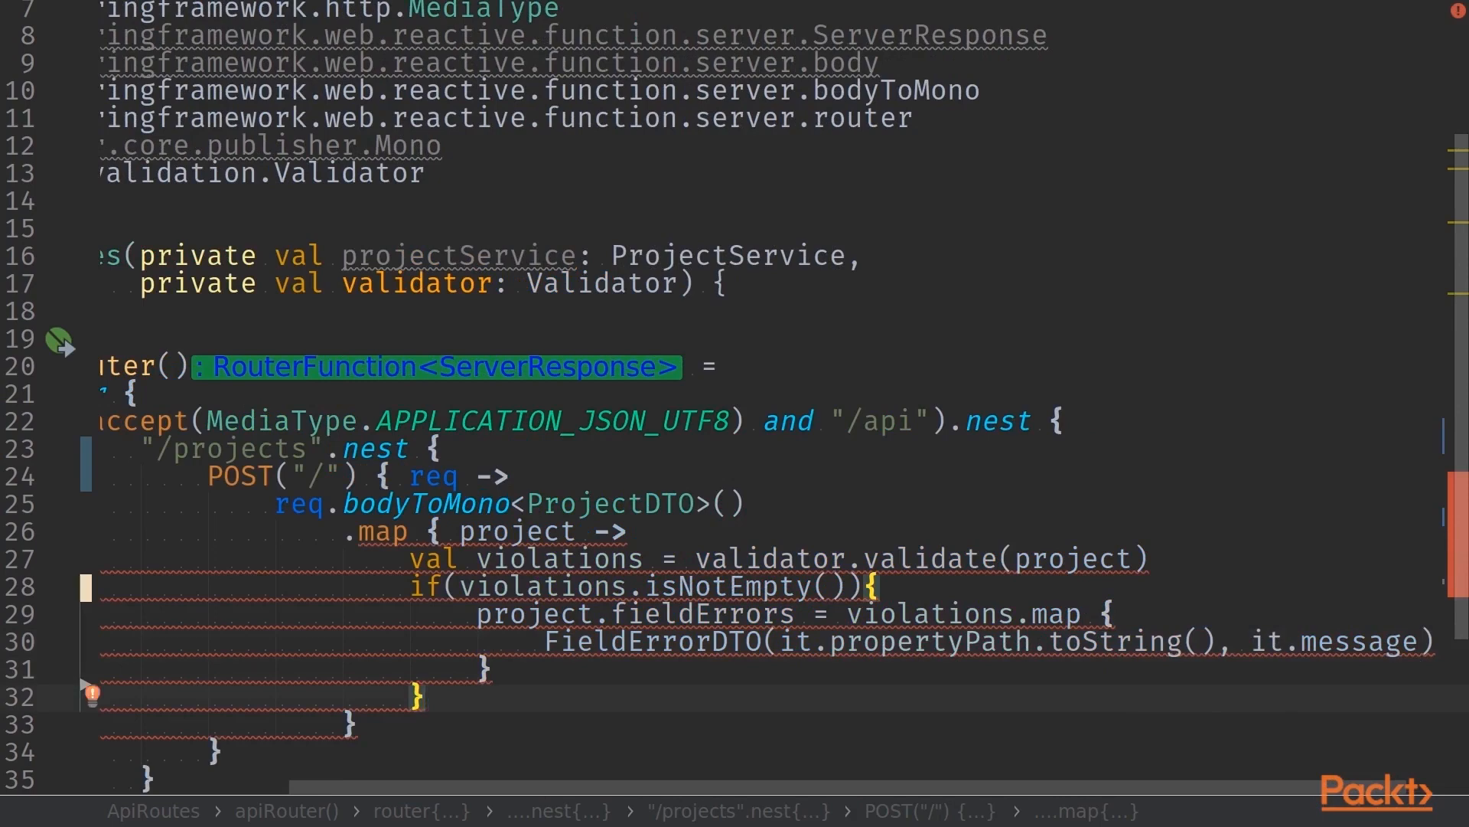
Make project the last line returned from the map block
{"action": "type", "text": "projec"}
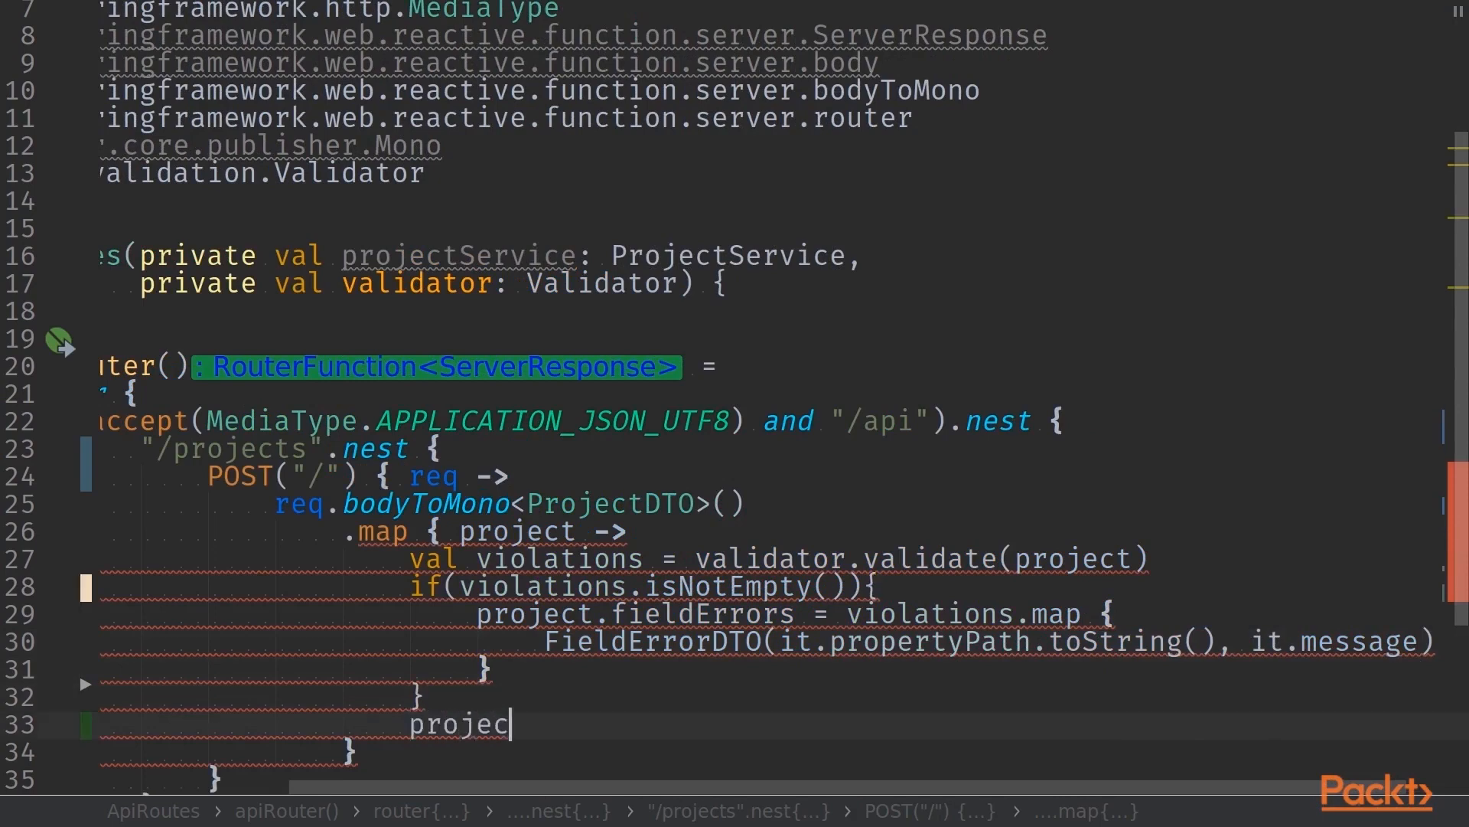
{"action": "type", "text": "t"}
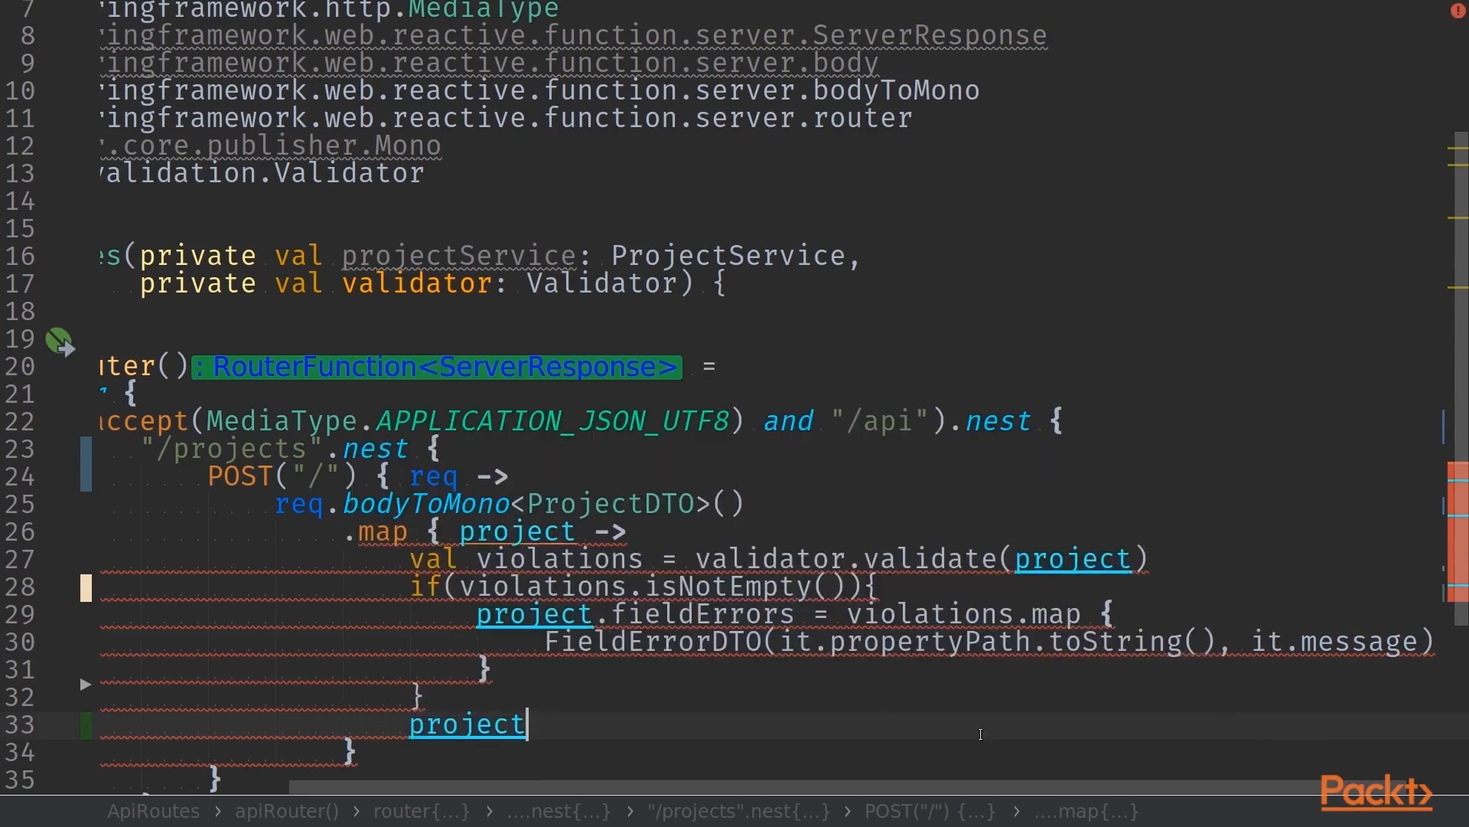
{"action": "scroll", "scroll_direction": "down", "scroll_amount": 3}
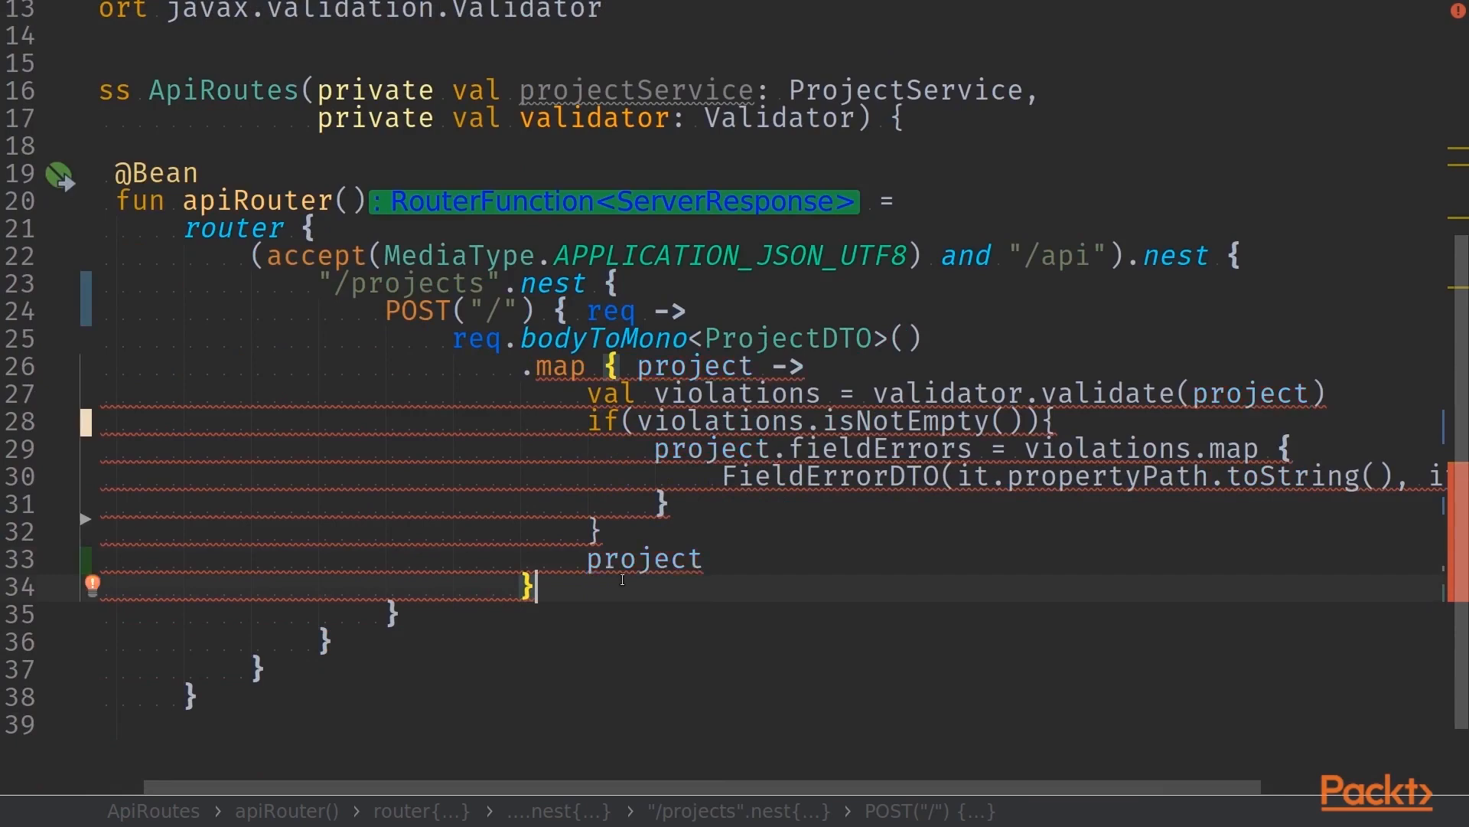
Chain a .flatMap block that starts a when on it.fieldErrors
{"action": "type", "text": ".flatMap {"}
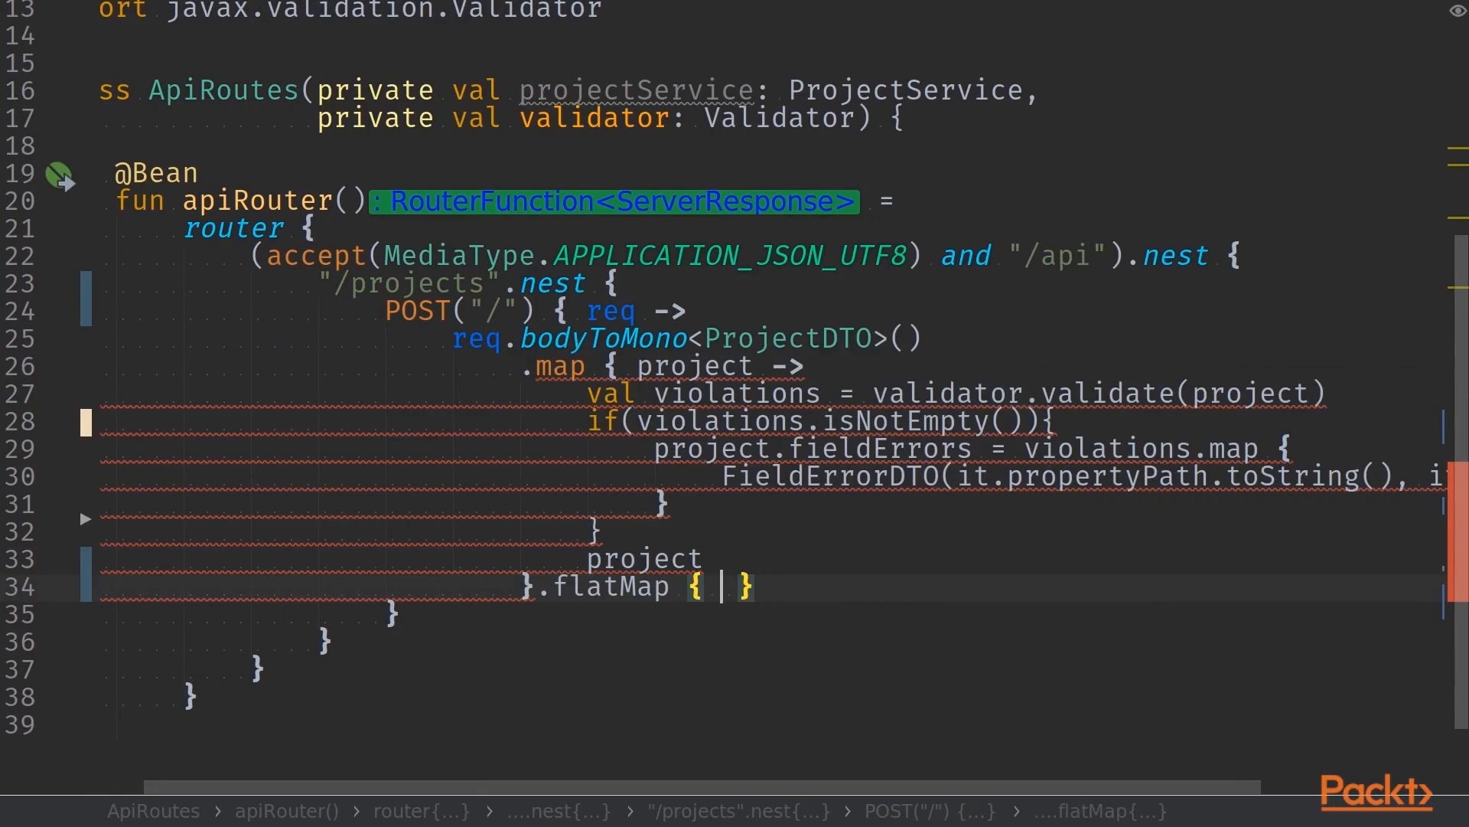
{"action": "key", "text": "enter"}
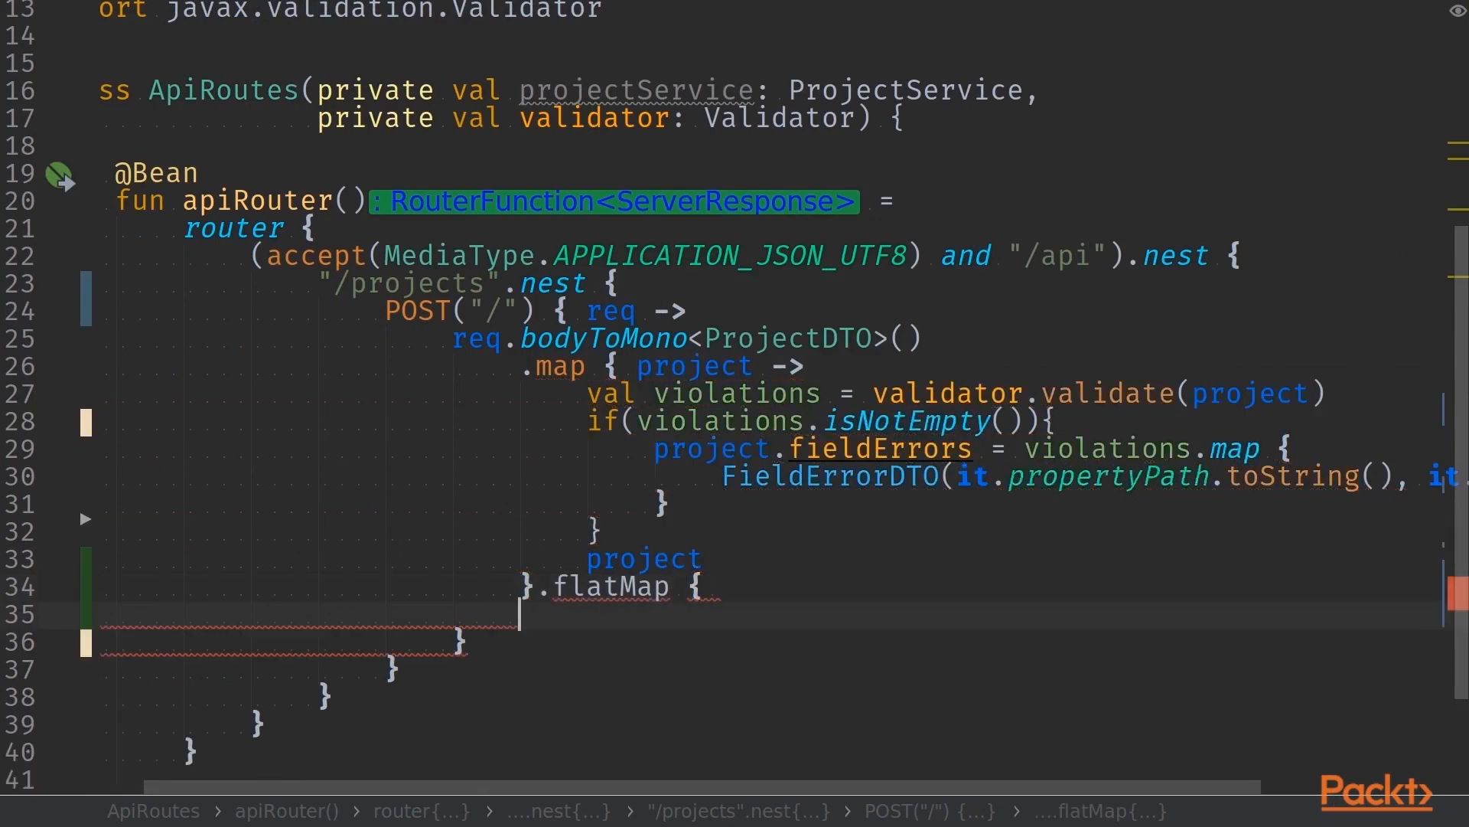
{"action": "type", "text": "when(it.fieldErrors){"}
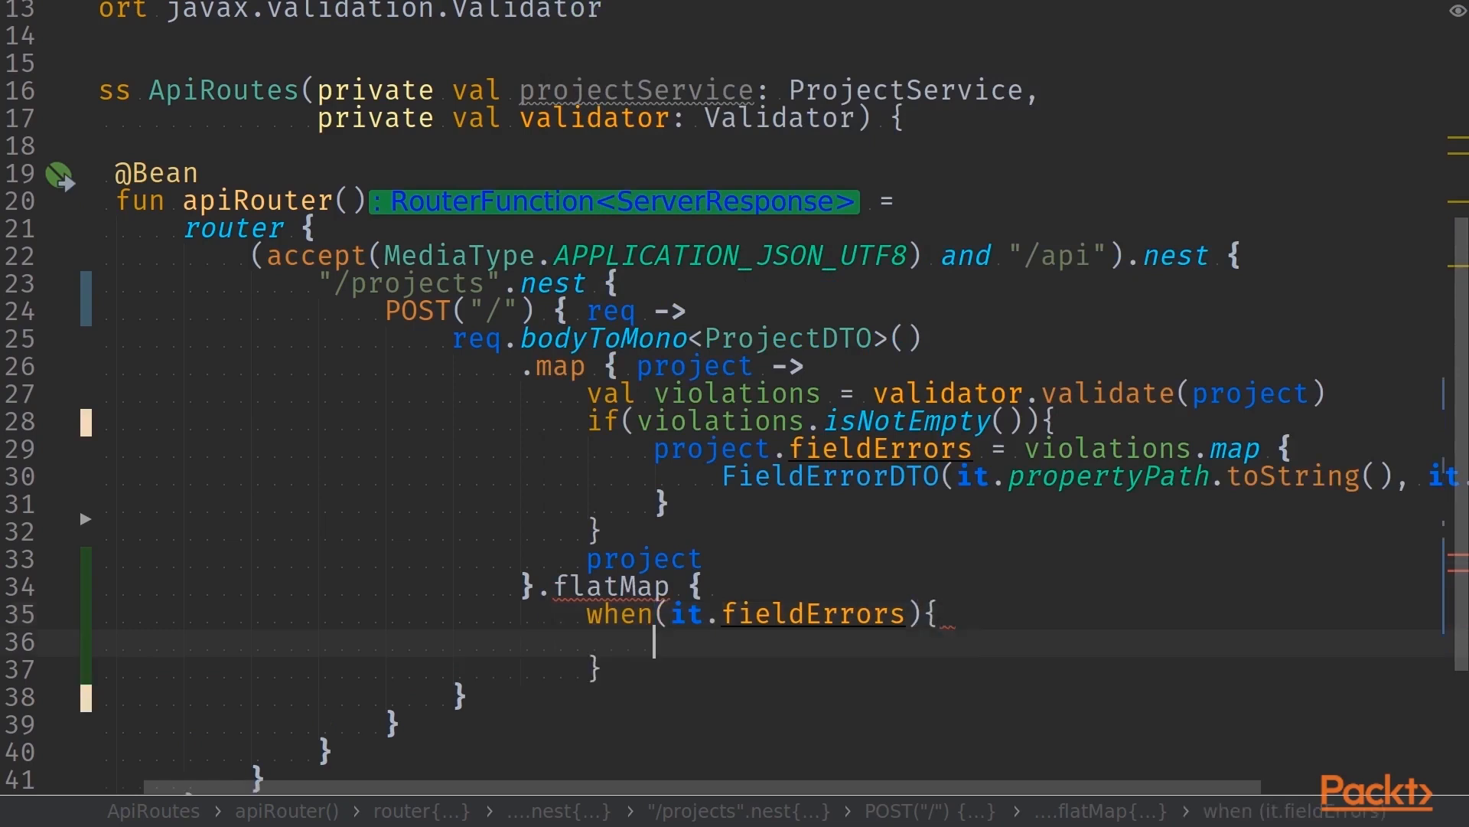
Add the null branch returning ServerResponse.ok() with Mono.just(it) as body
{"action": "key", "text": "ctrl+alt+l"}
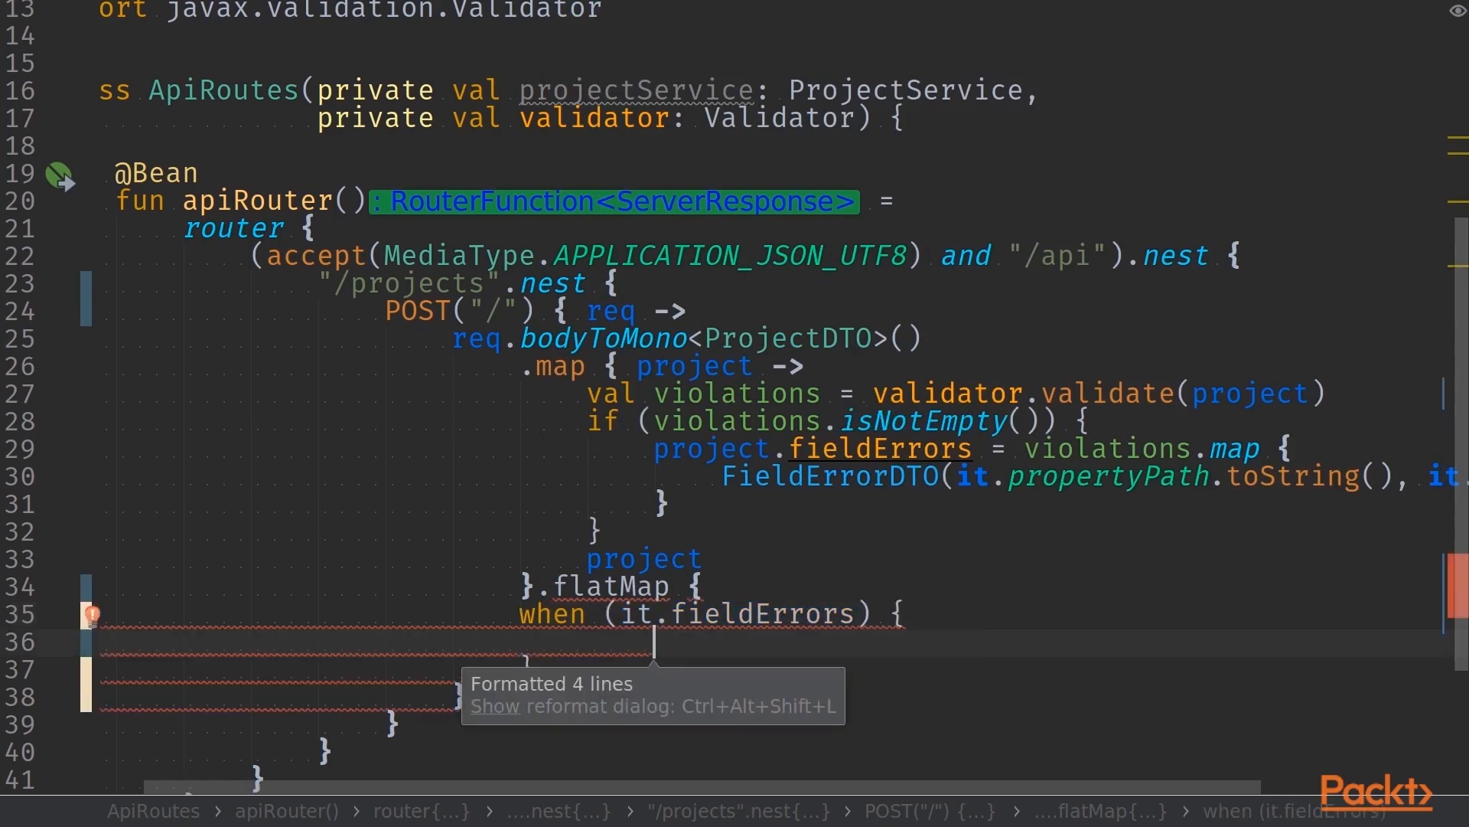
{"action": "type", "text": "nu"}
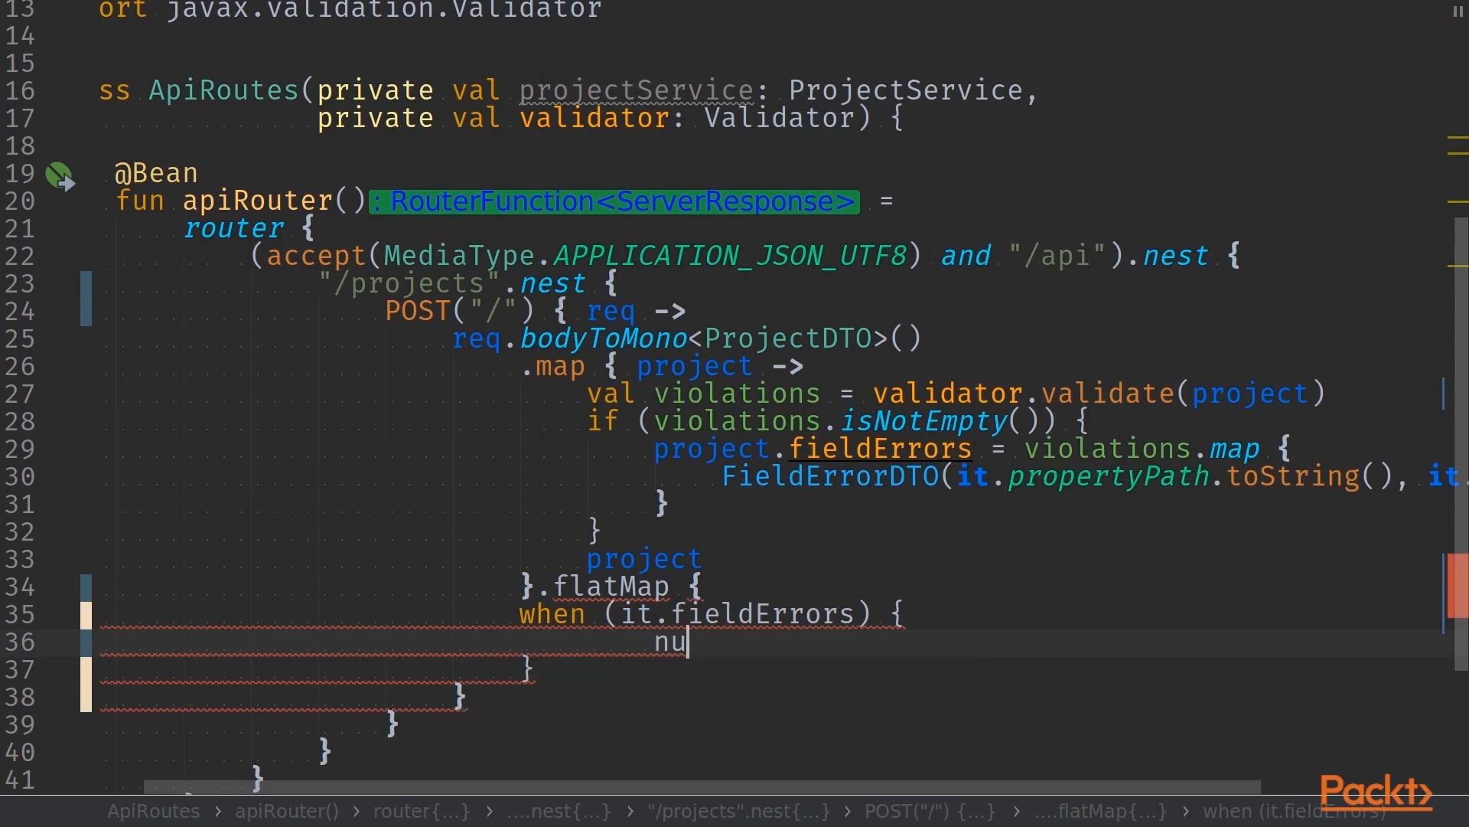
{"action": "type", "text": "ll ->"}
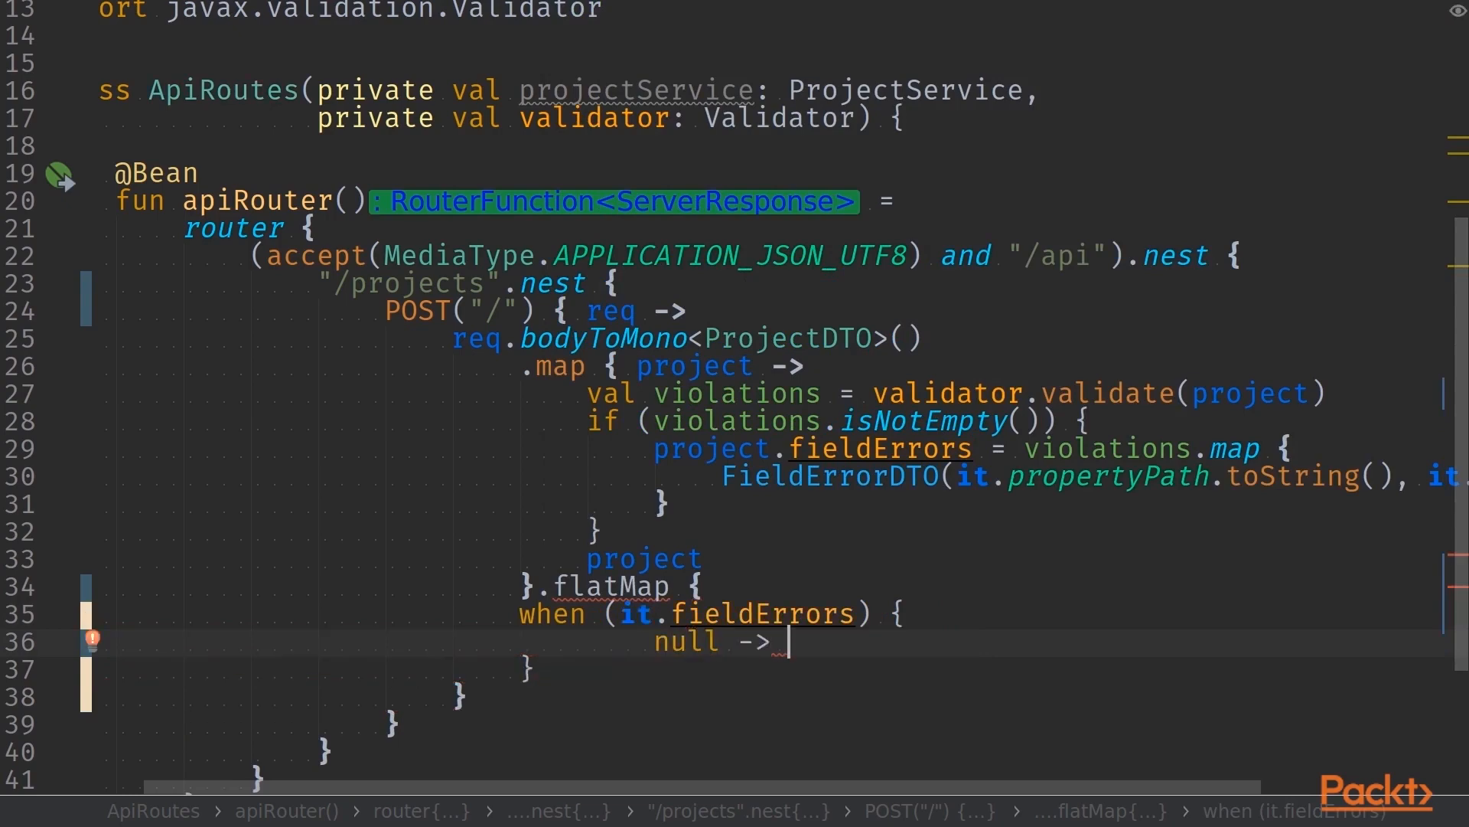
{"action": "type", "text": "Serv"}
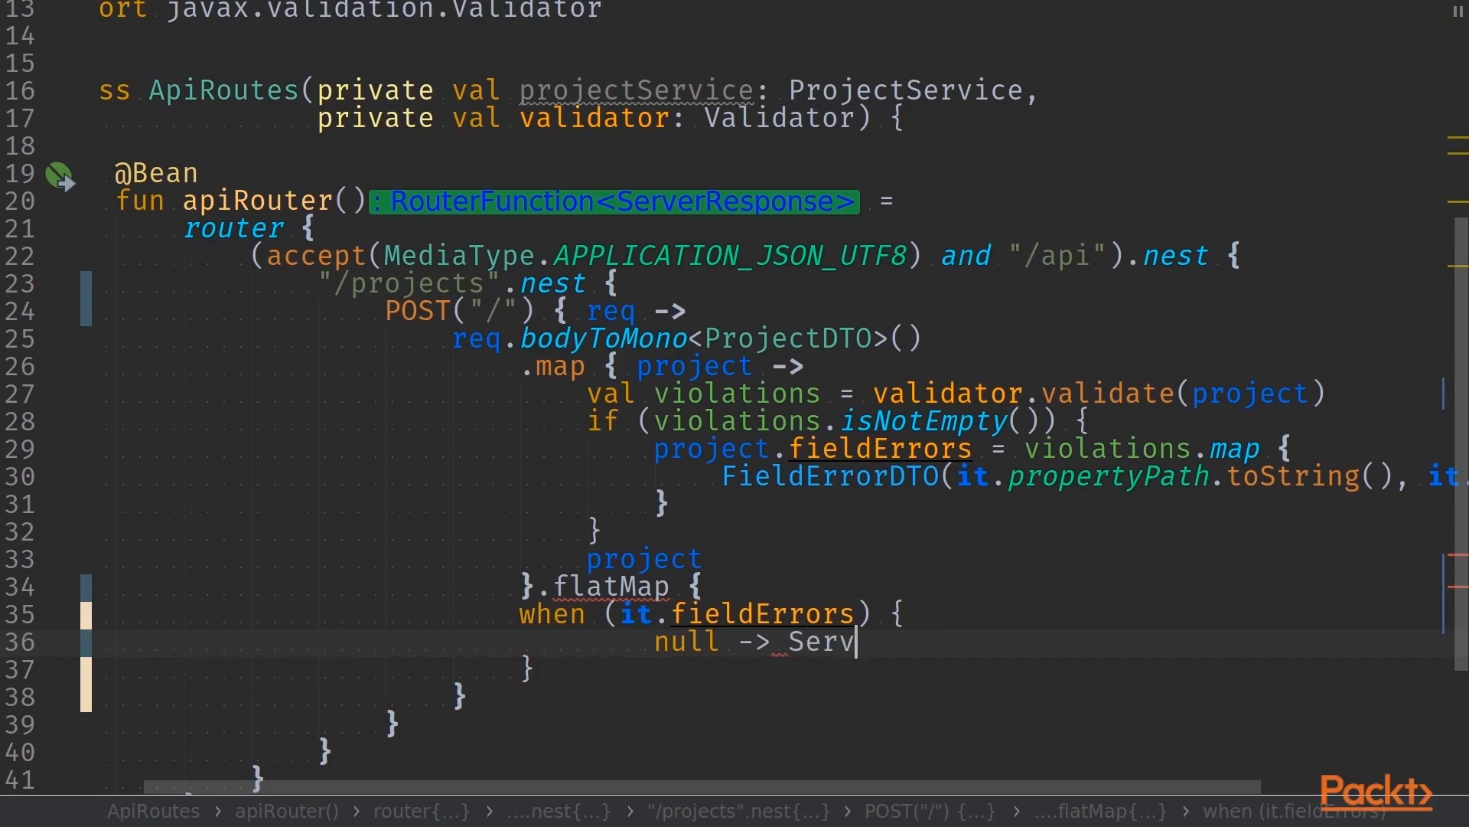
{"action": "type", "text": "erResponse."}
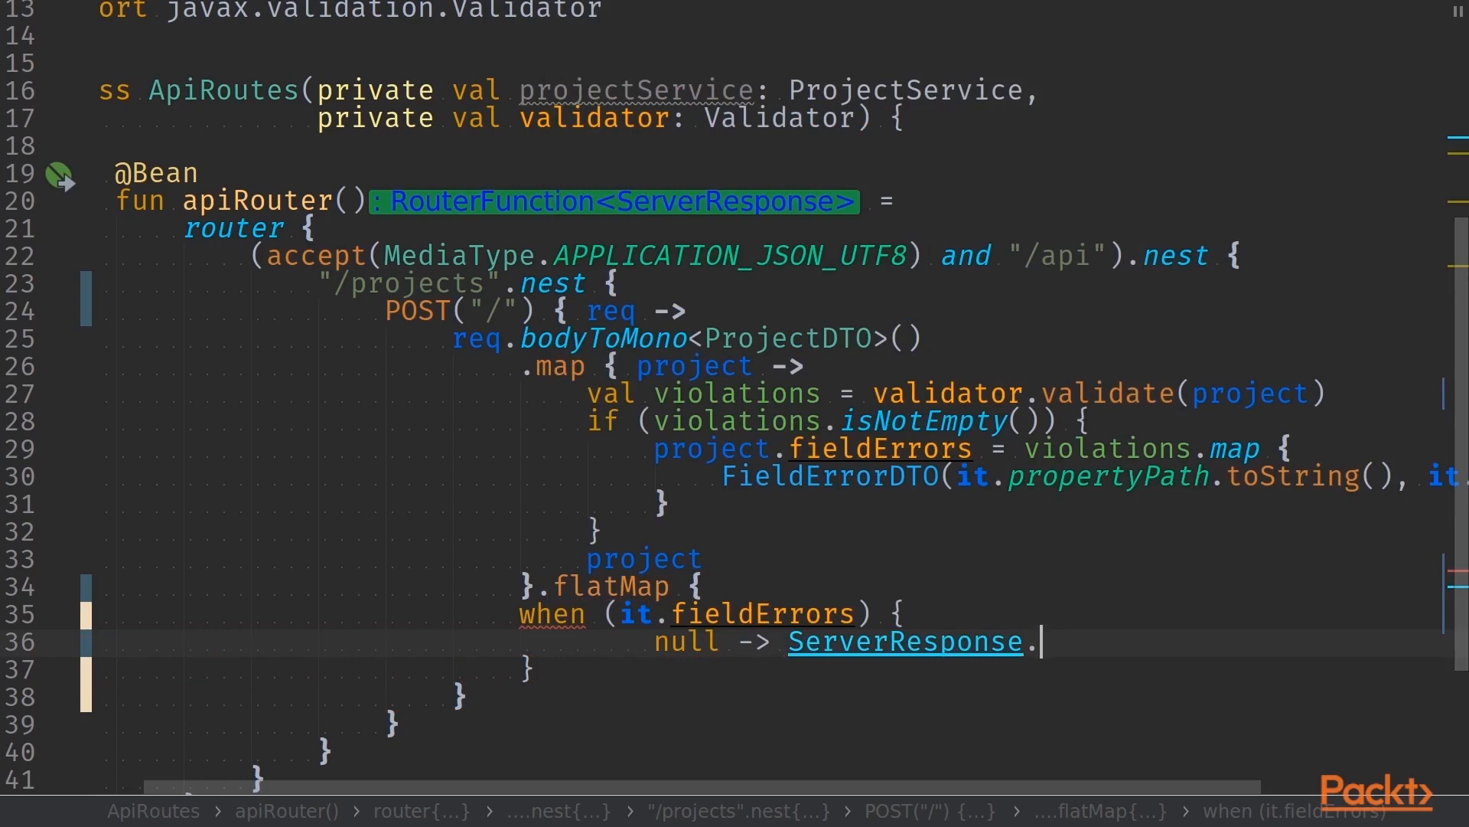
{"action": "type", "text": "ok().body("}
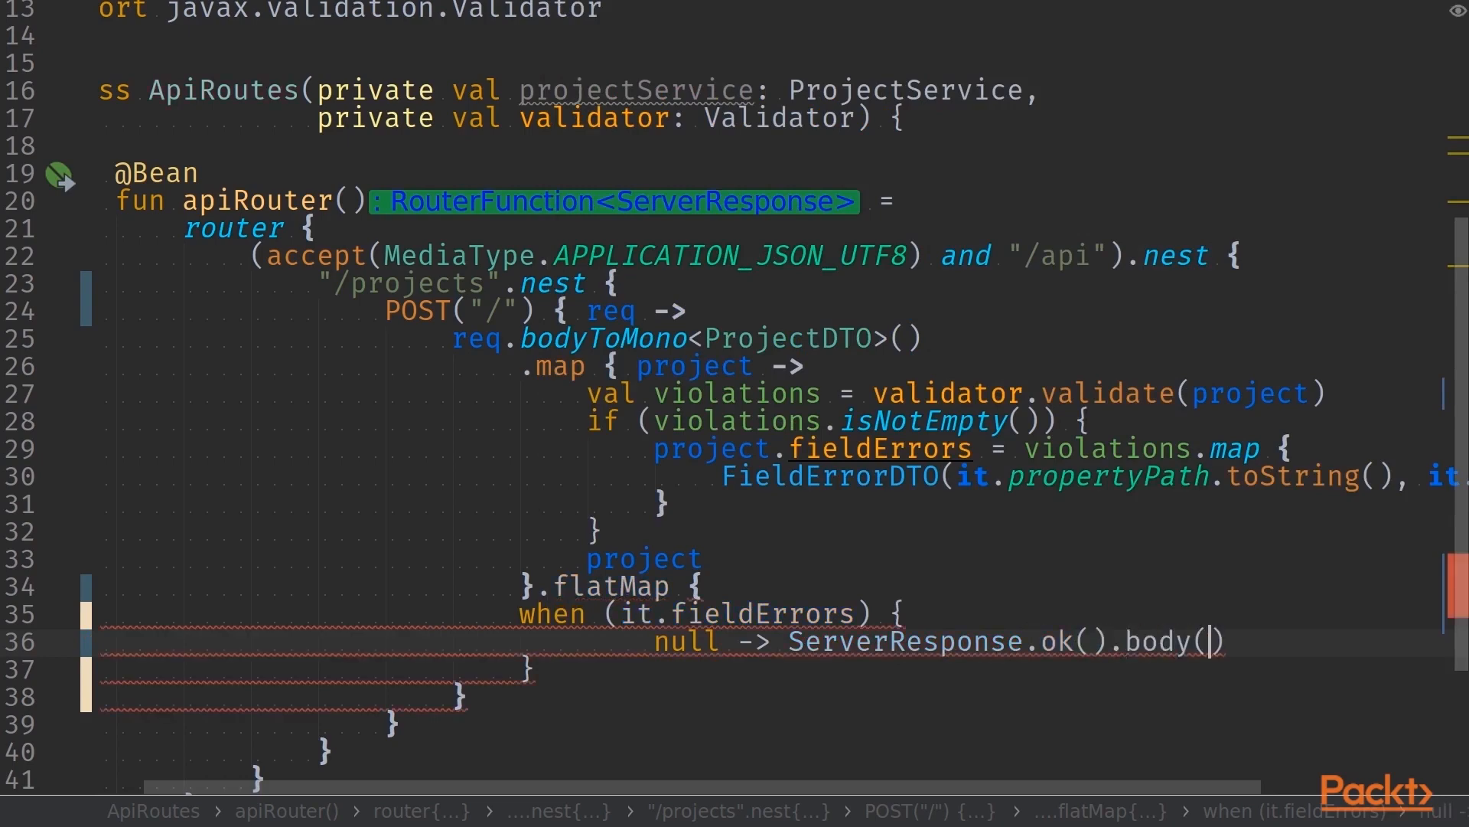
{"action": "type", "text": "Mono.just(it)"}
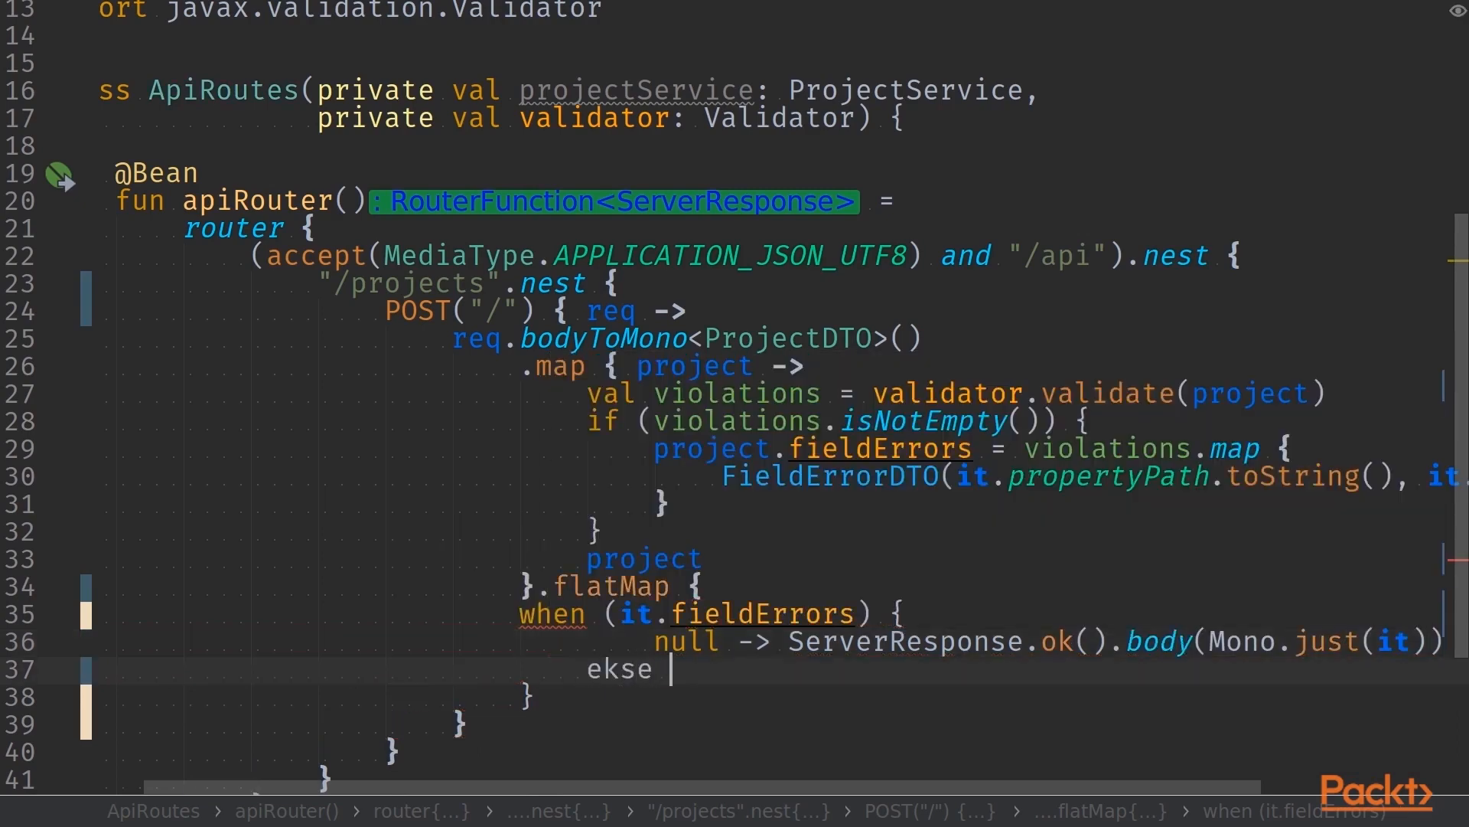
Add the else branch returning ServerResponse.unprocessableEntity() with Mono.just(it) as body
{"action": "type", "text": "else ->"}
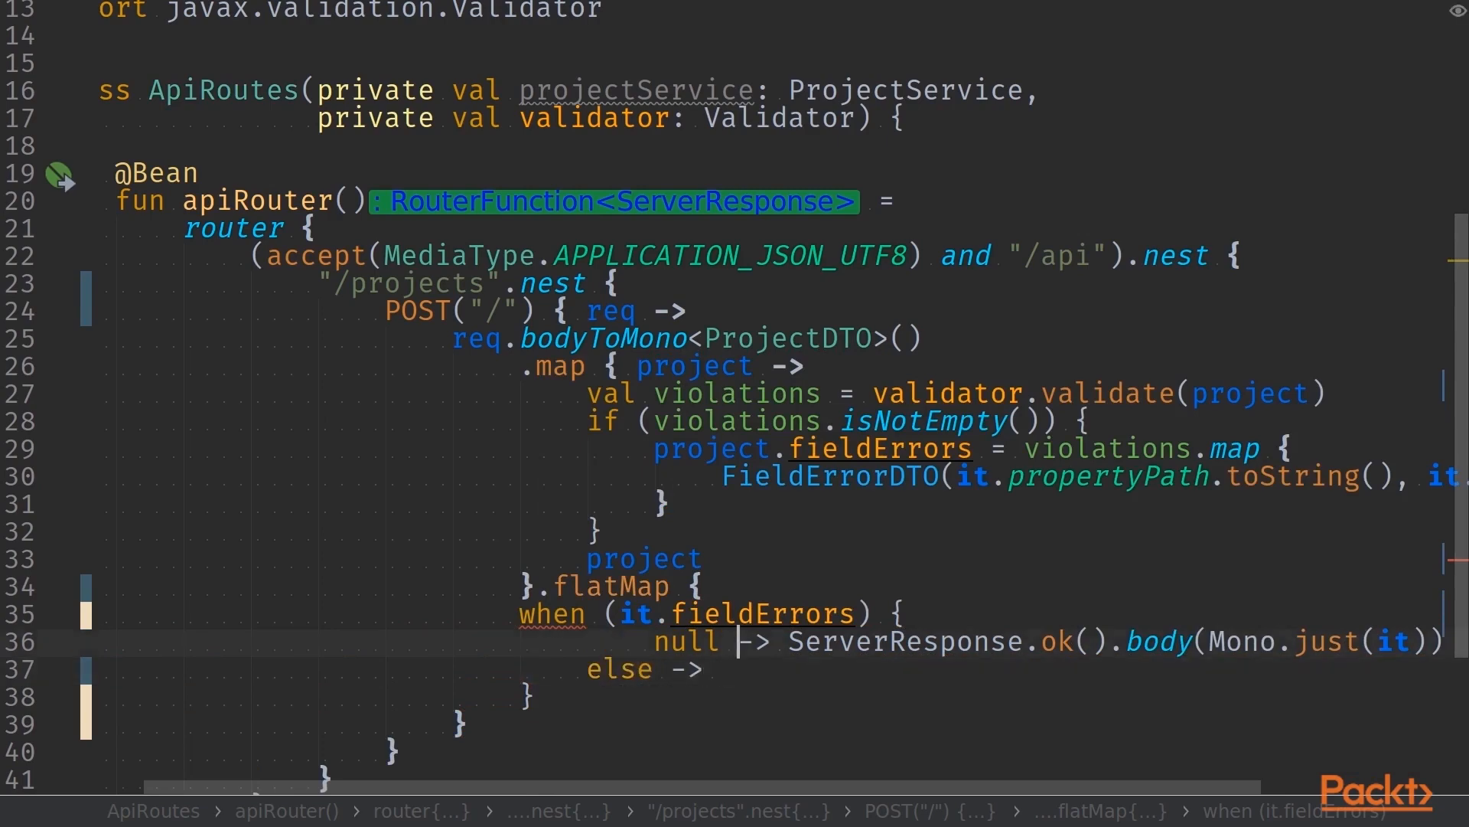
{"action": "left_click", "coordinate": [717, 669]}
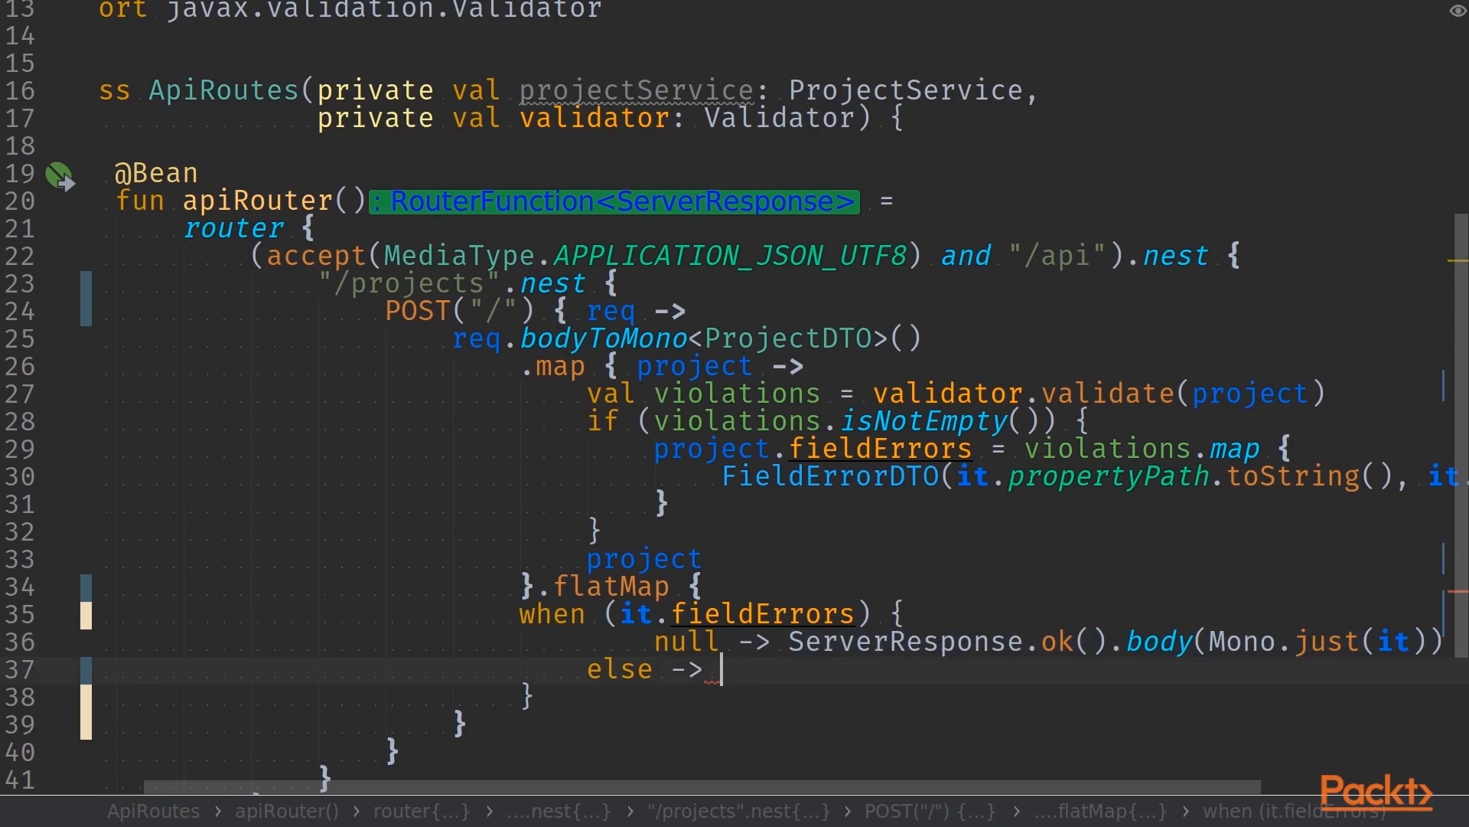
{"action": "type", "text": "ServerResponse.ok().body(Mono.just(it))"}
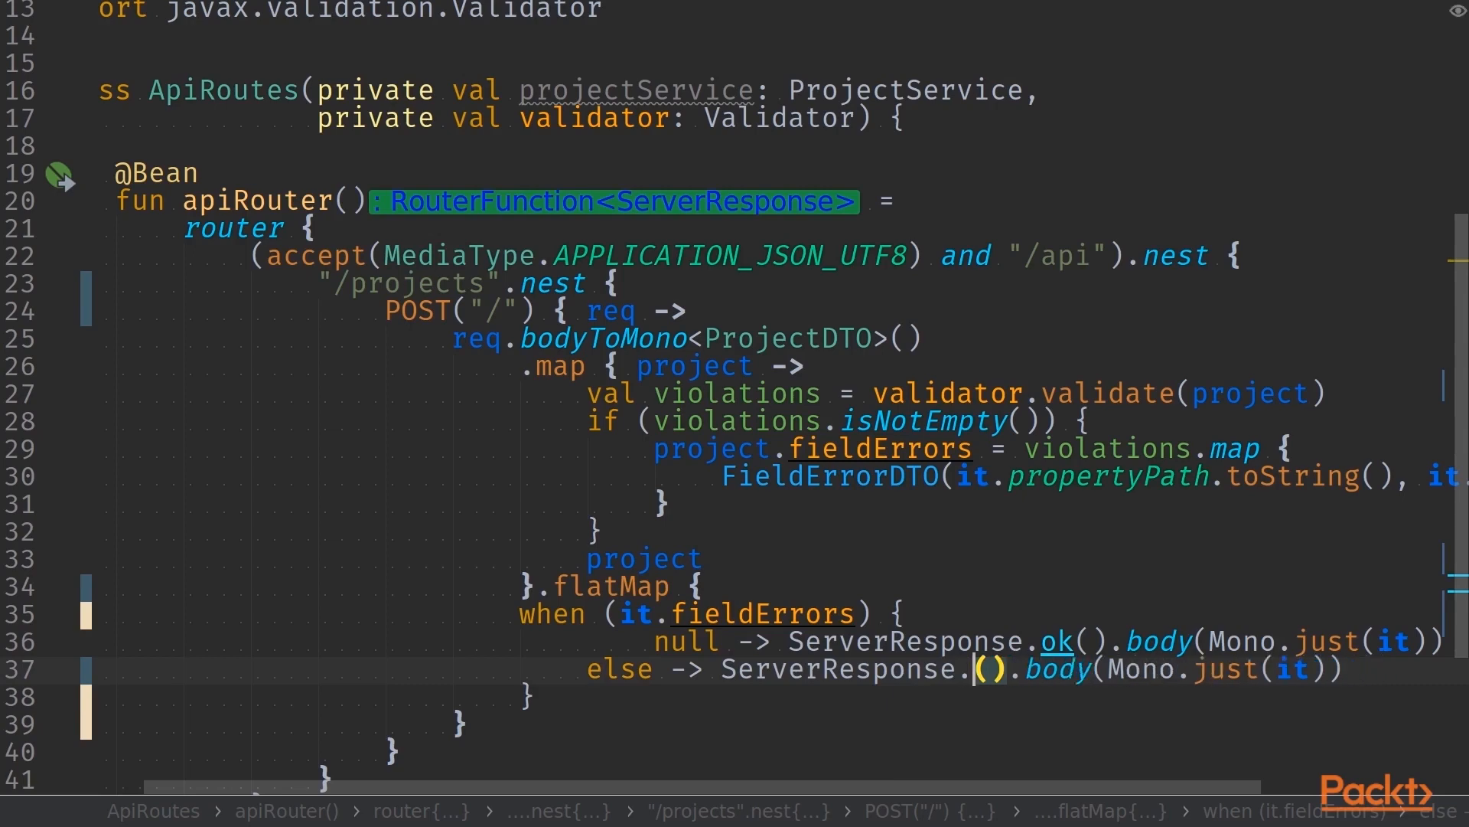
{"action": "type", "text": "unprocessableEntity"}
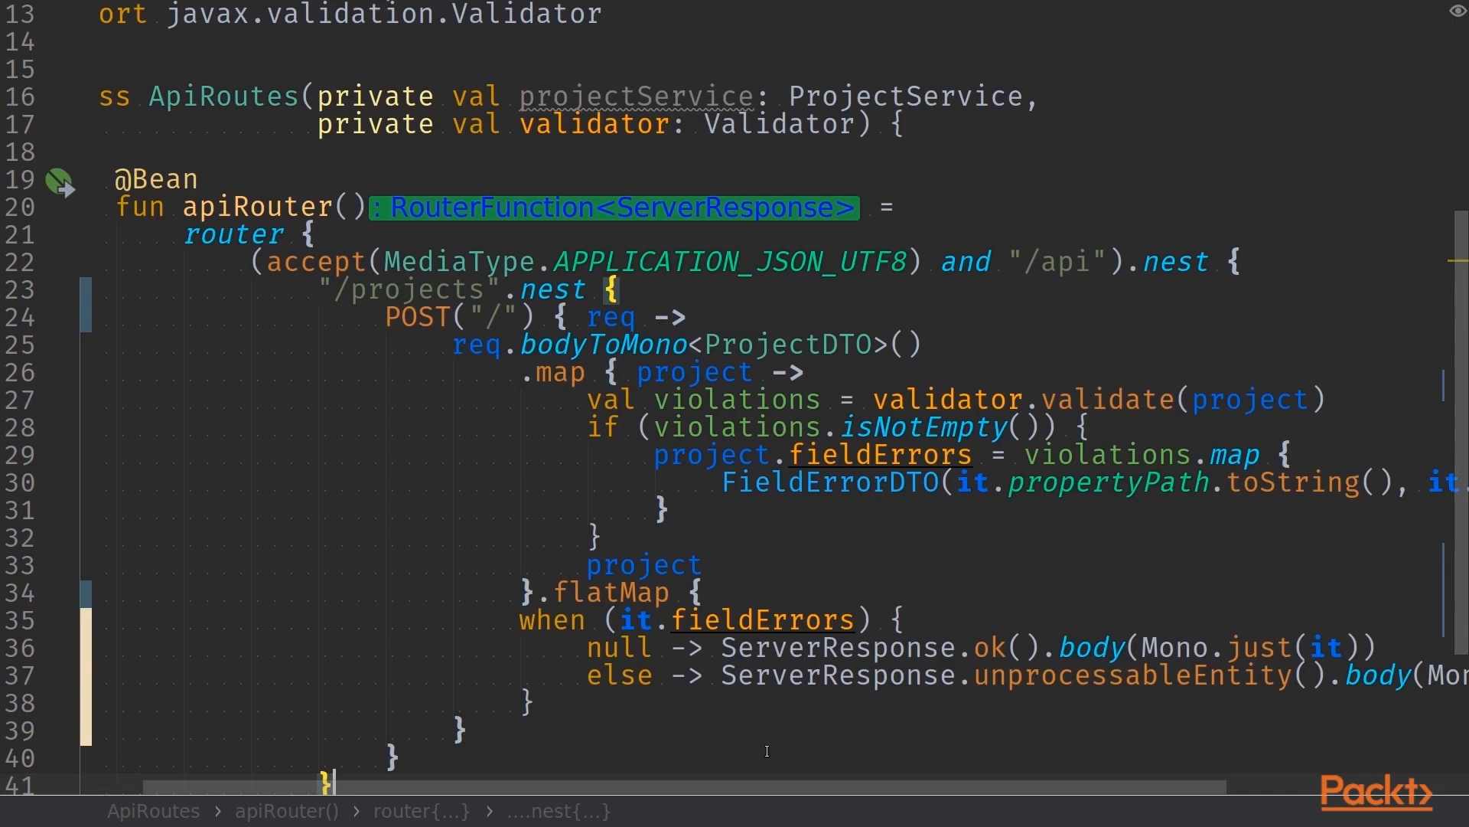
Exit presentation mode to show the full IDE with ApiRoutes
{"action": "scroll", "scroll_direction": "down", "scroll_amount": 3}
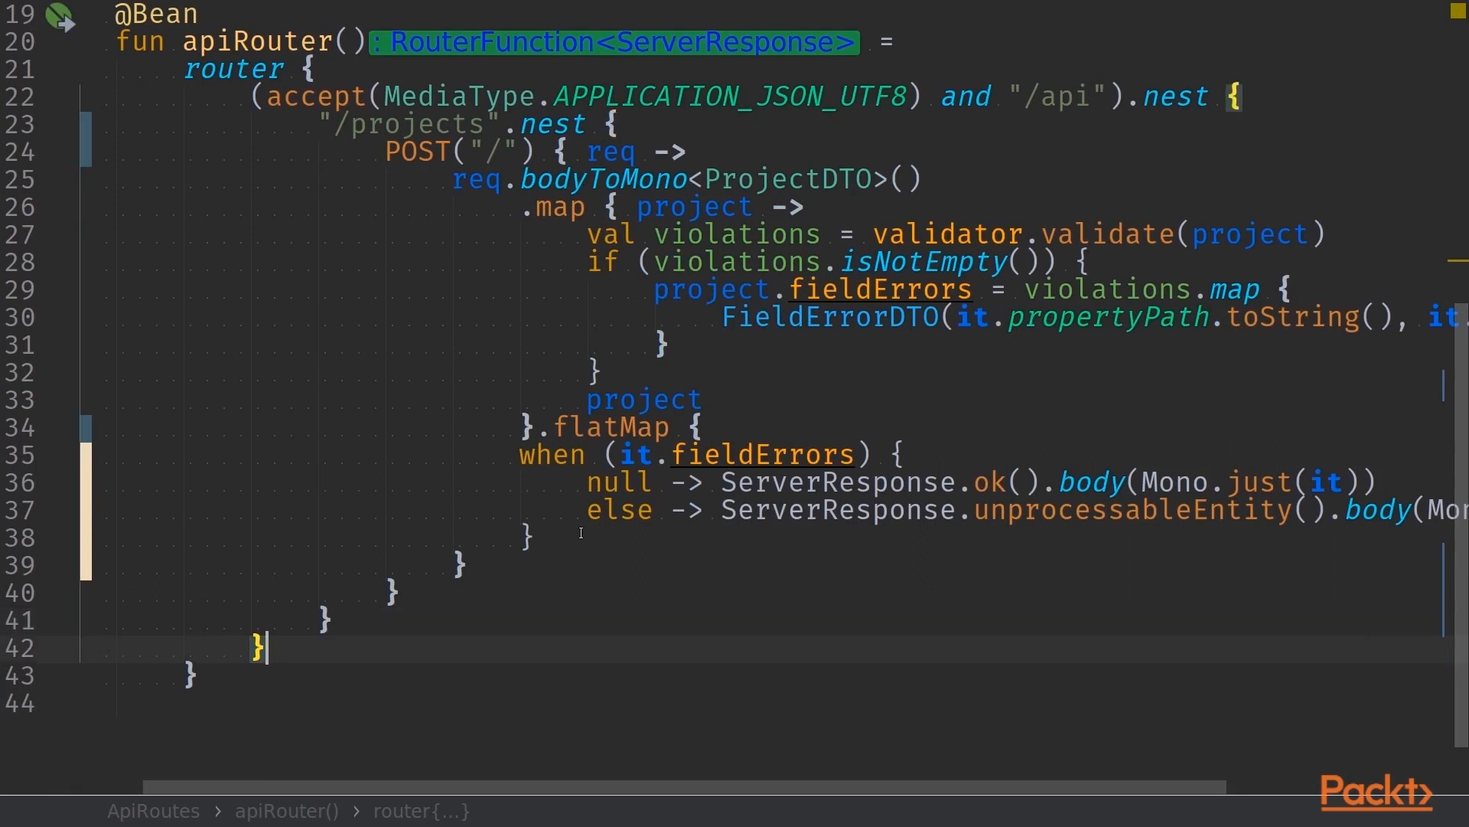
{"action": "left_click", "coordinate": [119, 13]}
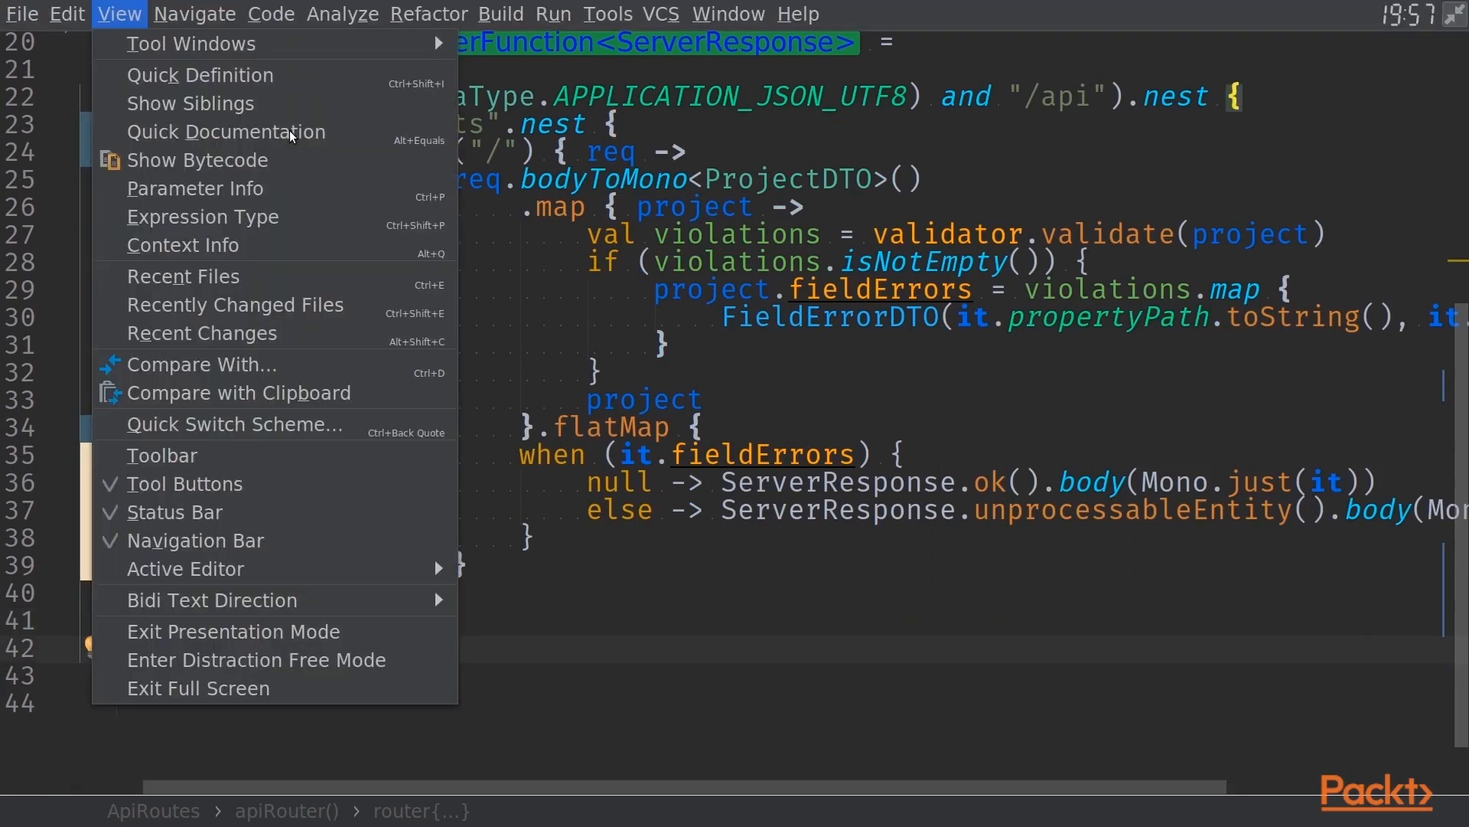
{"action": "mouse_move", "coordinate": [233, 631]}
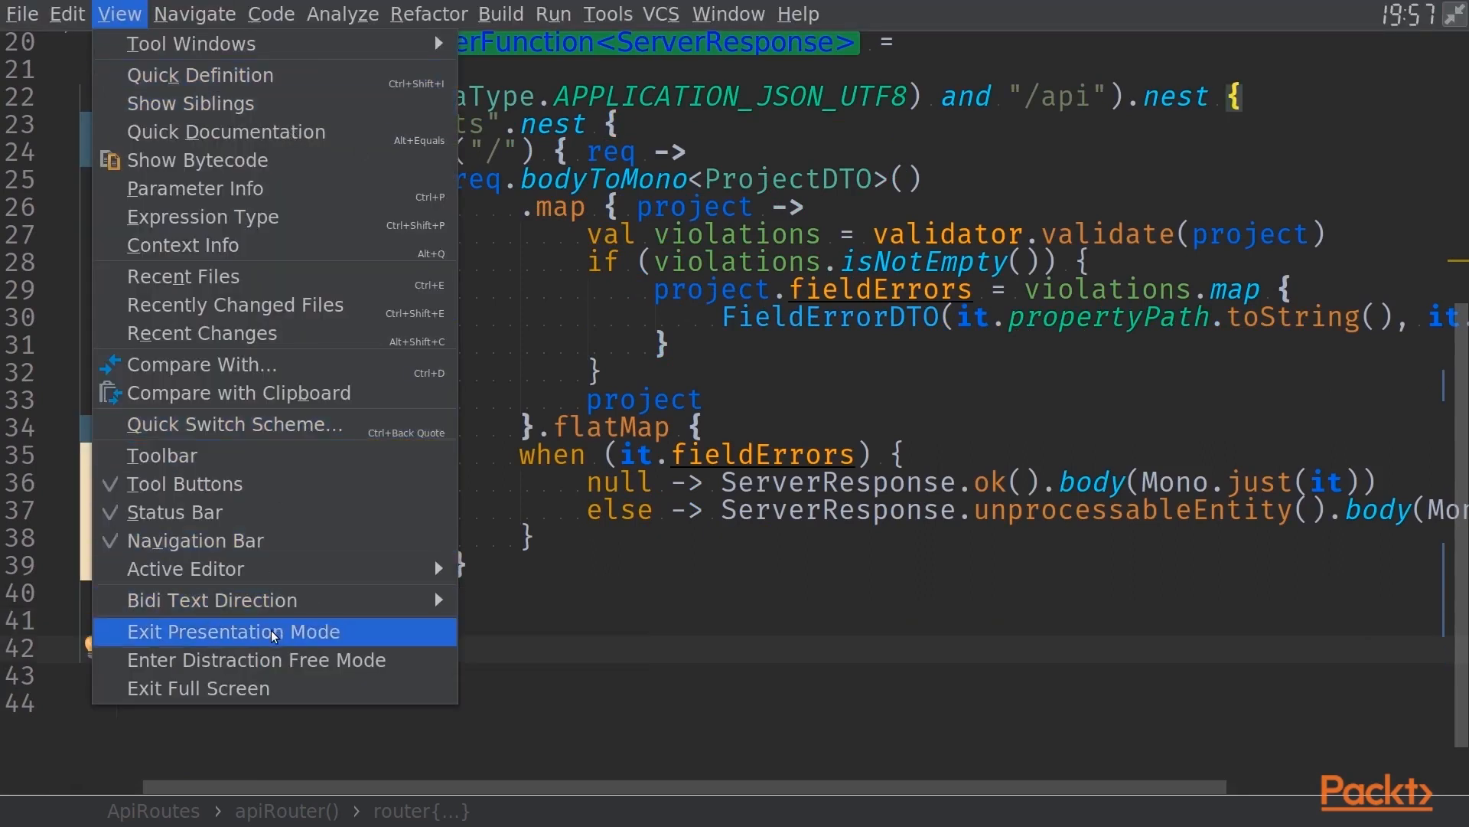
{"action": "left_click", "coordinate": [232, 631]}
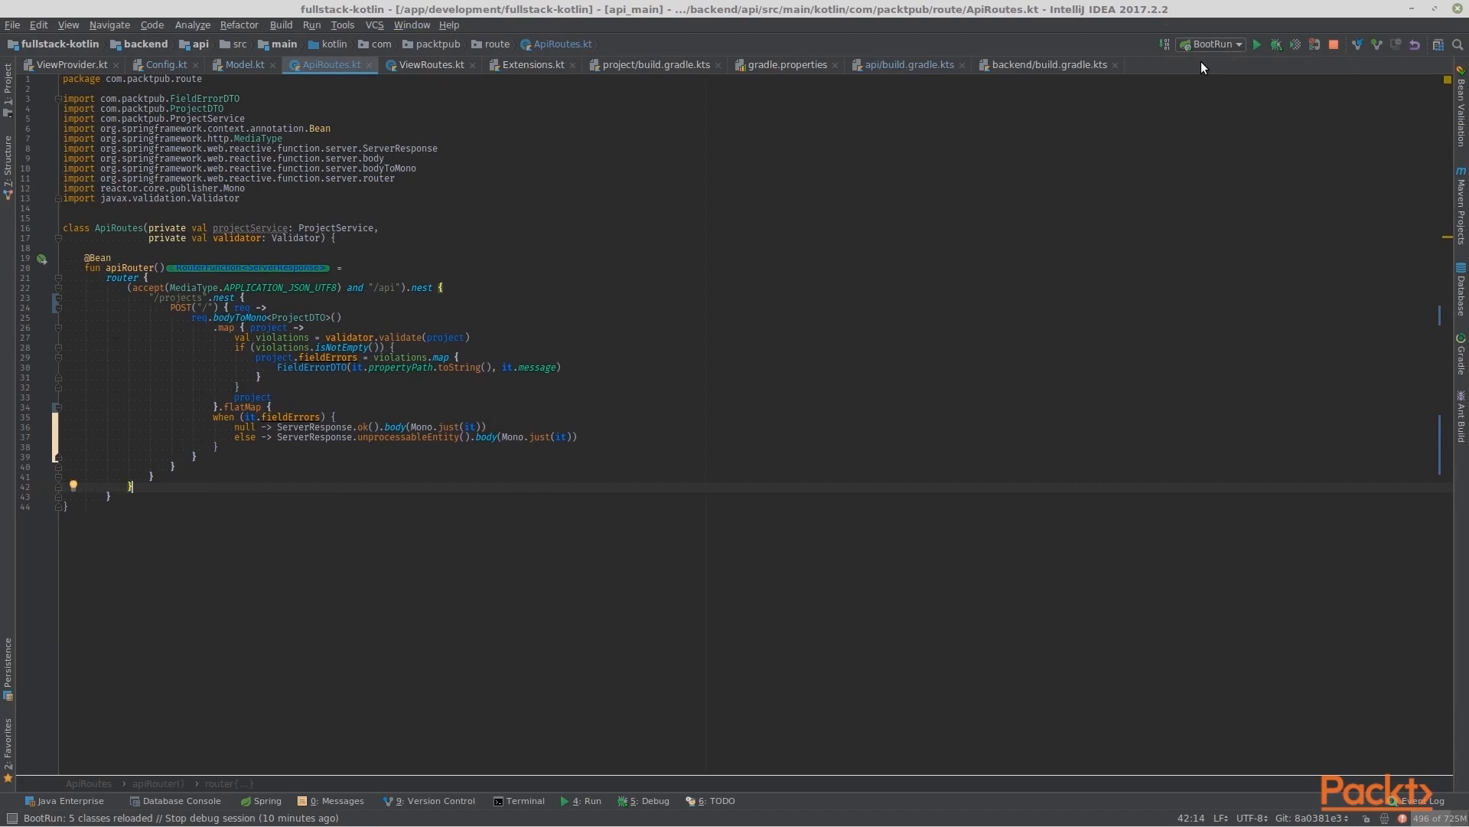
Check the BootRun configuration's main class com.packtpub.Config, then close the dialog
{"action": "left_click", "coordinate": [1211, 44]}
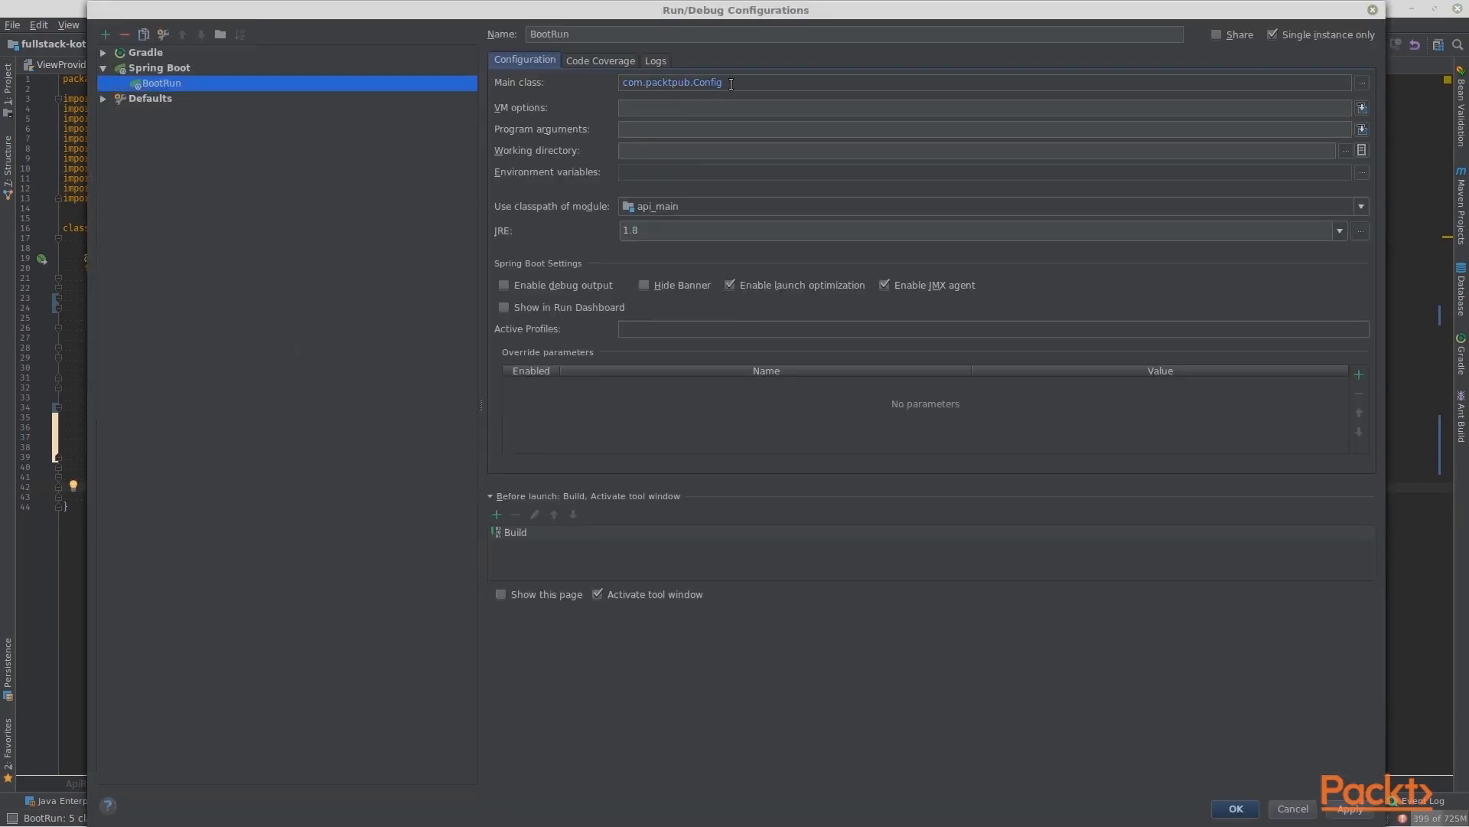
{"action": "left_click", "coordinate": [730, 83]}
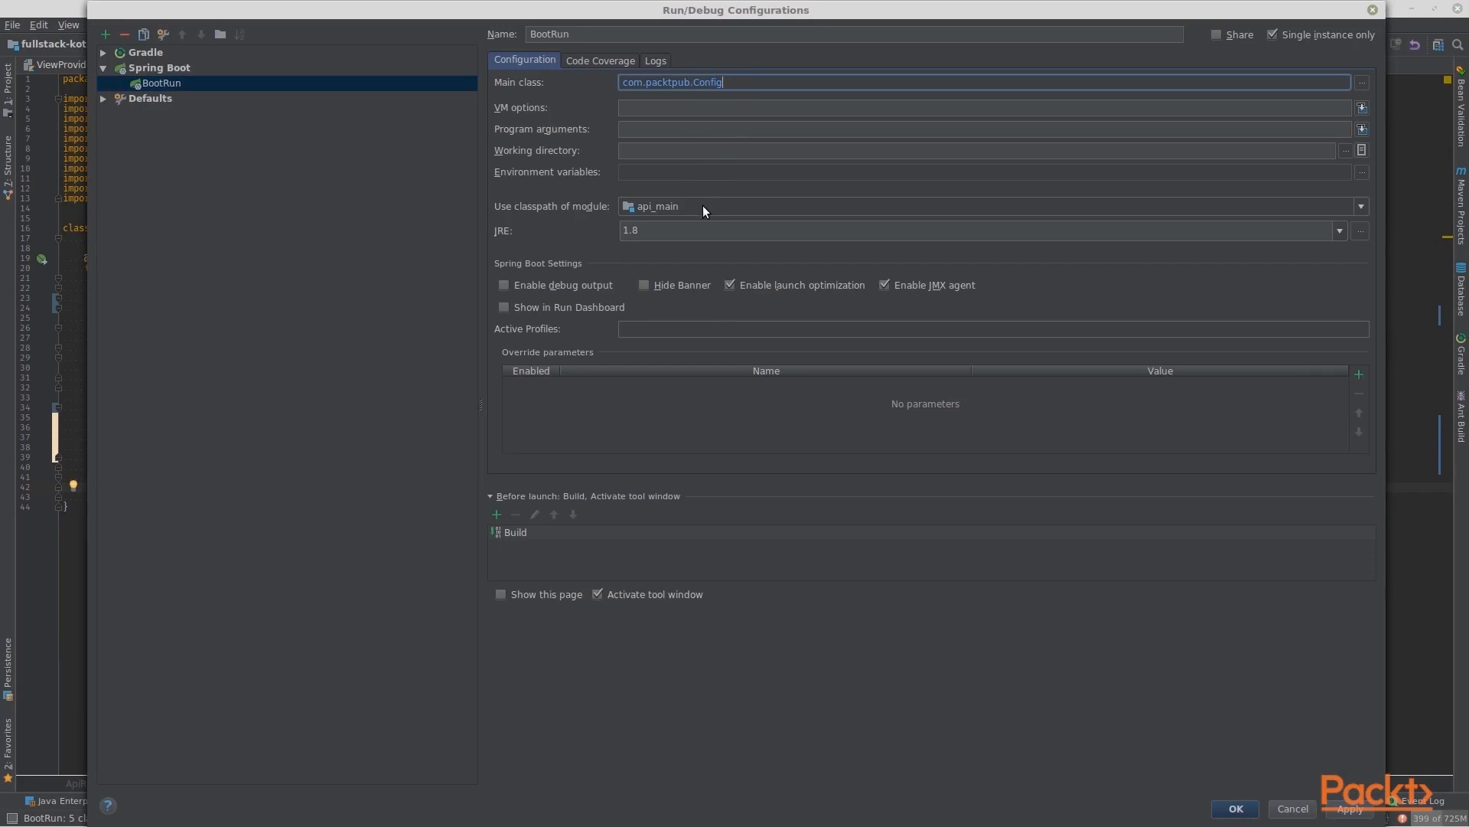
{"action": "mouse_move", "coordinate": [1112, 609]}
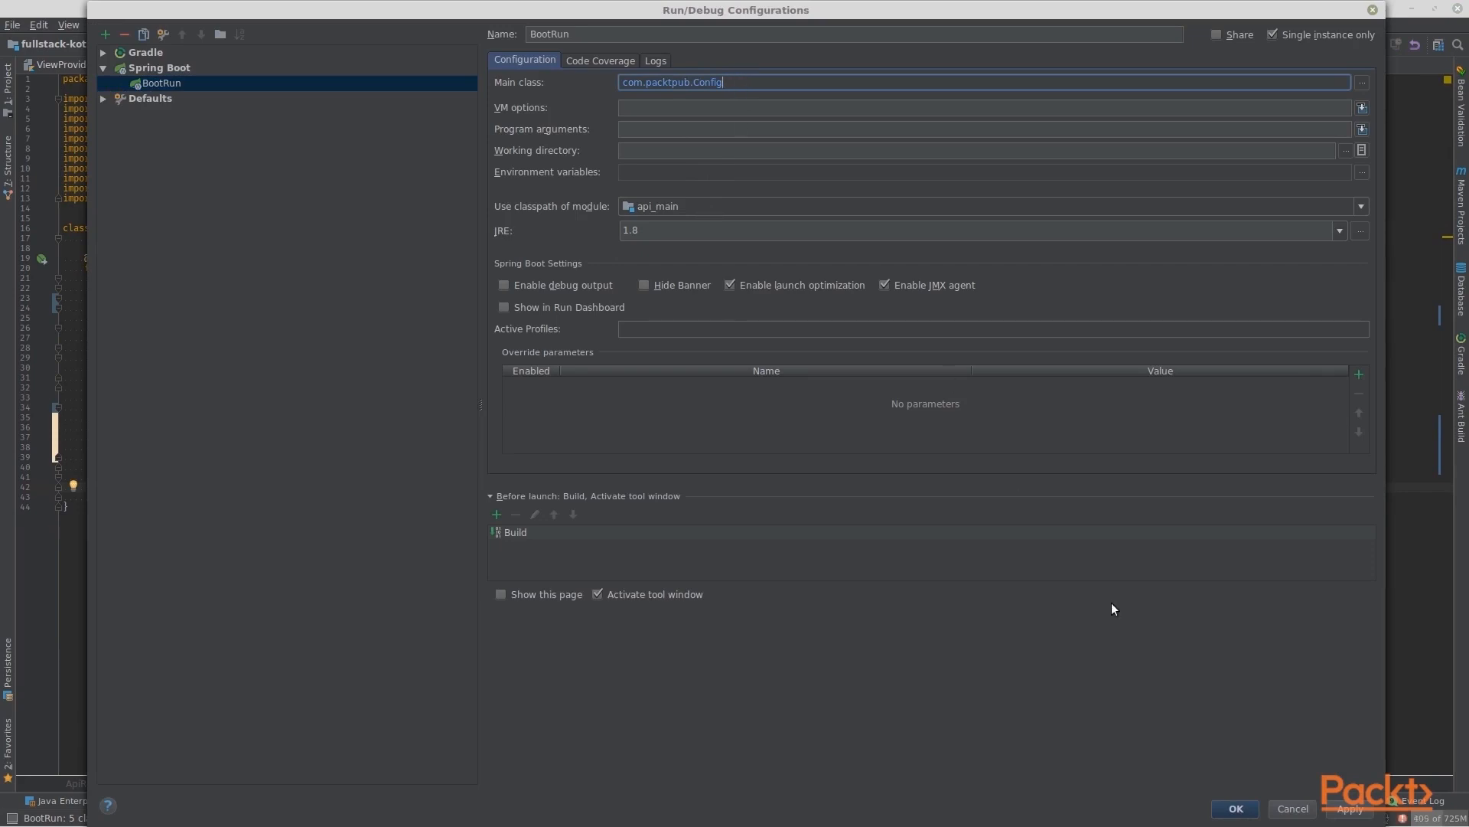
{"action": "left_click", "coordinate": [1234, 808]}
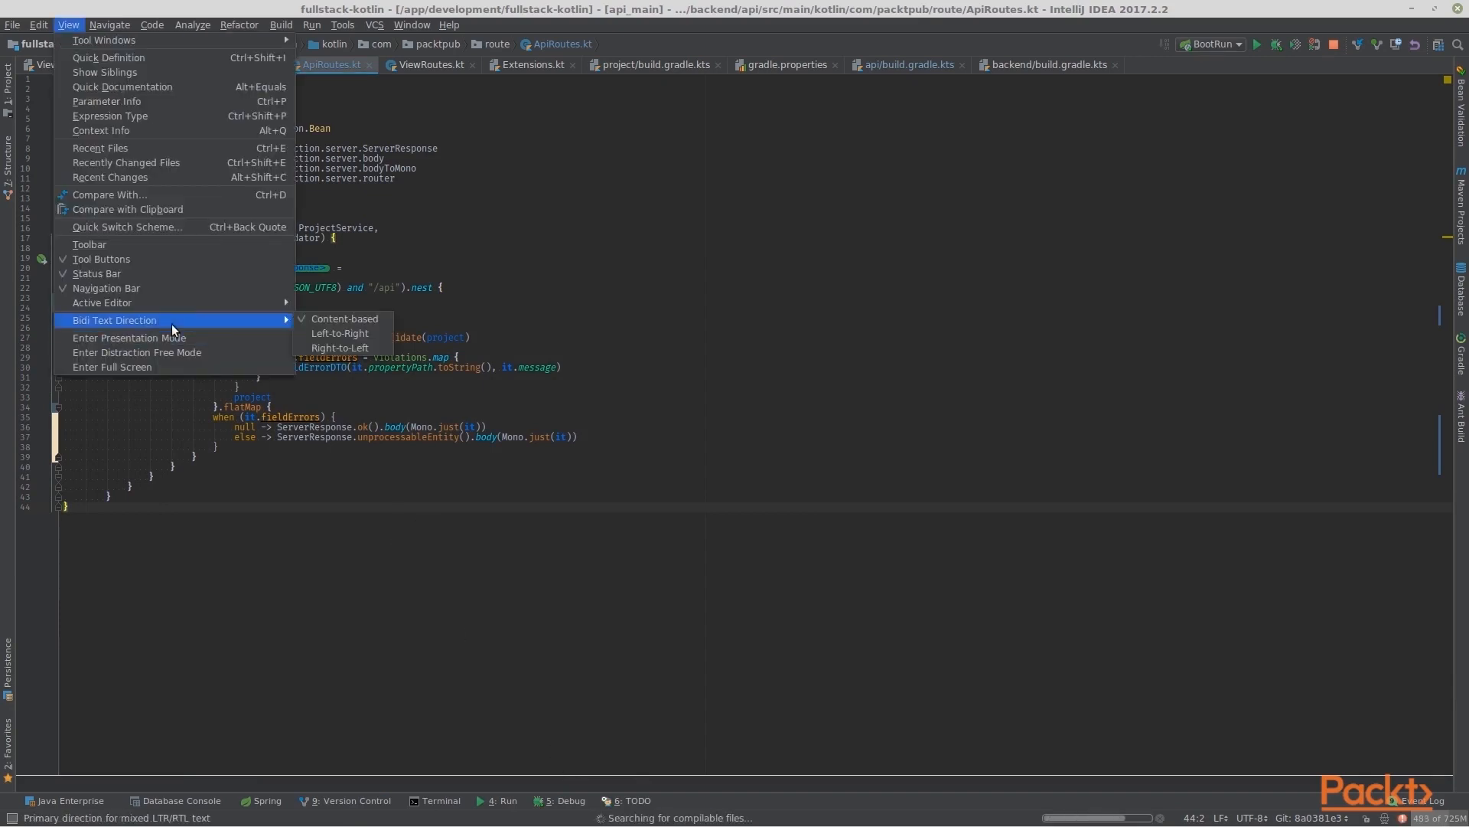
{"action": "mouse_move", "coordinate": [128, 338]}
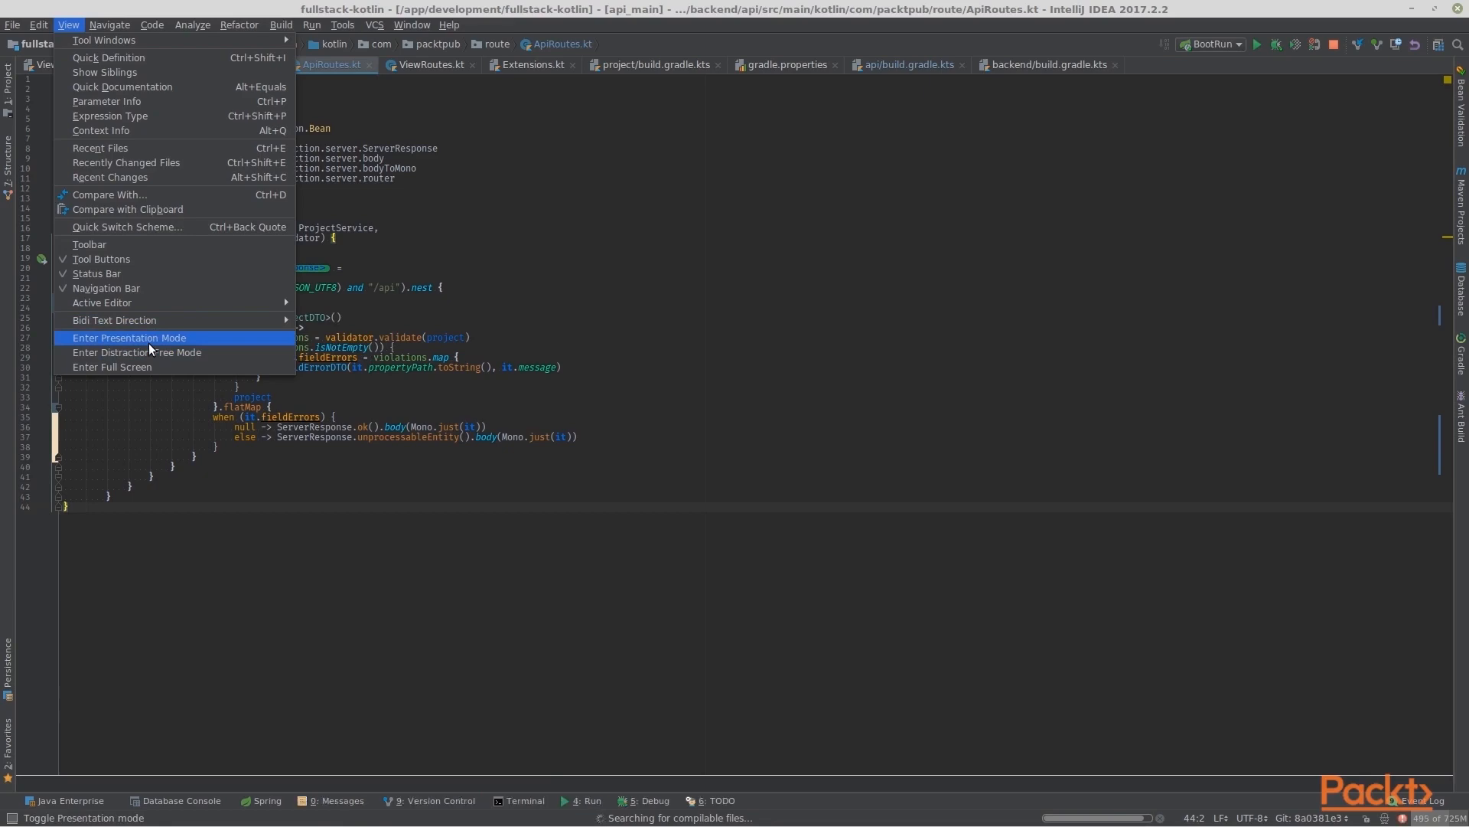
Re-enter presentation mode and check the Spring Boot restart logs in the Debug Console
{"action": "left_click", "coordinate": [129, 338]}
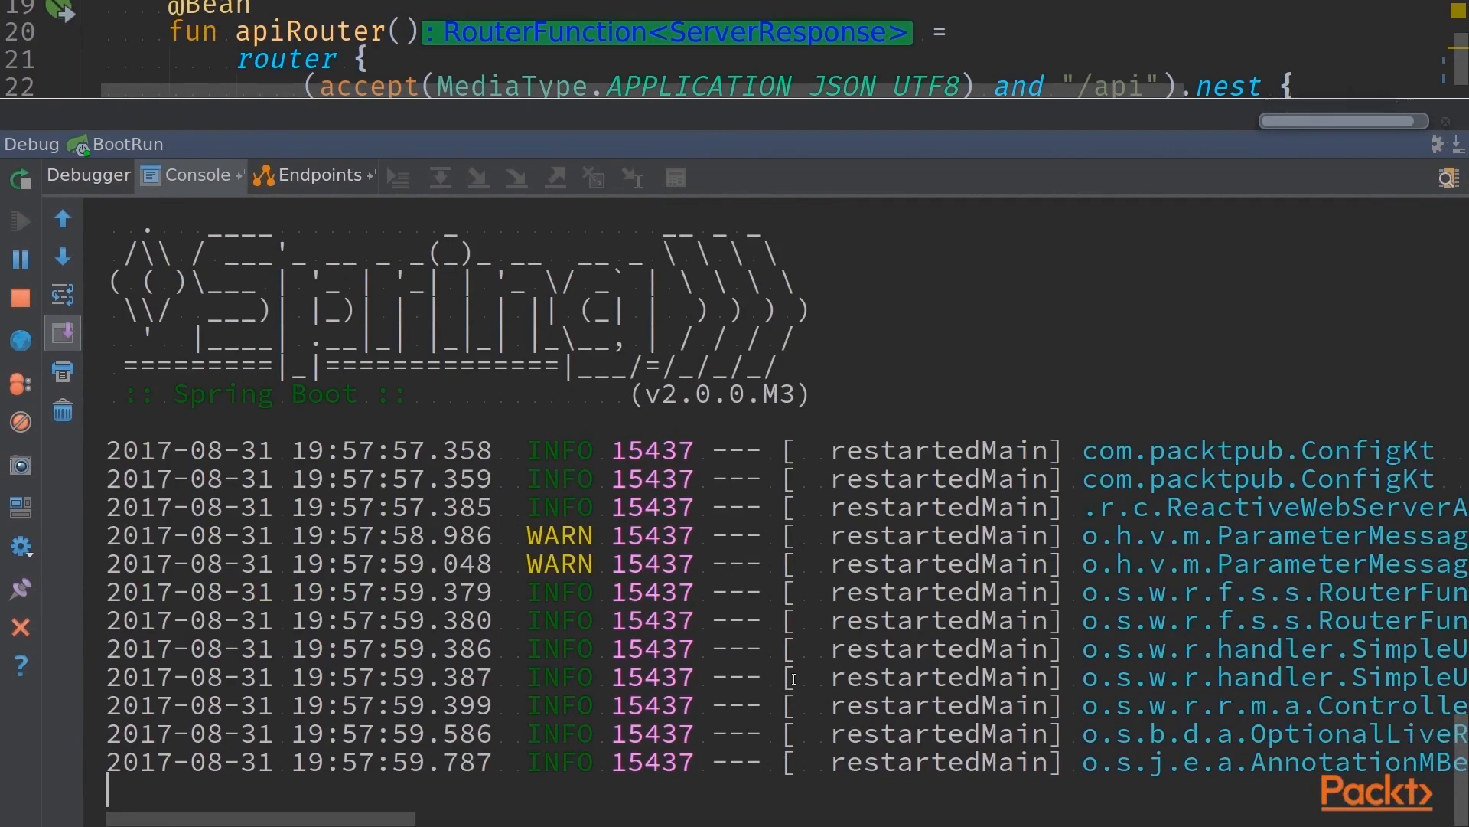
{"action": "scroll", "scroll_direction": "down", "scroll_amount": 3}
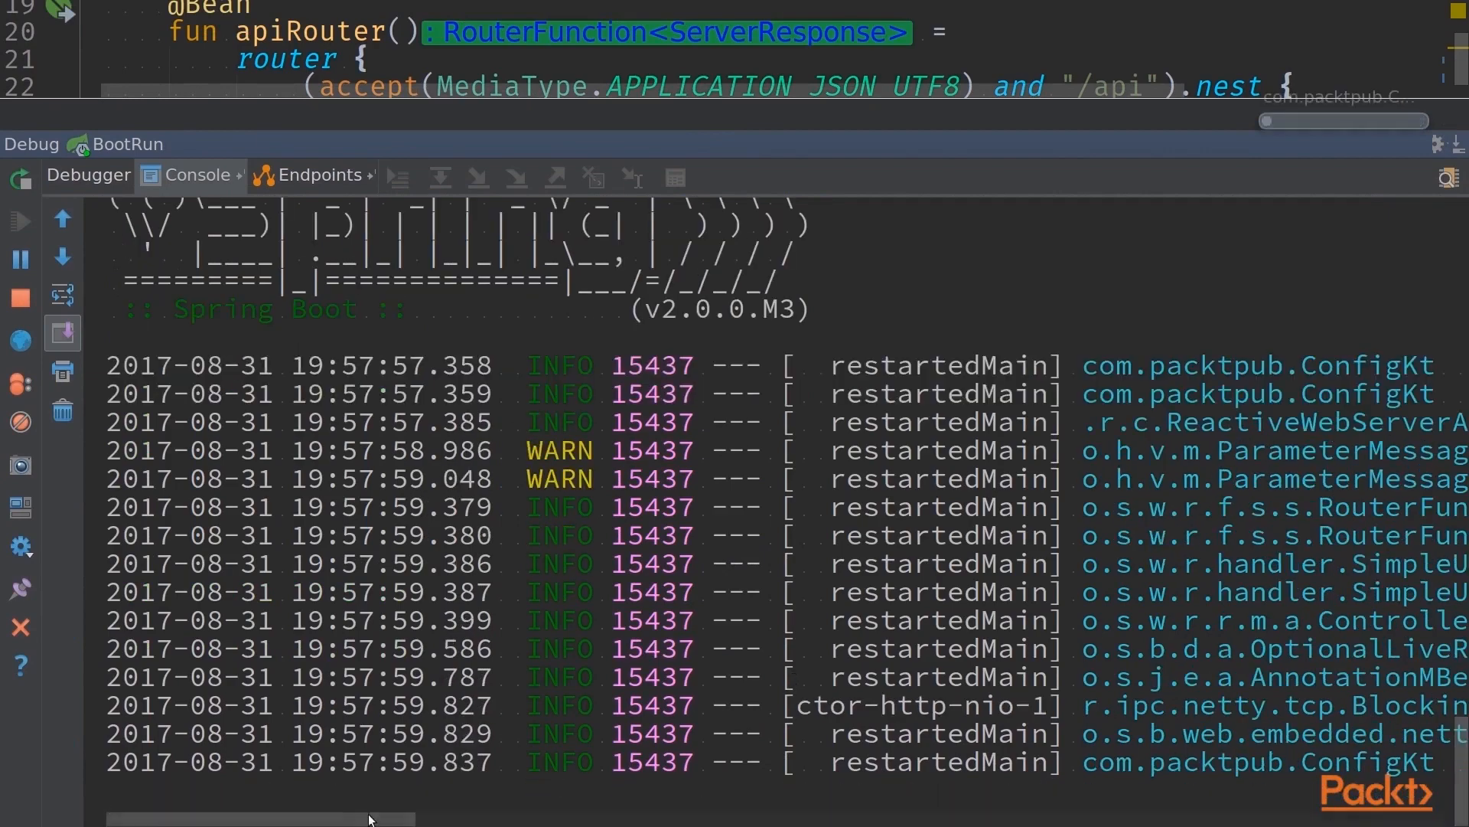
{"action": "scroll", "scroll_direction": "right", "scroll_amount": 3}
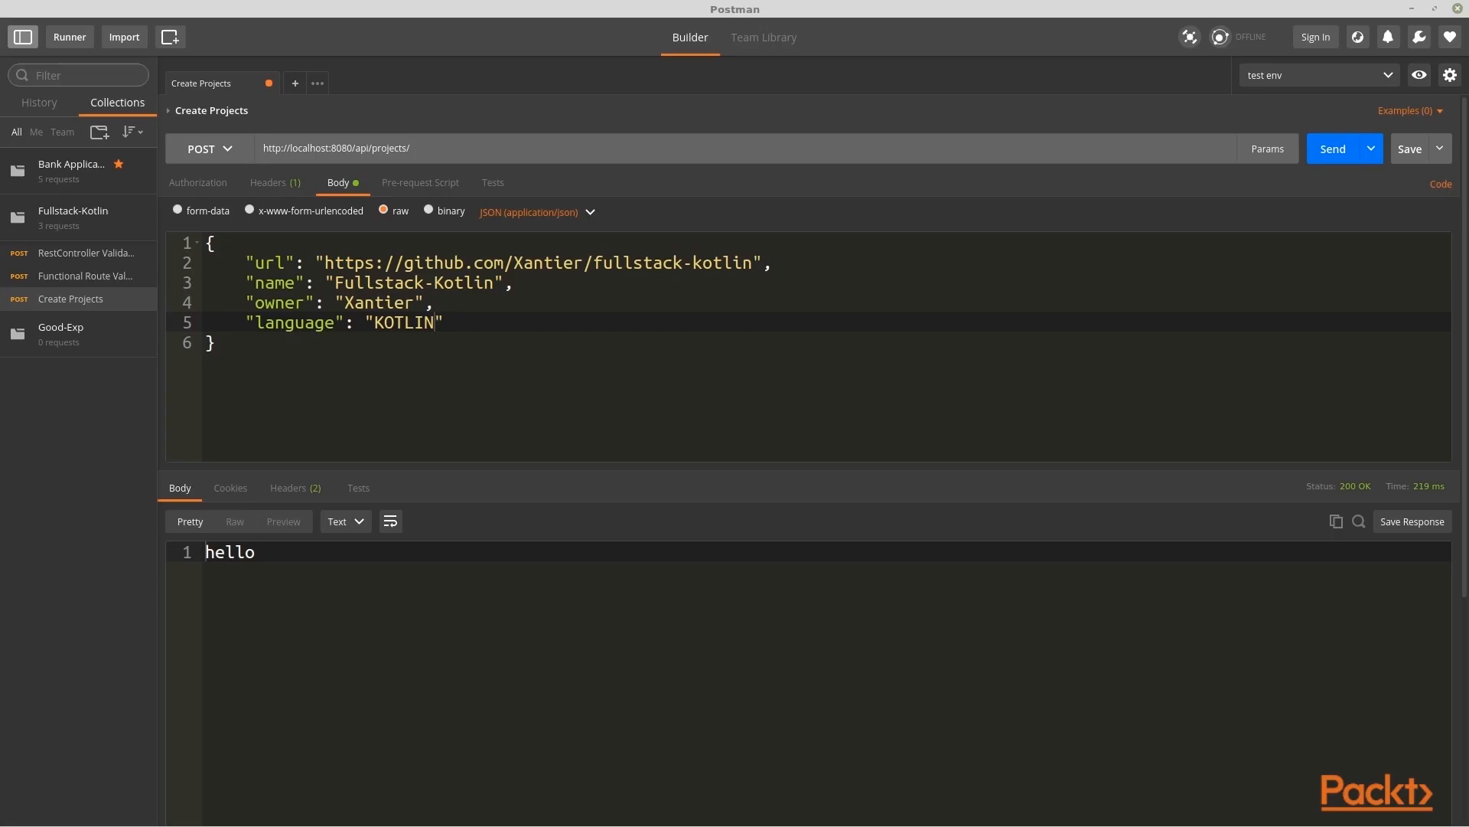
Send the valid Create Projects POST, get 200 OK, and select the name value
{"action": "double_click", "coordinate": [228, 551]}
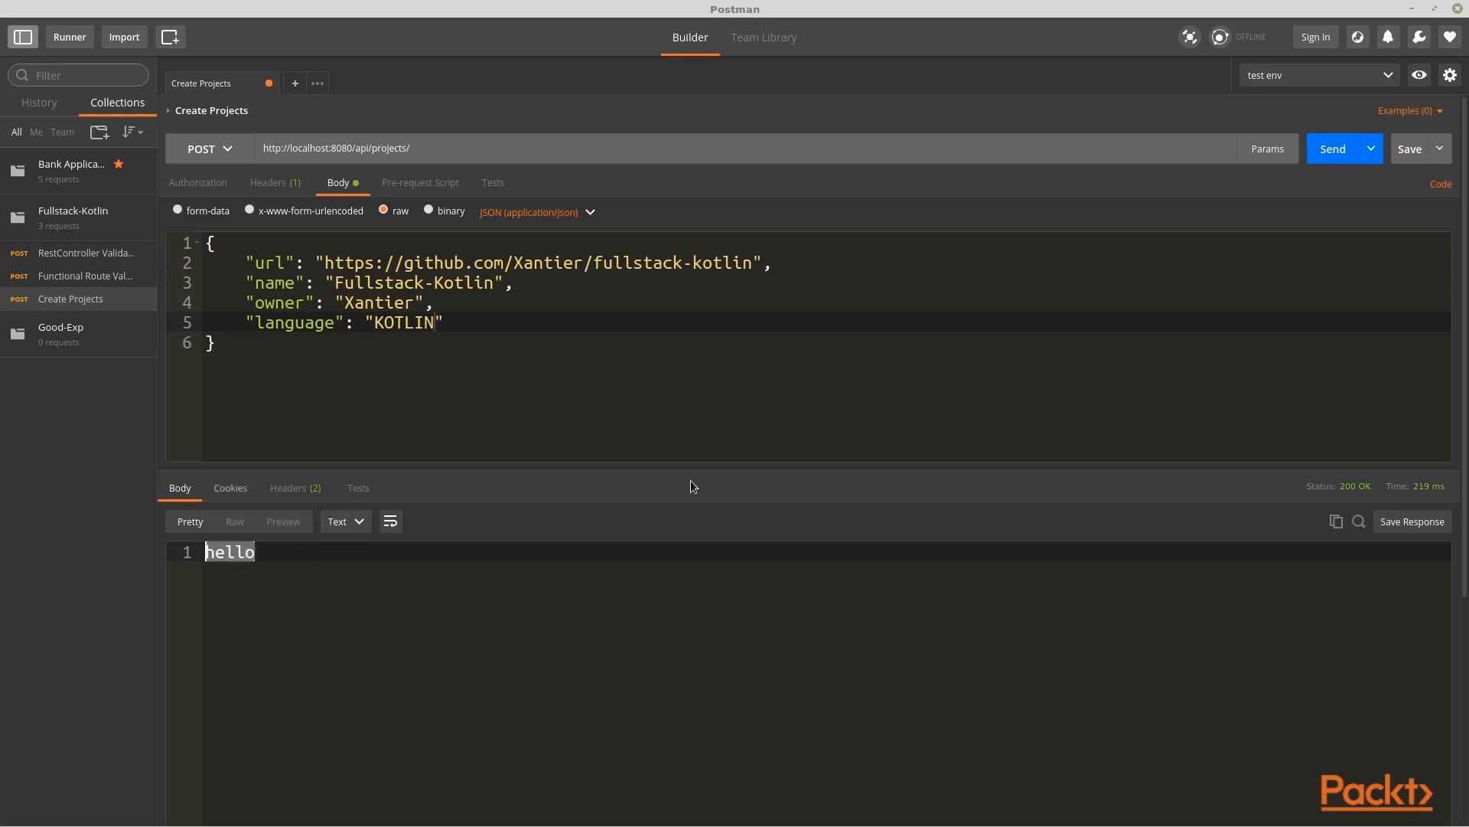
{"action": "mouse_move", "coordinate": [522, 400]}
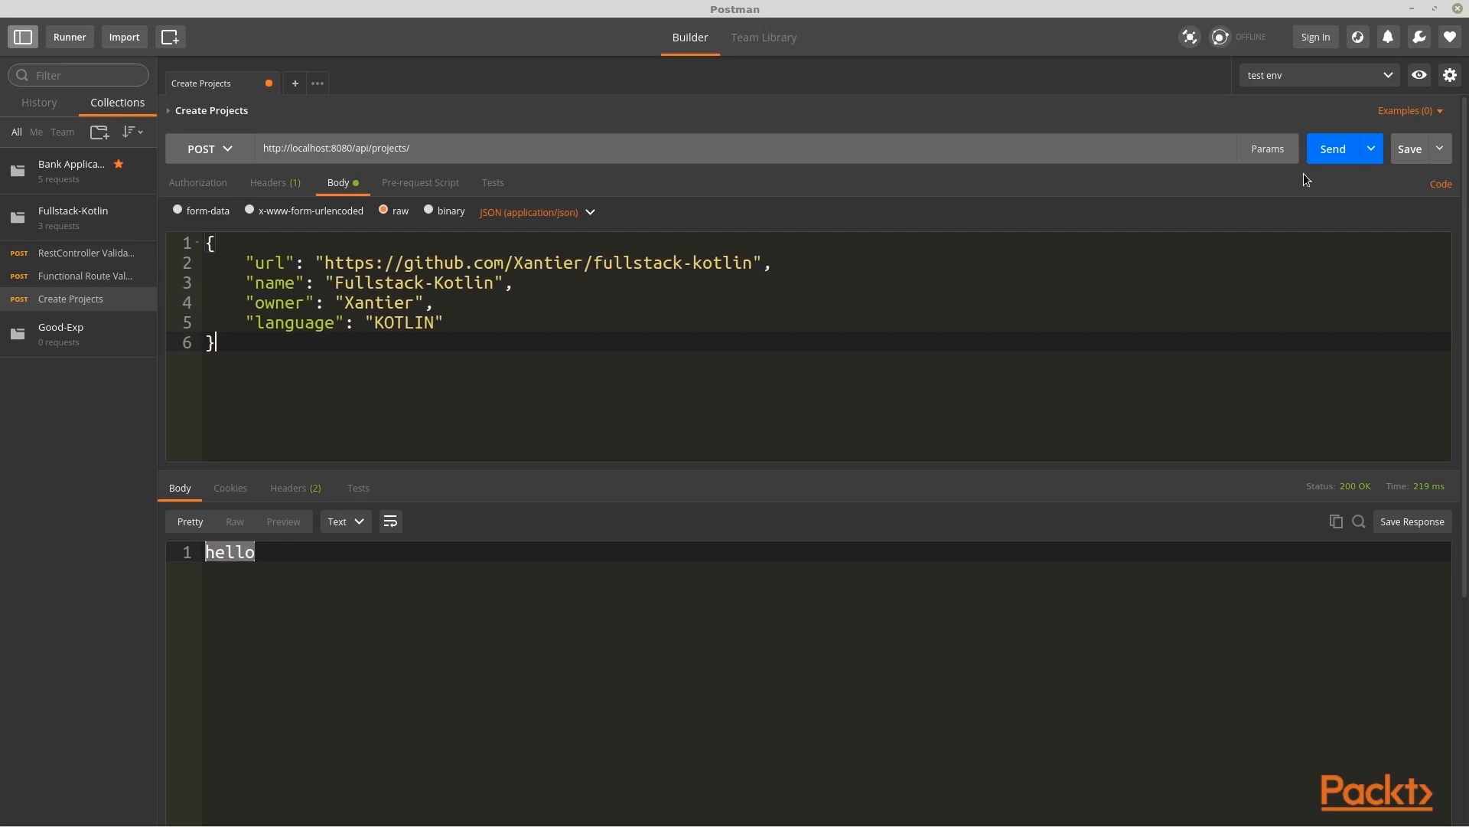
{"action": "left_click", "coordinate": [1331, 148]}
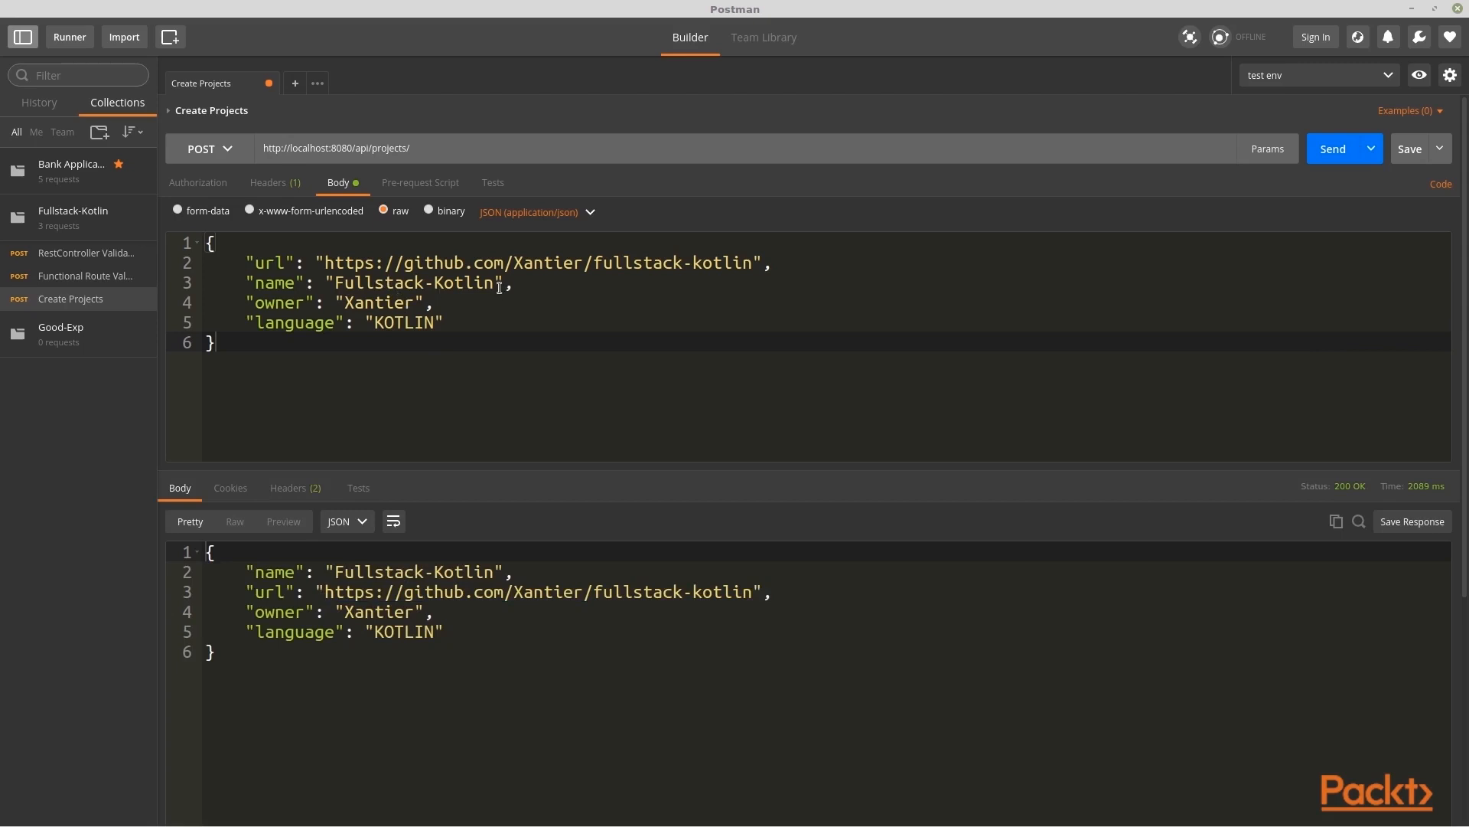
{"action": "double_click", "coordinate": [409, 282]}
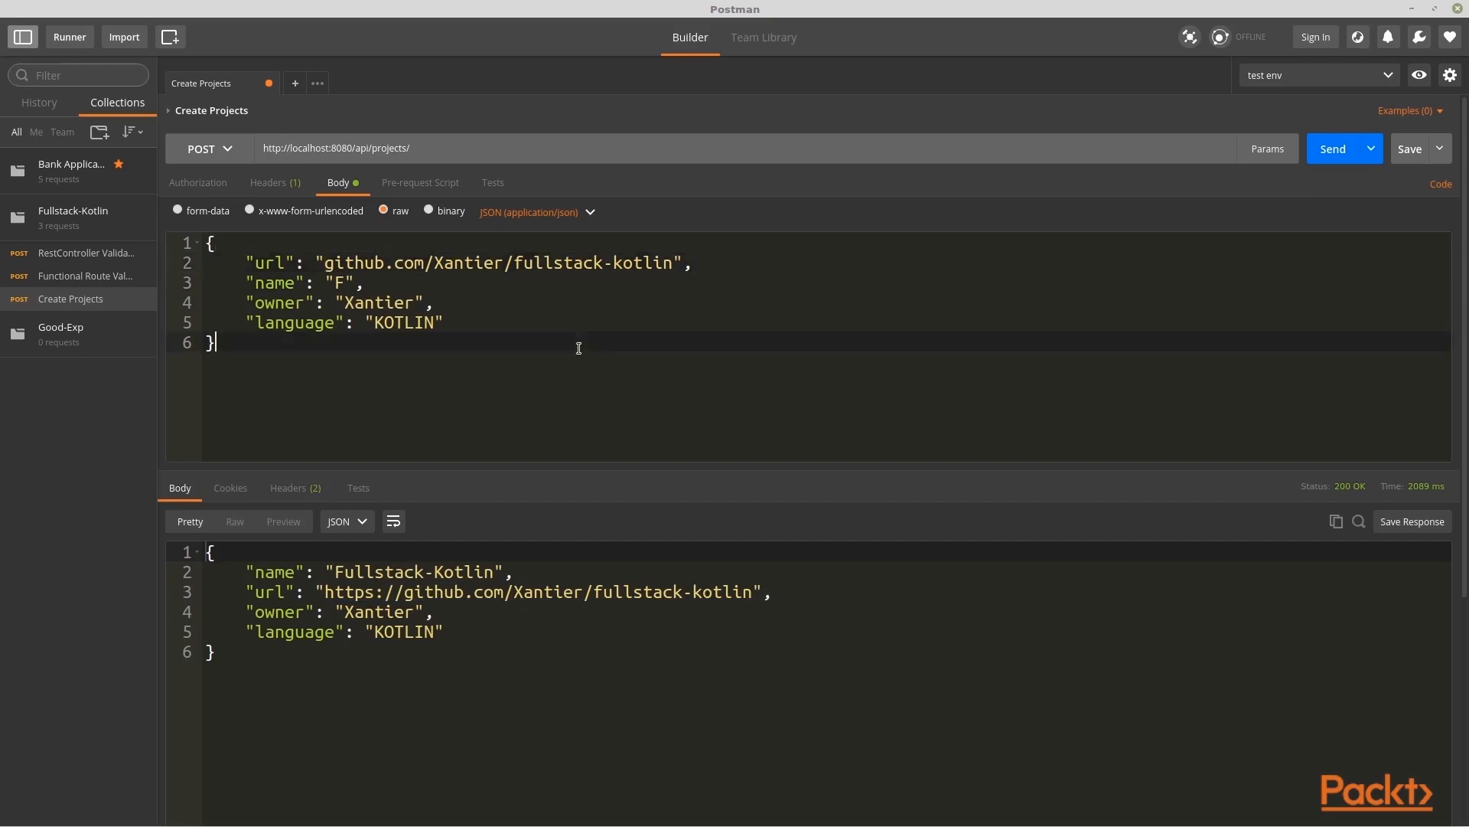
{"action": "mouse_move", "coordinate": [1331, 148]}
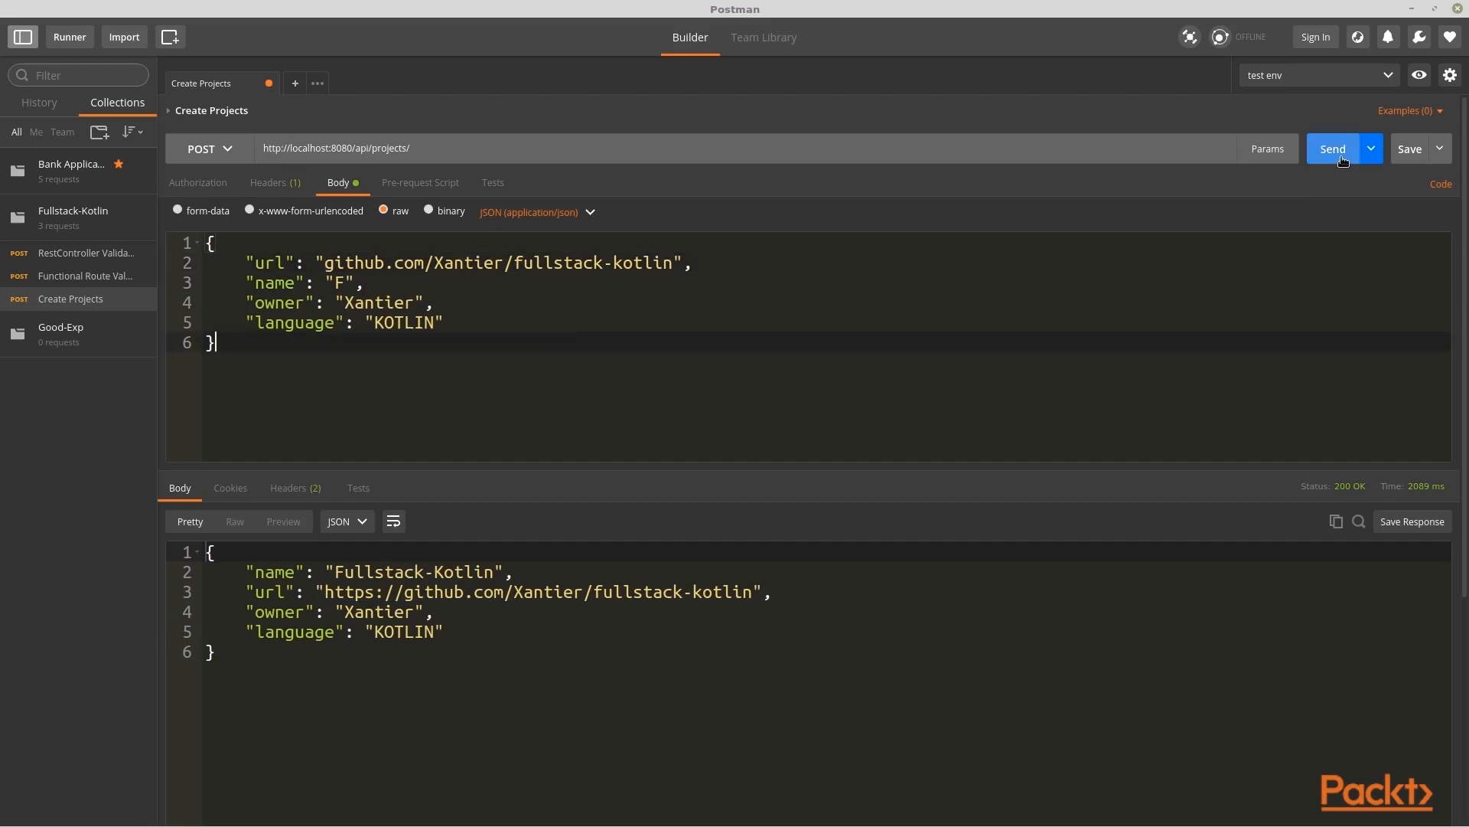
Send the scheme-less url and name "F" body, getting 422 with url and name fieldErrors
{"action": "left_click", "coordinate": [1331, 148]}
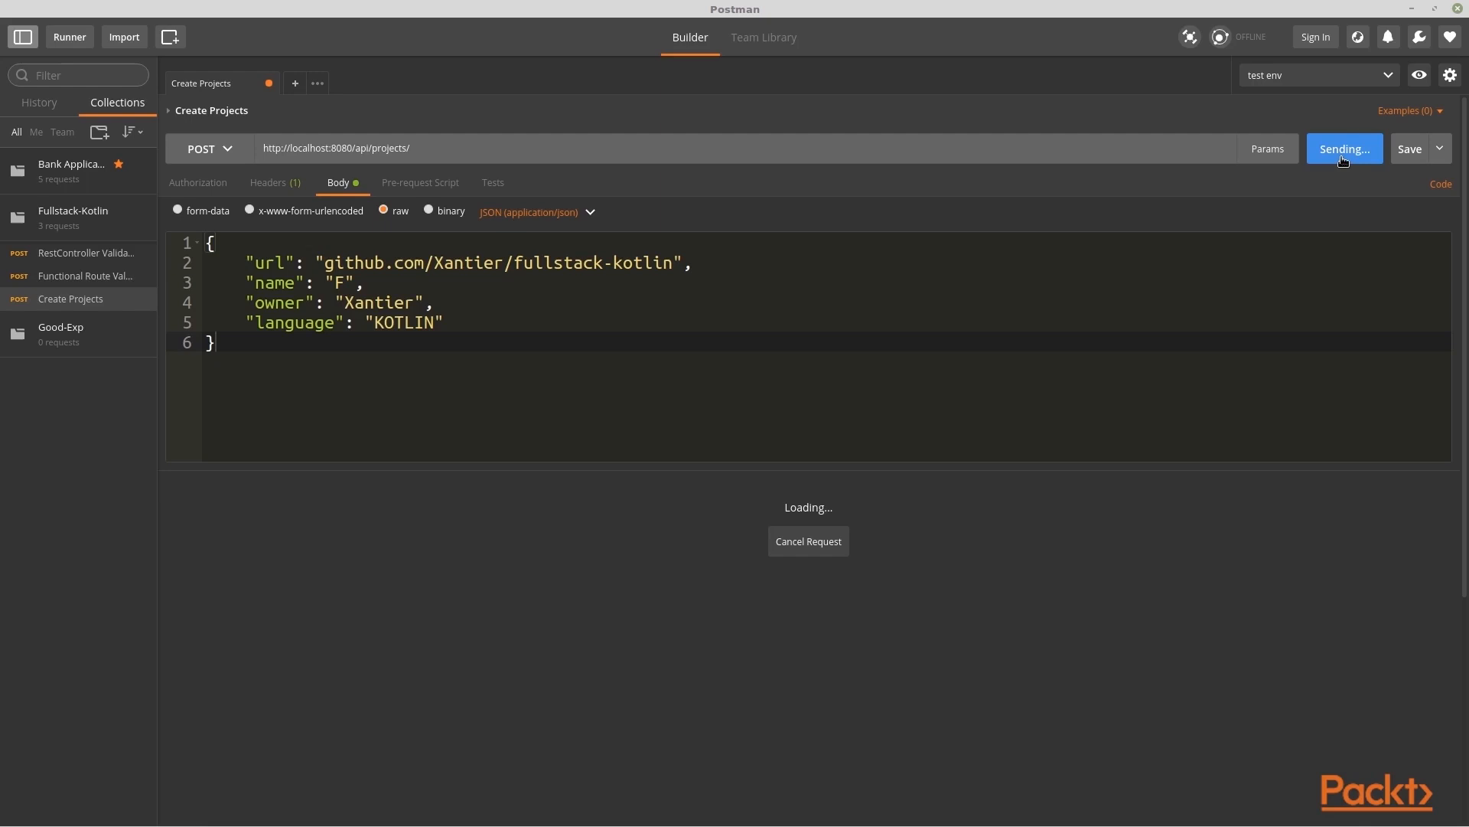
{"action": "left_click", "coordinate": [1344, 147]}
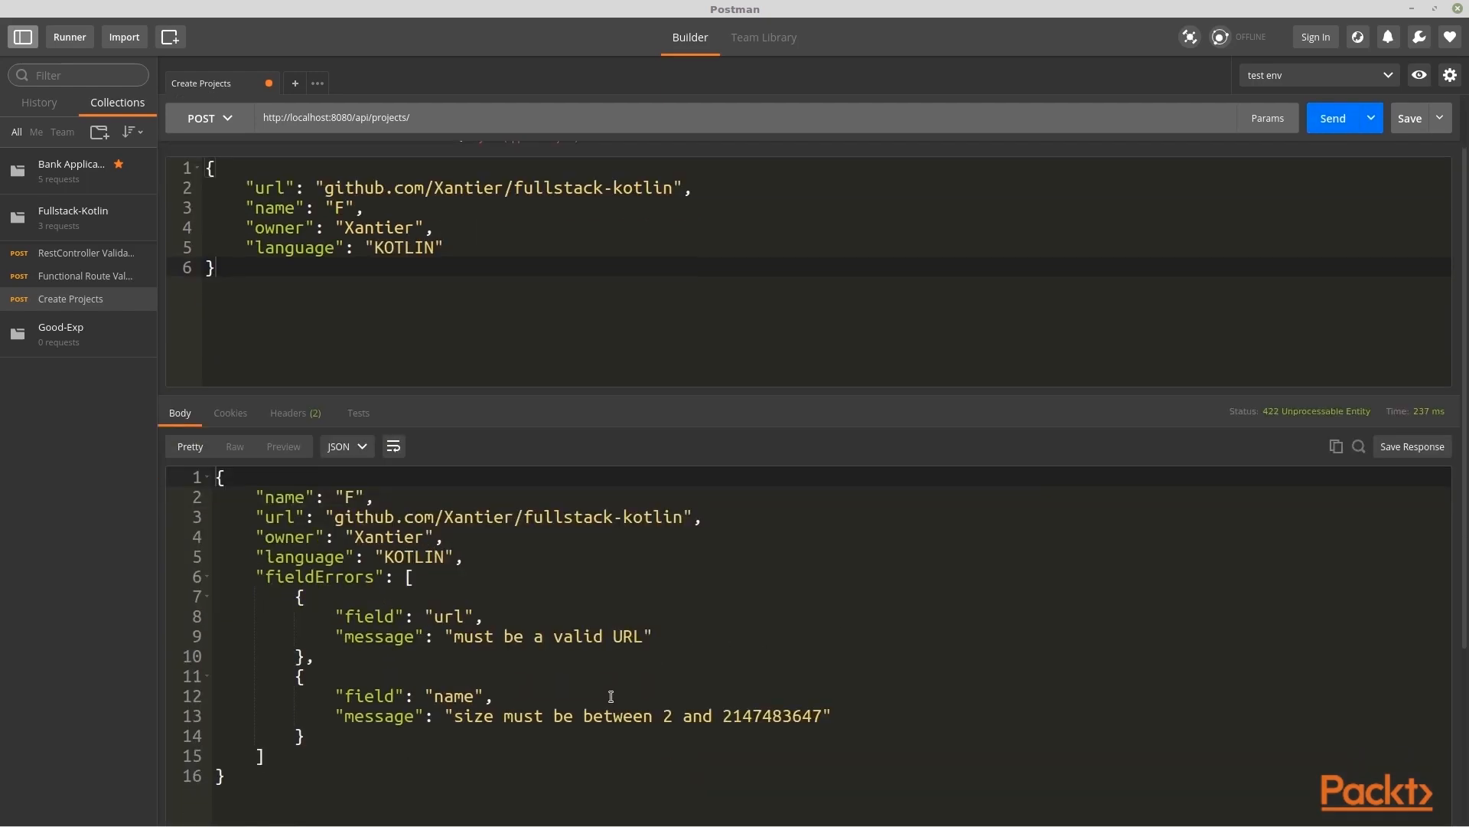